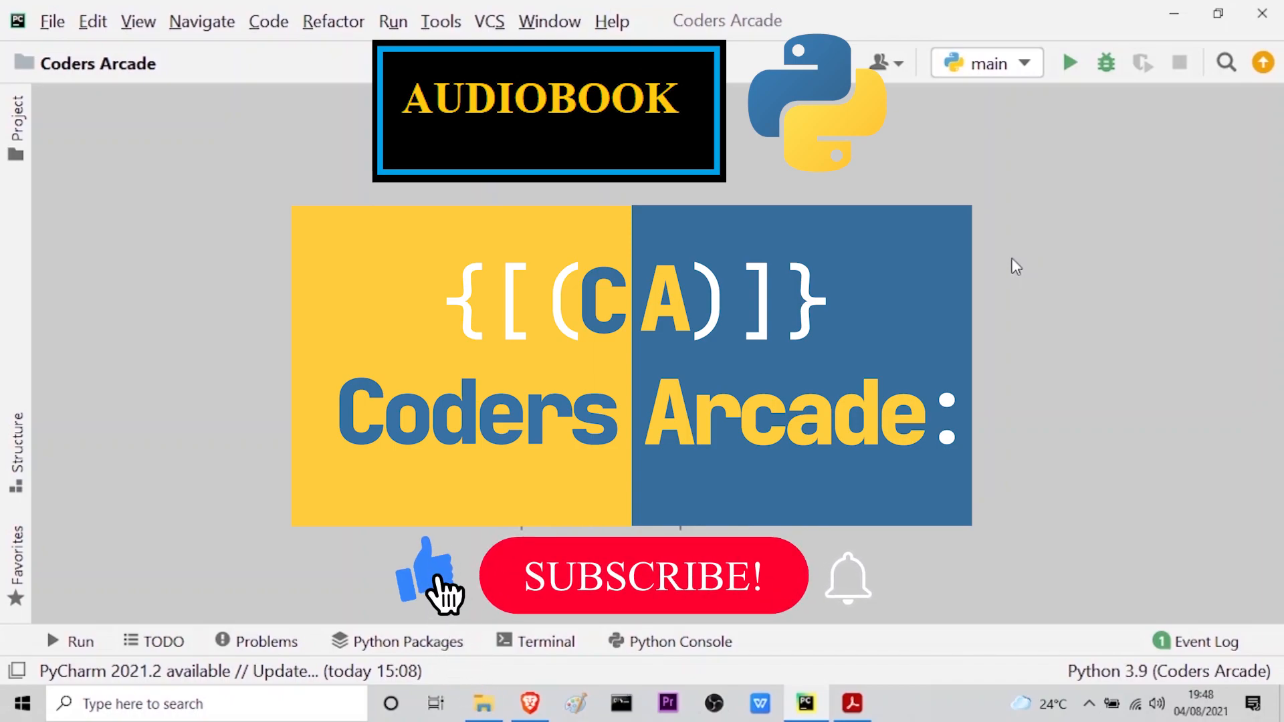
Step: Add a new Python file audiobook.py under Coders Arcade > My Workspace via the Project panel
{"action": "left_click", "coordinate": [642, 576]}
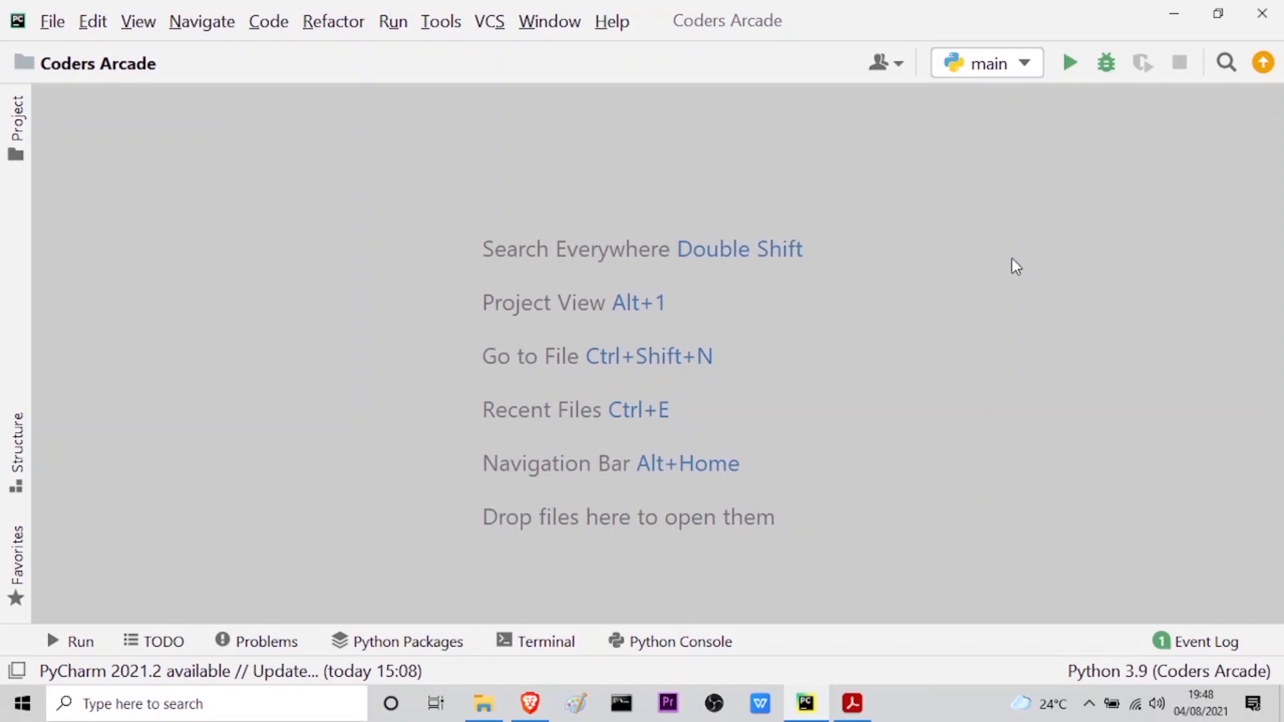
{"action": "mouse_move", "coordinate": [934, 257]}
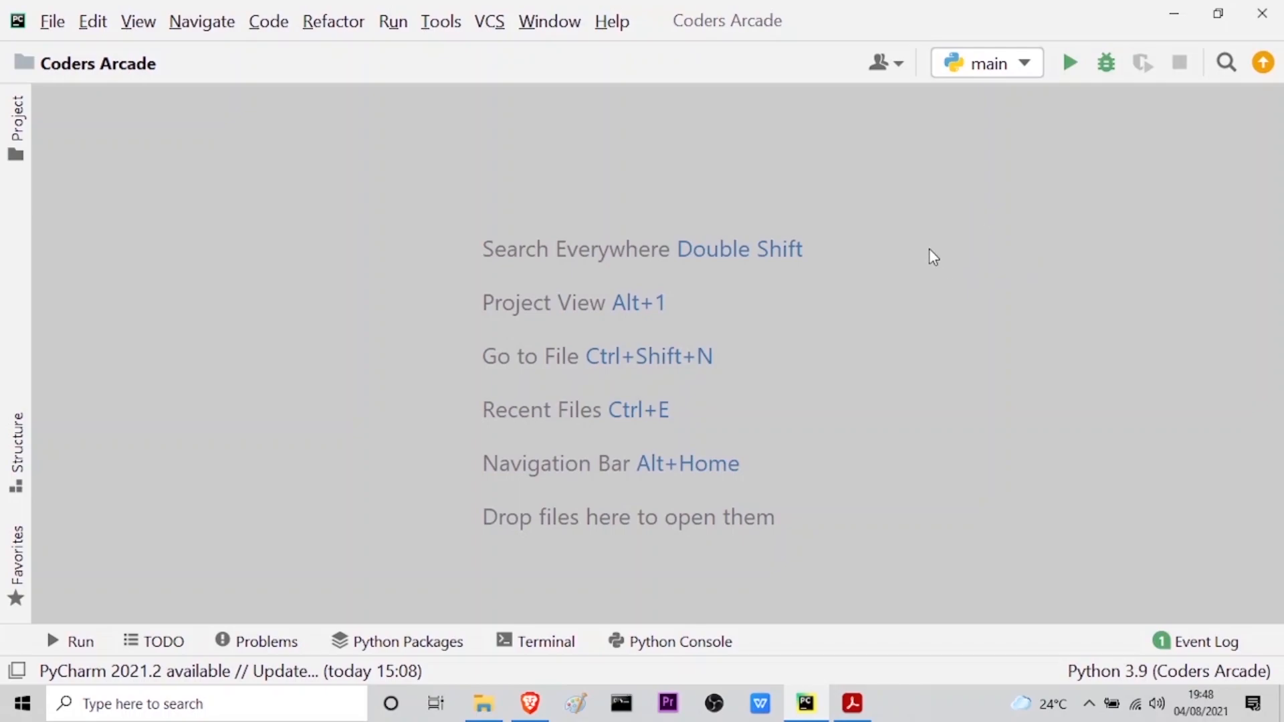
{"action": "mouse_move", "coordinate": [16, 156]}
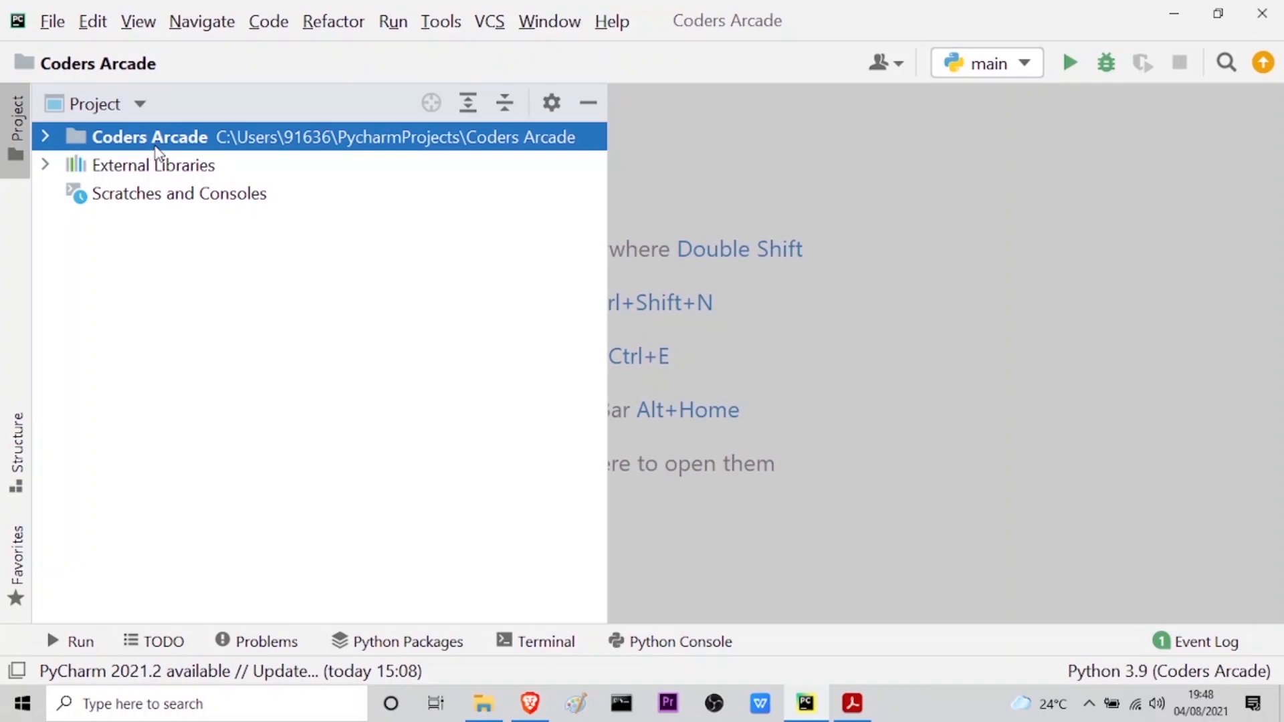
{"action": "mouse_move", "coordinate": [43, 145]}
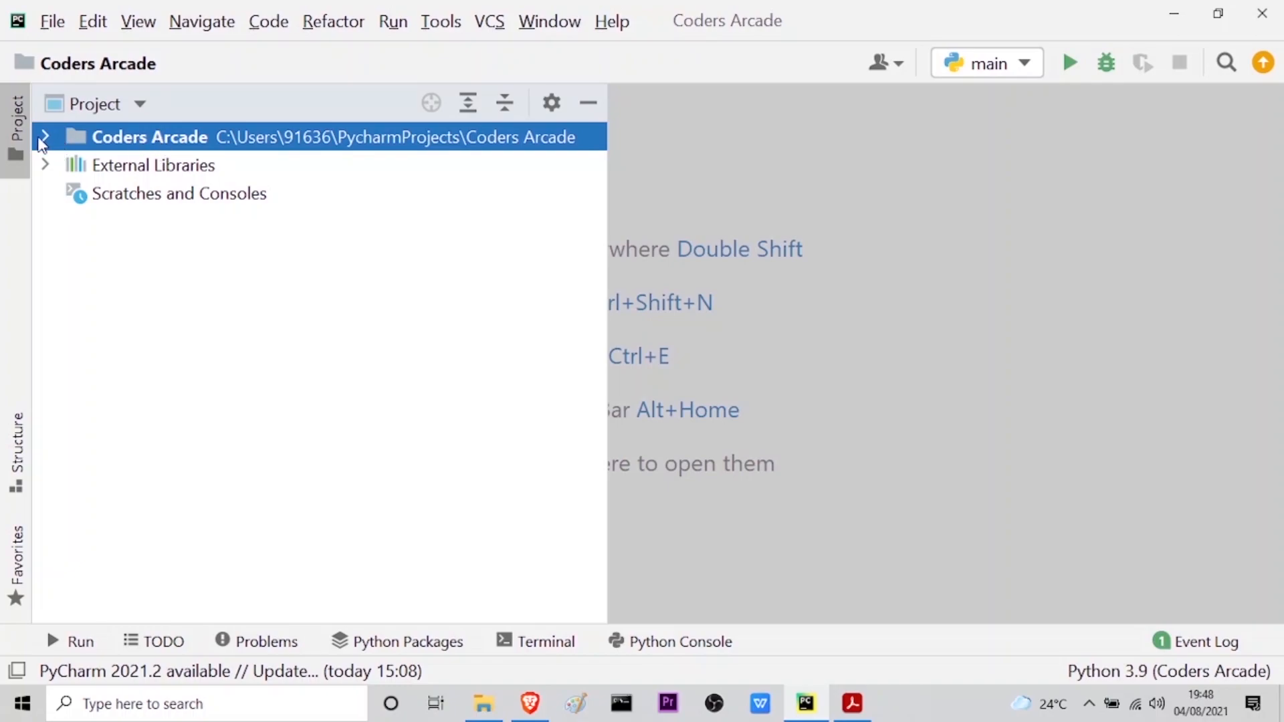
{"action": "left_click", "coordinate": [44, 136]}
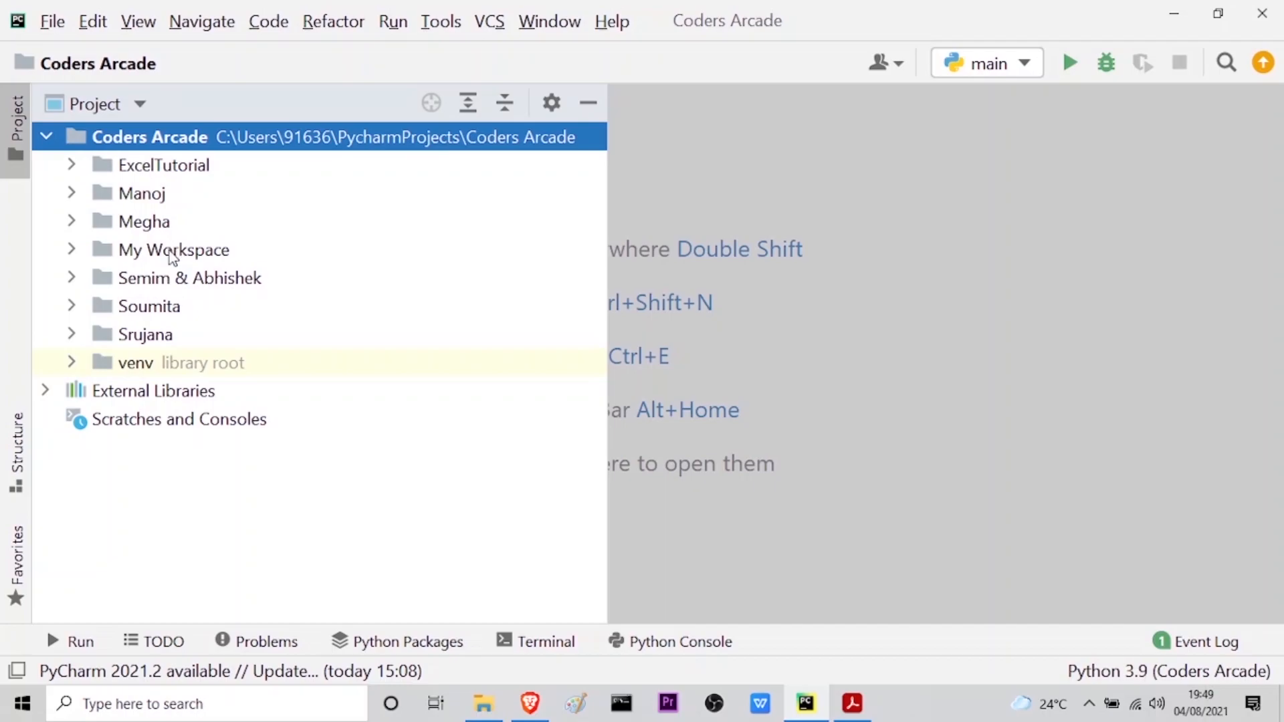
{"action": "left_click", "coordinate": [173, 249]}
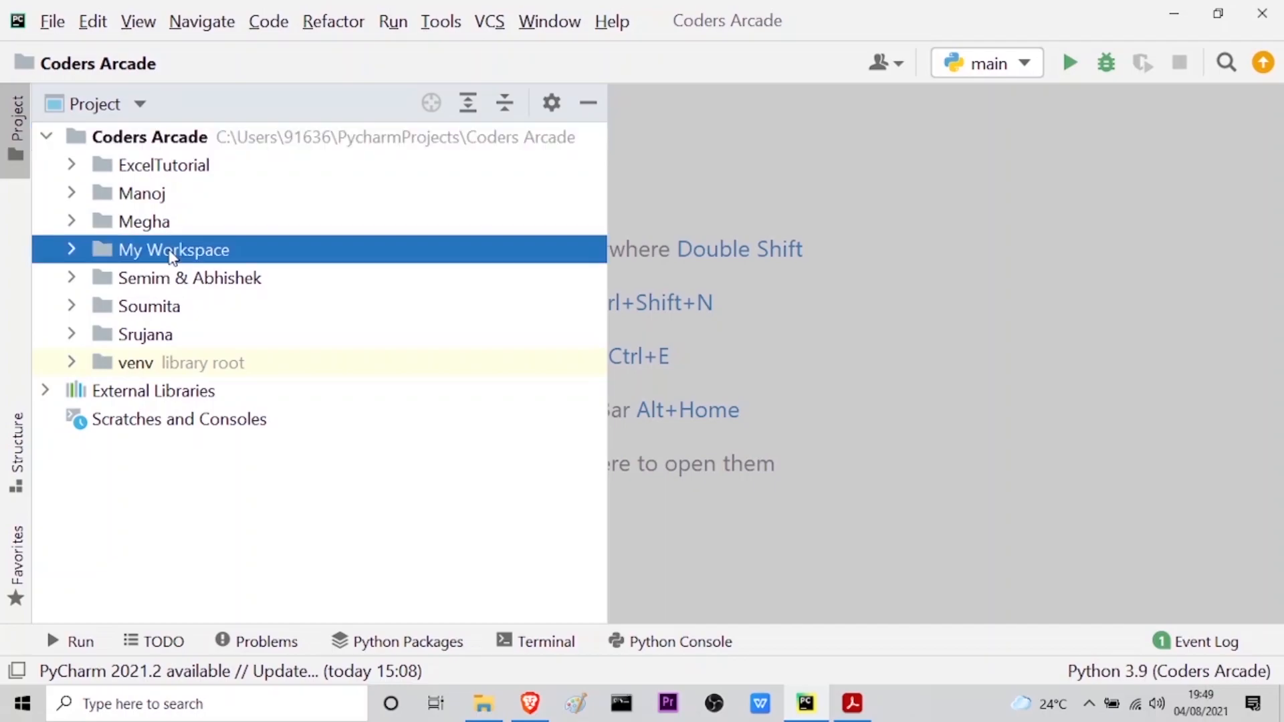
{"action": "right_click", "coordinate": [173, 250]}
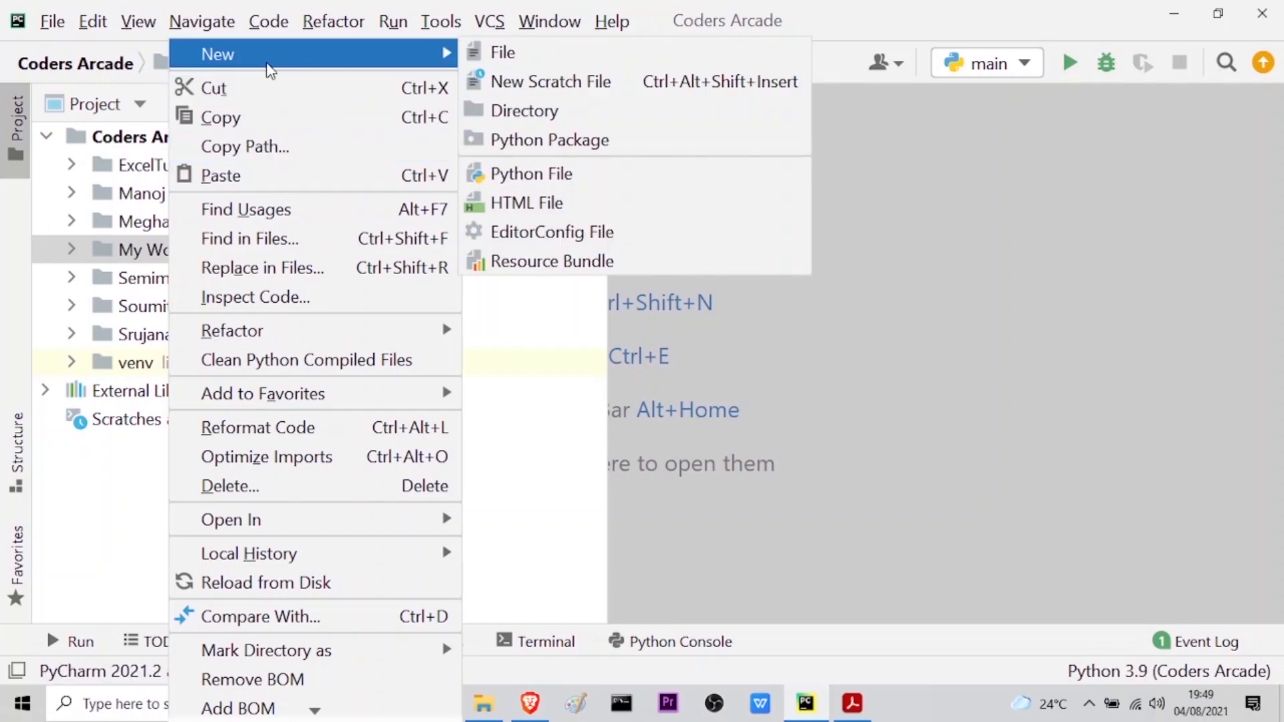
{"action": "mouse_move", "coordinate": [533, 172]}
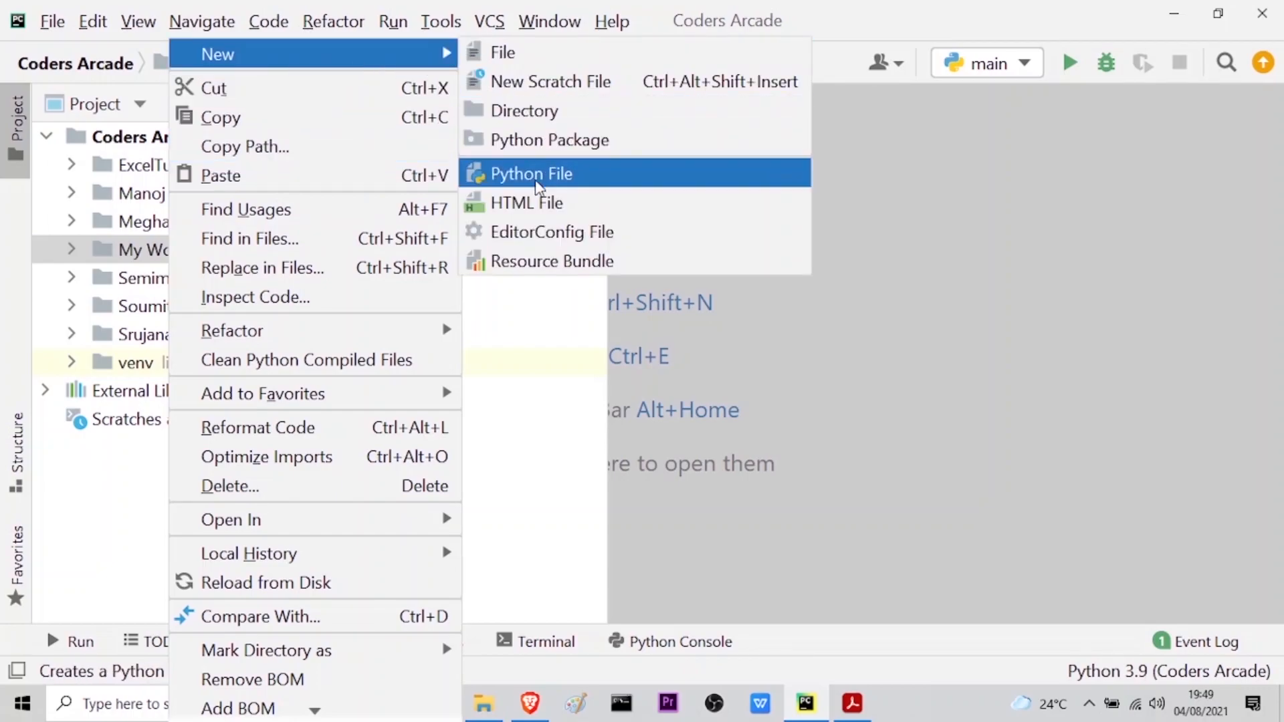
{"action": "left_click", "coordinate": [530, 173]}
{"action": "type", "text": "audioboo"}
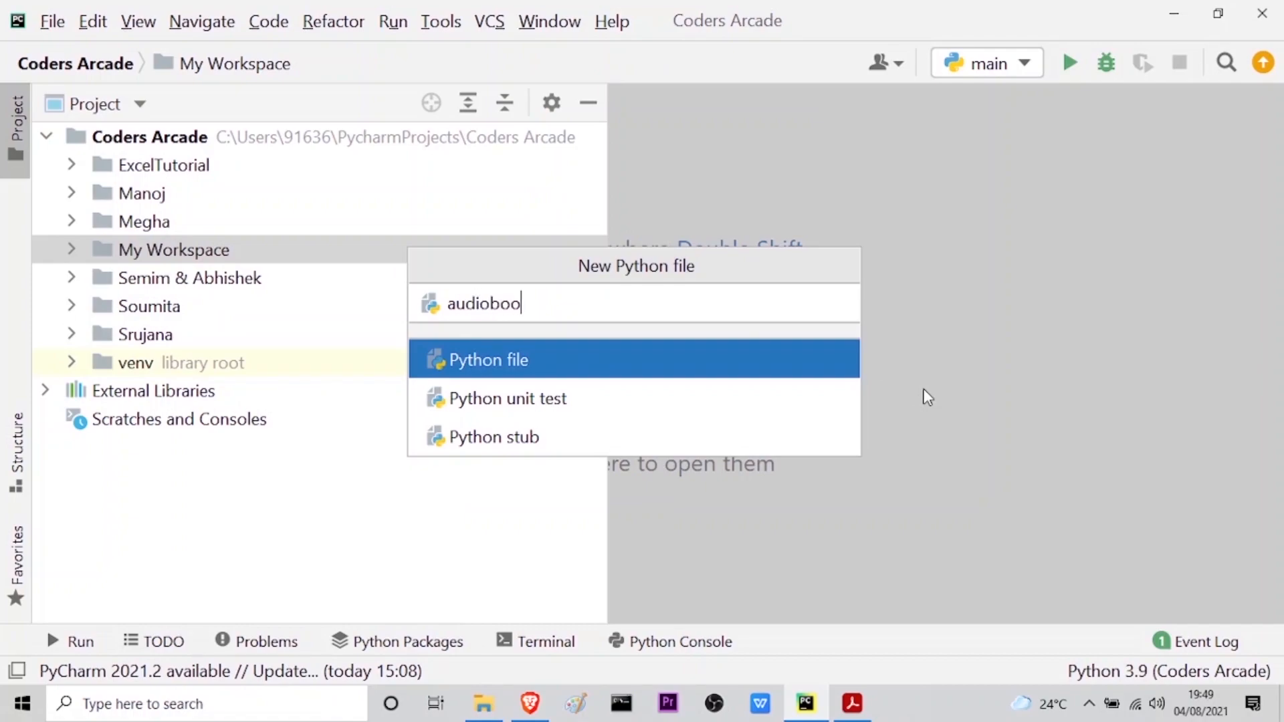
{"action": "key", "text": "Escape"}
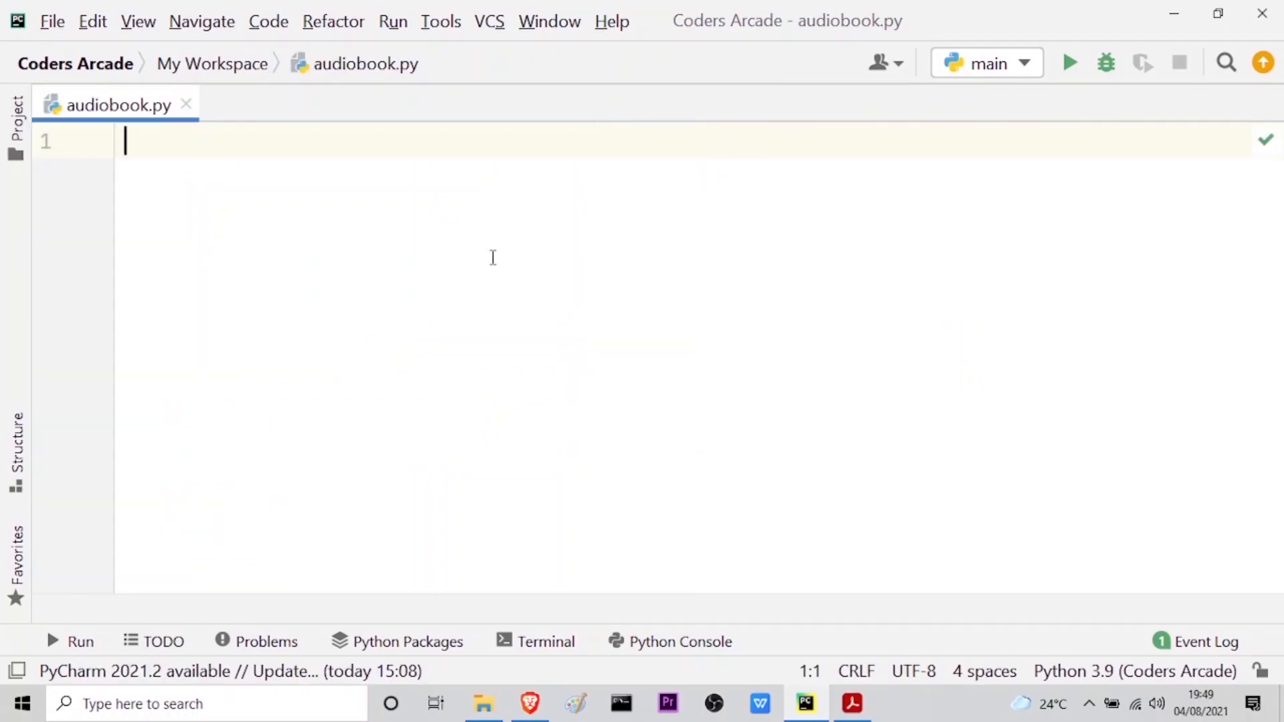
{"action": "mouse_move", "coordinate": [478, 406]}
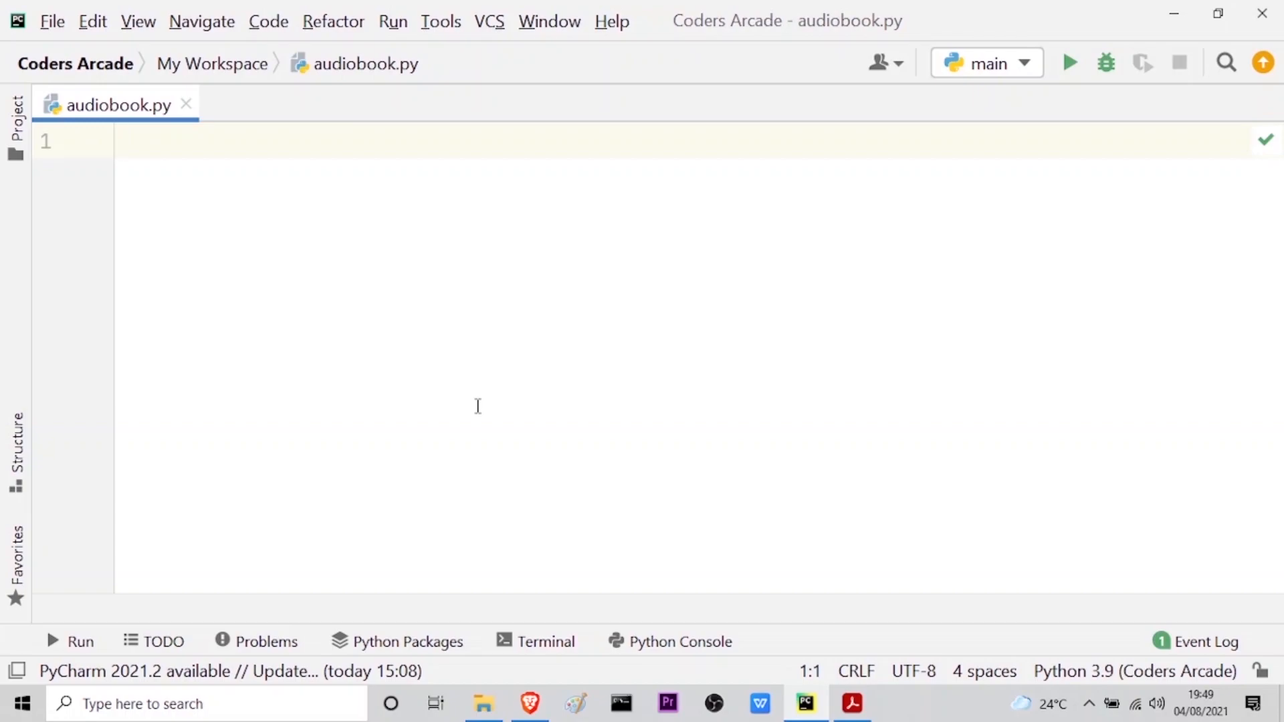
Step: Write the opening comment line '# PyPDF2 & pyttsx3' in the empty file
{"action": "left_click", "coordinate": [163, 142]}
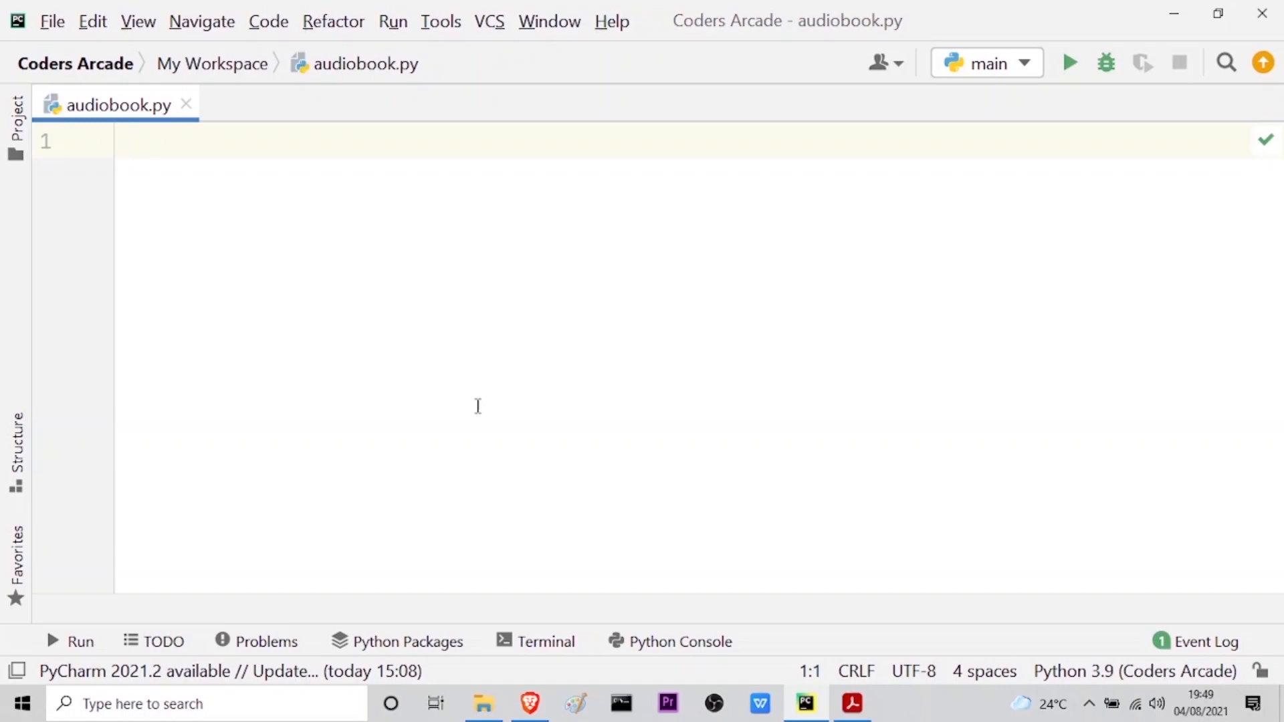
{"action": "type", "text": "# Py"}
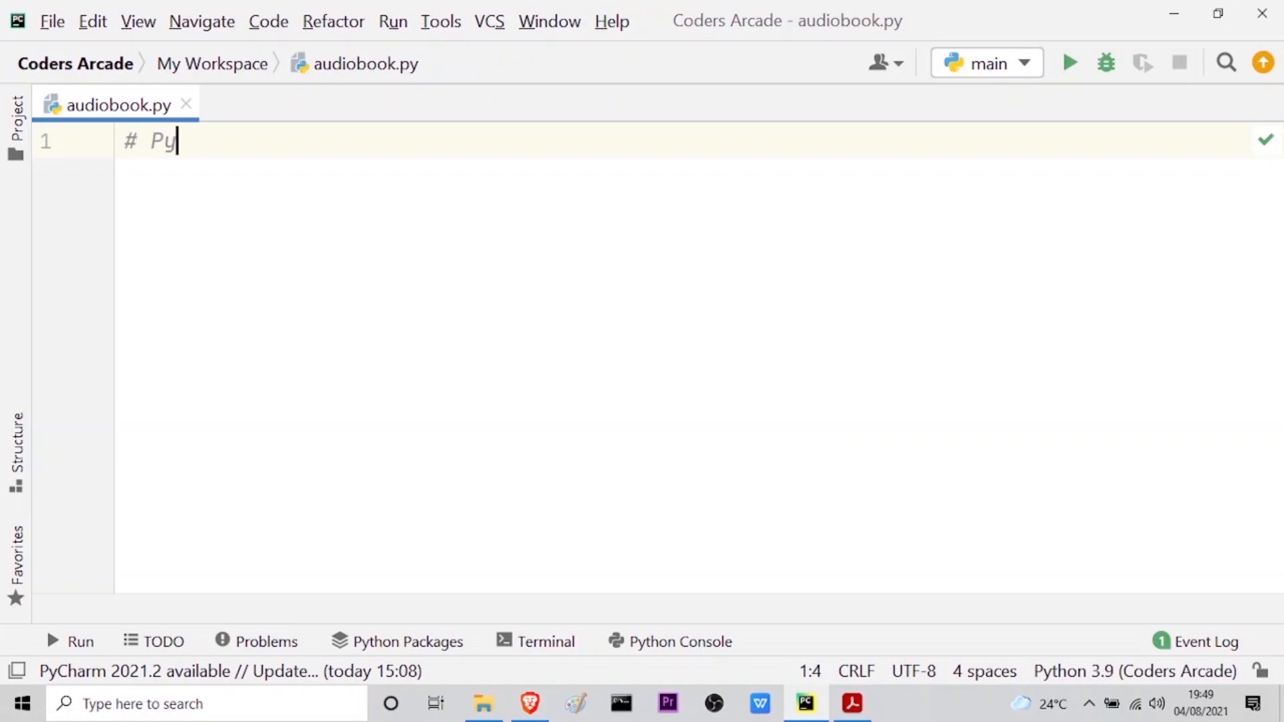
{"action": "type", "text": "P"}
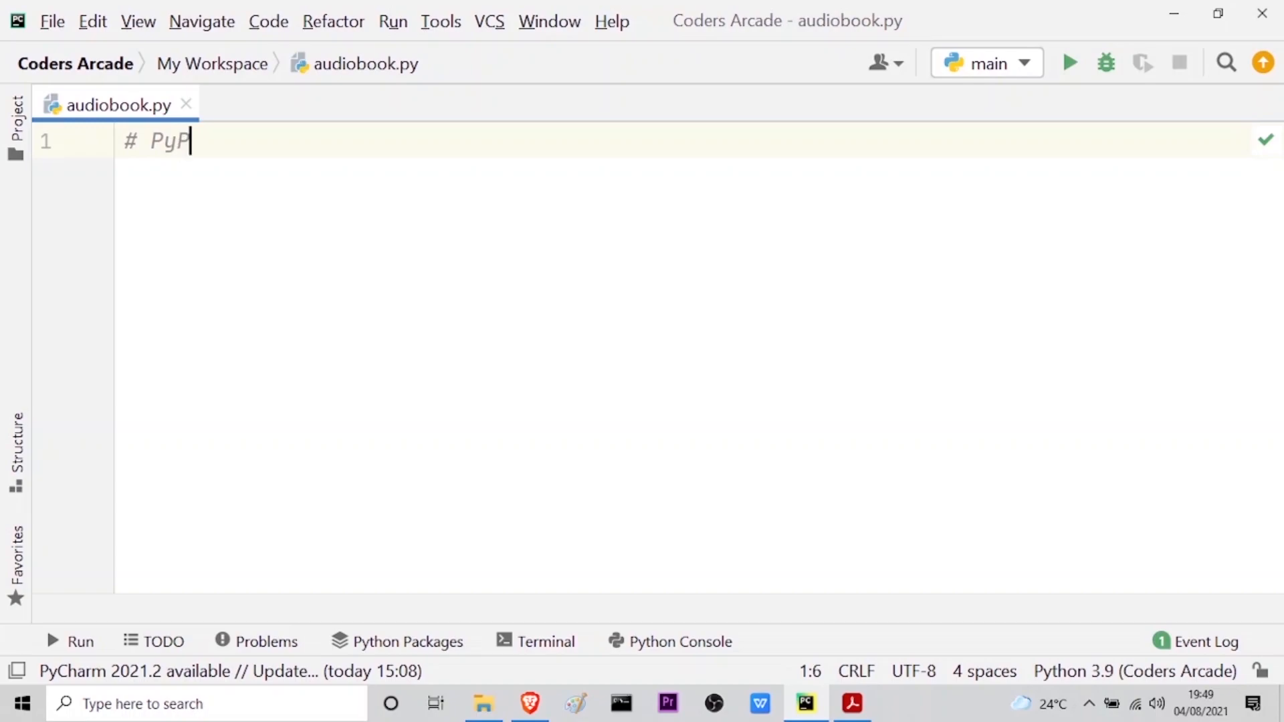
{"action": "type", "text": "DF2"}
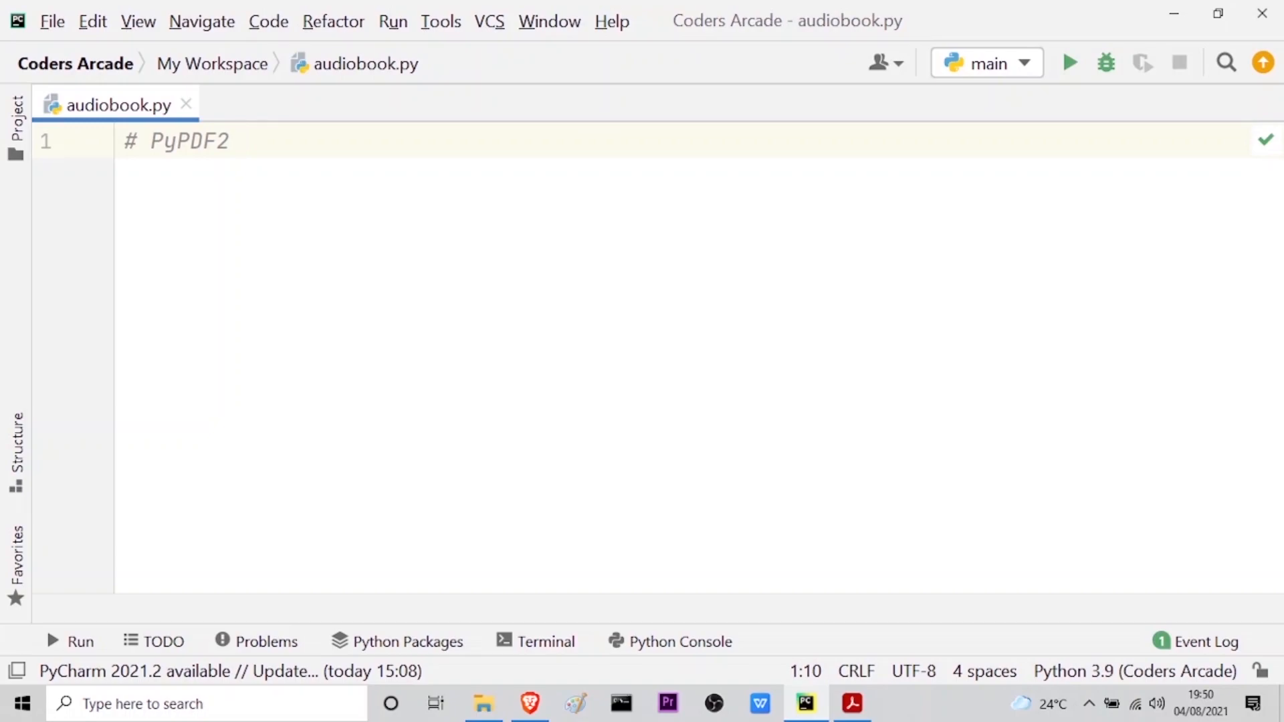
{"action": "type", "text": "&"}
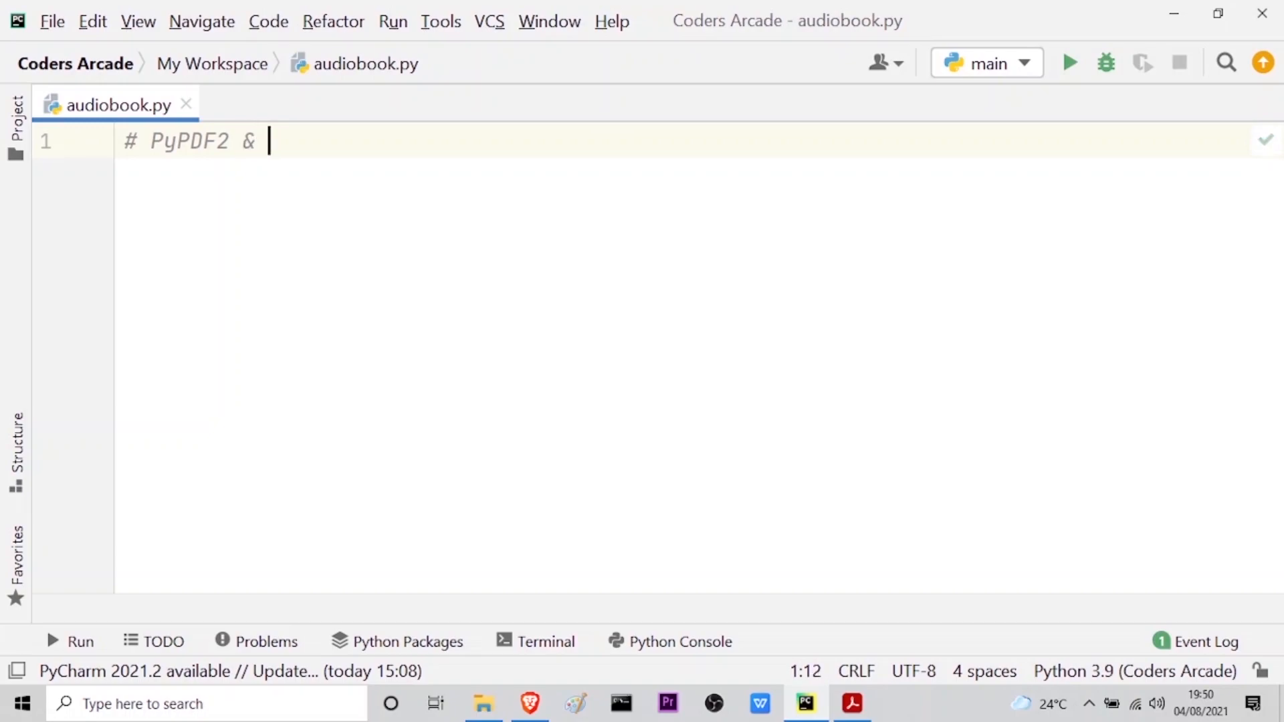
{"action": "type", "text": "pytt"}
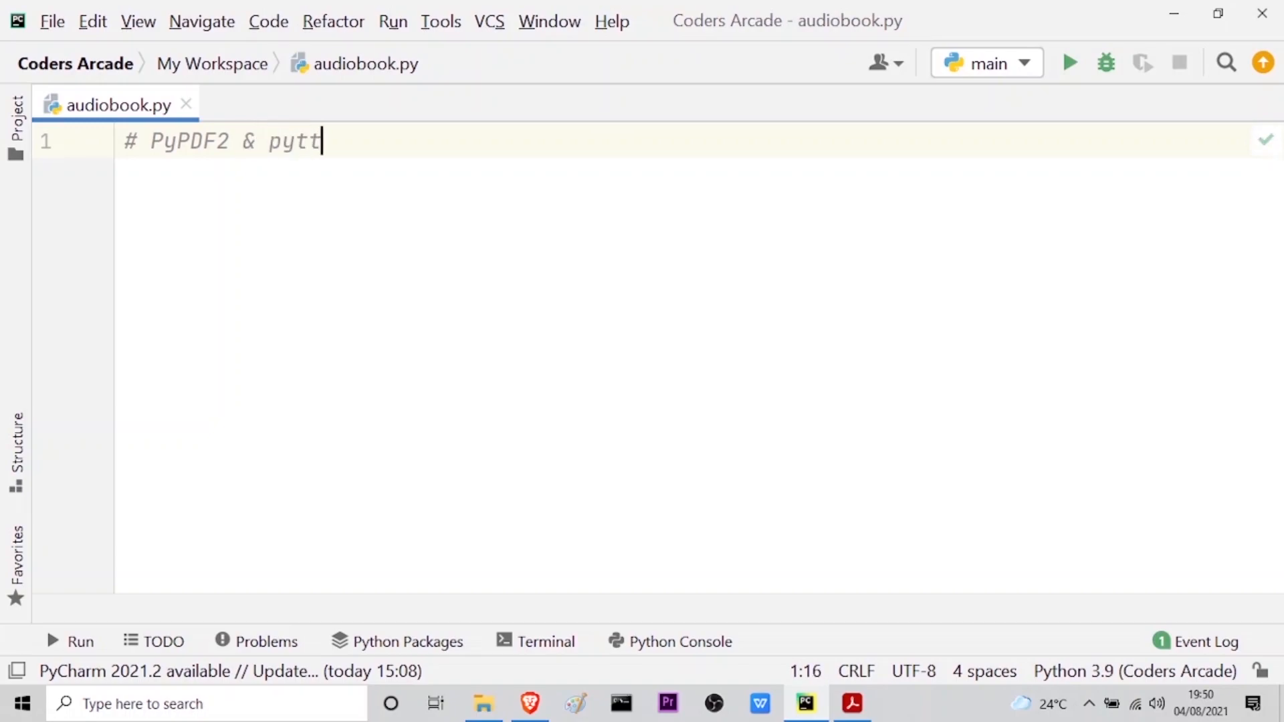
{"action": "type", "text": "sx3"}
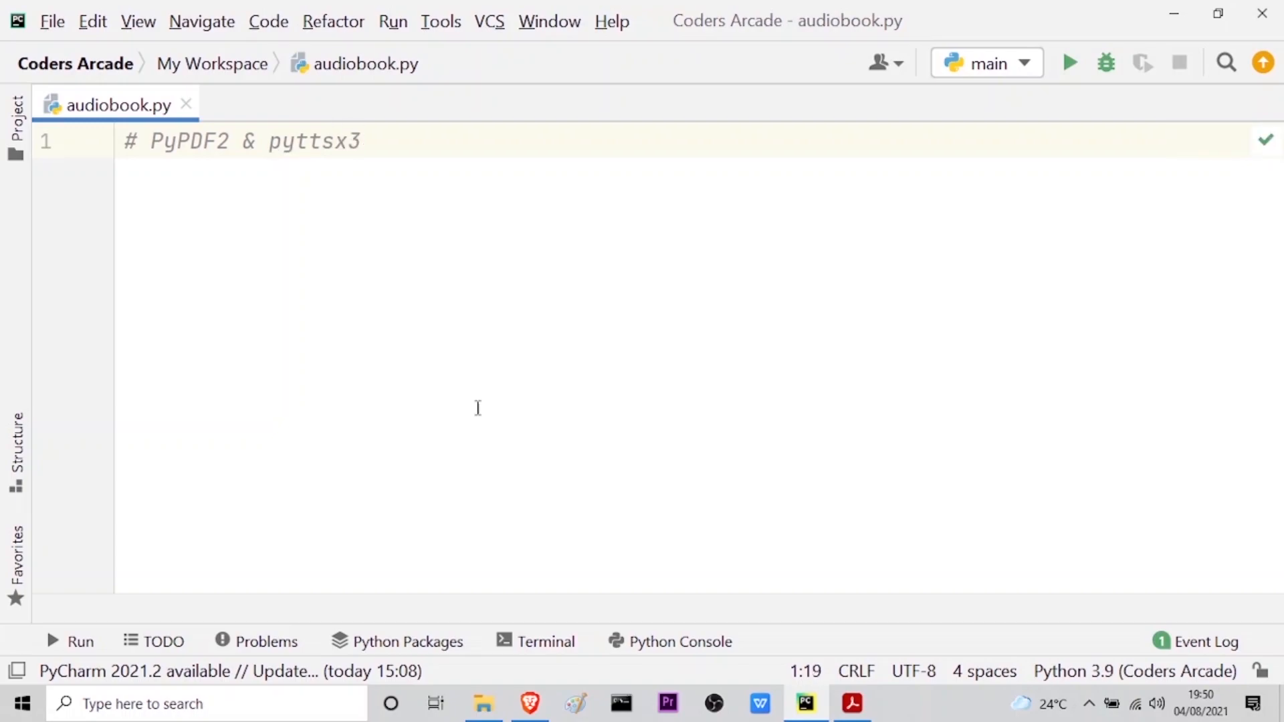
{"action": "mouse_move", "coordinate": [232, 147]}
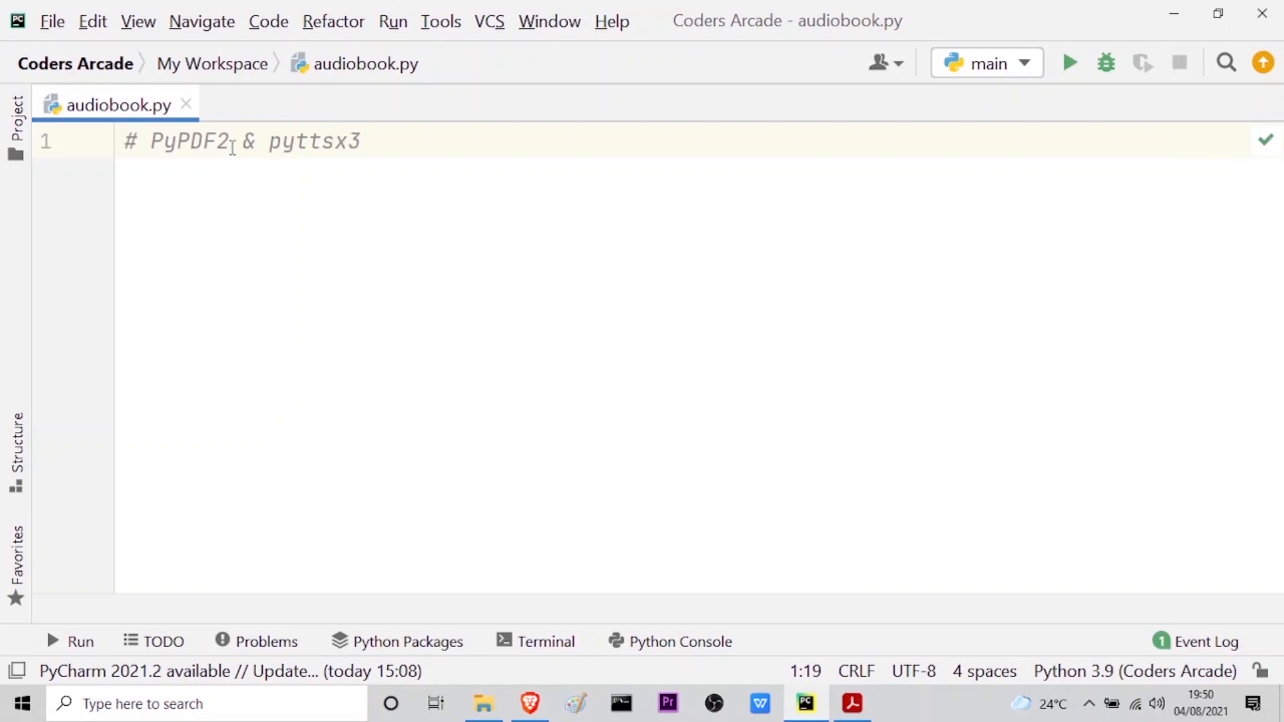
Step: Highlight PyPDF2 and pyttsx3 in the comment, then add two blank lines below it
{"action": "double_click", "coordinate": [189, 141]}
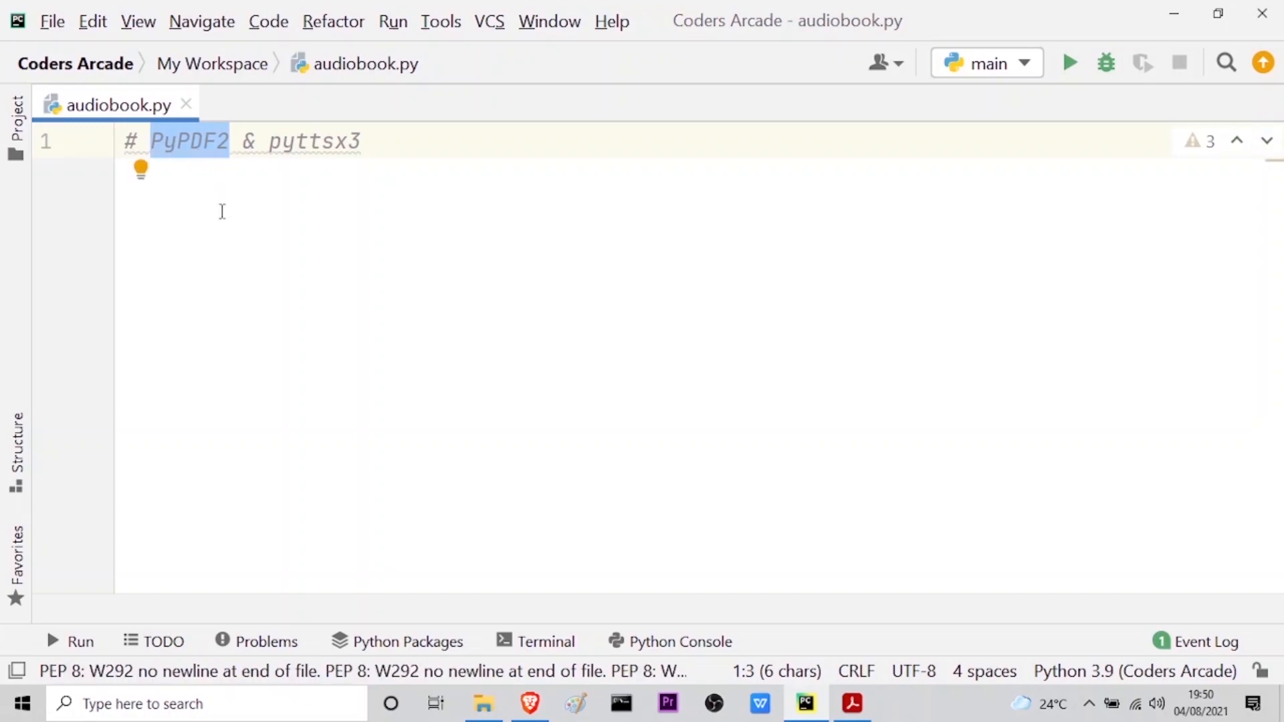
{"action": "left_click", "coordinate": [364, 141]}
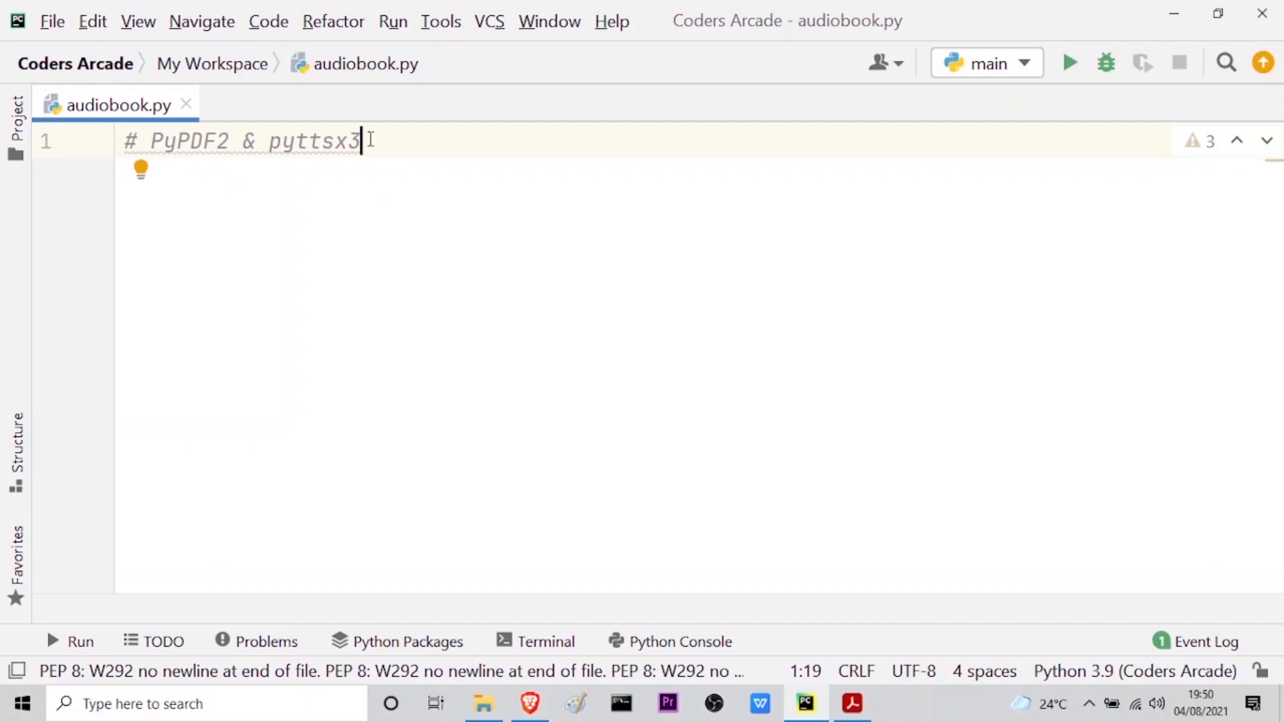
{"action": "double_click", "coordinate": [314, 141]}
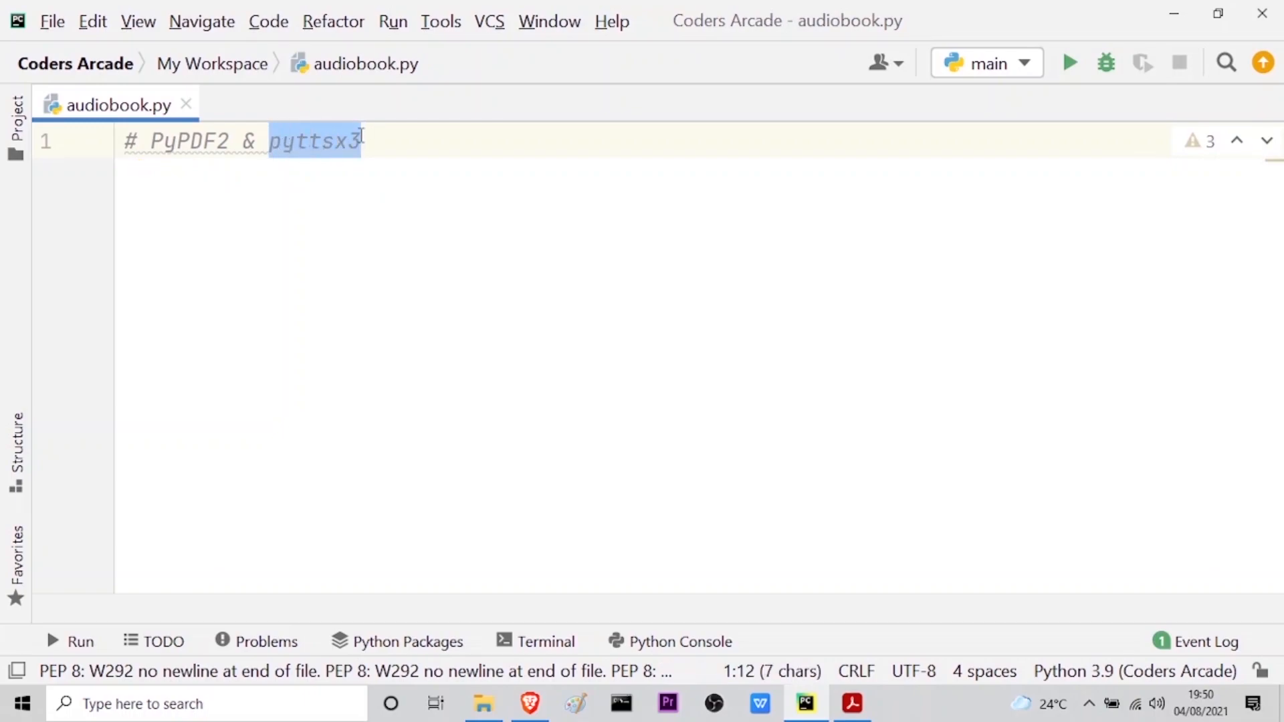
{"action": "left_click", "coordinate": [362, 141]}
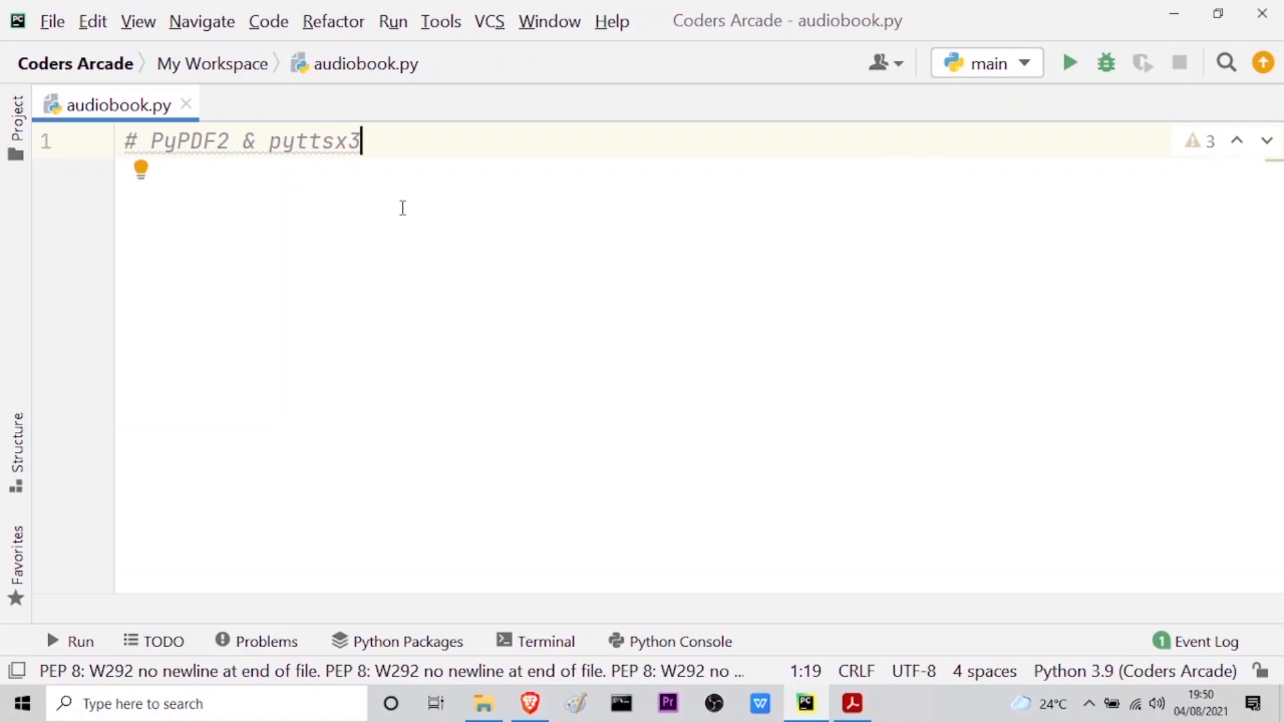
{"action": "key", "text": "Return"}
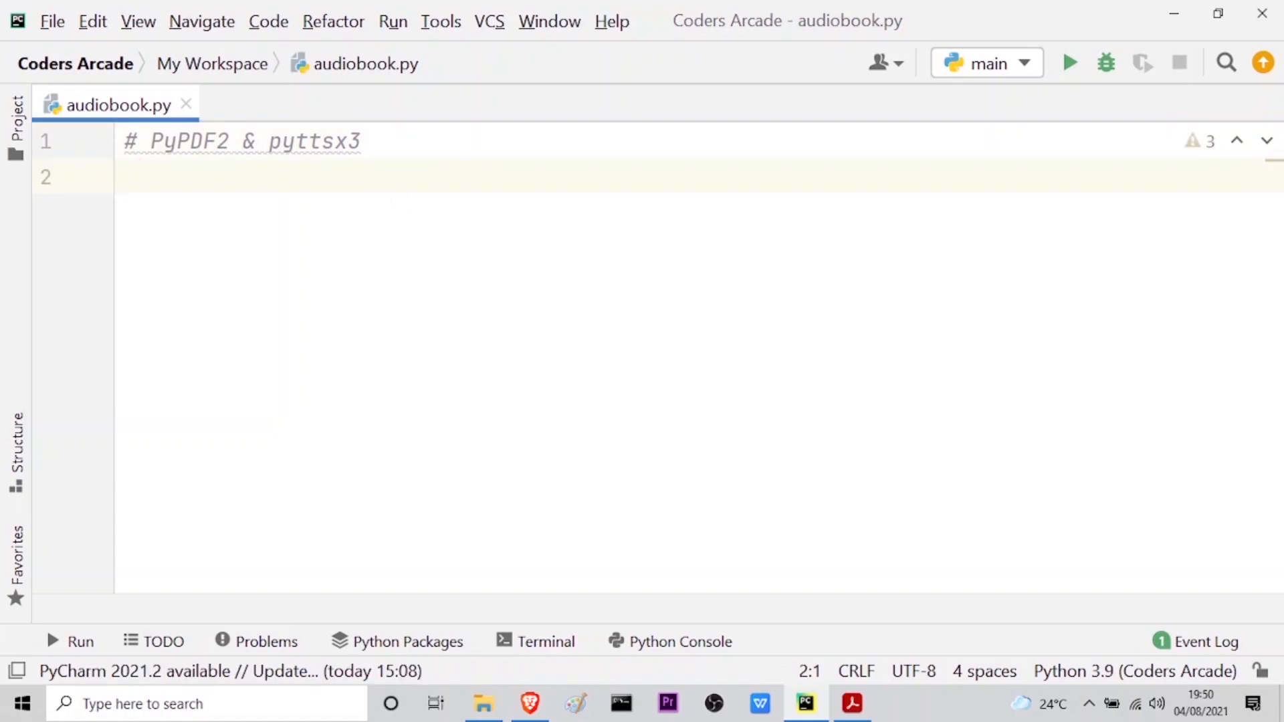
{"action": "key", "text": "enter"}
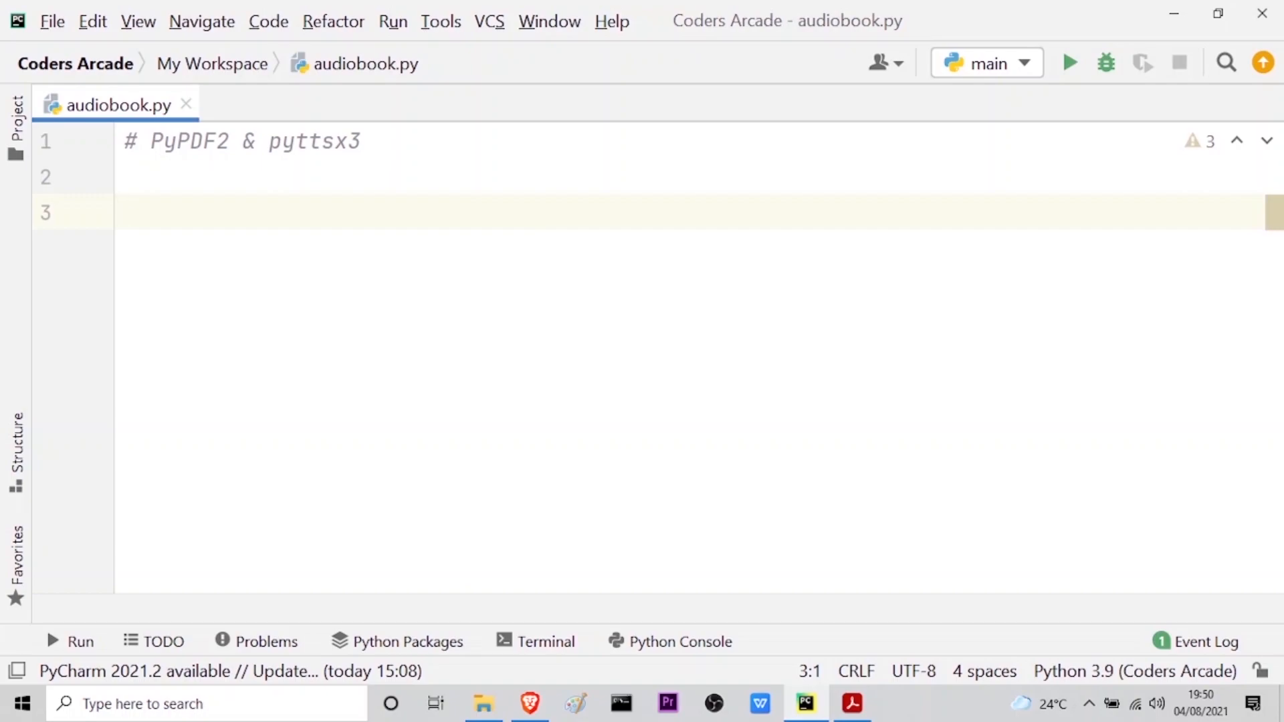
Step: Run 'pip install pypdf2' in the project terminal (requirement already satisfied in venv)
{"action": "left_click", "coordinate": [533, 641]}
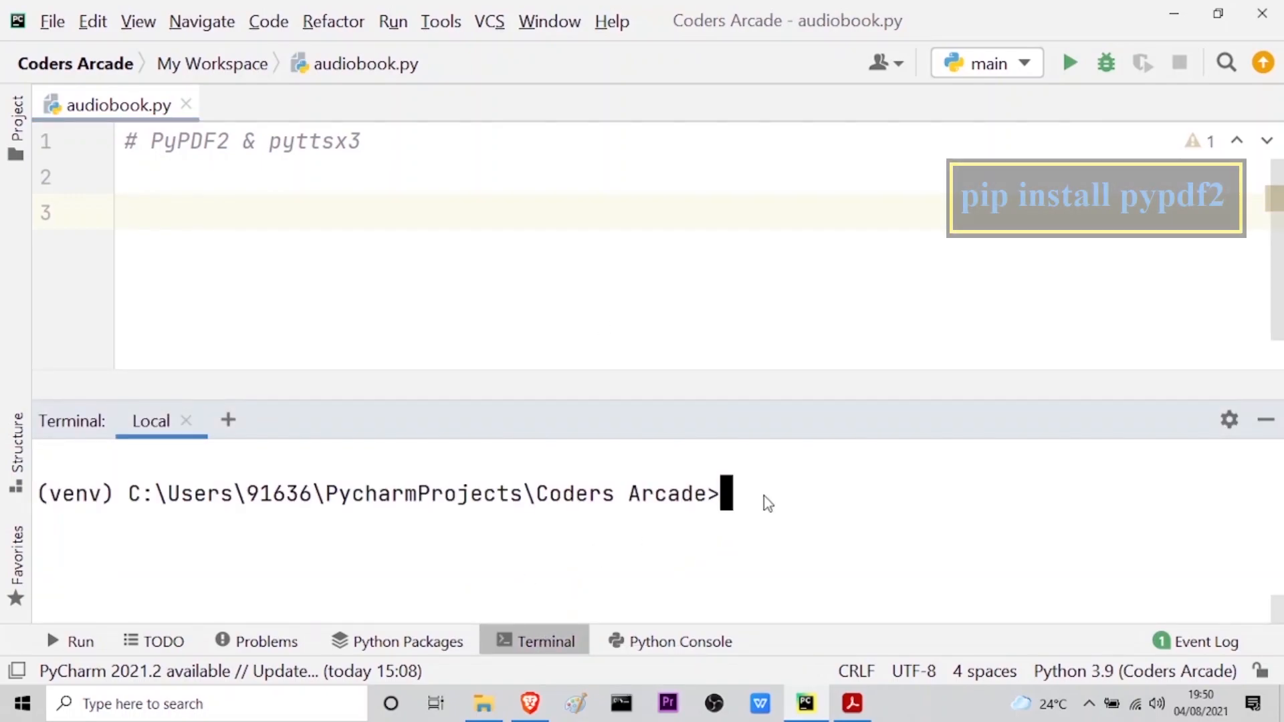
{"action": "type", "text": "pip in"}
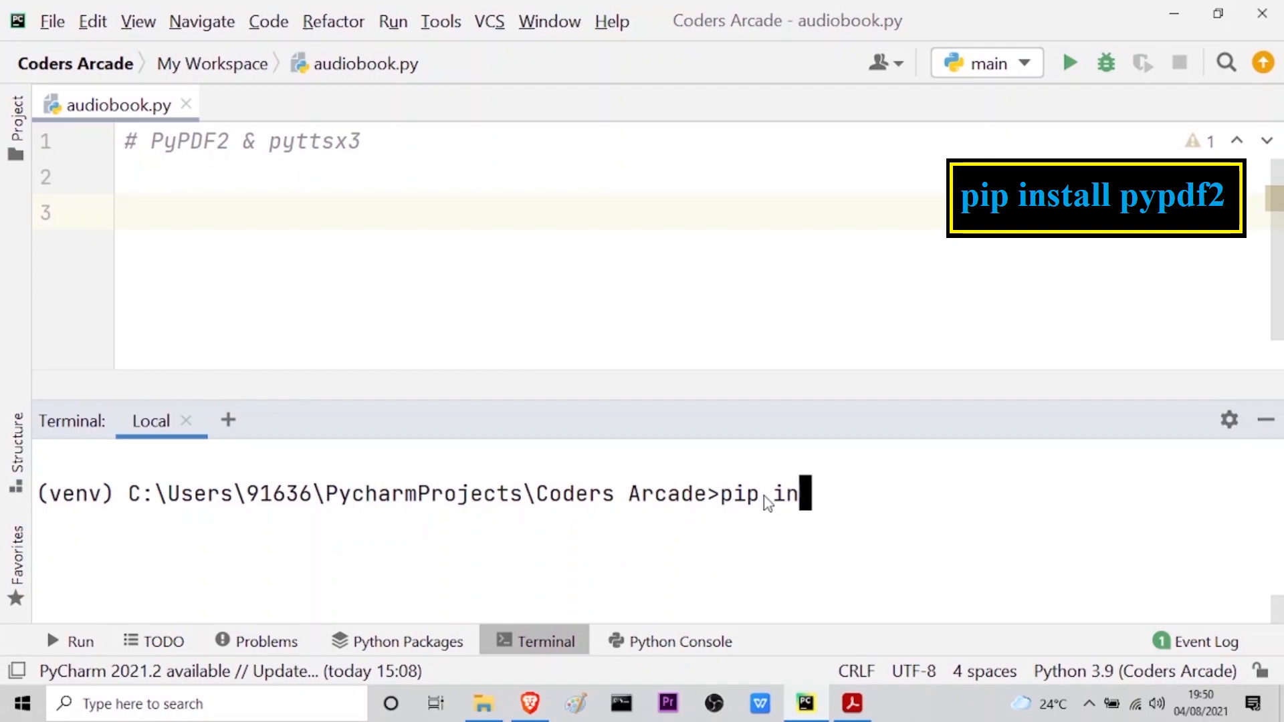
{"action": "type", "text": "stall"}
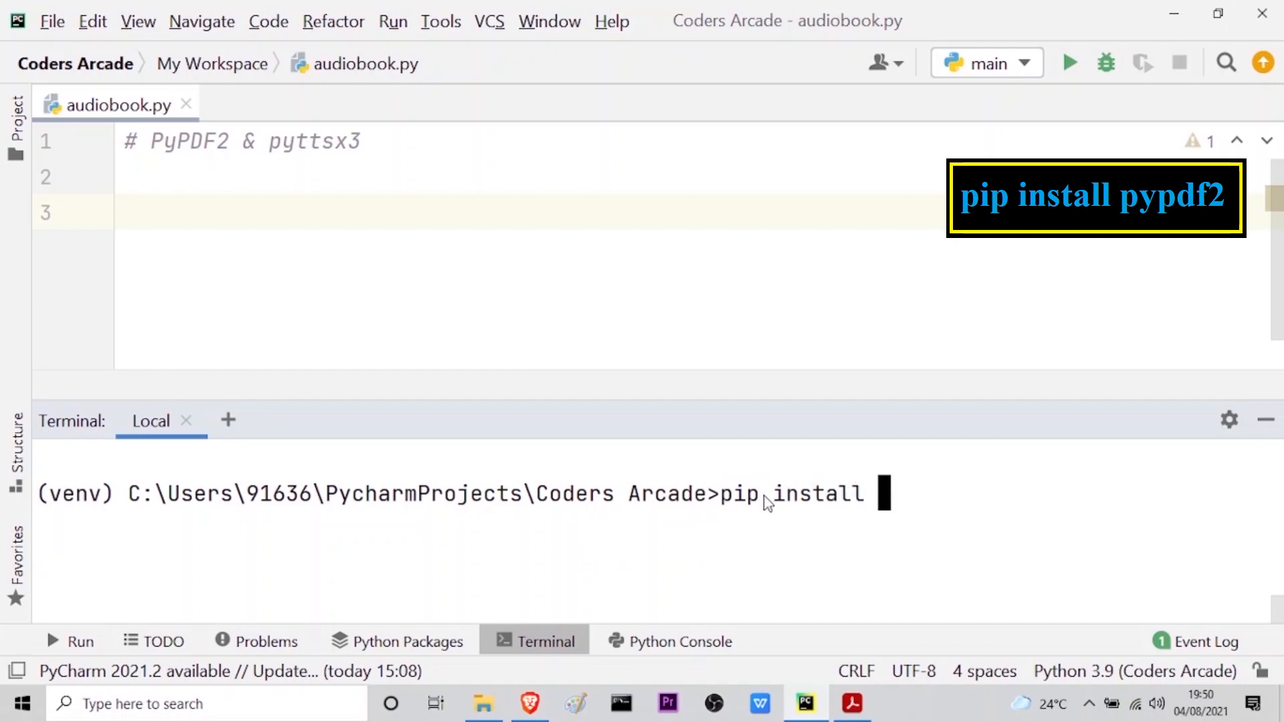
{"action": "type", "text": "pypdf2"}
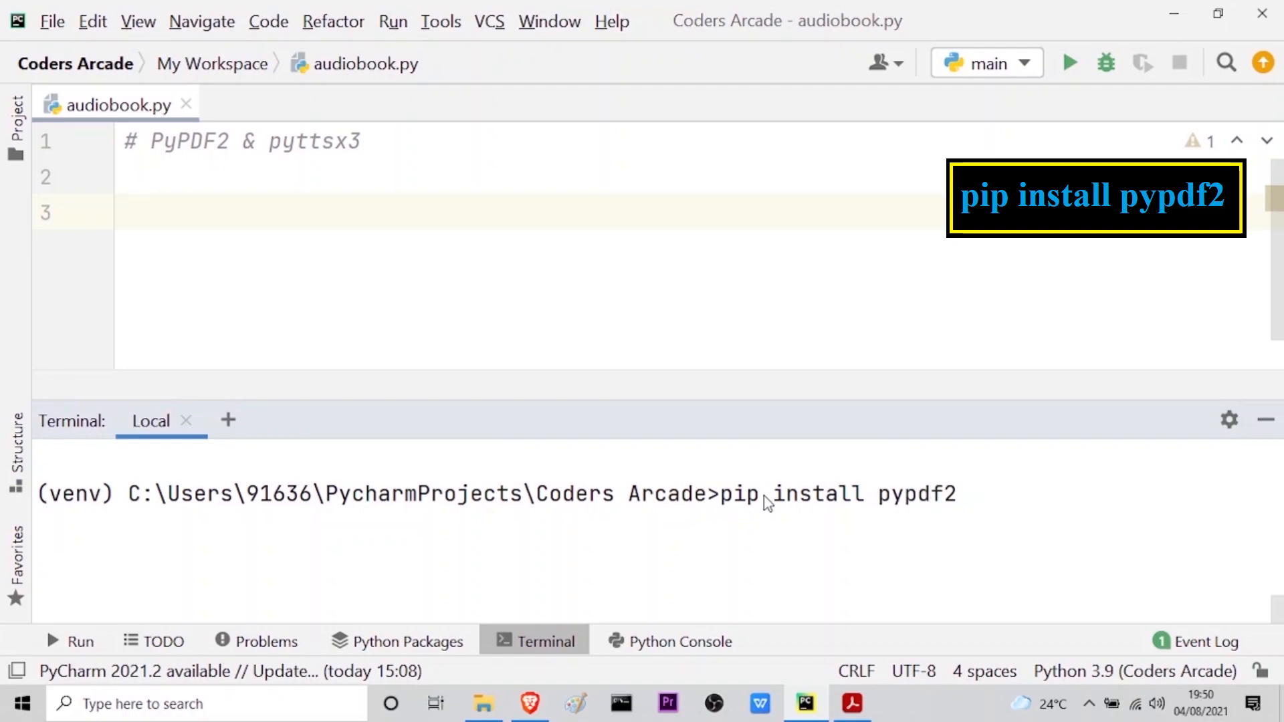
{"action": "mouse_move", "coordinate": [776, 579]}
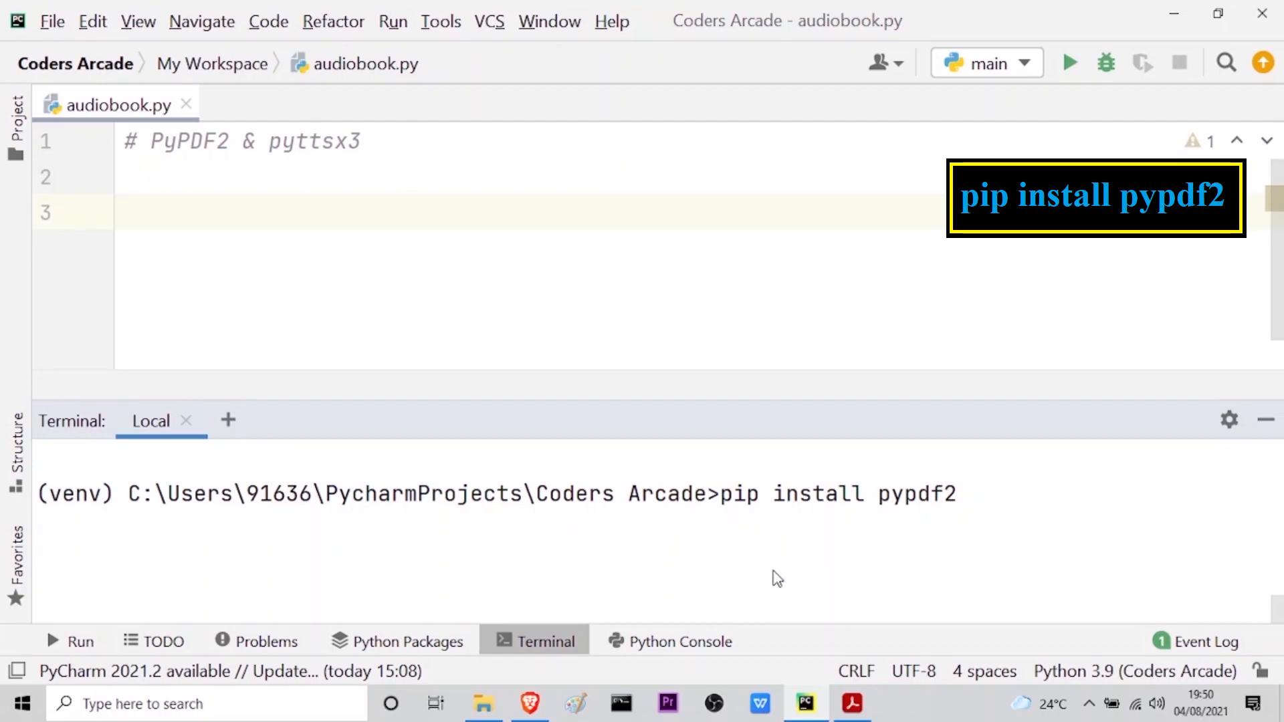
{"action": "key", "text": "Return"}
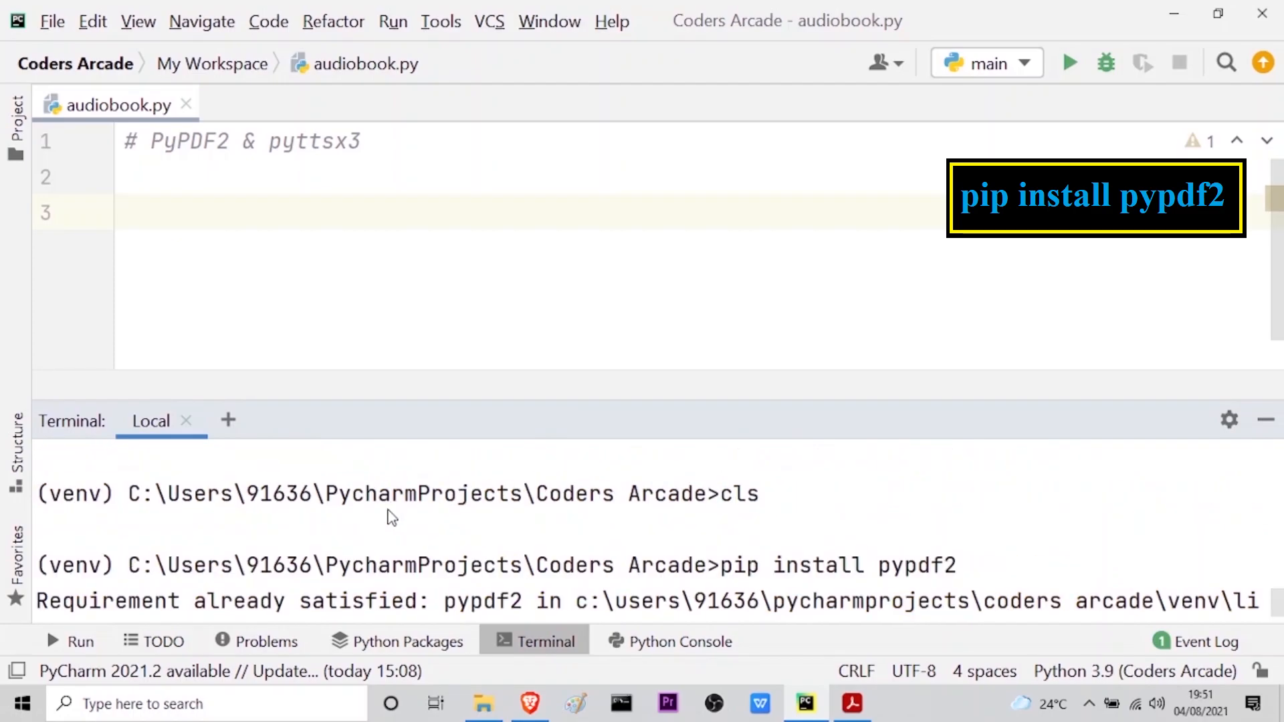
{"action": "mouse_move", "coordinate": [422, 604]}
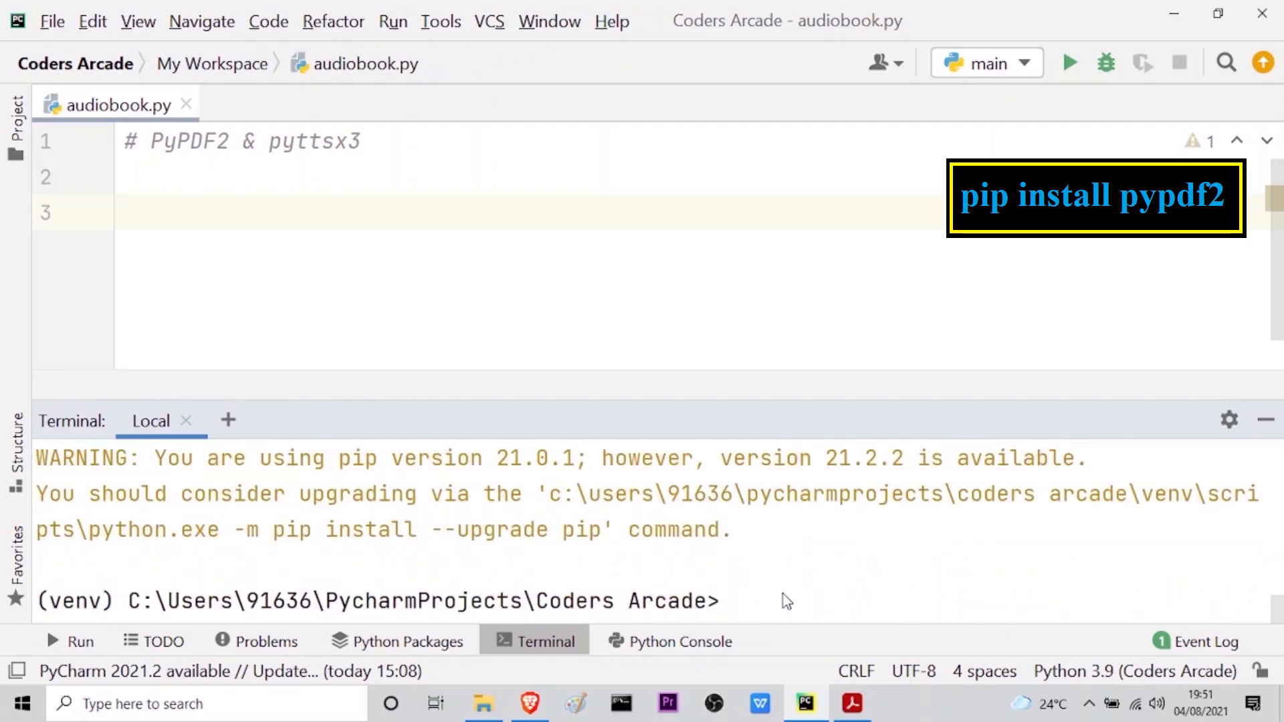
Step: Run 'pip install pyttsx3' in the project terminal
{"action": "type", "text": "pip"}
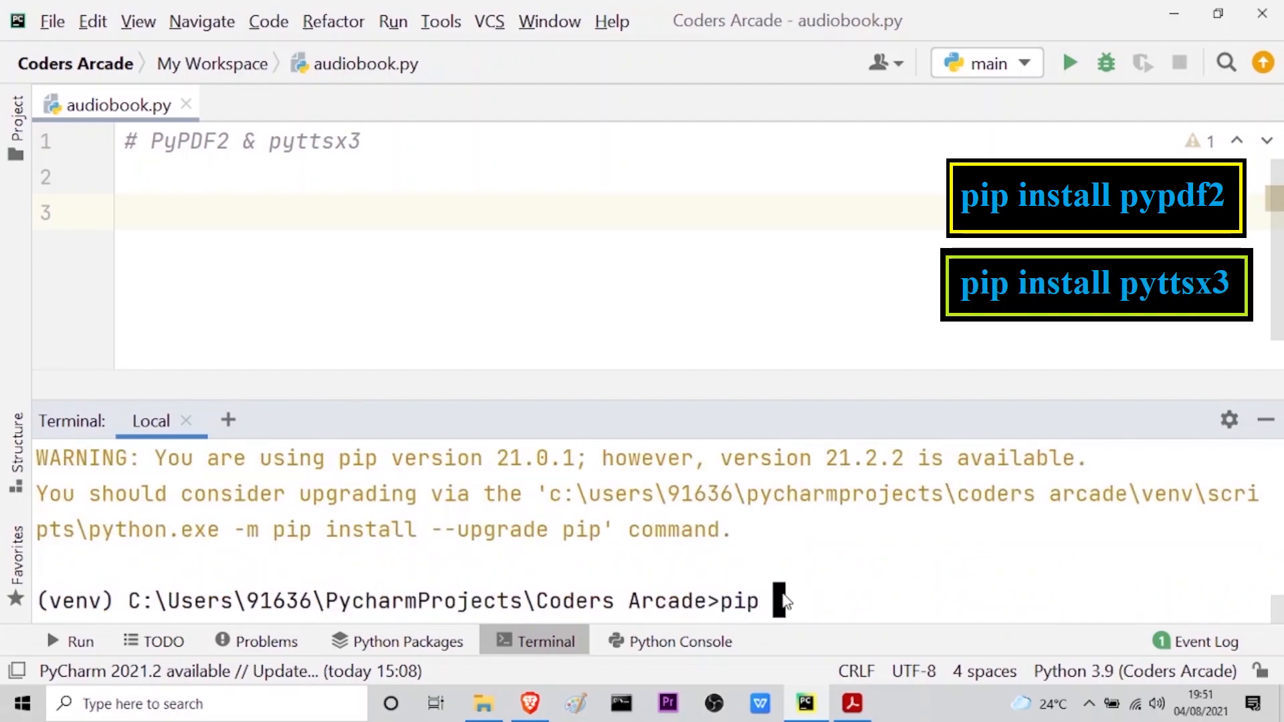
{"action": "type", "text": "install"}
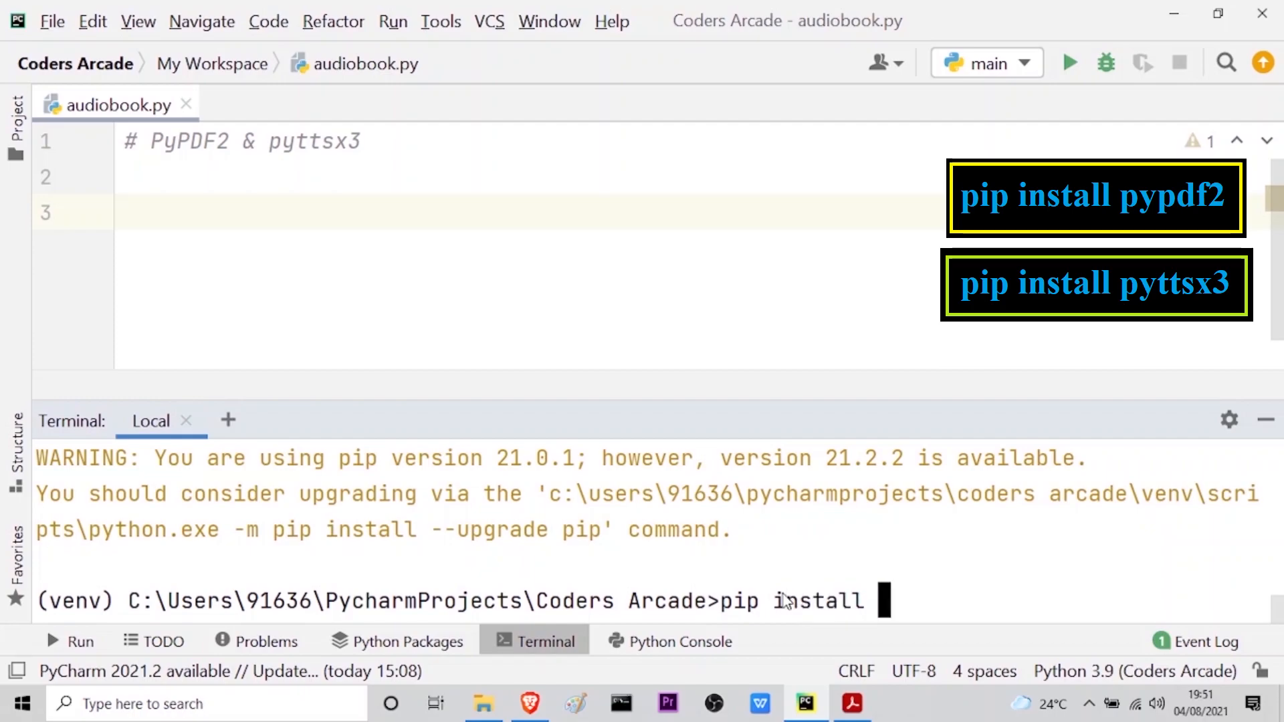
{"action": "type", "text": "p"}
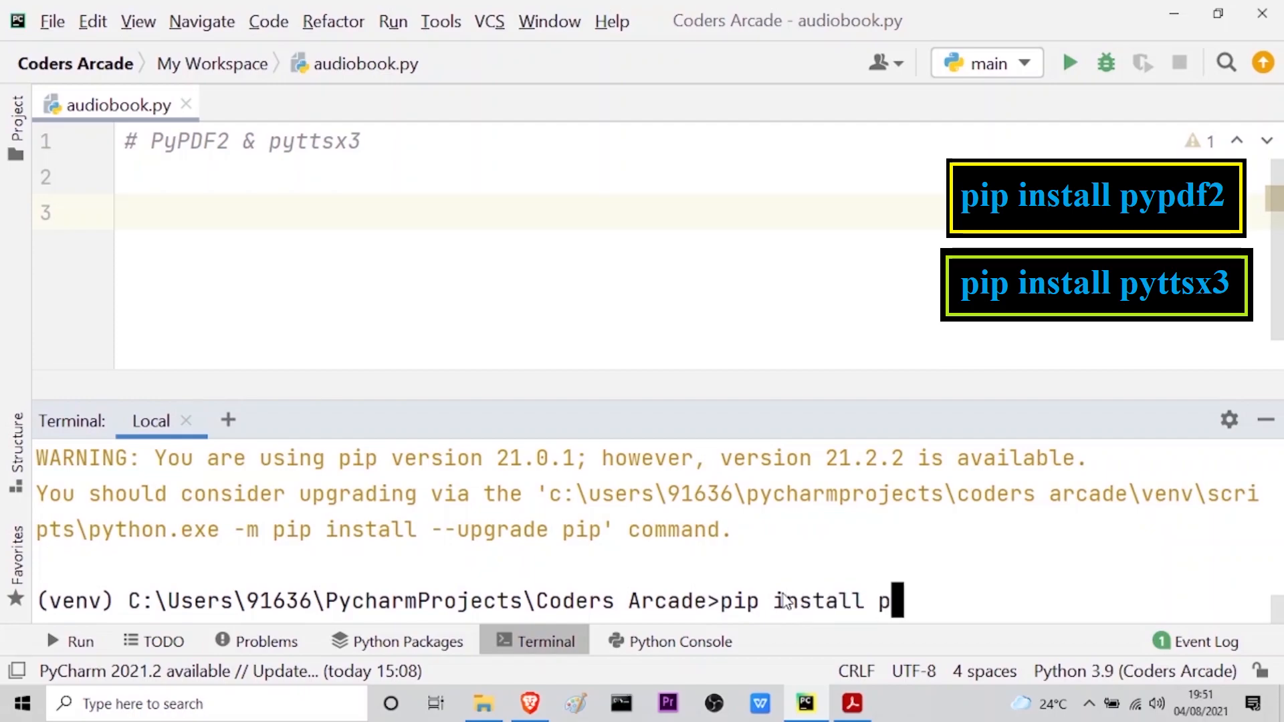
{"action": "type", "text": "yttsx"}
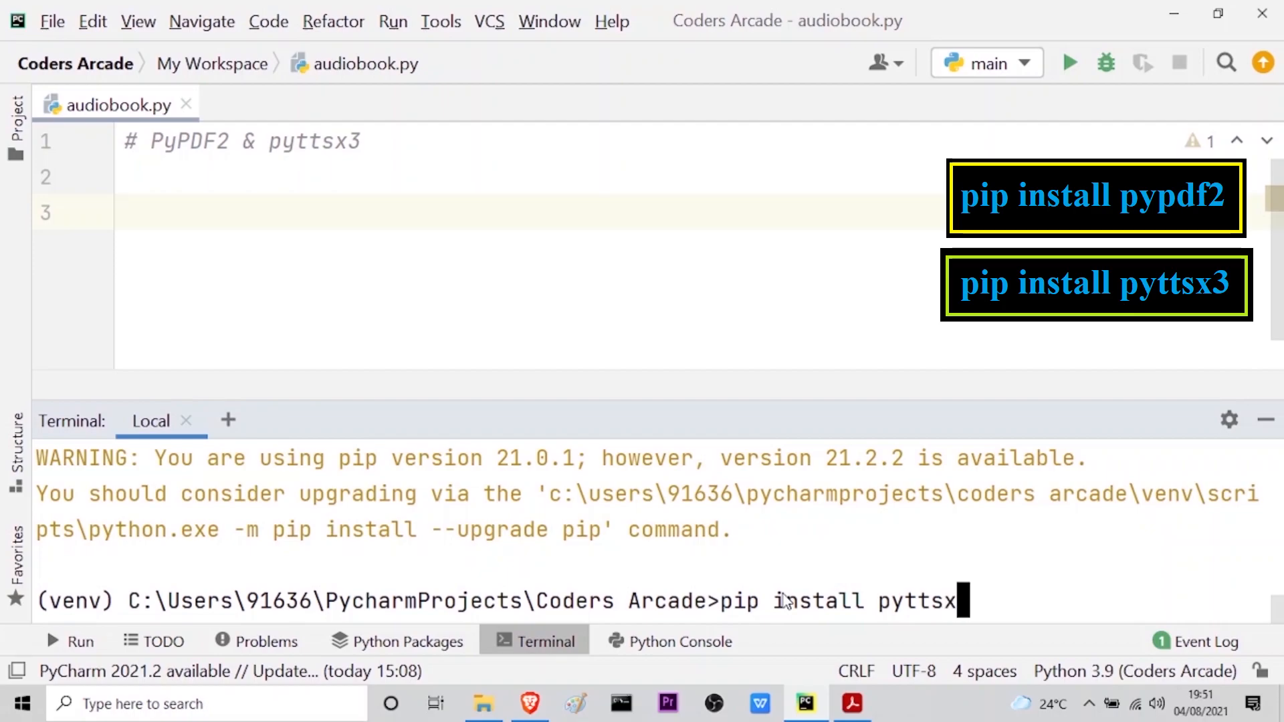
{"action": "type", "text": "3"}
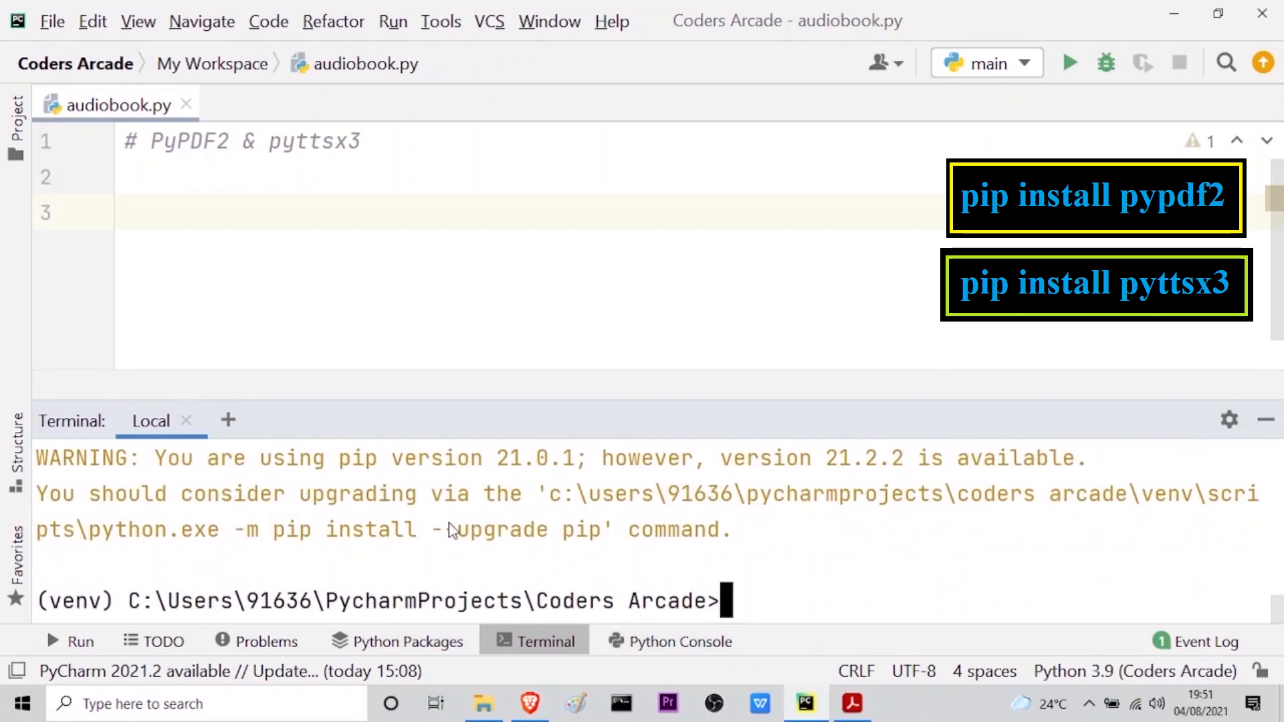
{"action": "key", "text": "Return"}
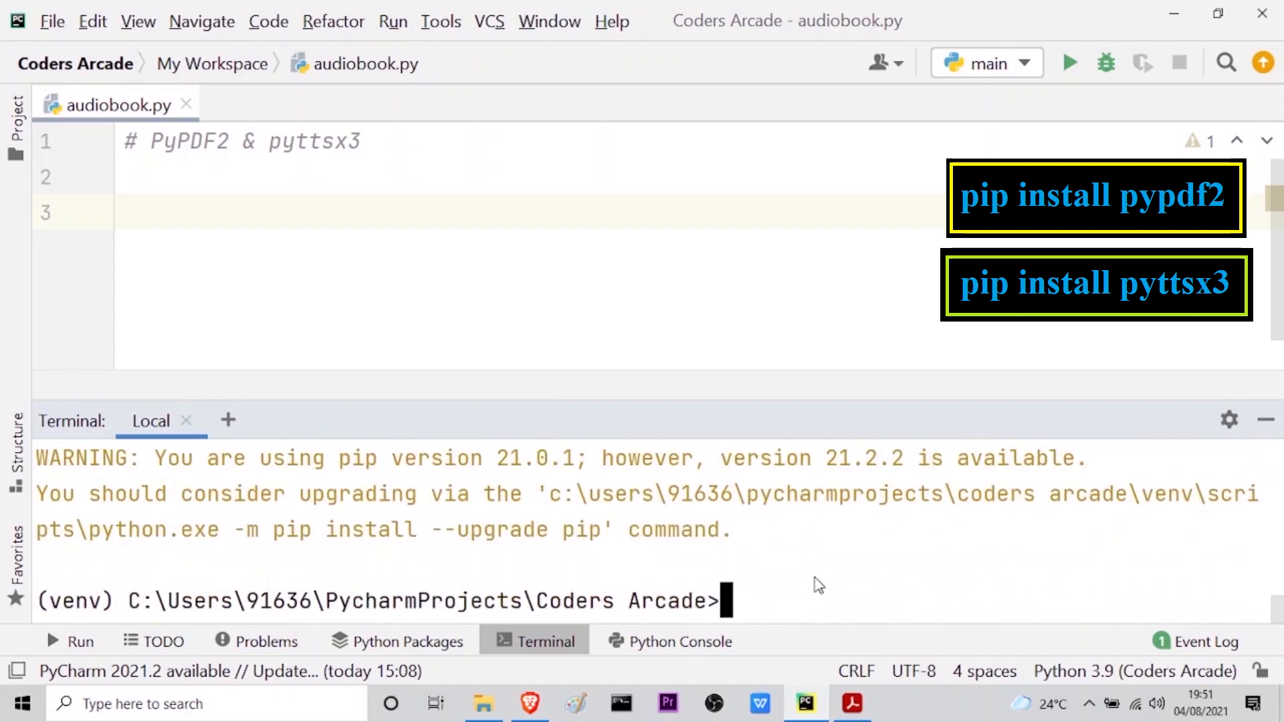
{"action": "mouse_move", "coordinate": [827, 581]}
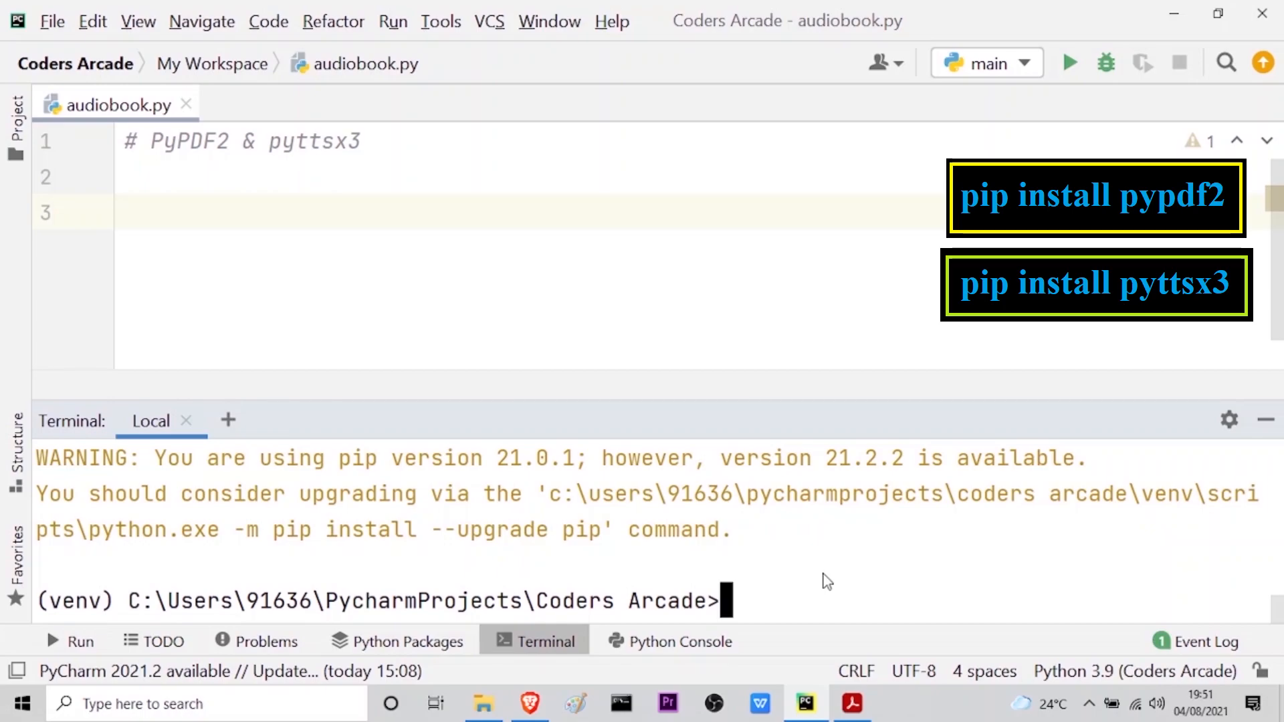
{"action": "mouse_move", "coordinate": [1266, 420]}
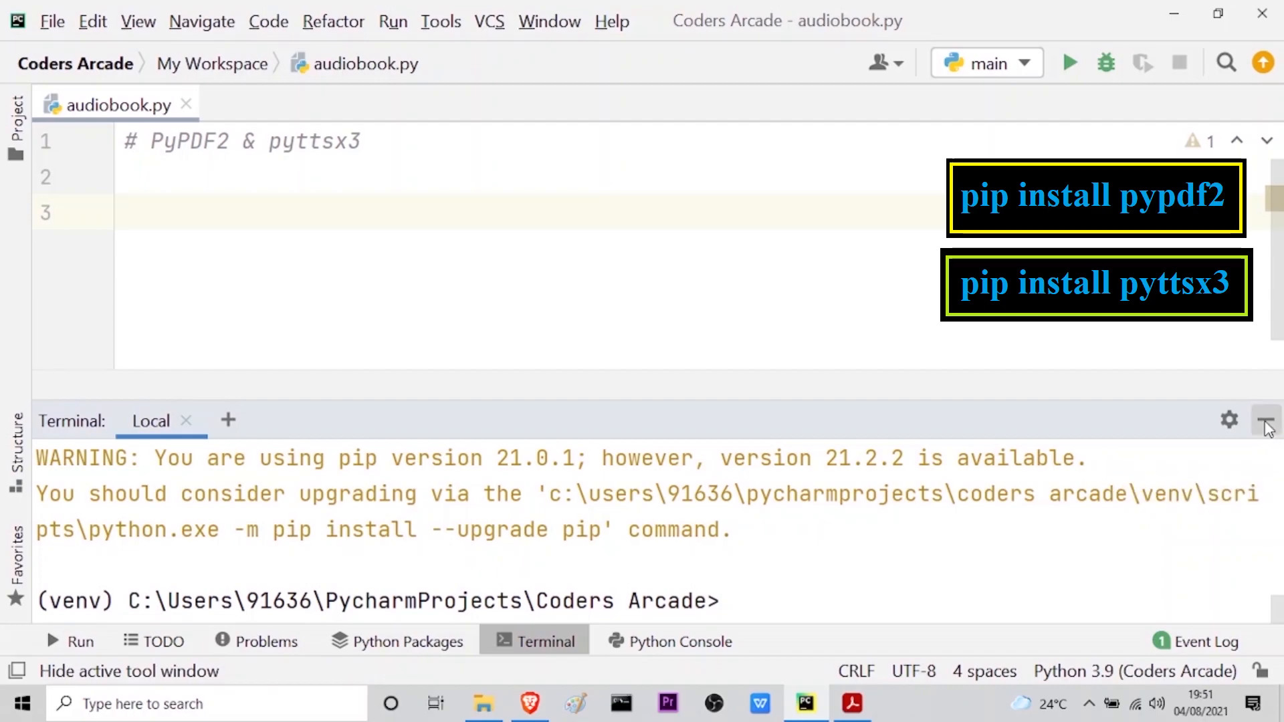
Step: Hide the terminal and add 'import PyPDF2' and 'import pyttsx3' on lines 3–4
{"action": "left_click", "coordinate": [1265, 420]}
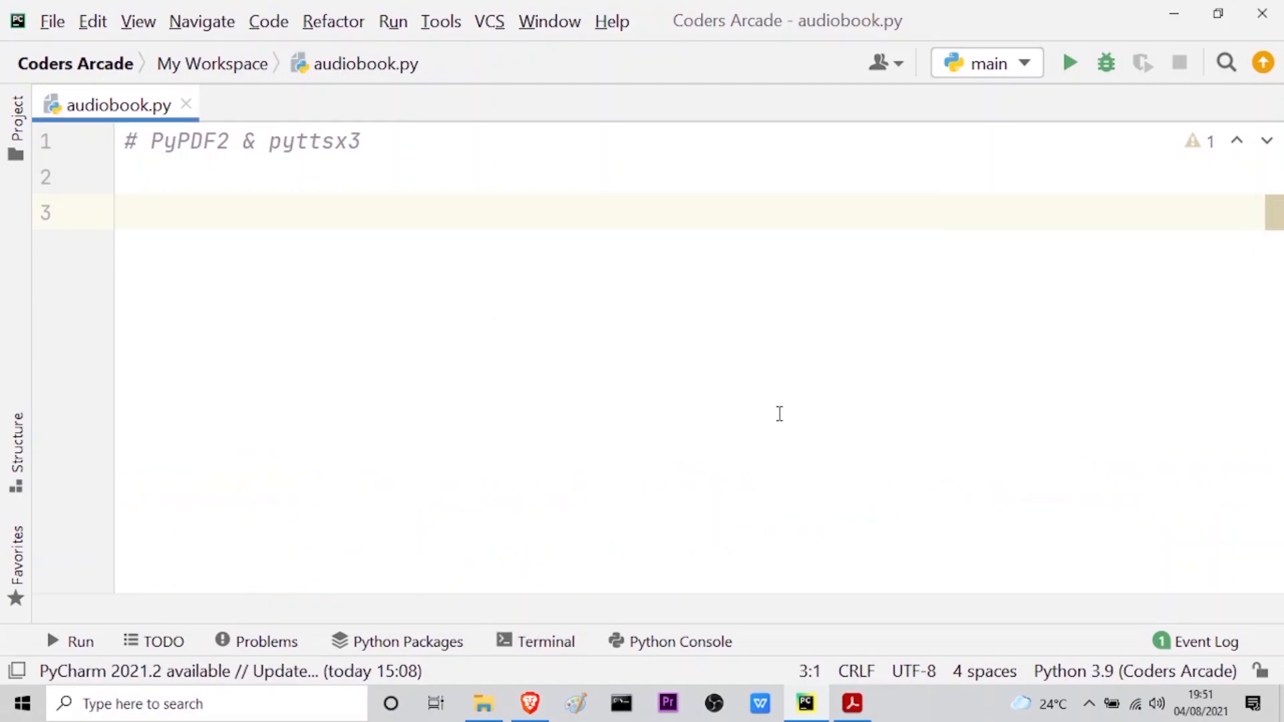
{"action": "type", "text": "i"}
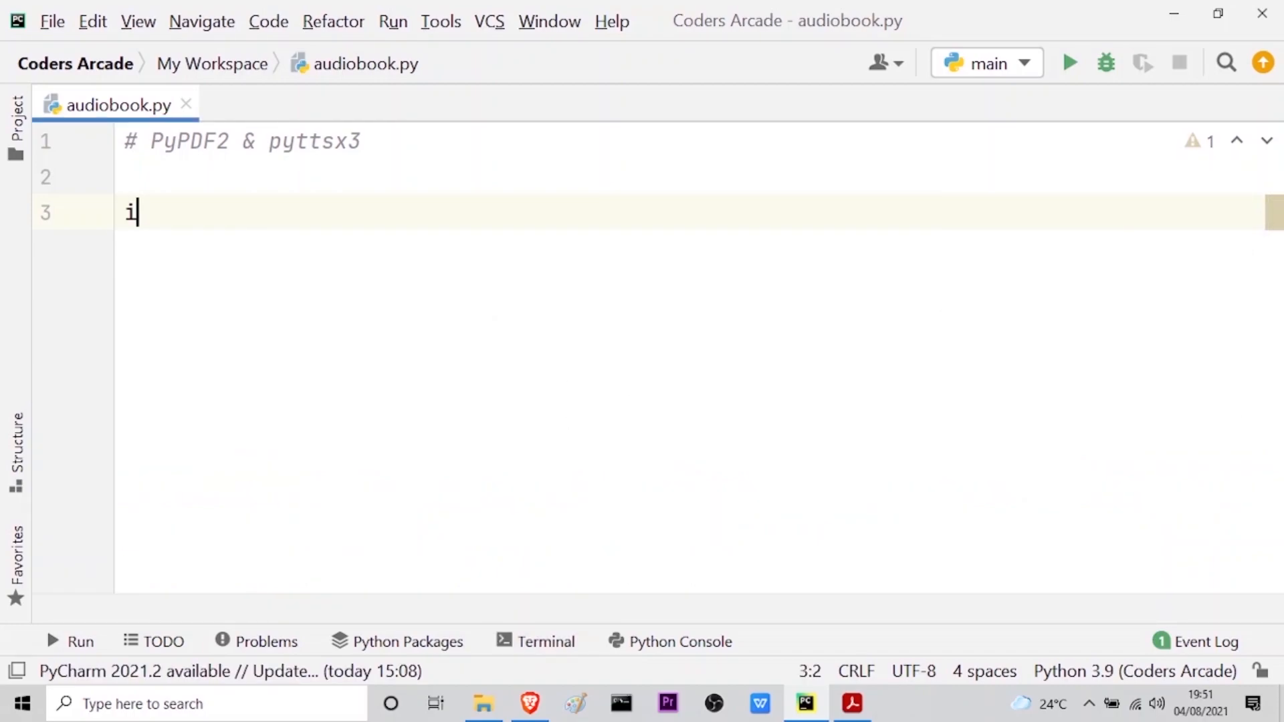
{"action": "type", "text": "mport"}
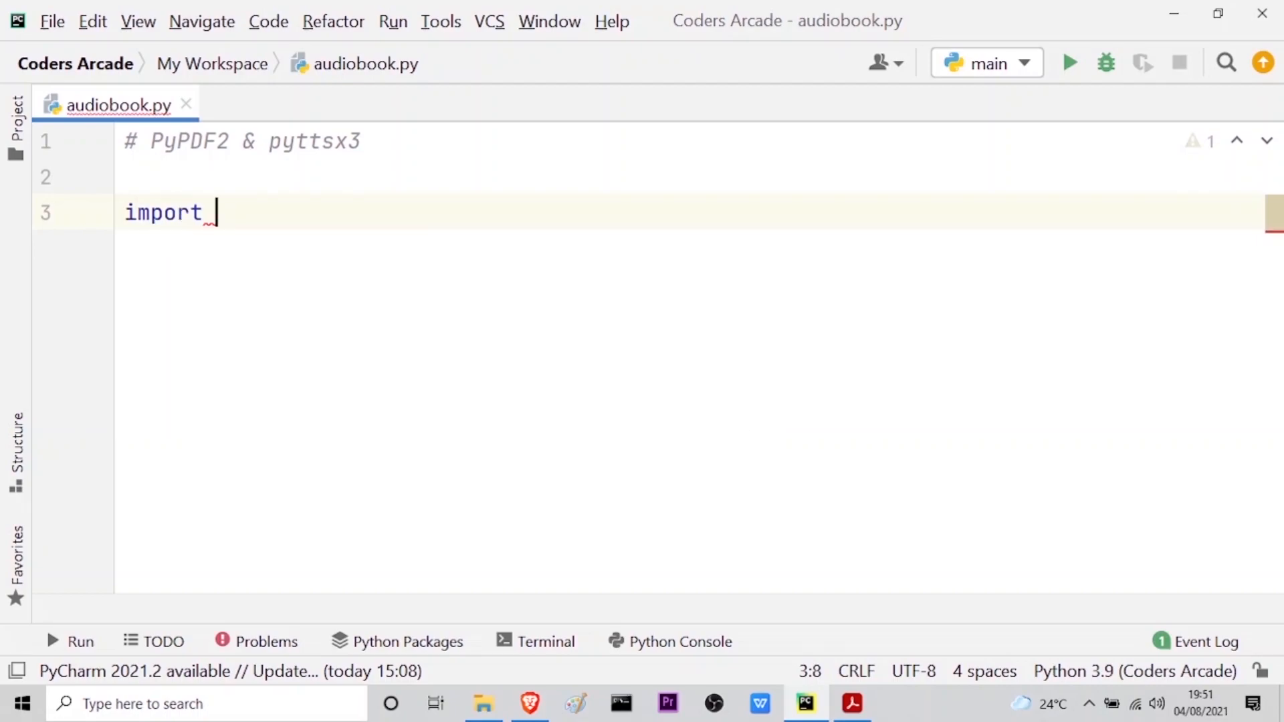
{"action": "type", "text": "PyPDF2"}
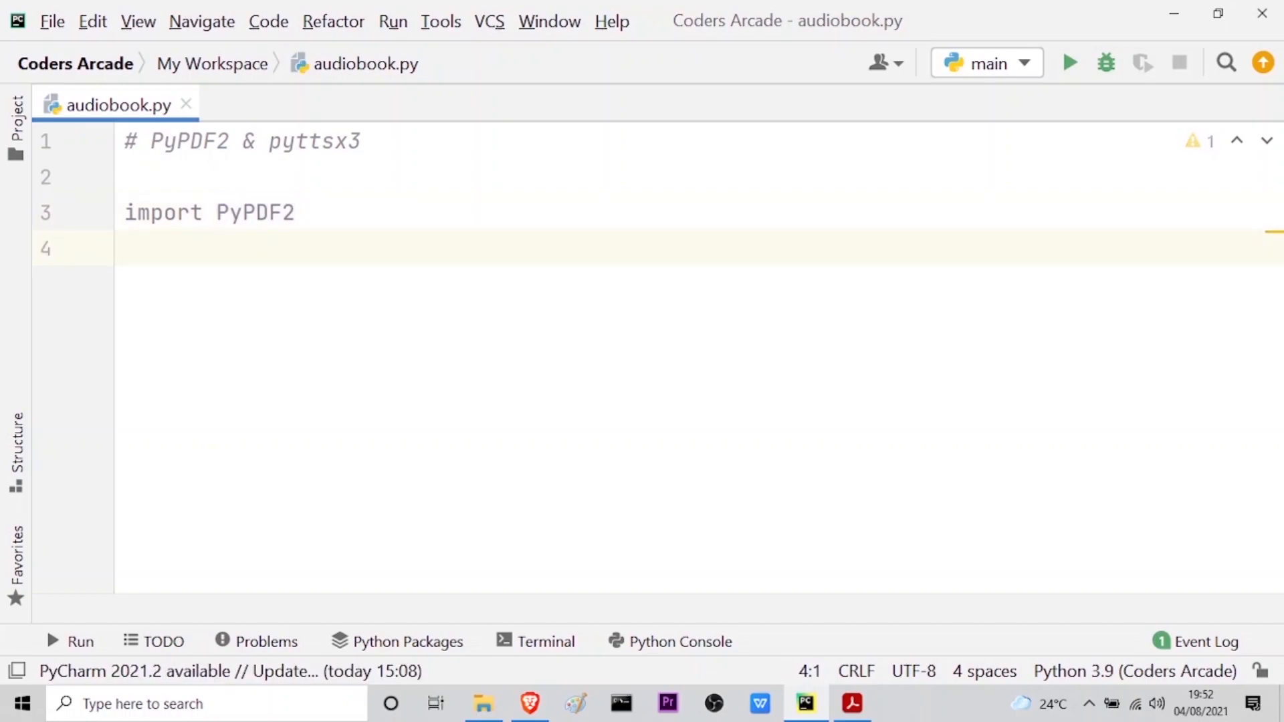
{"action": "type", "text": "import"}
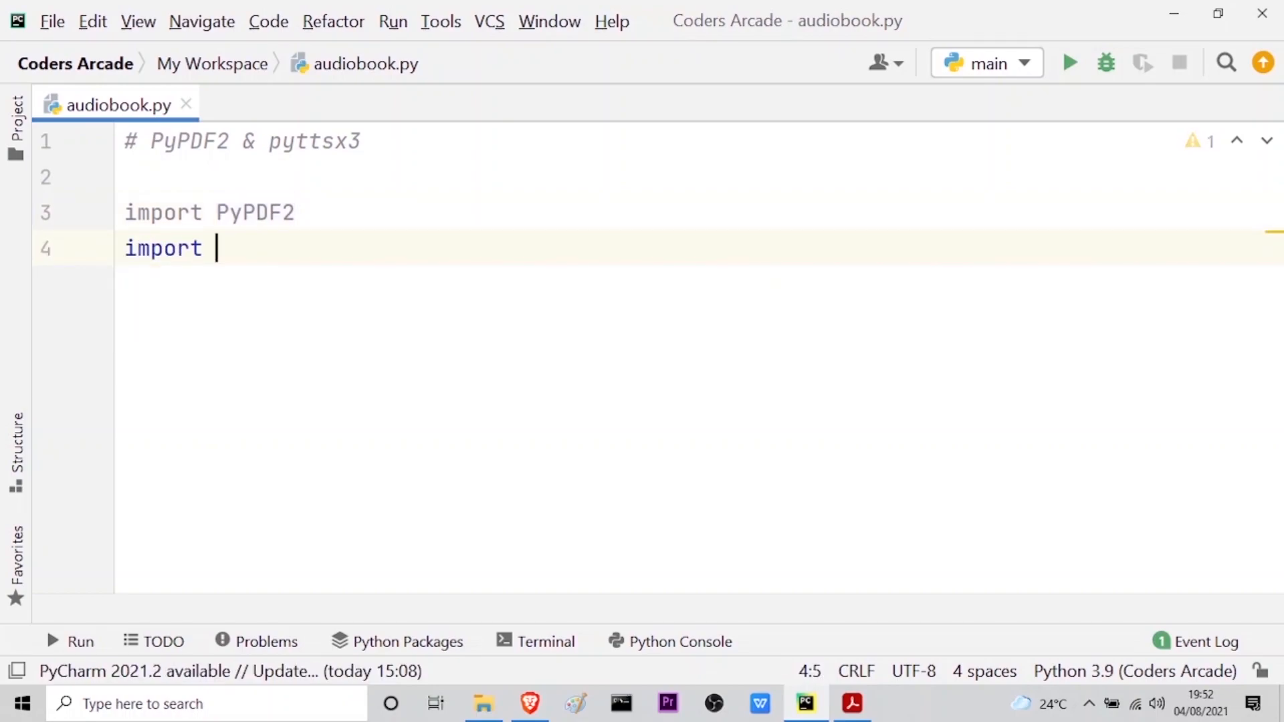
{"action": "type", "text": "pytt"}
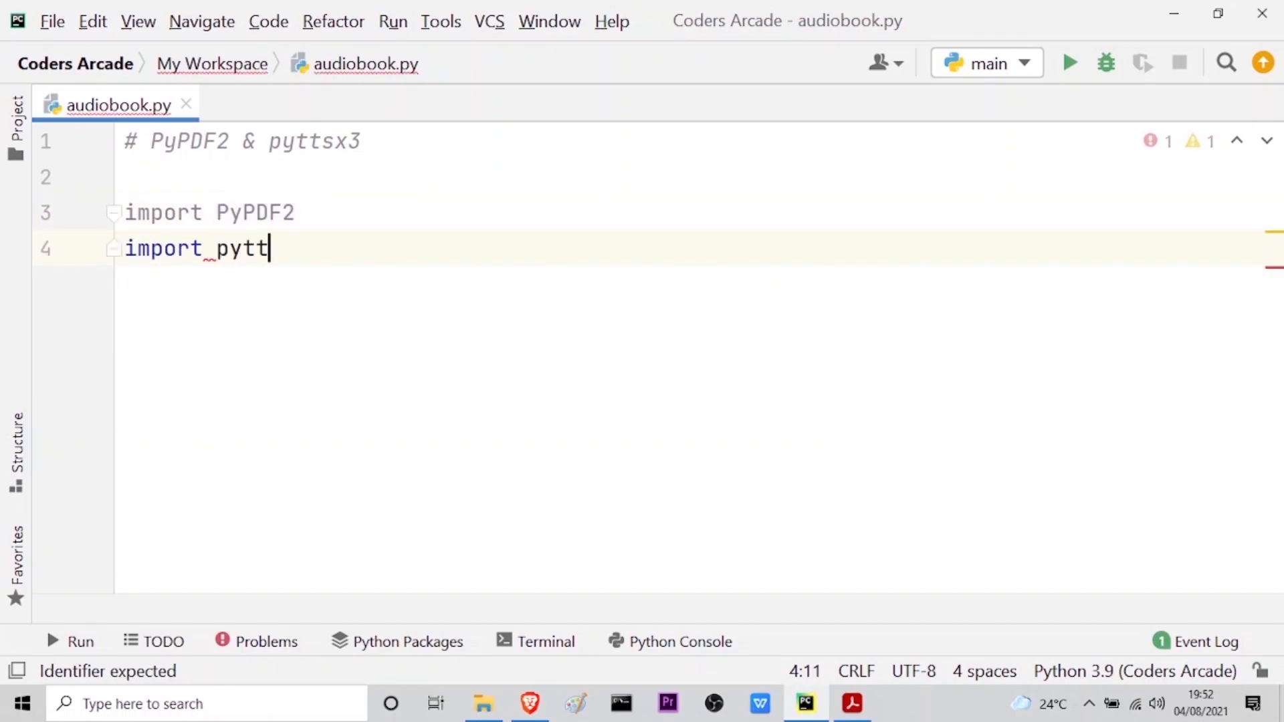
{"action": "type", "text": "sx3"}
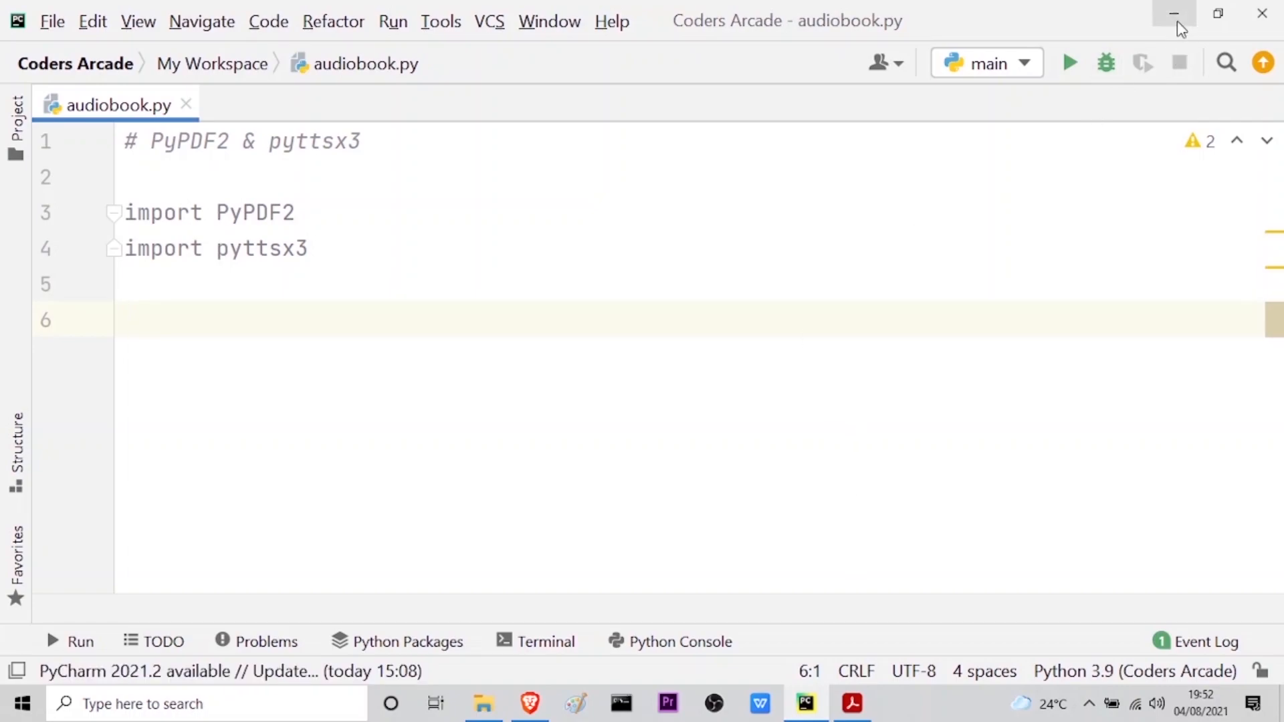
{"action": "left_click", "coordinate": [1173, 15]}
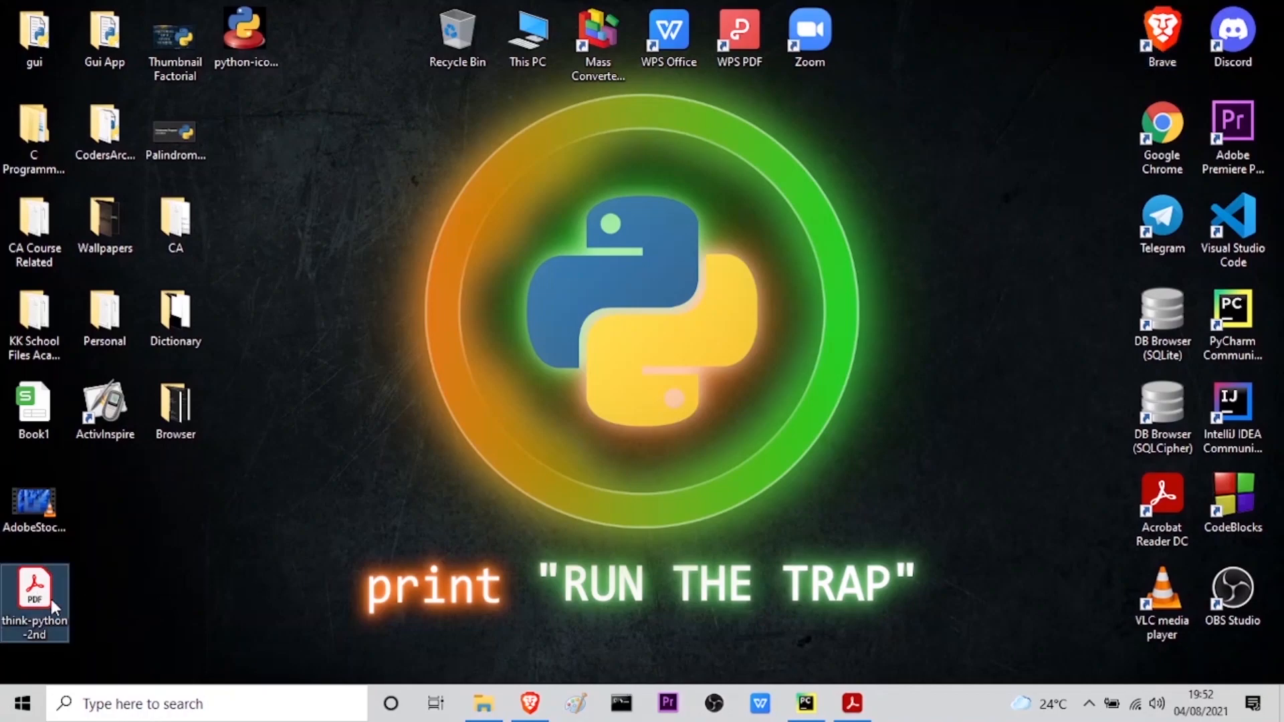
{"action": "mouse_move", "coordinate": [801, 613]}
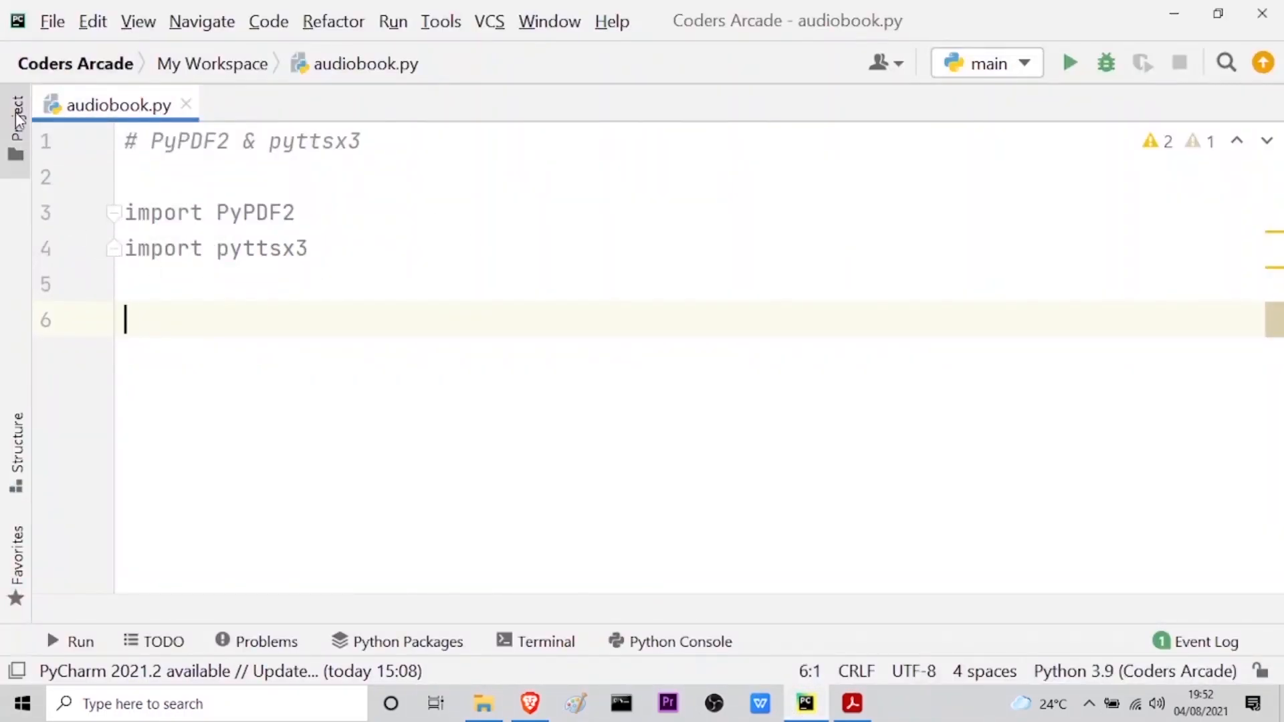
{"action": "left_click", "coordinate": [16, 107]}
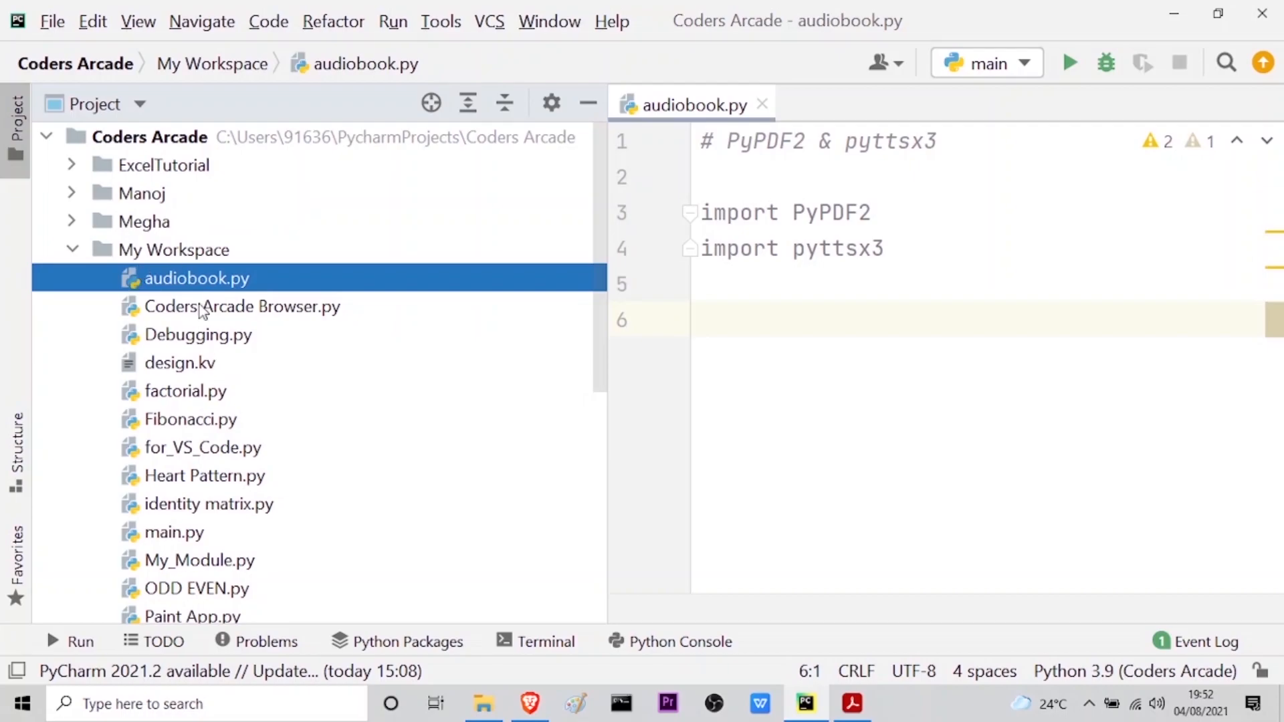
{"action": "scroll", "scroll_direction": "down", "scroll_amount": 3}
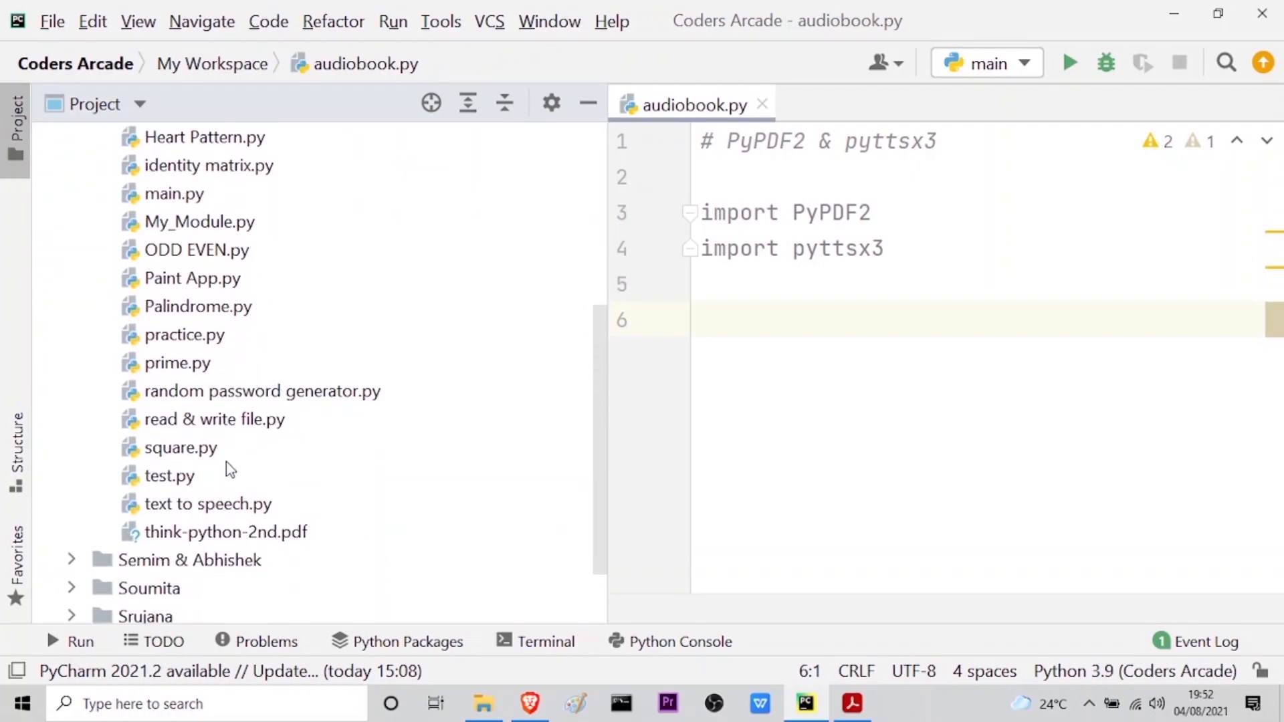
{"action": "left_click", "coordinate": [226, 532]}
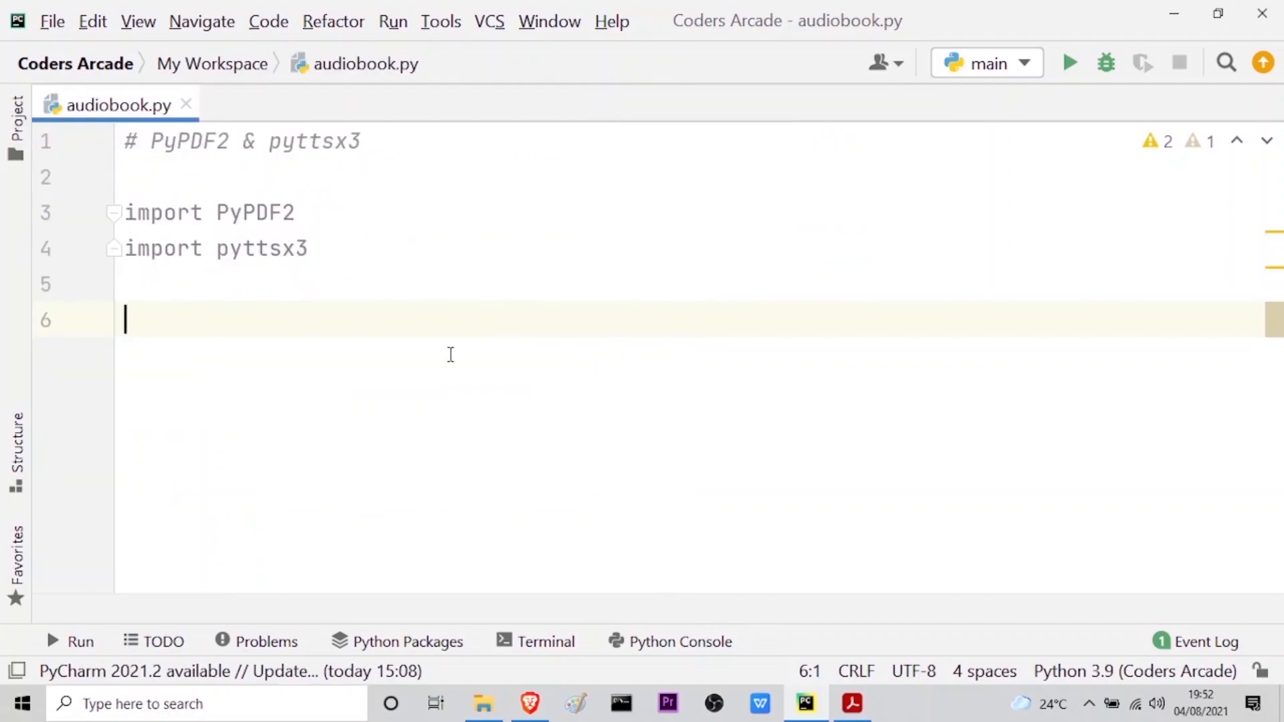
{"action": "mouse_move", "coordinate": [290, 420]}
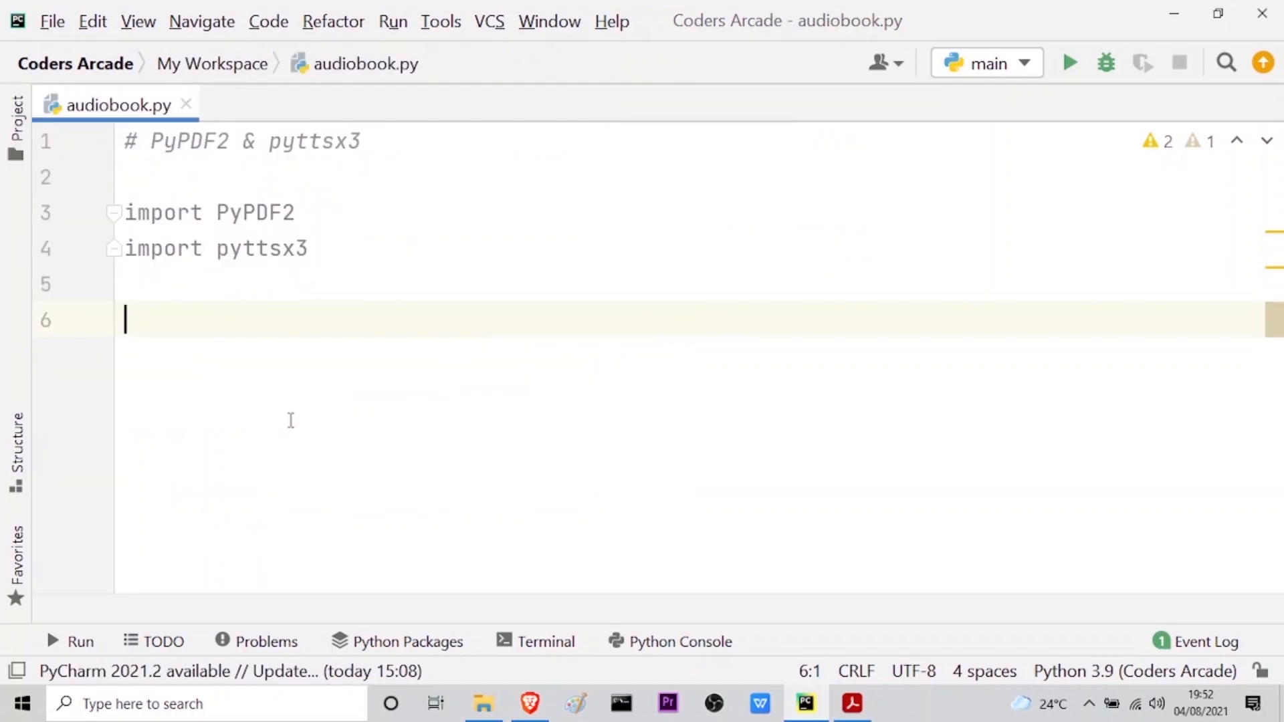
Step: Begin line 6 as 'reader = PyPDF2.' with the module name autocompleted
{"action": "type", "text": "reader"}
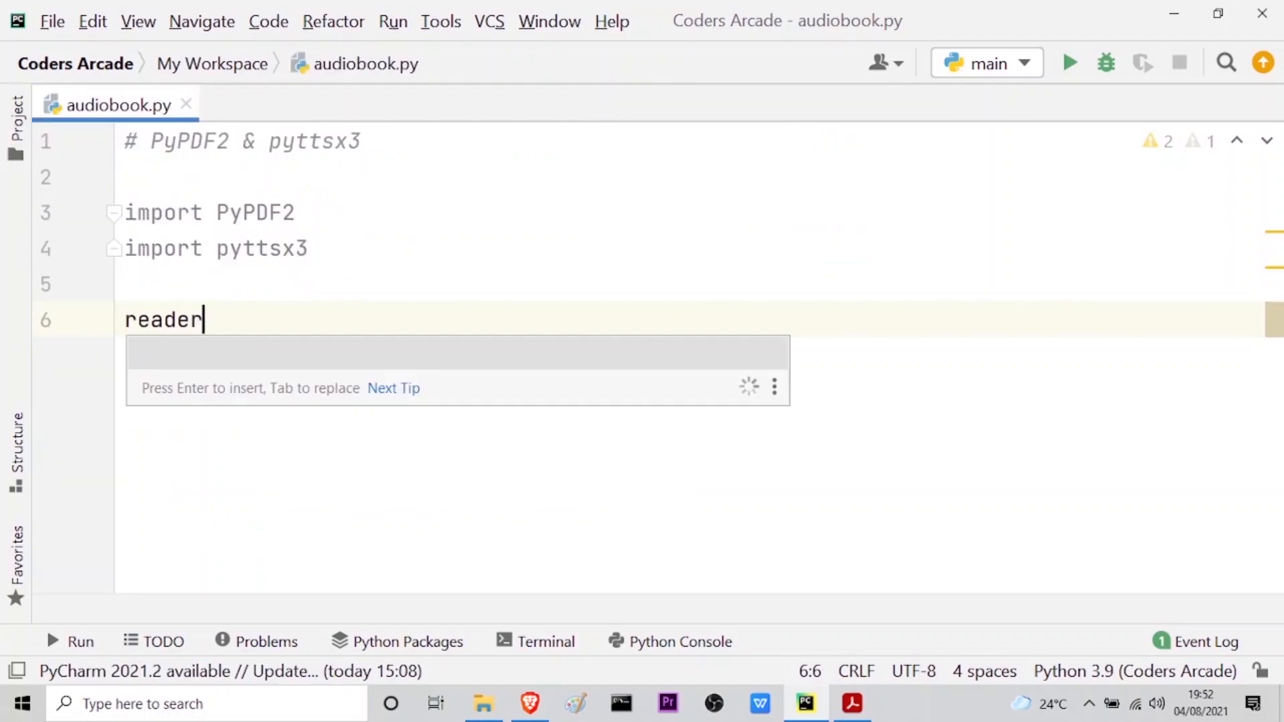
{"action": "type", "text": "="}
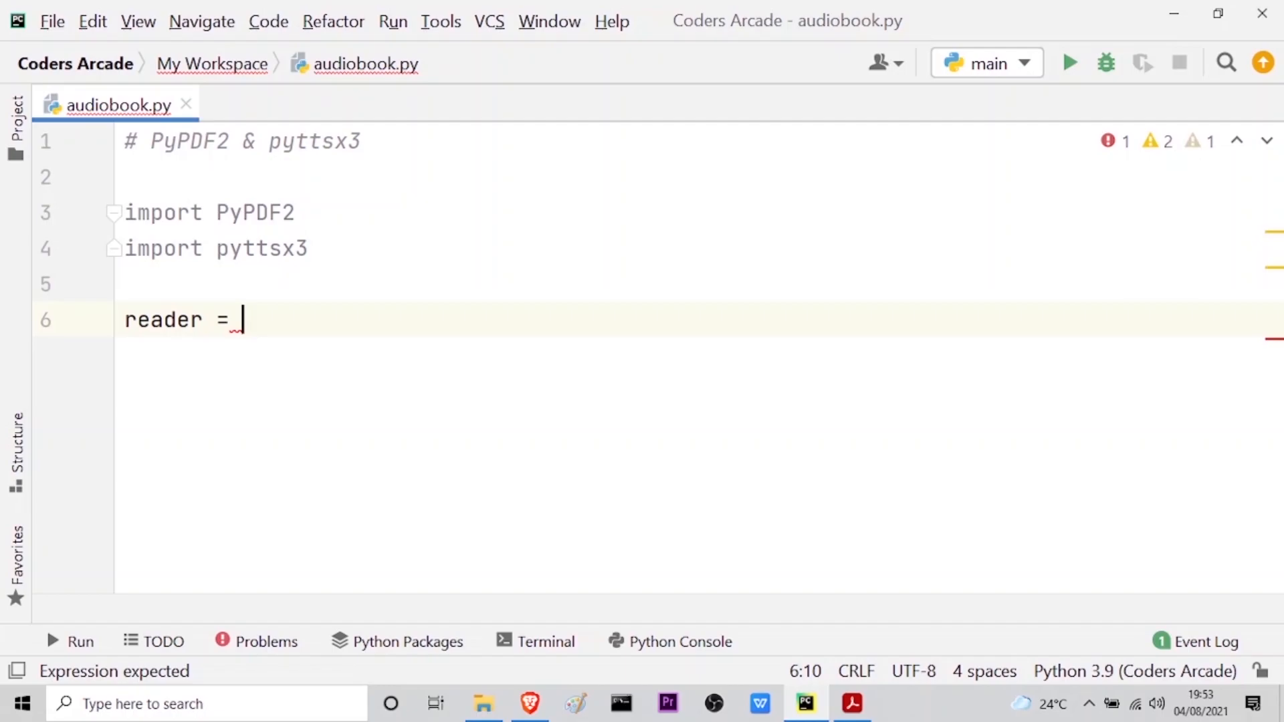
{"action": "type", "text": "Py"}
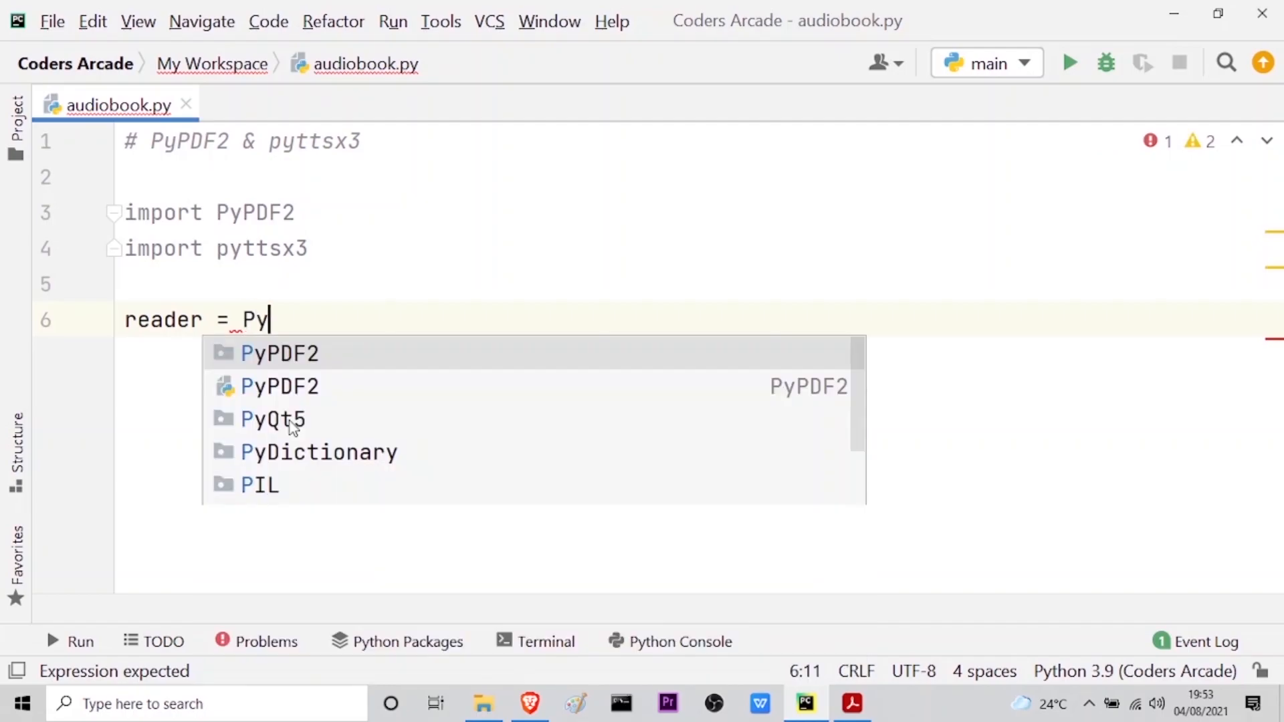
{"action": "left_click", "coordinate": [279, 354]}
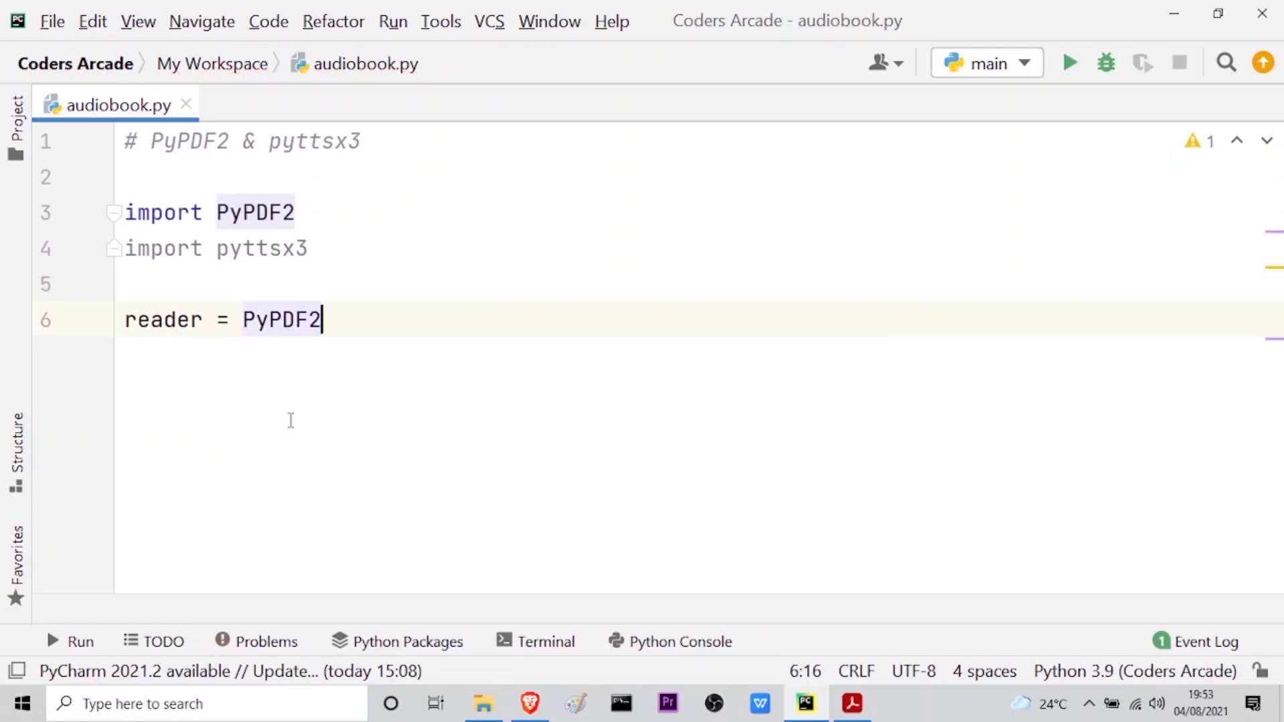
{"action": "type", "text": ".PdfFileReader"}
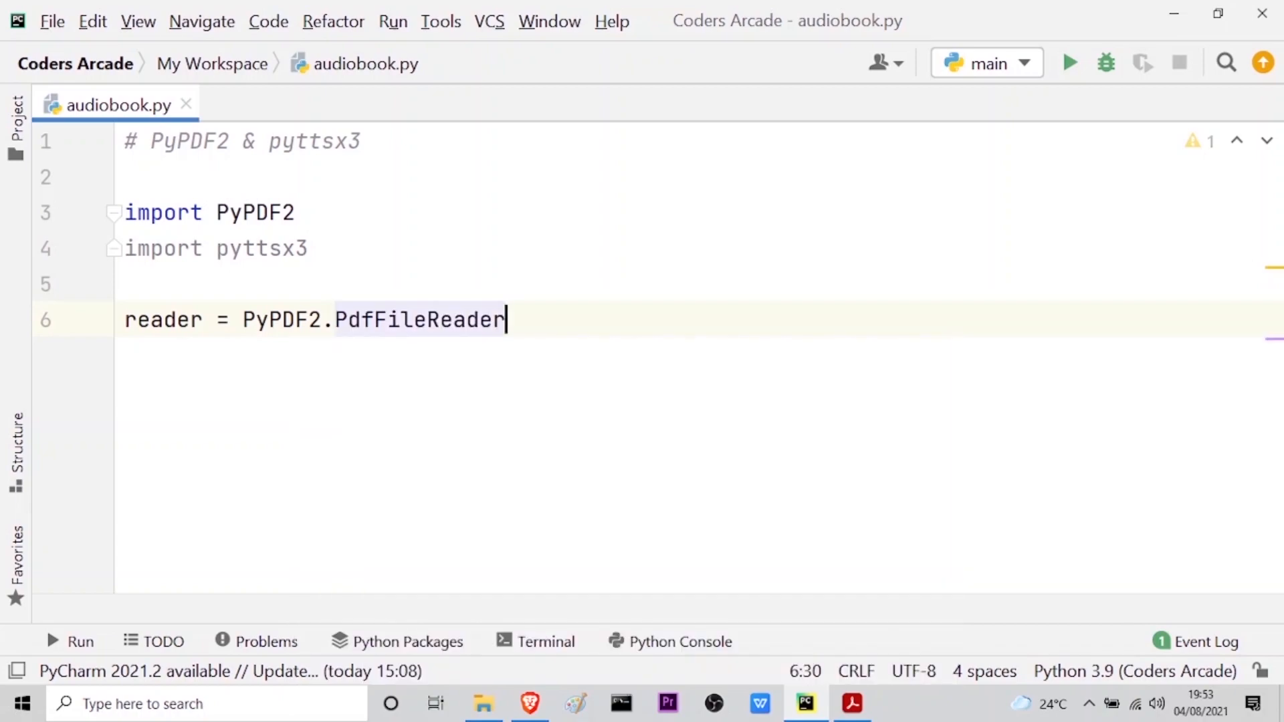
Step: Complete PdfFileReader(open('think-python-2nd.pdf','rb')) and move to the line end
{"action": "type", "text": "("}
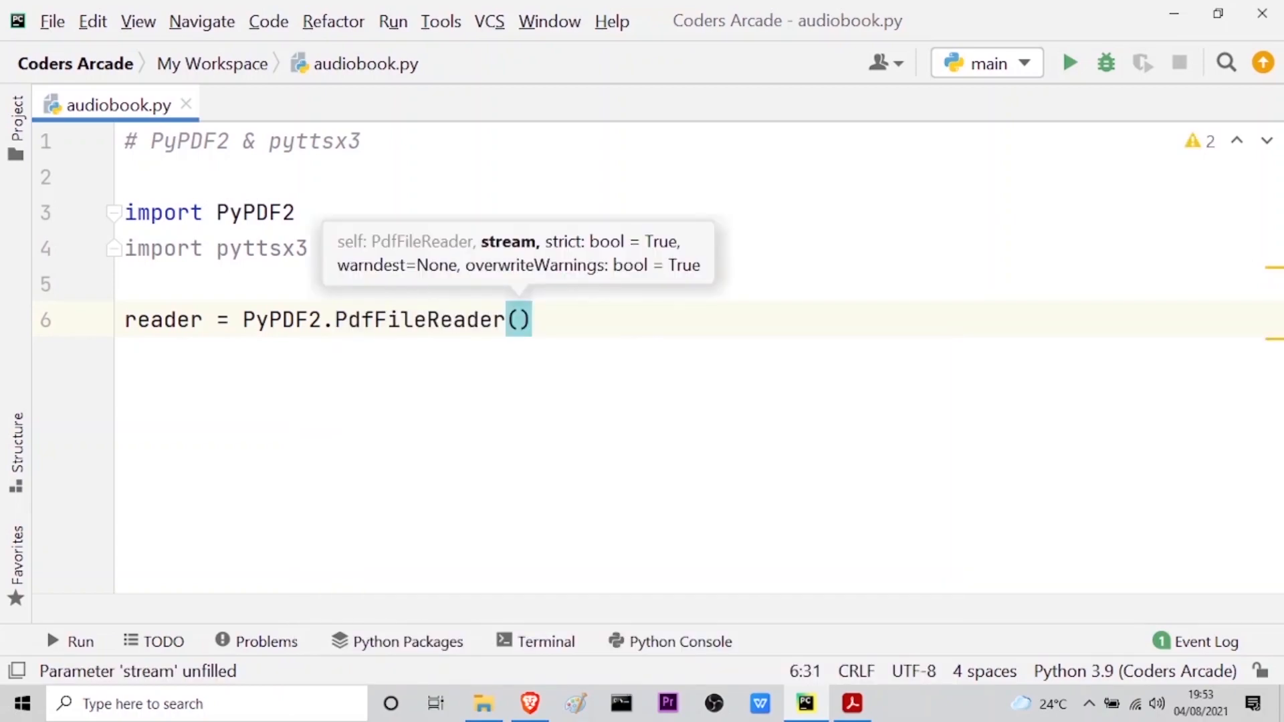
{"action": "type", "text": "op"}
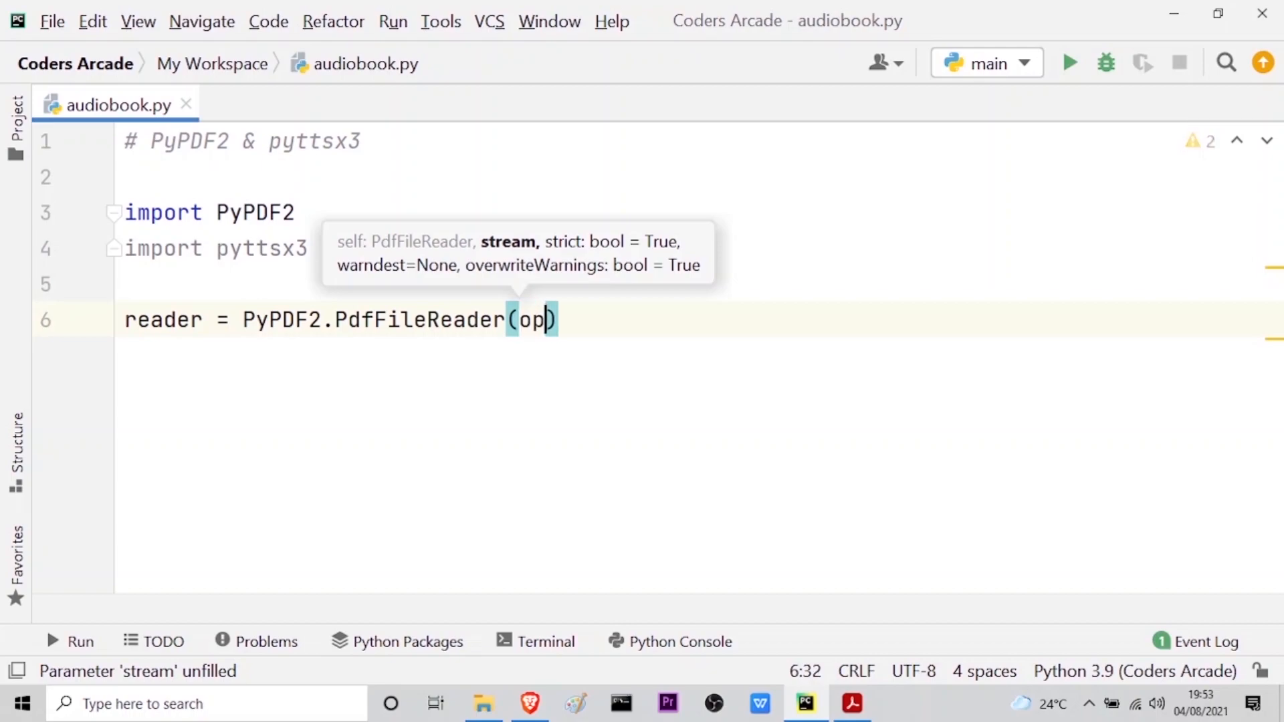
{"action": "type", "text": "en"}
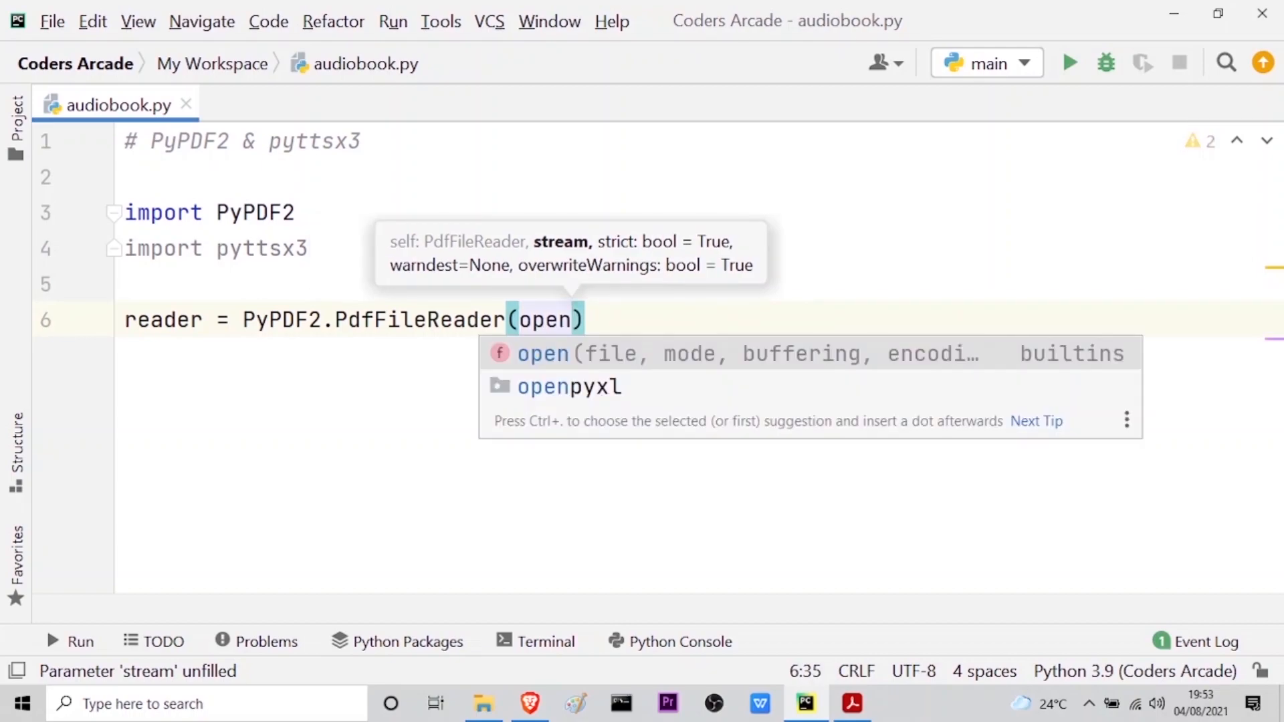
{"action": "mouse_move", "coordinate": [668, 368]}
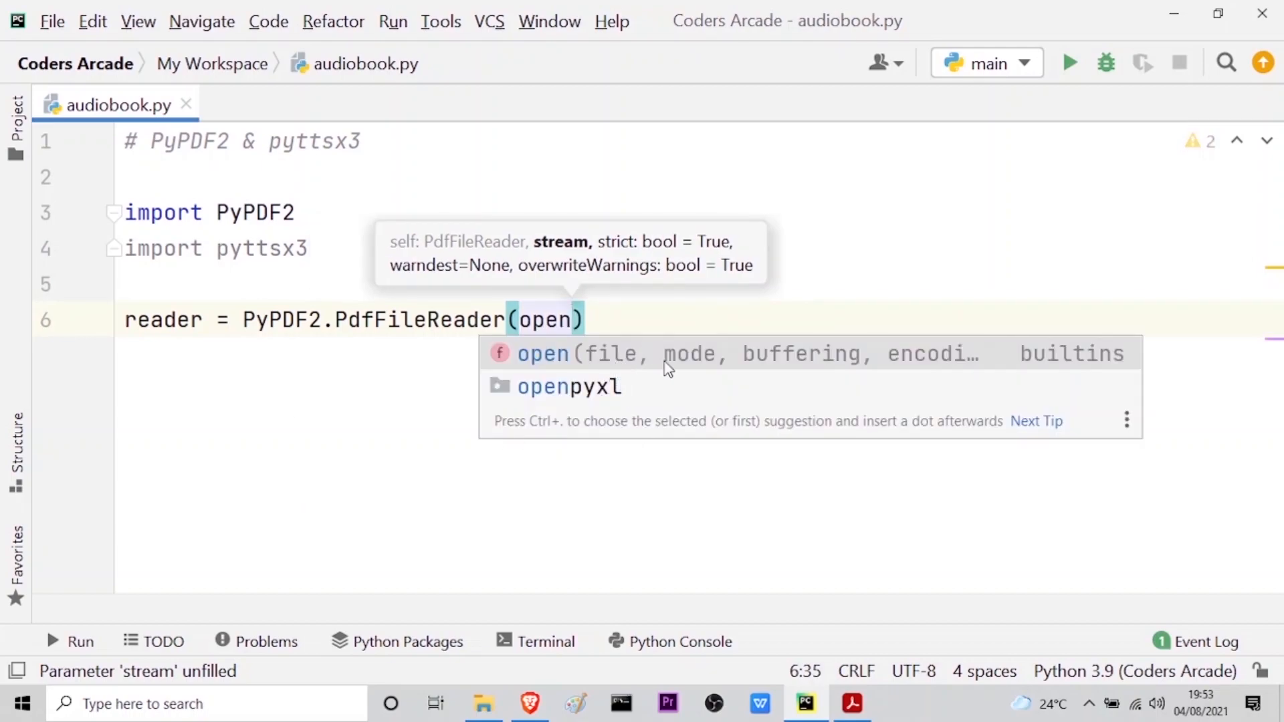
{"action": "mouse_move", "coordinate": [671, 377]}
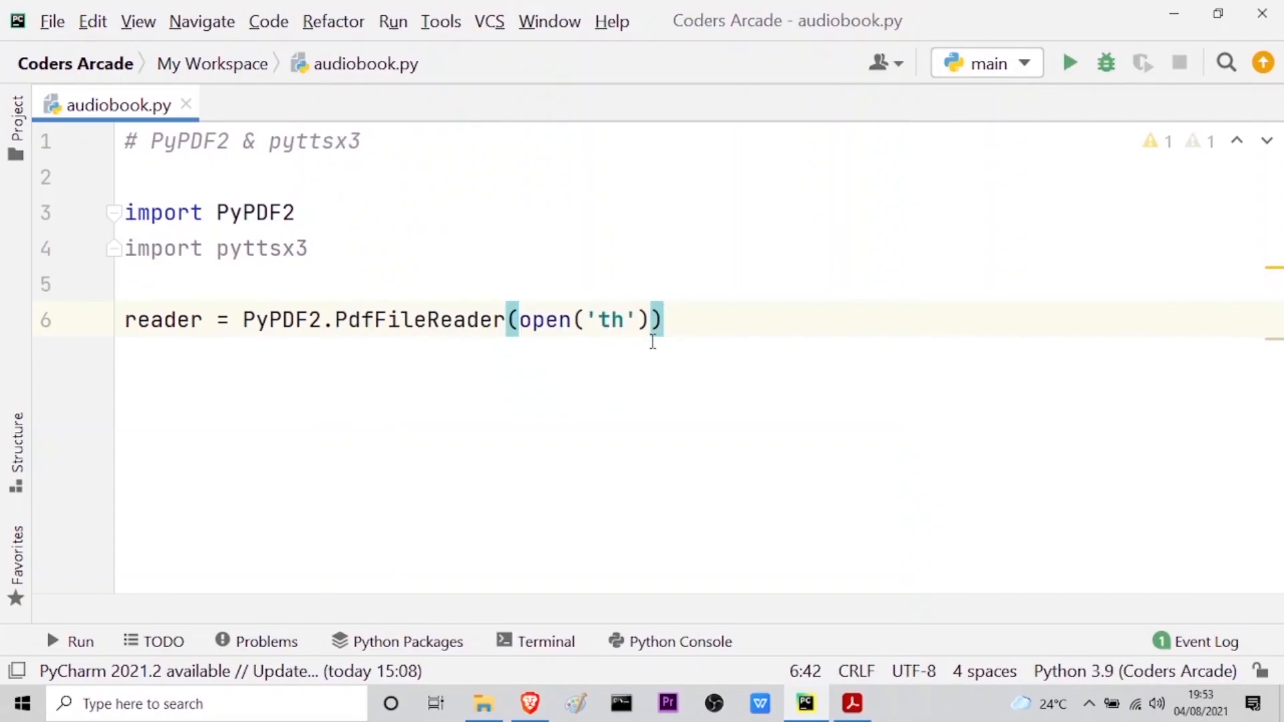
{"action": "type", "text": "i"}
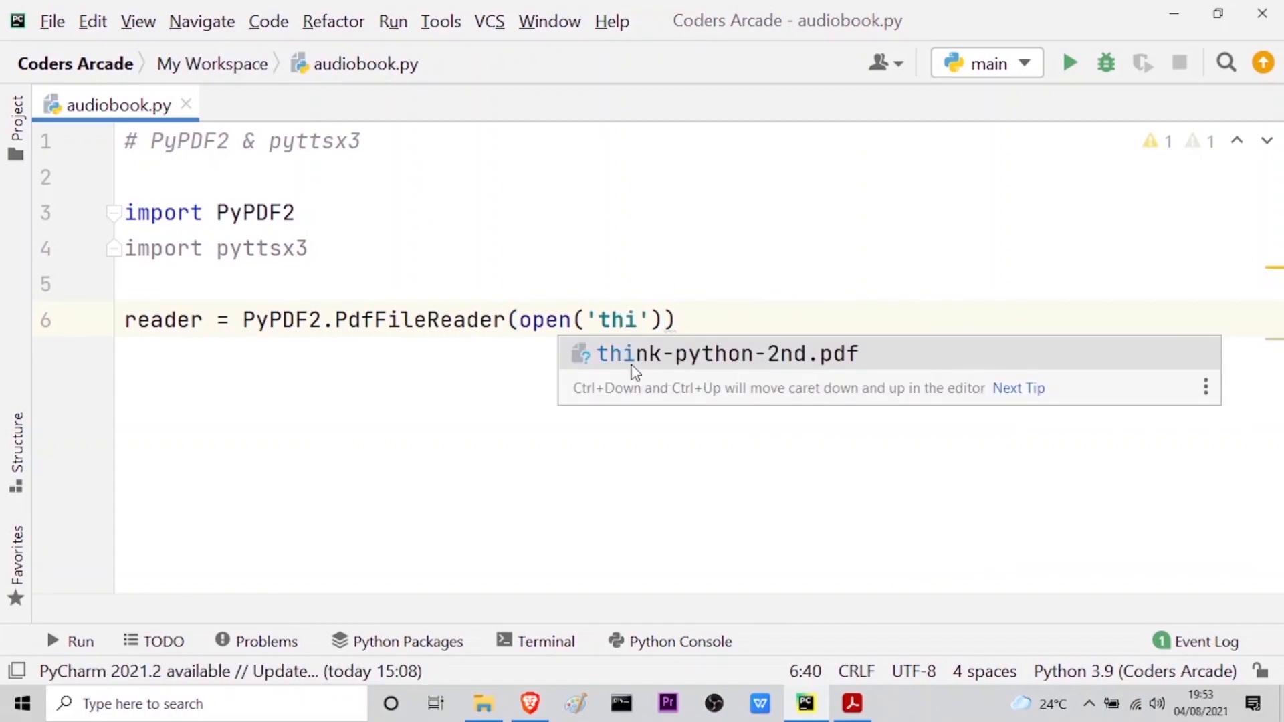
{"action": "mouse_move", "coordinate": [789, 373]}
{"action": "type", "text": "nk-python-2nd.pdf"}
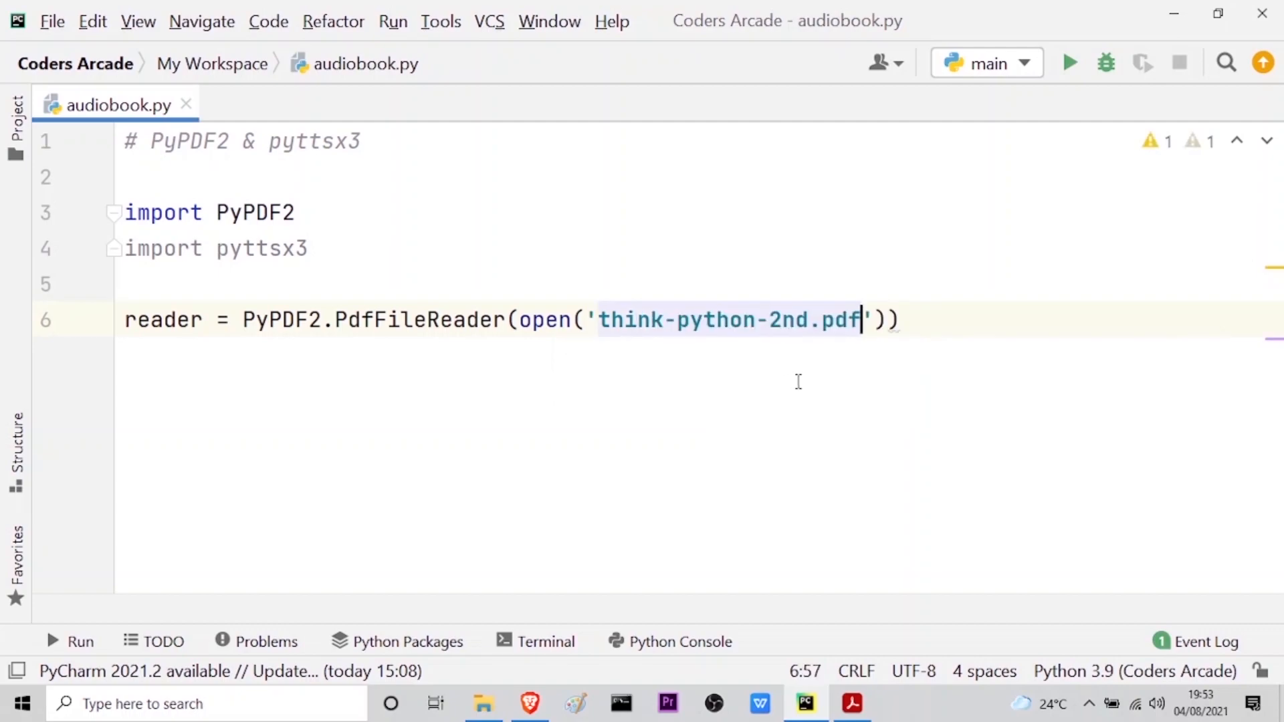
{"action": "mouse_move", "coordinate": [824, 372]}
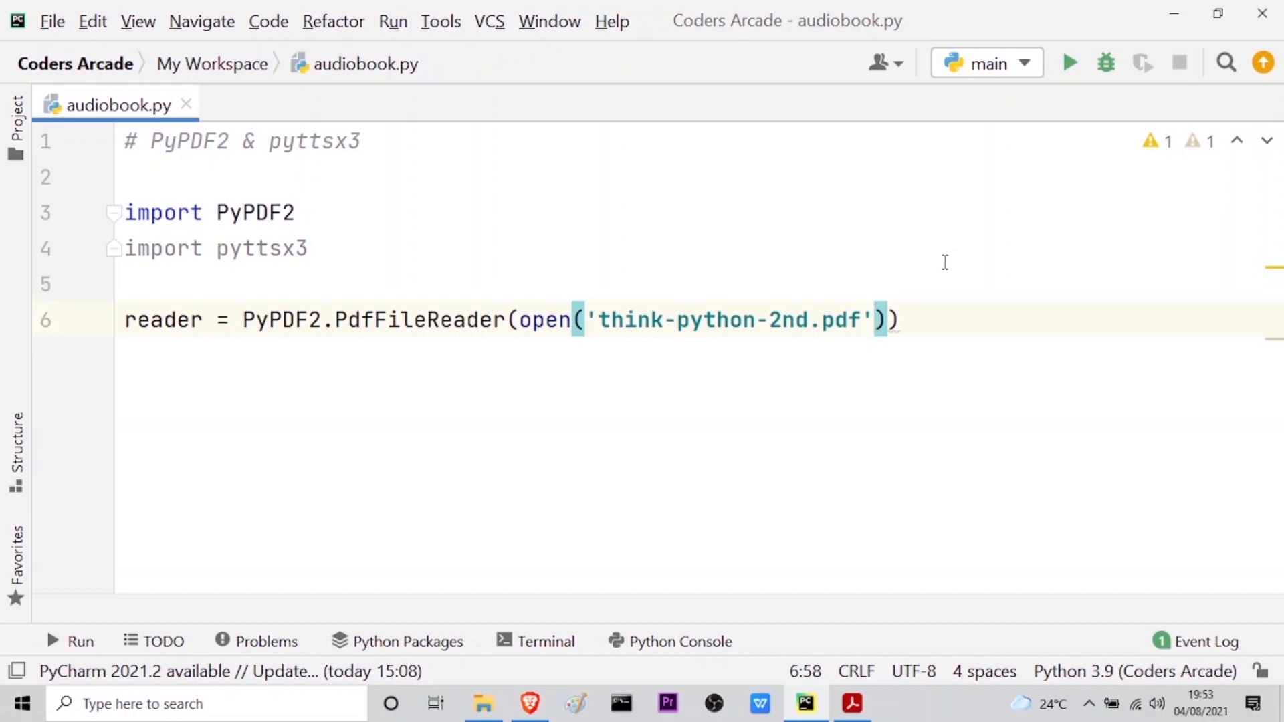
{"action": "type", "text": ",'rb"}
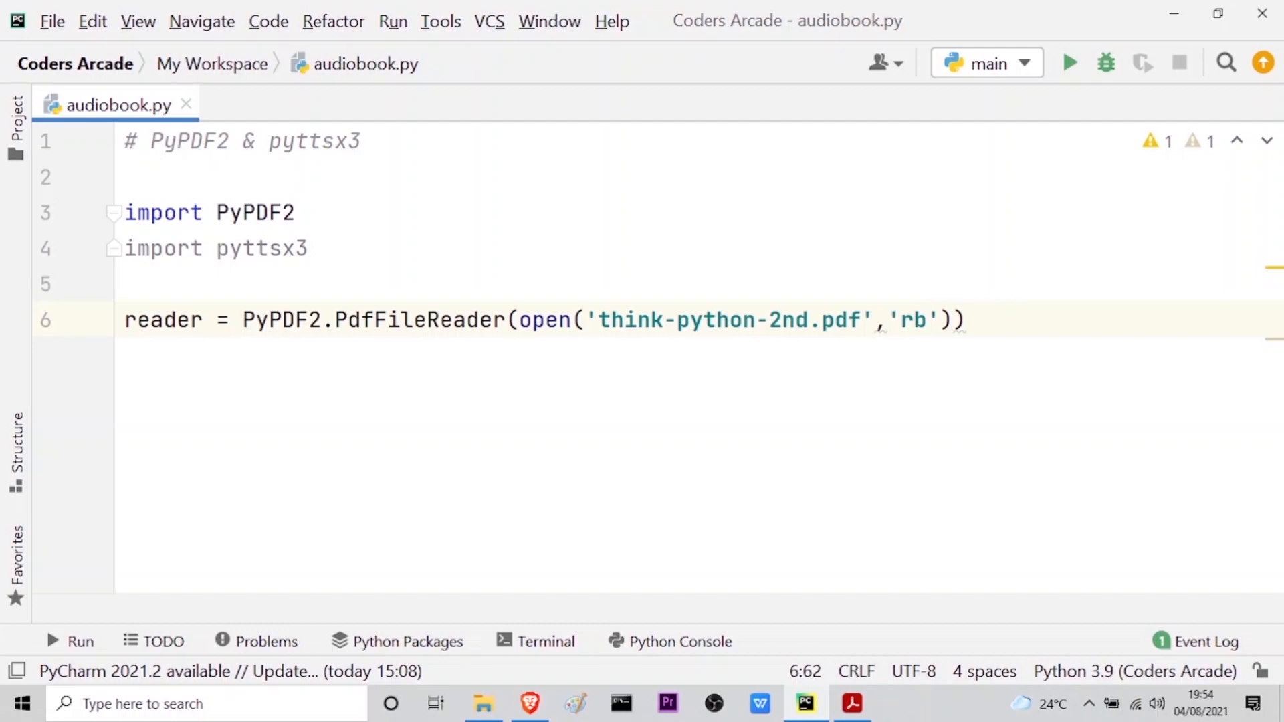
{"action": "left_click", "coordinate": [964, 320]}
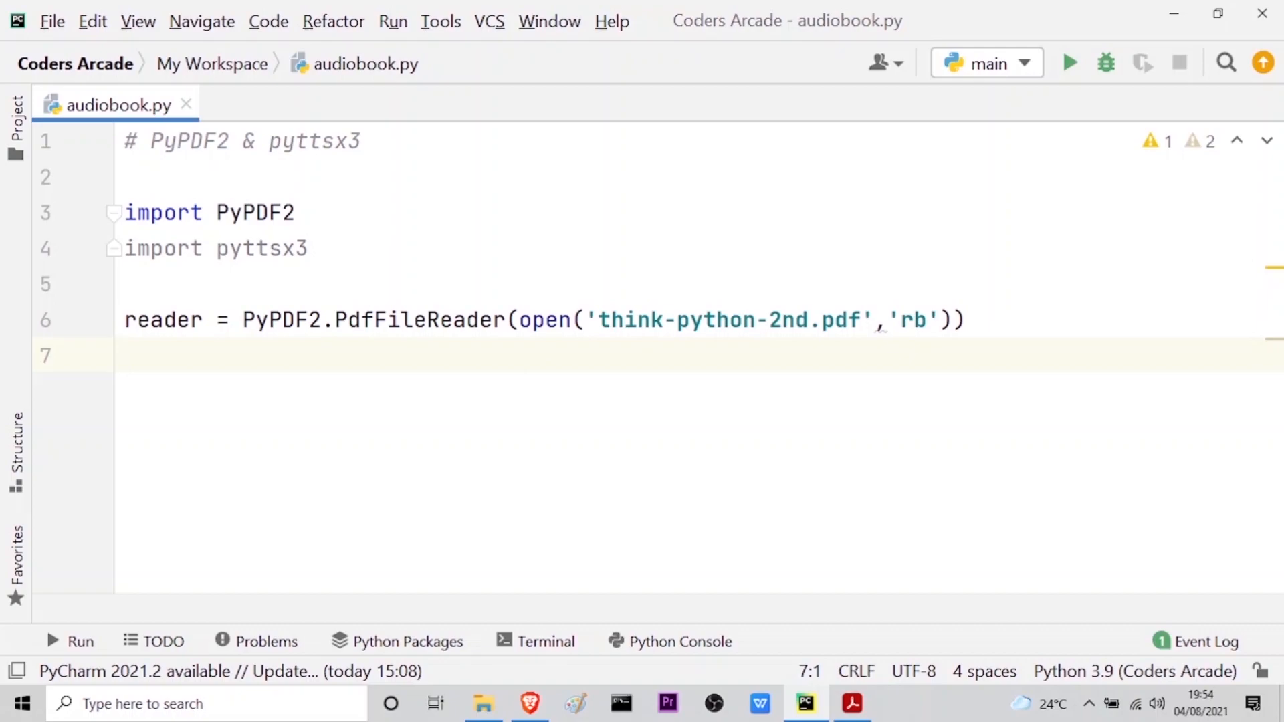
Step: Add 'speaker = pyttsx3.init()' below the reader line, followed by blank lines
{"action": "type", "text": "s"}
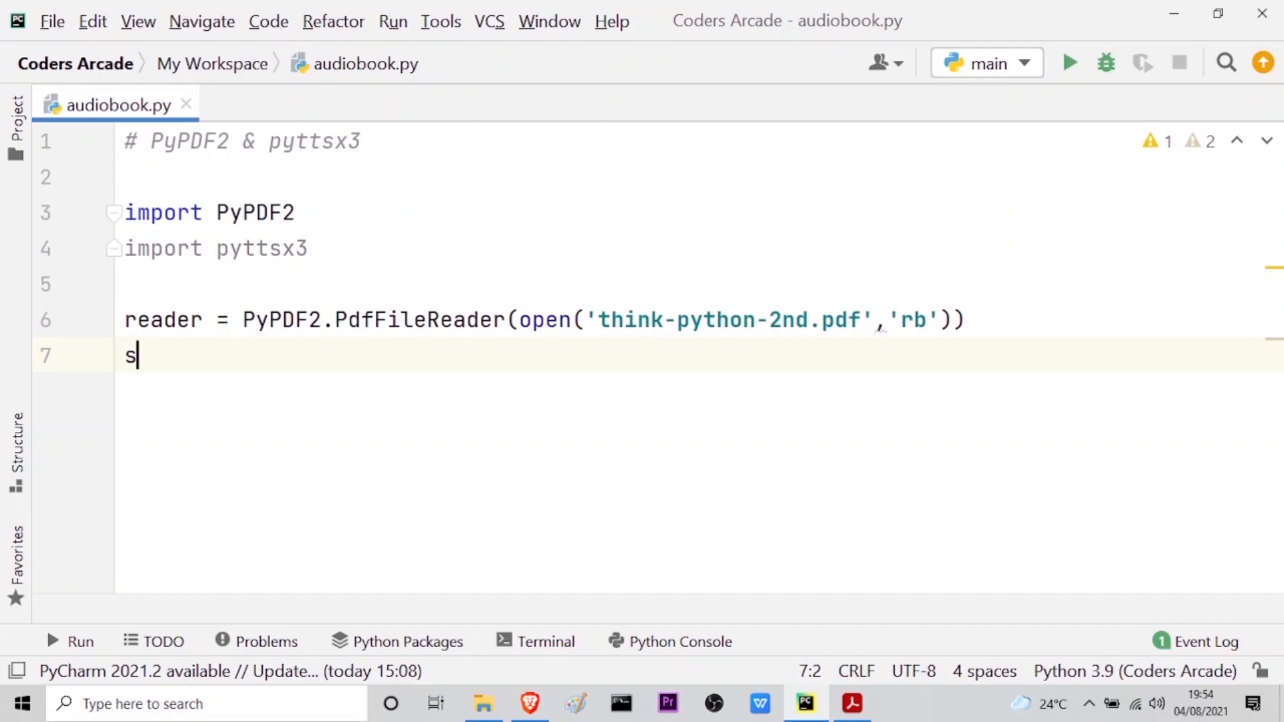
{"action": "type", "text": "pea"}
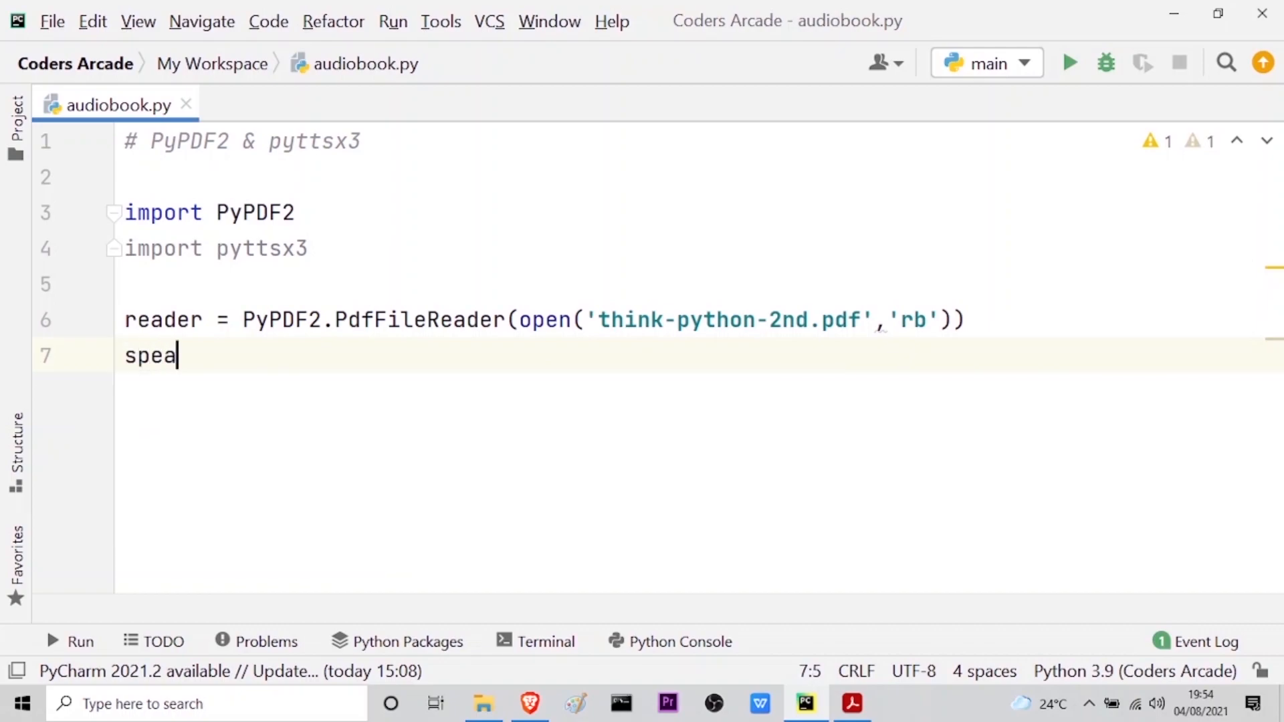
{"action": "type", "text": "ker ="}
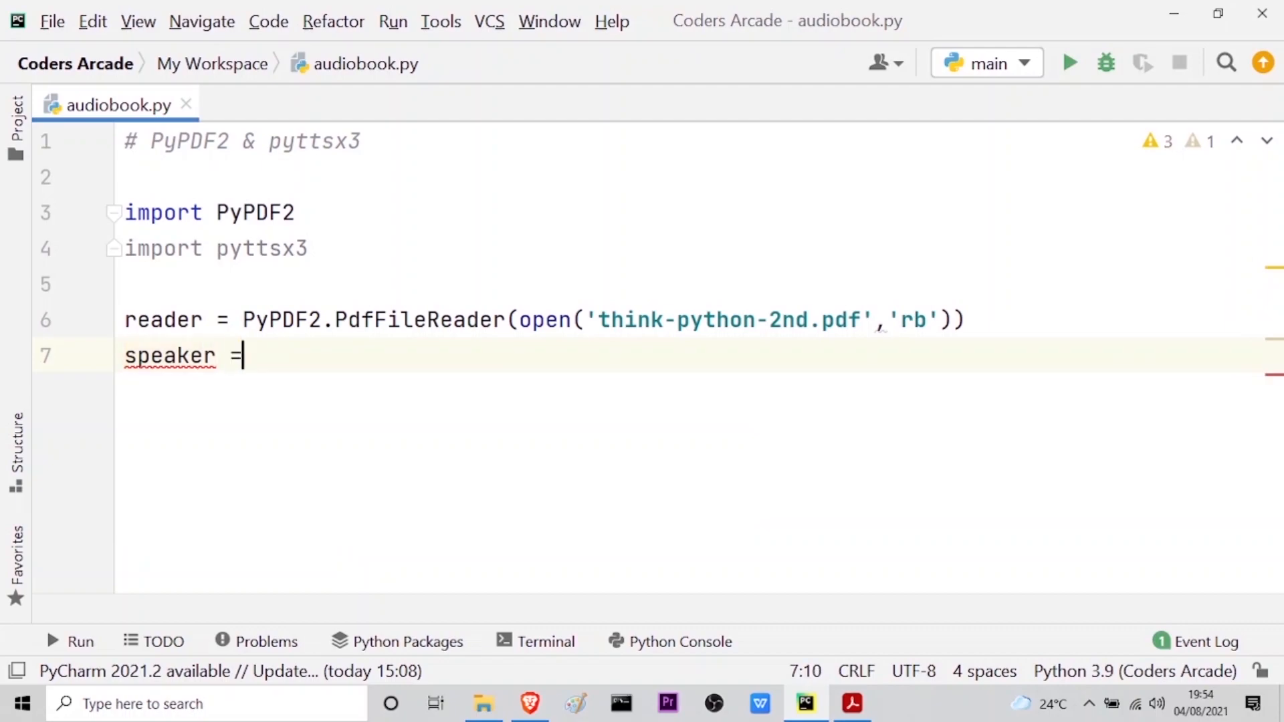
{"action": "type", "text": "py"}
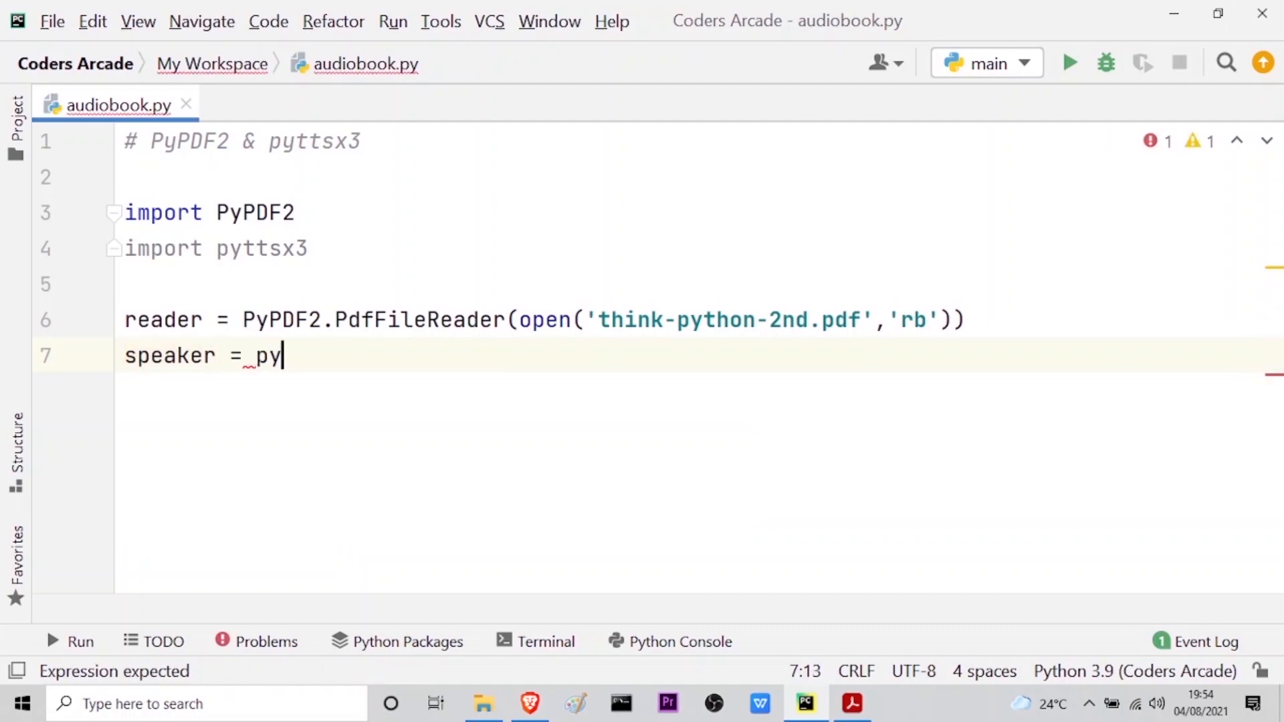
{"action": "type", "text": "ttsx3."}
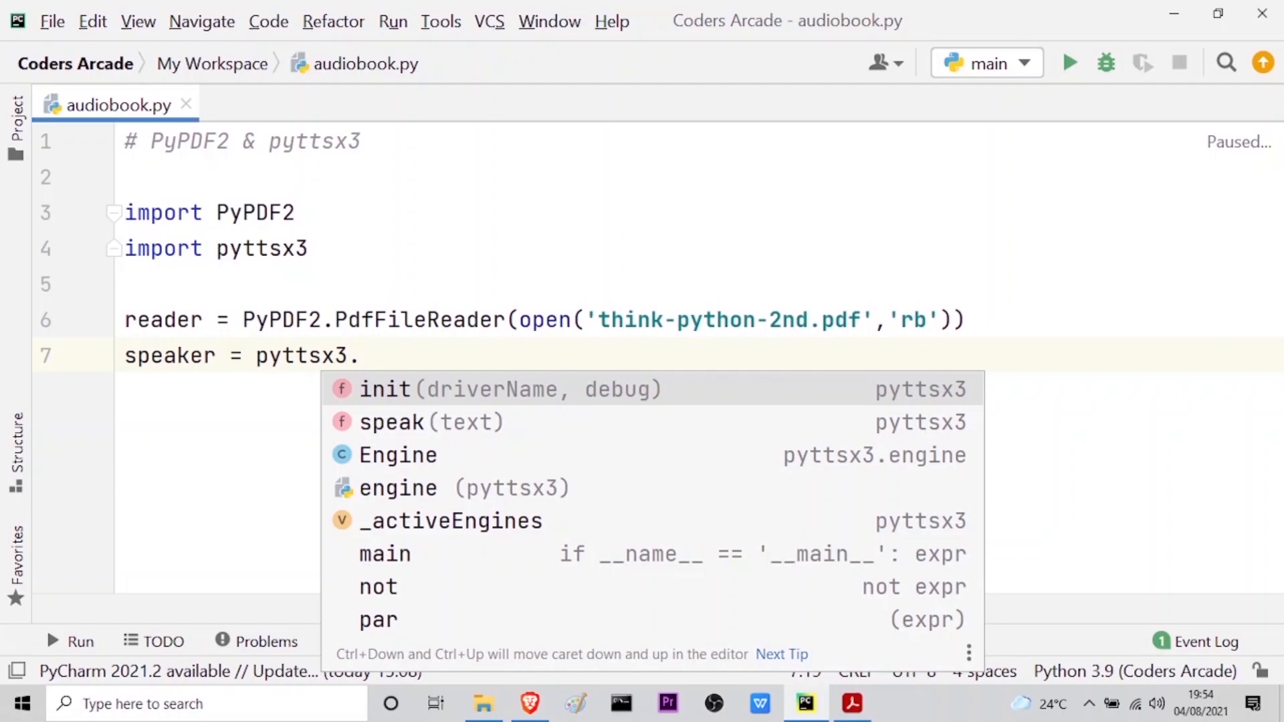
{"action": "left_click", "coordinate": [383, 389]}
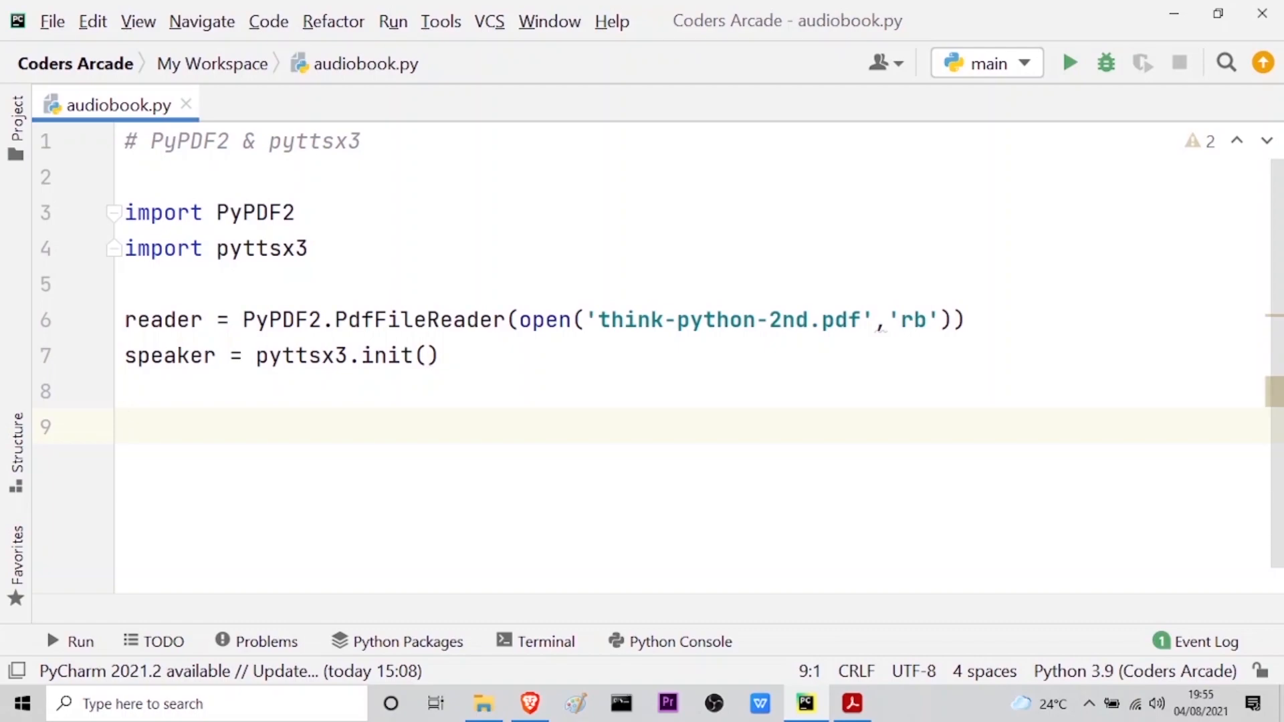
Step: Write 'for page_number in range(reader.numPages):' with an indented body line started
{"action": "type", "text": "f"}
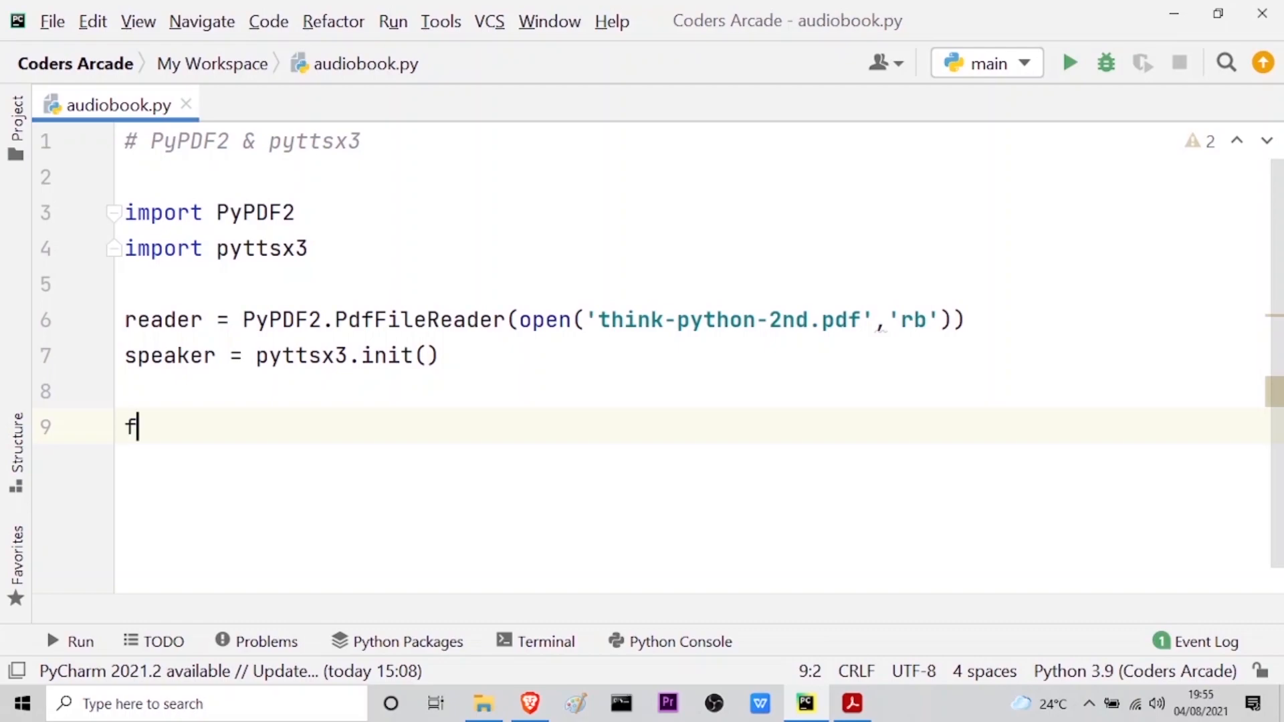
{"action": "type", "text": "or"}
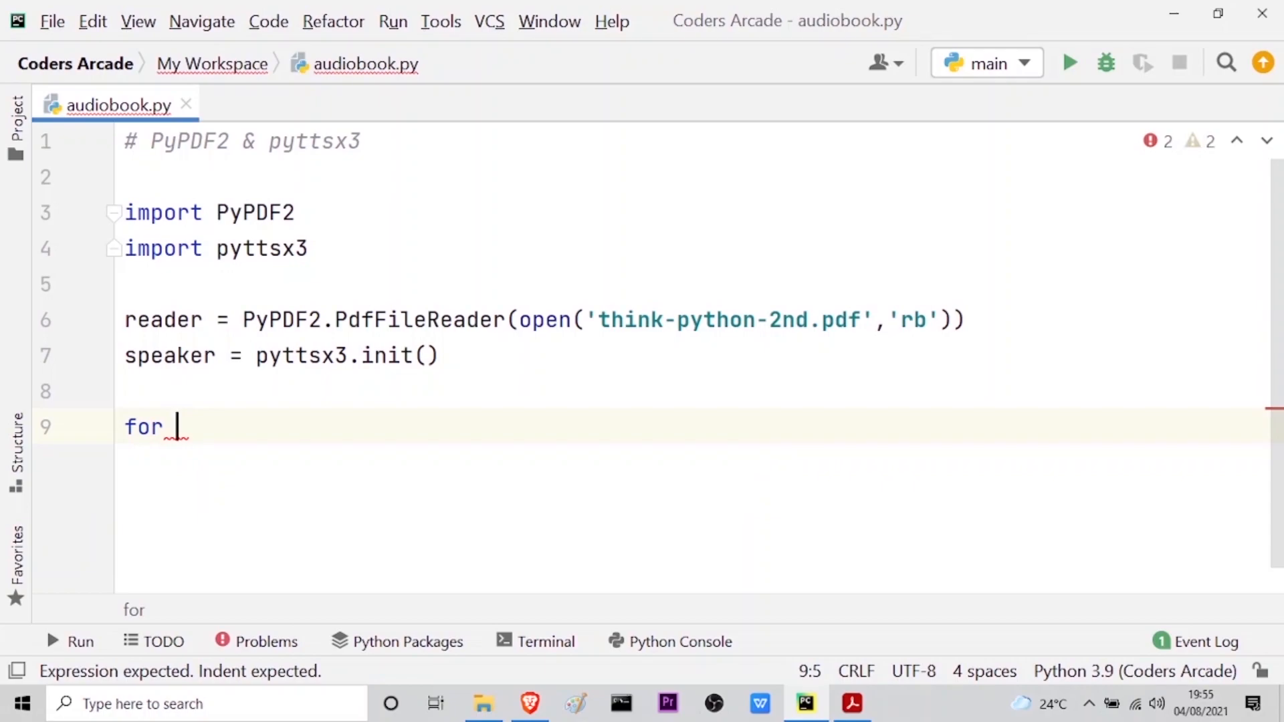
{"action": "type", "text": "page_"}
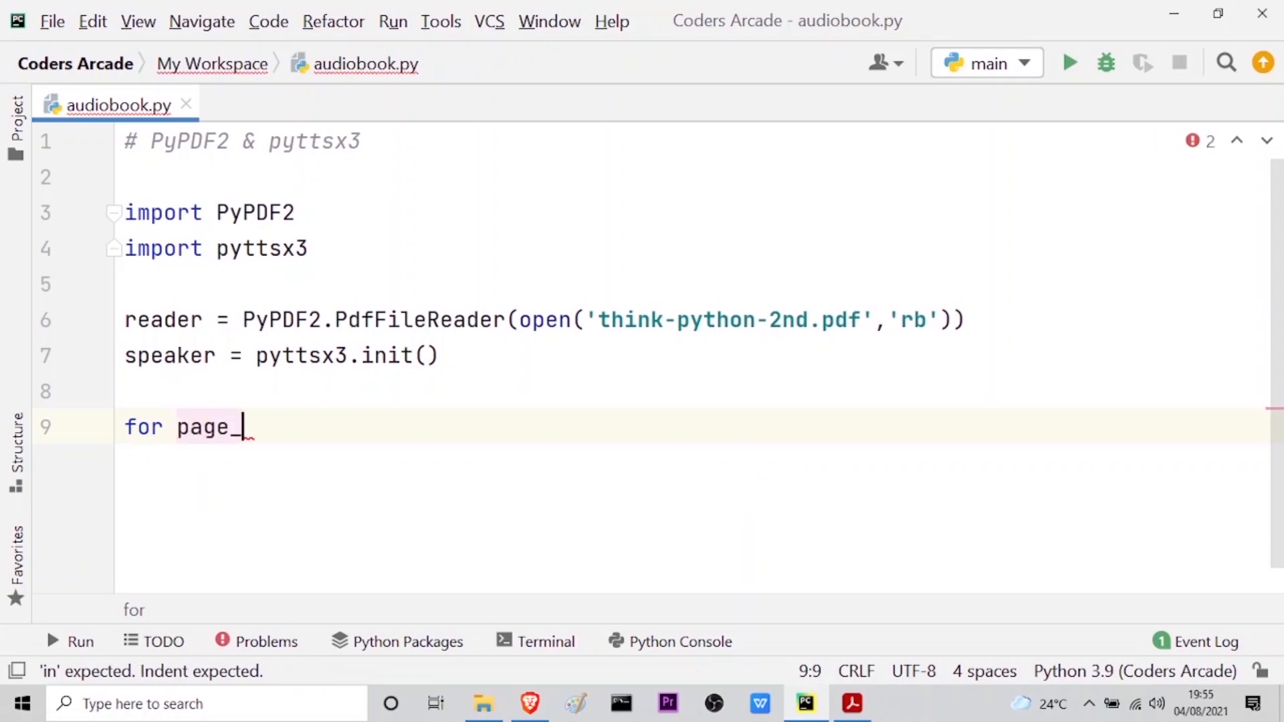
{"action": "type", "text": "number"}
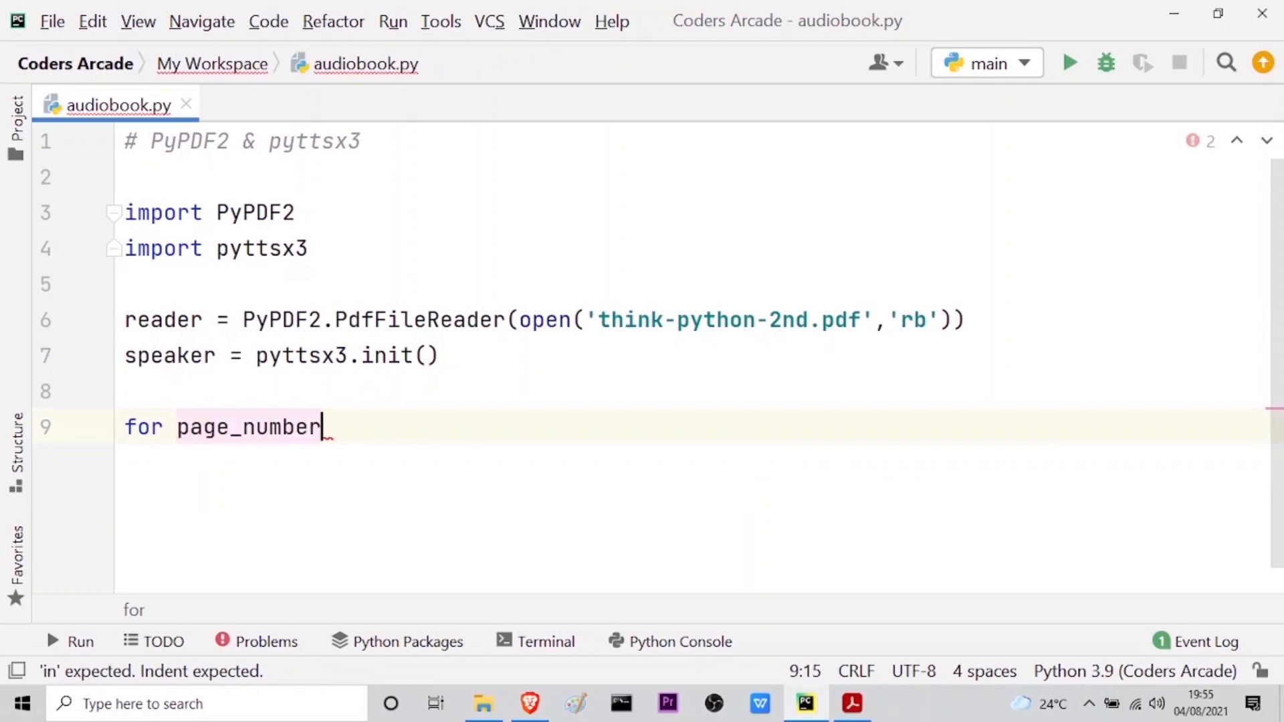
{"action": "type", "text": "in"}
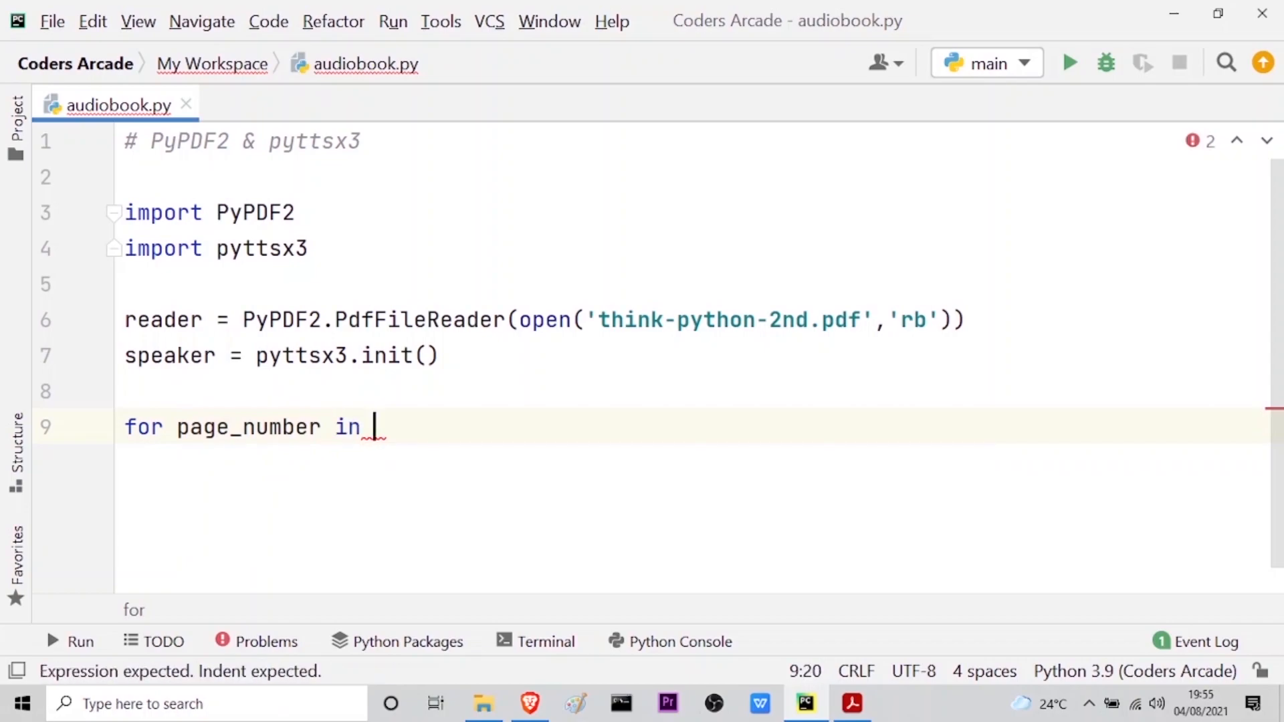
{"action": "type", "text": "range"}
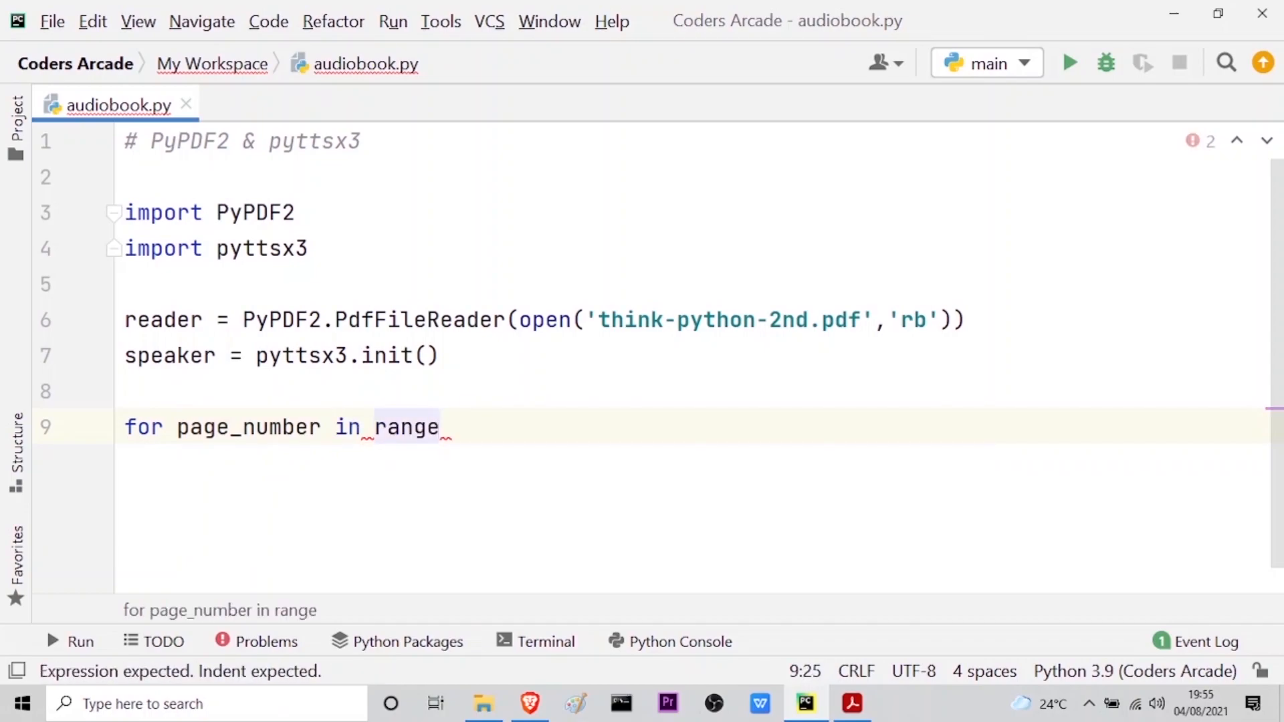
{"action": "type", "text": "("}
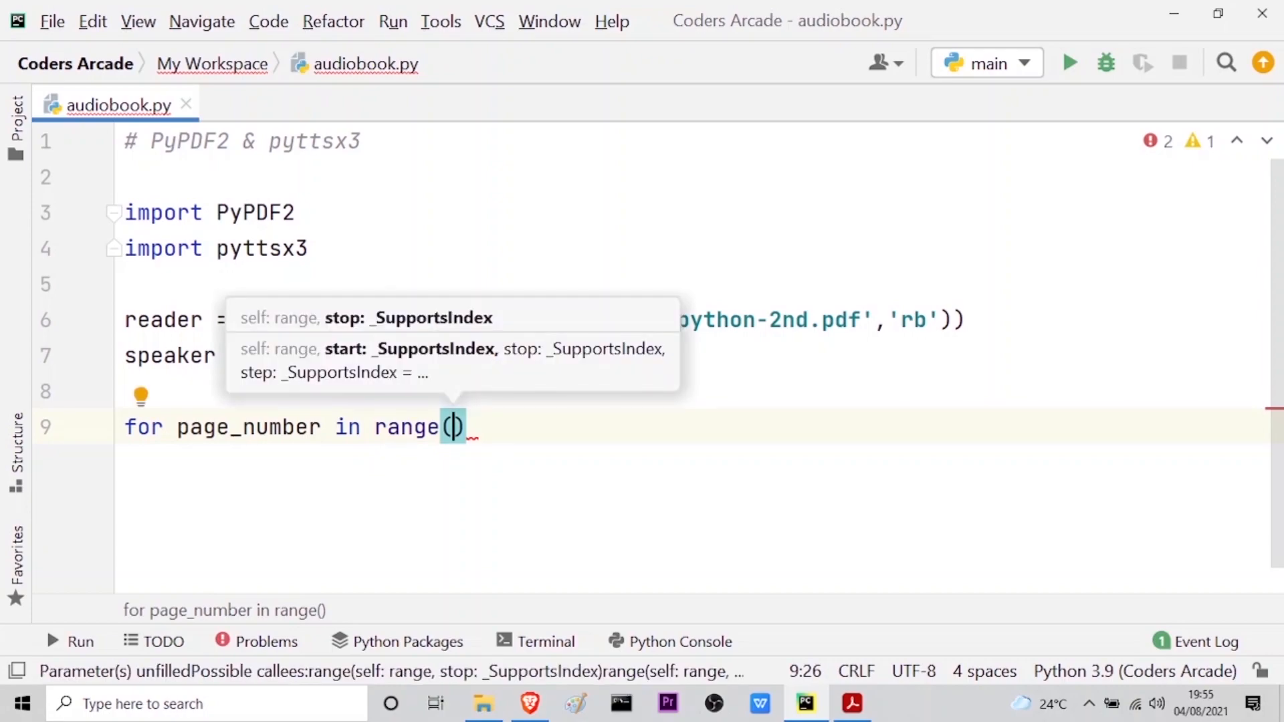
{"action": "type", "text": "reader"}
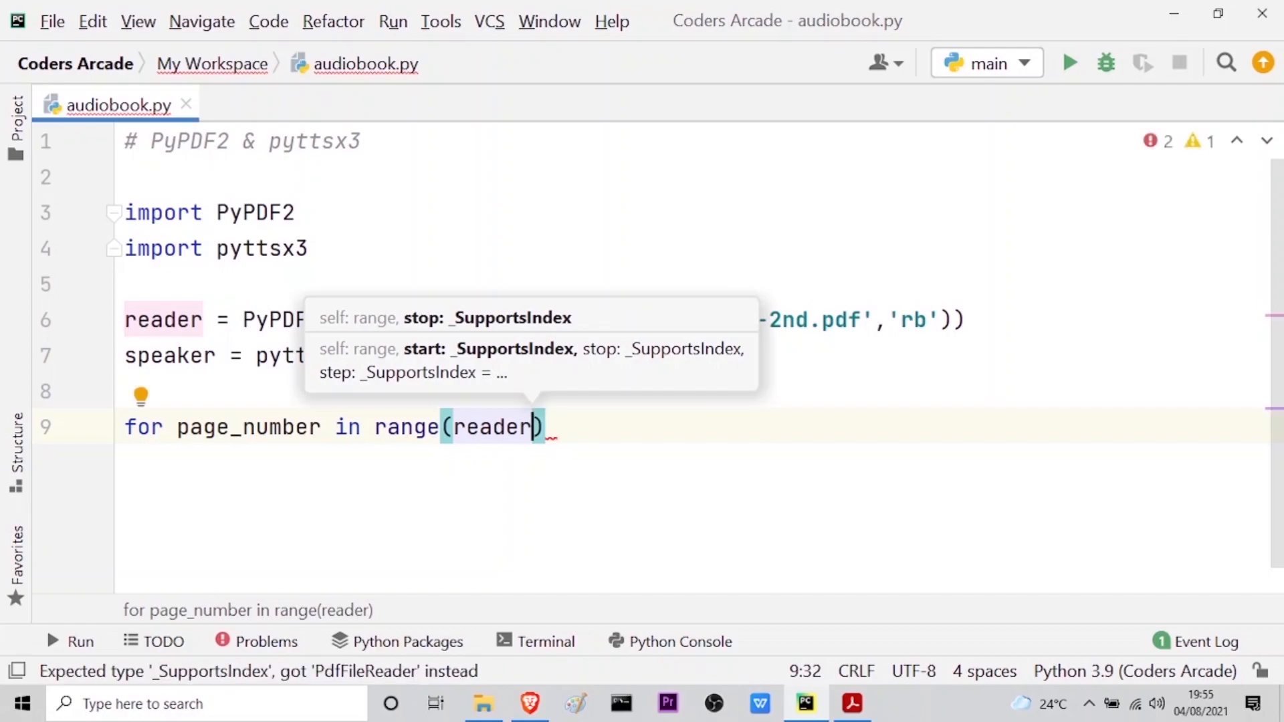
{"action": "type", "text": "."}
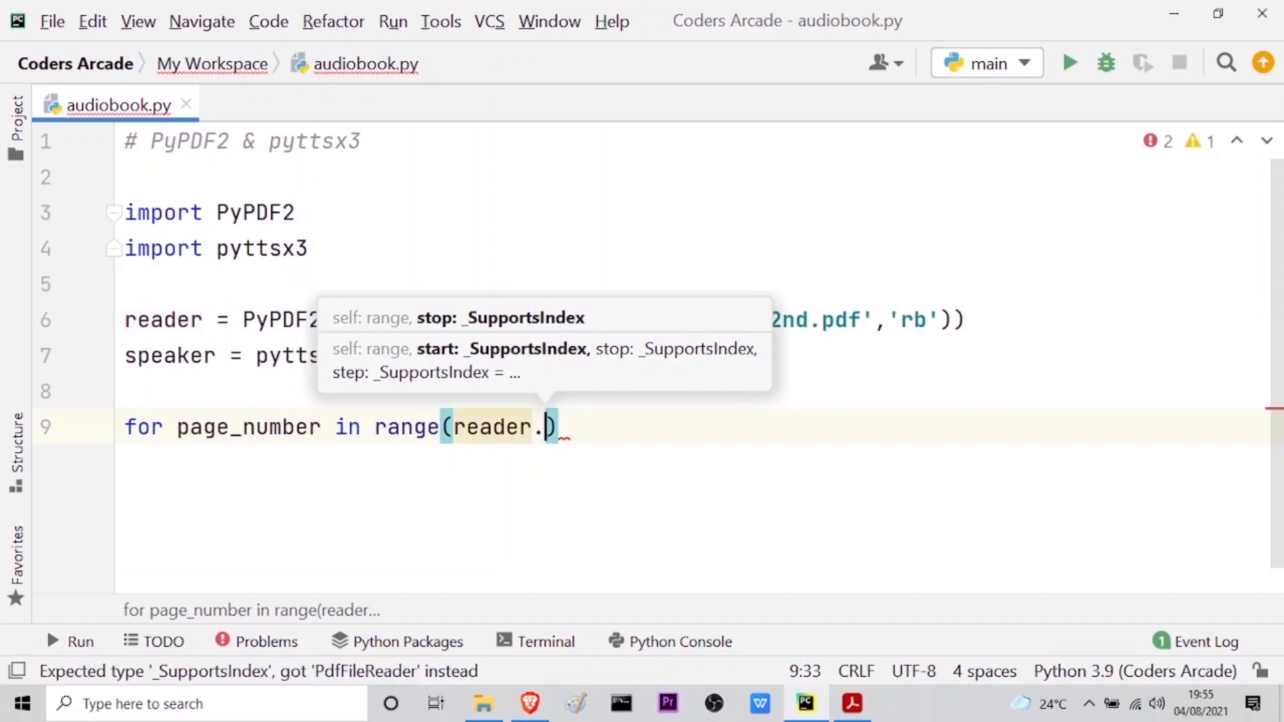
{"action": "type", "text": "."}
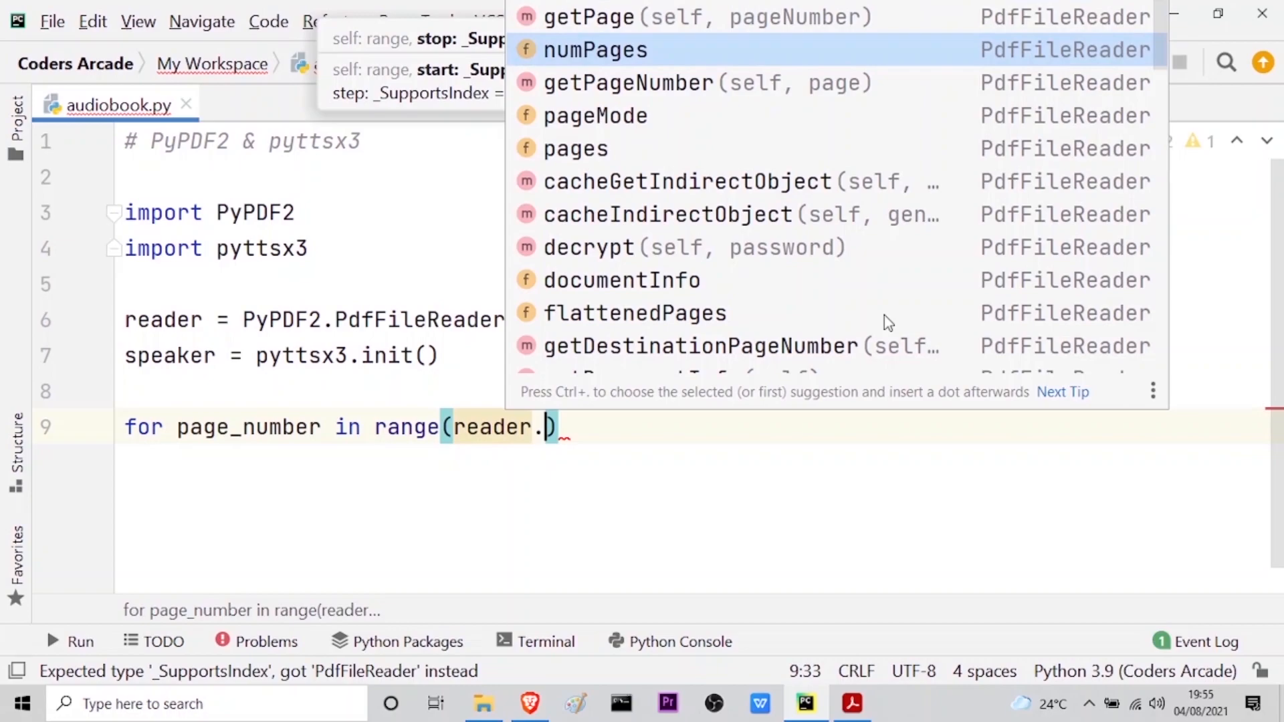
{"action": "left_click", "coordinate": [594, 50]}
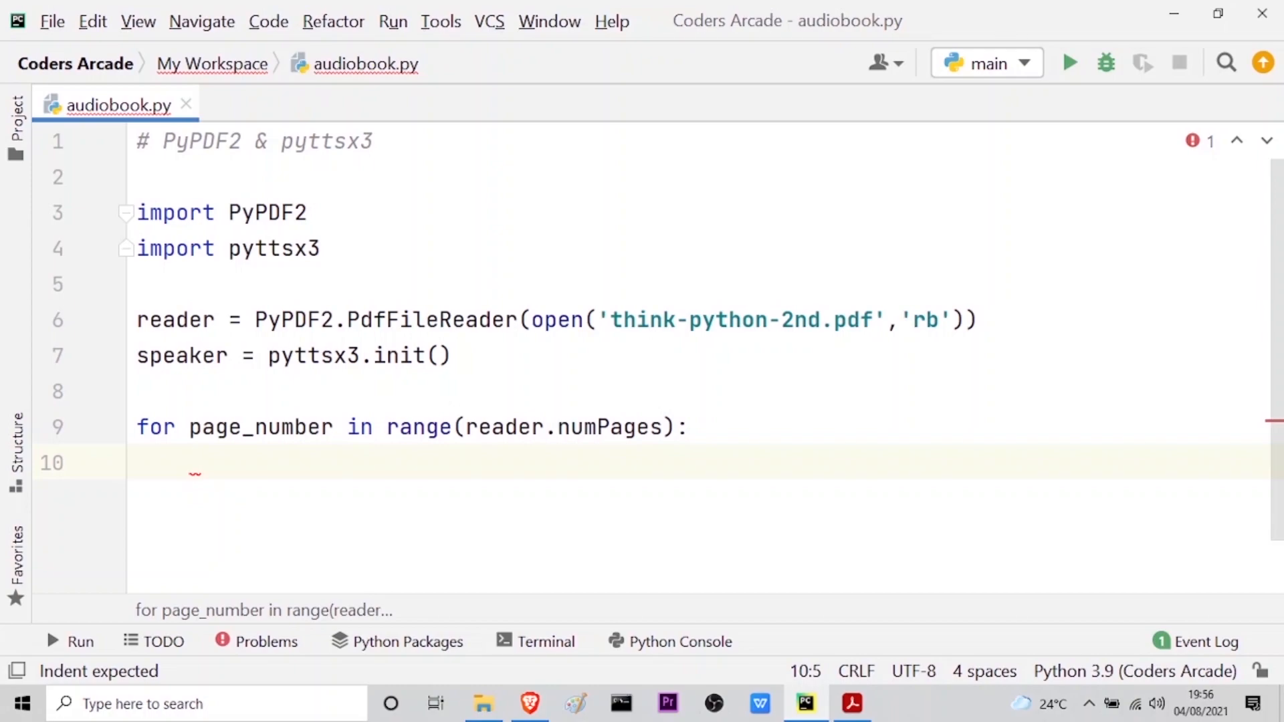
Step: Inside the loop, write 'data = reader.getPage(page_number)' using autocomplete for the argument
{"action": "type", "text": "d"}
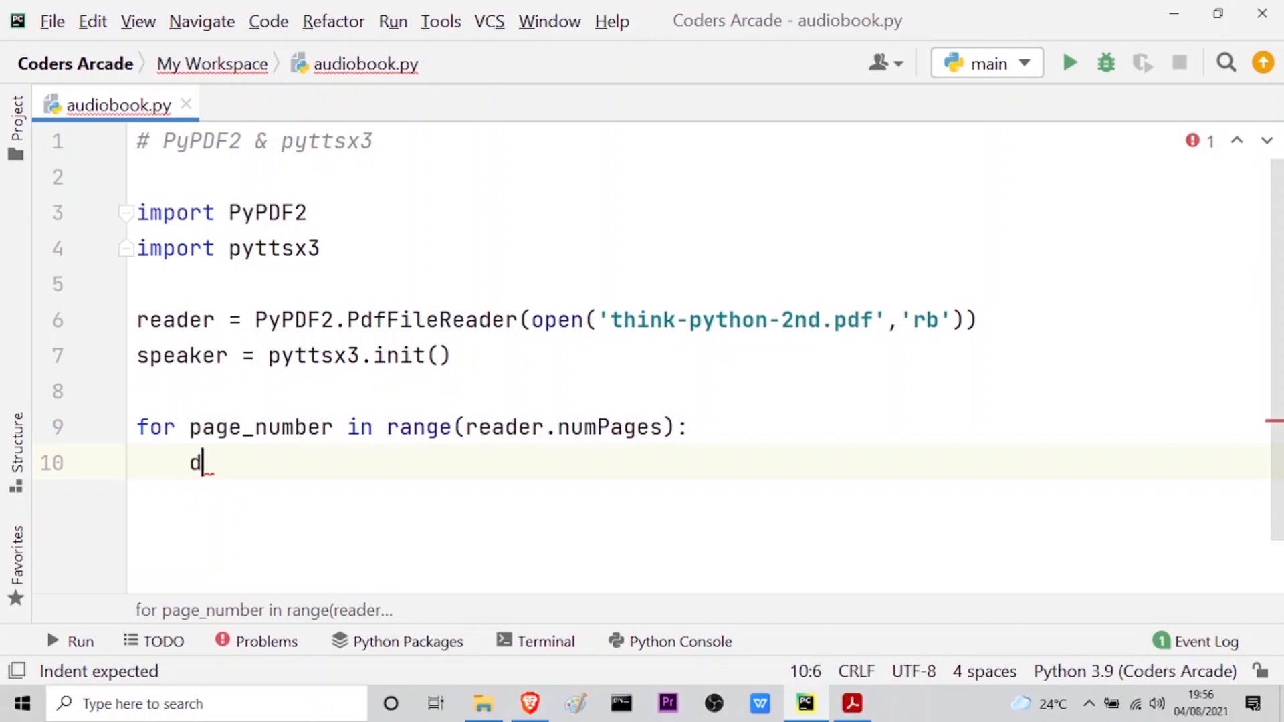
{"action": "type", "text": "ata ="}
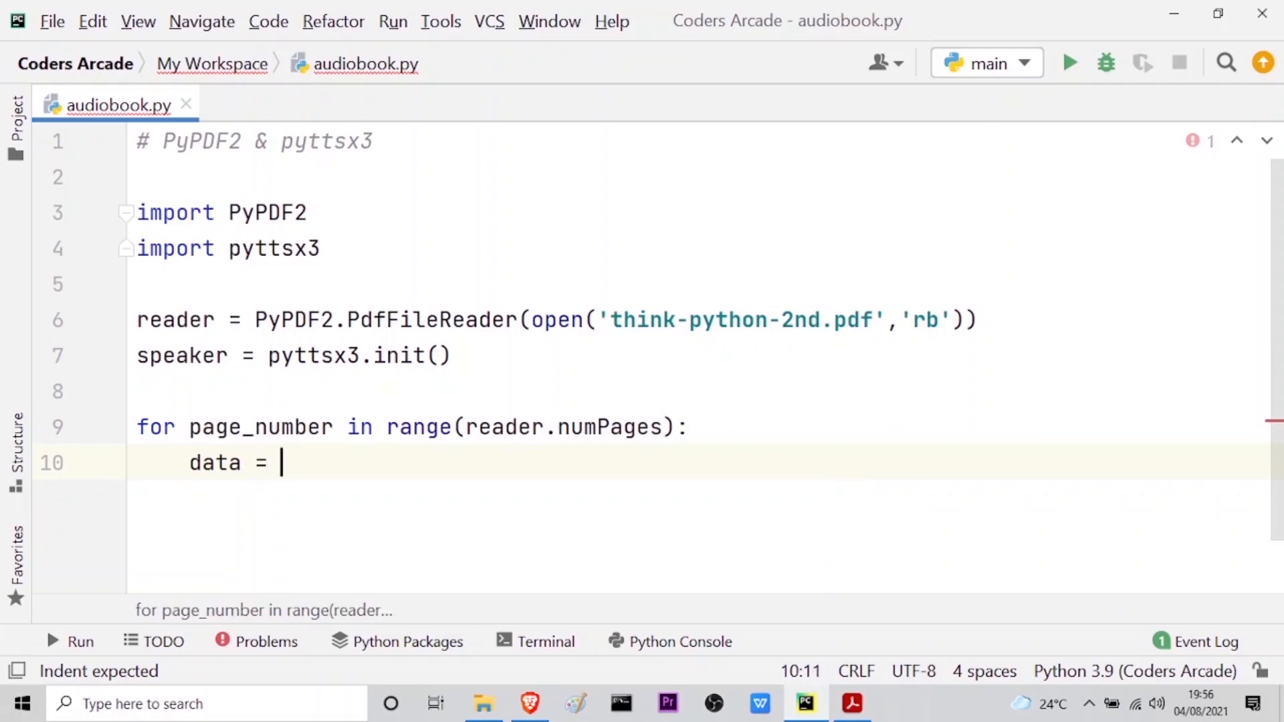
{"action": "type", "text": "r"}
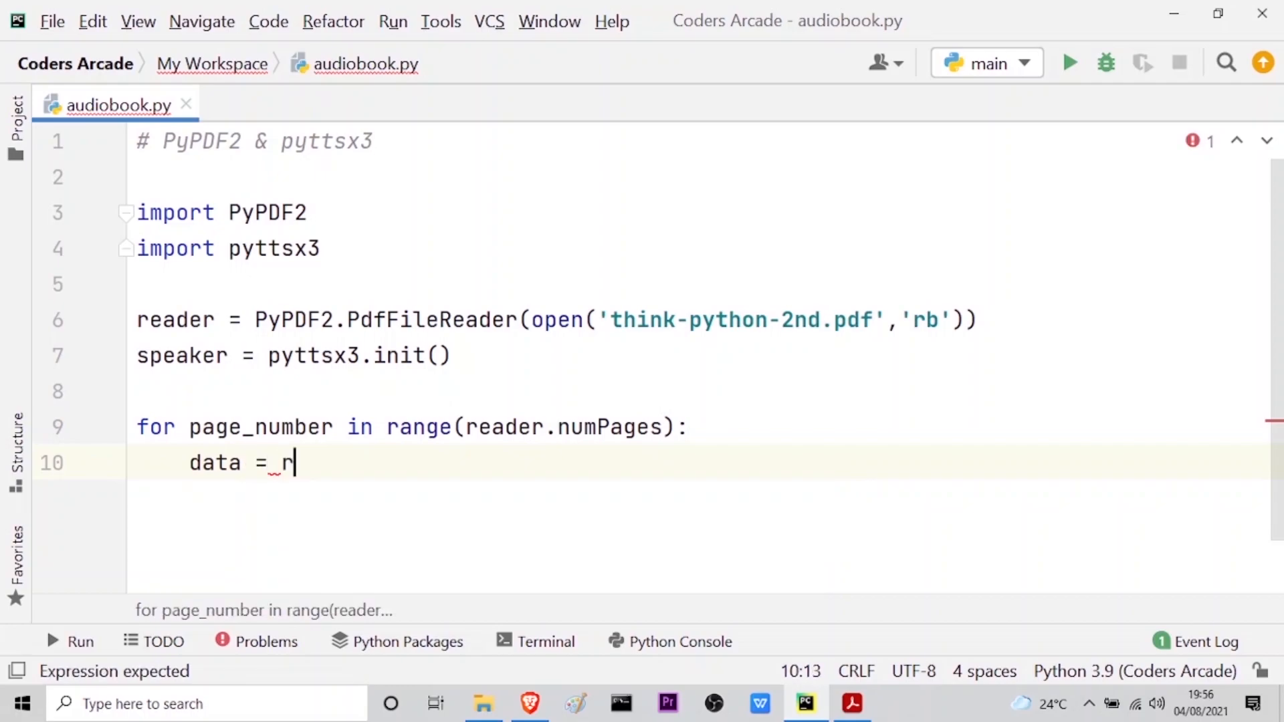
{"action": "type", "text": "eader"}
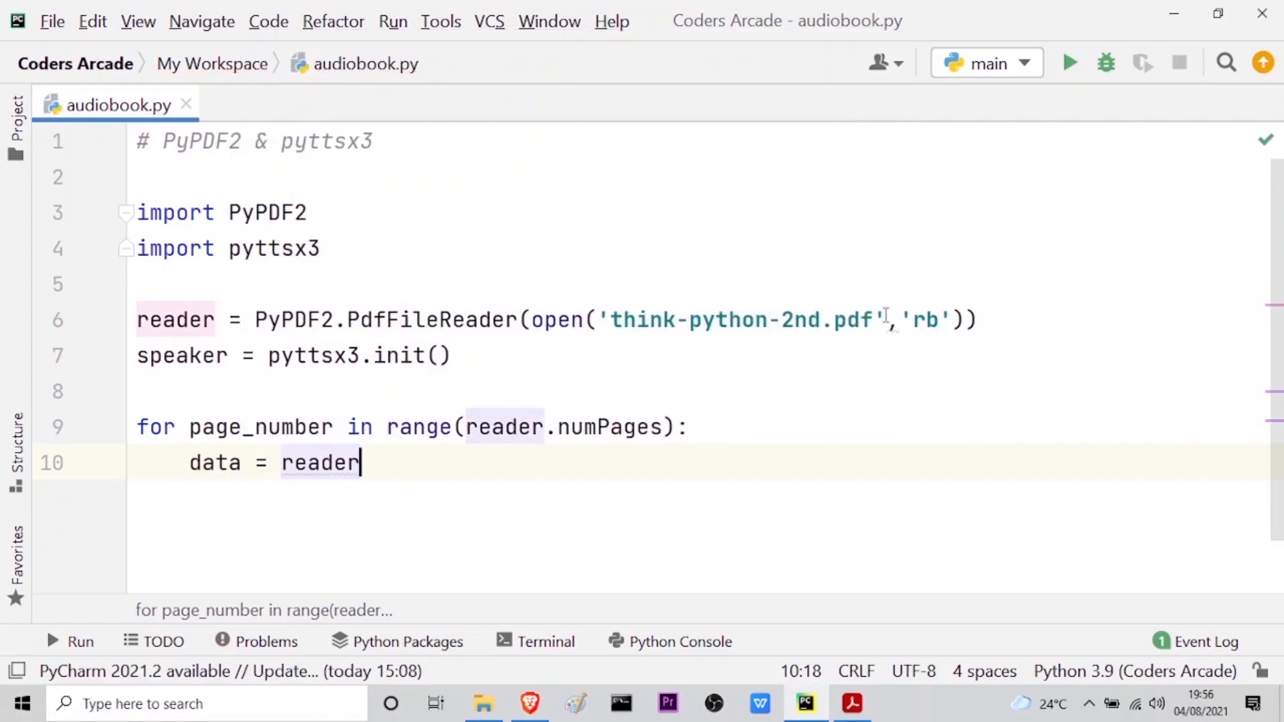
{"action": "type", "text": "."}
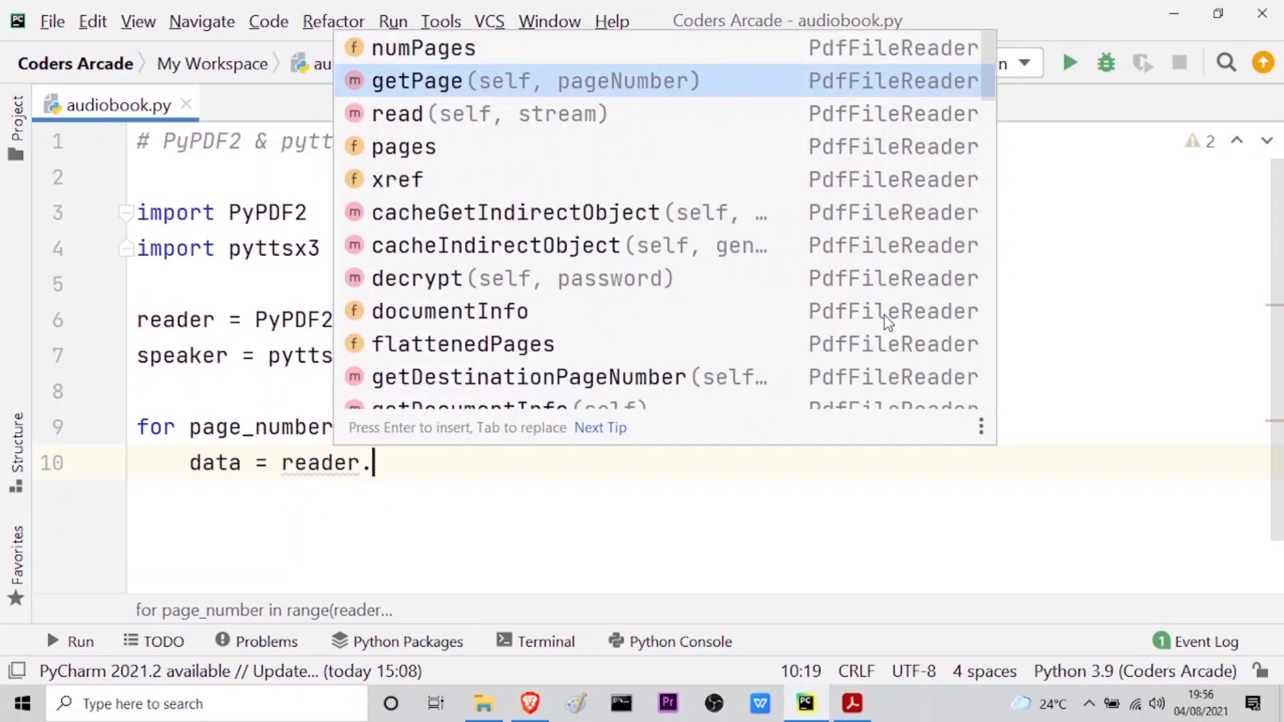
{"action": "key", "text": "Escape"}
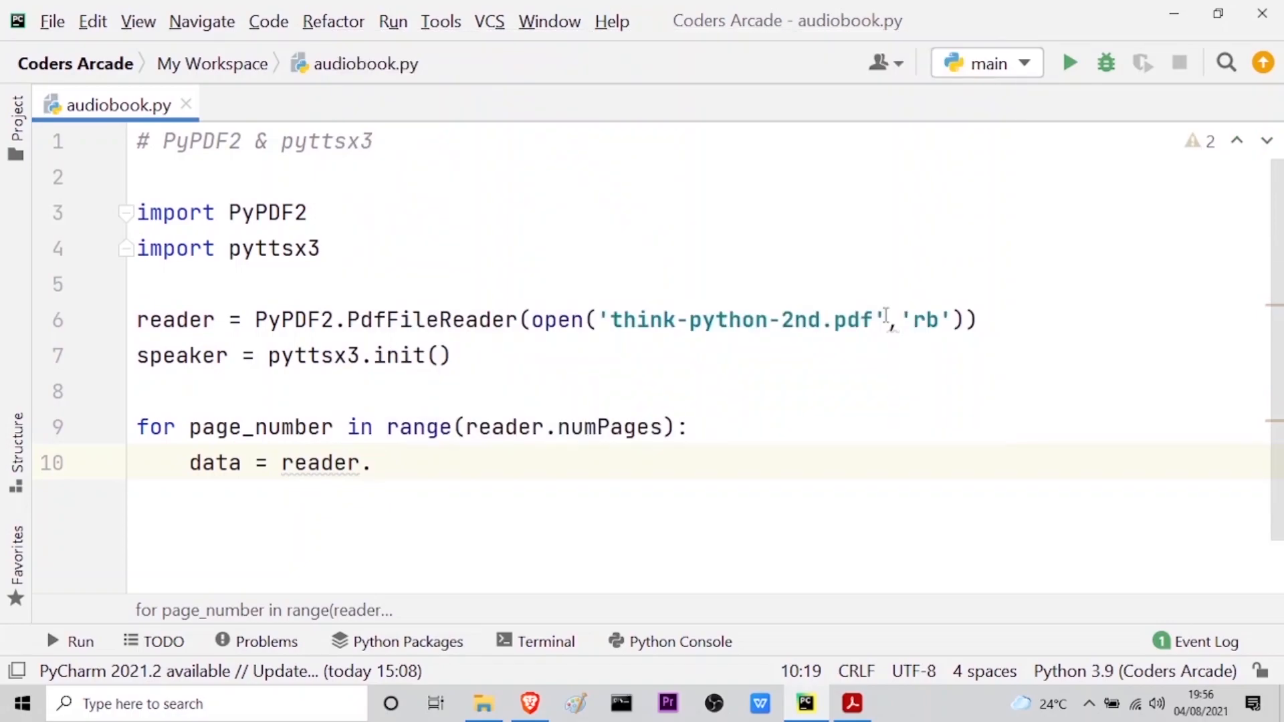
{"action": "type", "text": "getPage("}
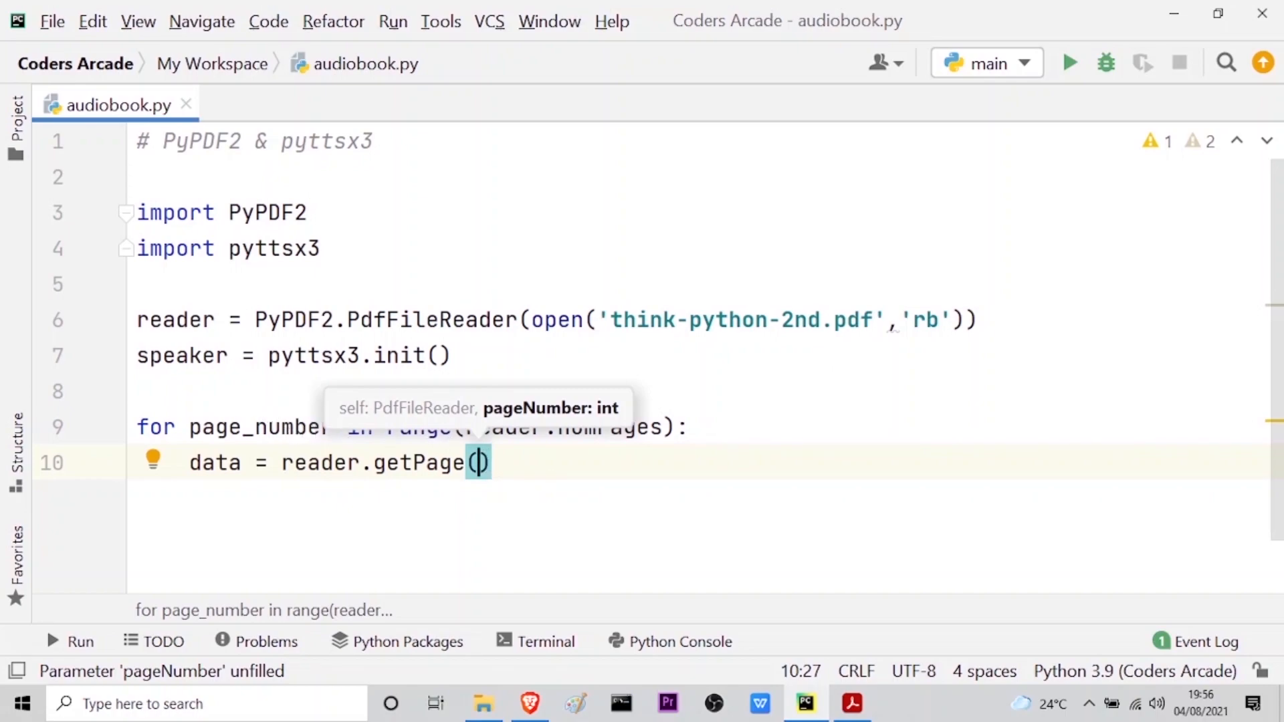
{"action": "type", "text": "page_"}
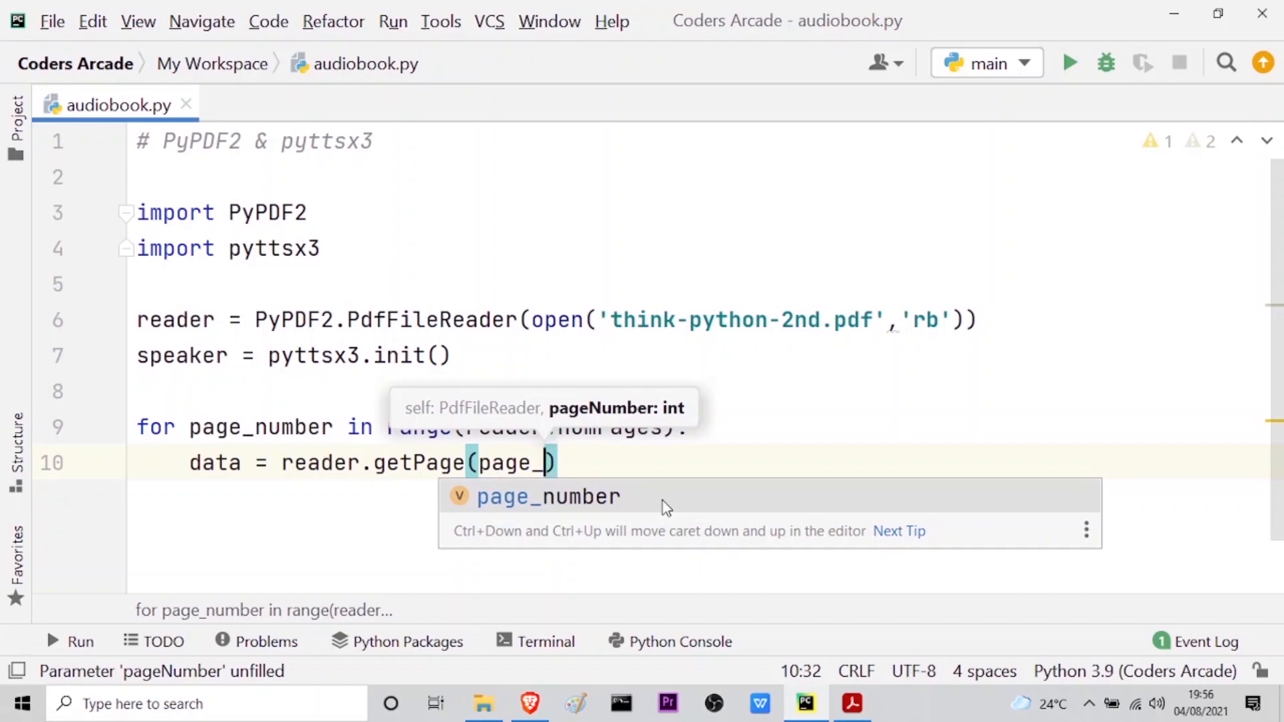
{"action": "left_click", "coordinate": [547, 496]}
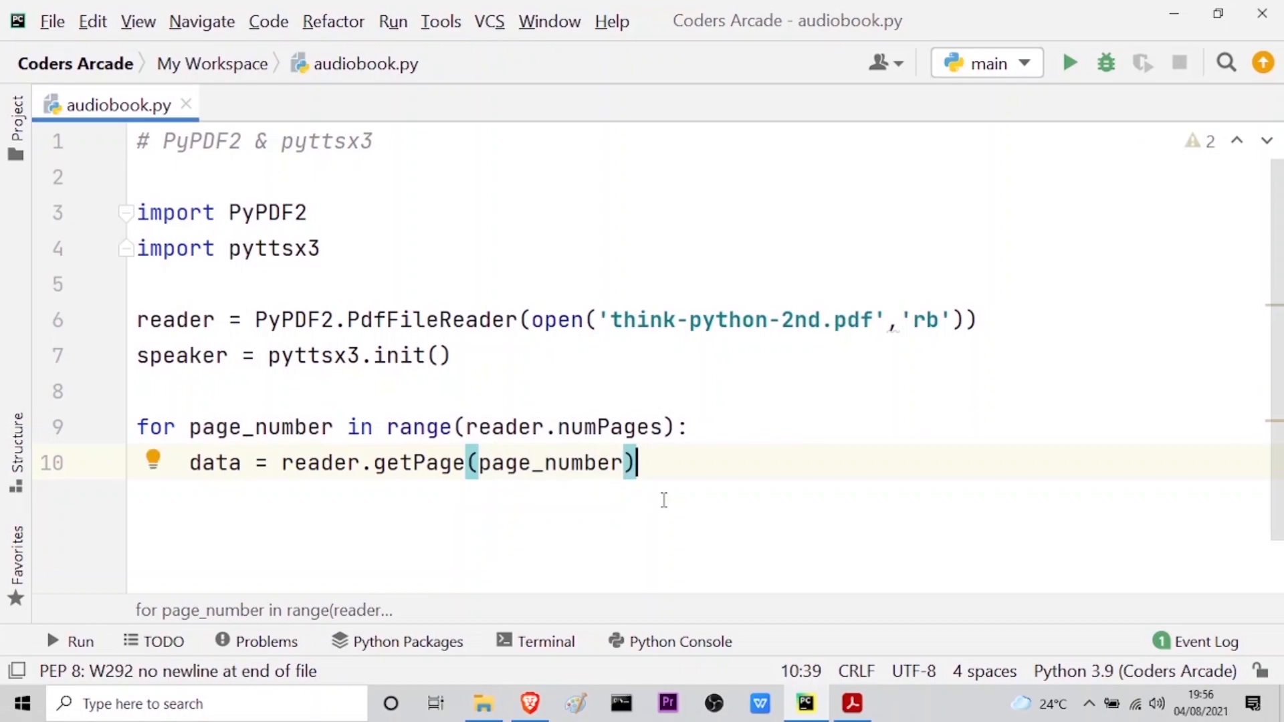
Step: Chain '.extractText()' onto the getPage call so data holds the page text
{"action": "type", "text": "."}
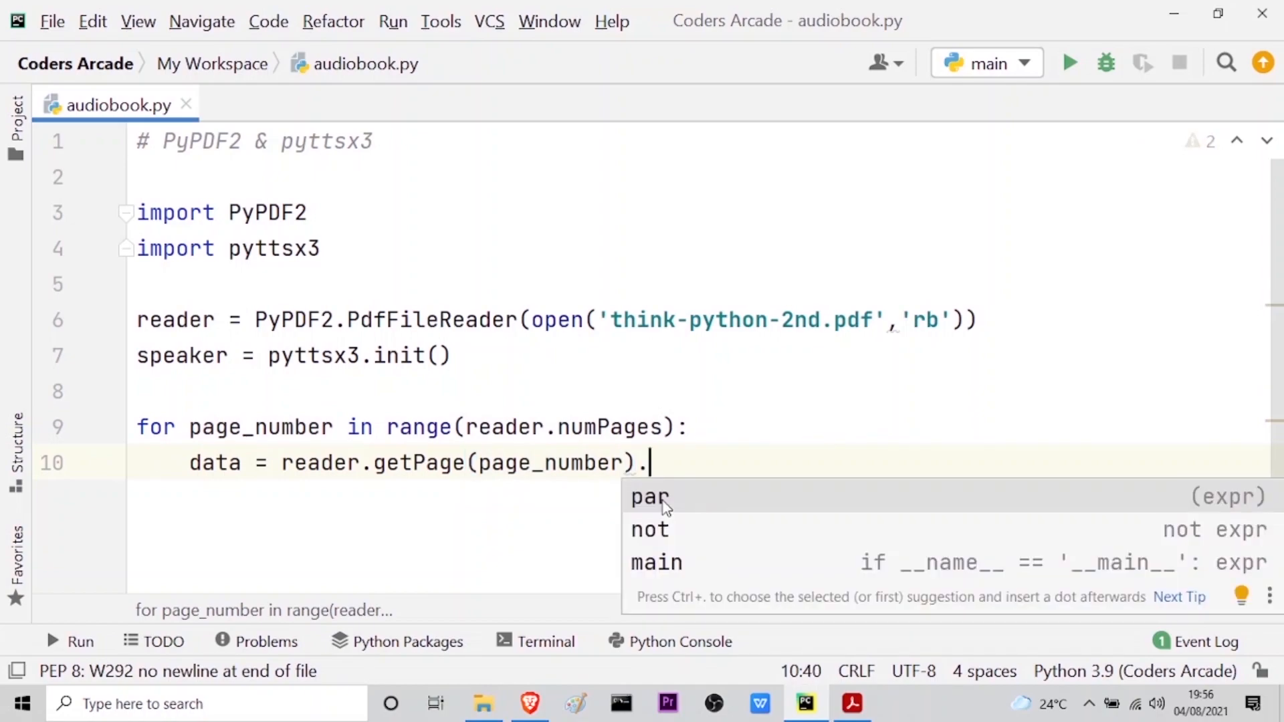
{"action": "mouse_move", "coordinate": [649, 497]}
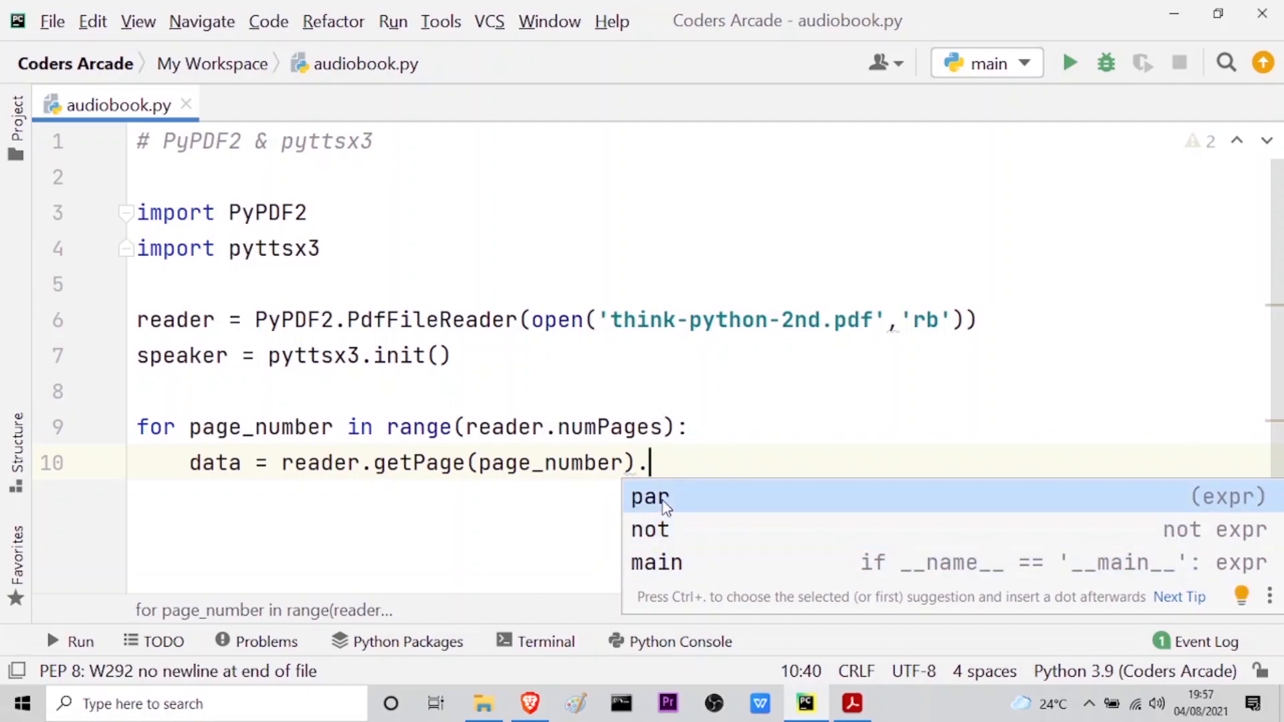
{"action": "type", "text": "extrac"}
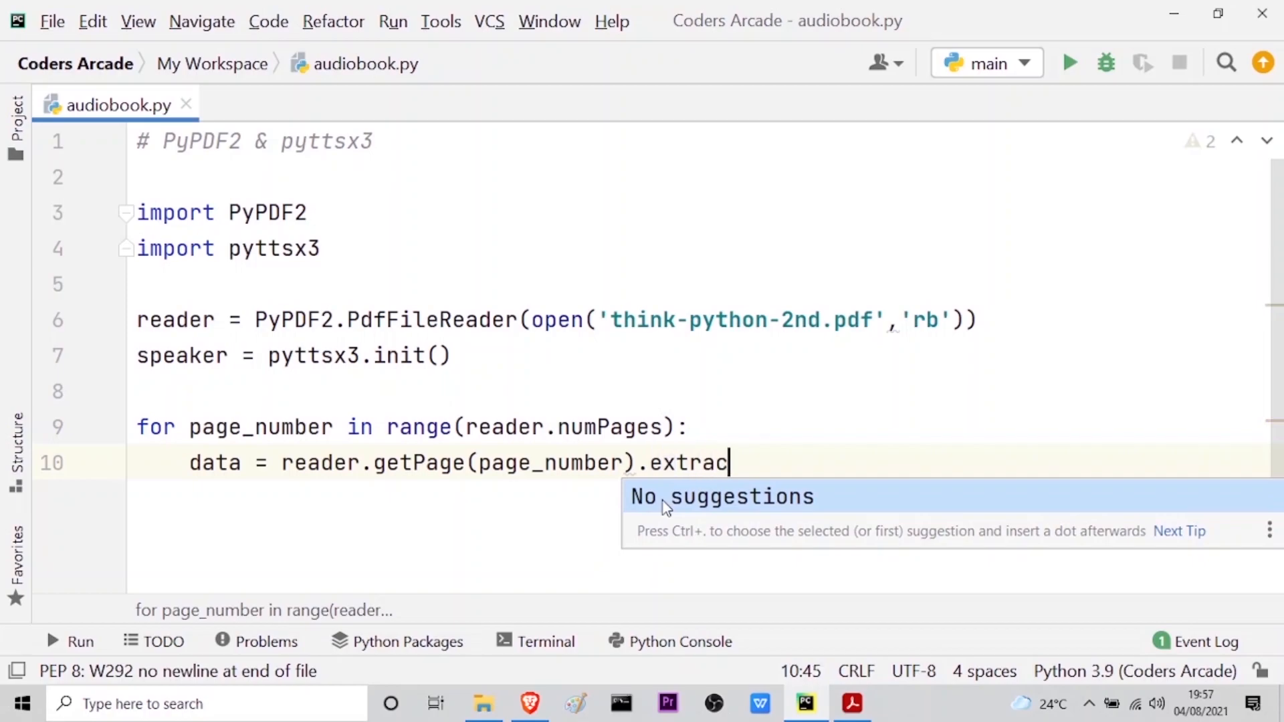
{"action": "type", "text": "tText"}
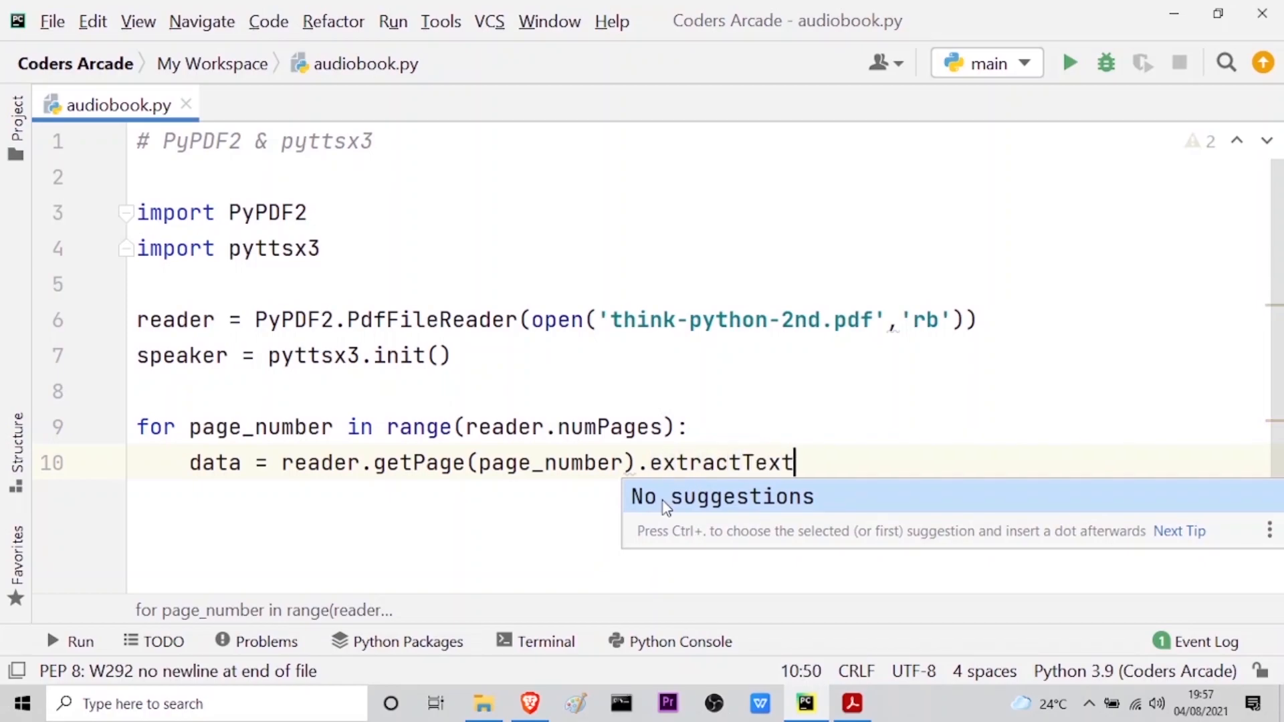
{"action": "type", "text": "()"}
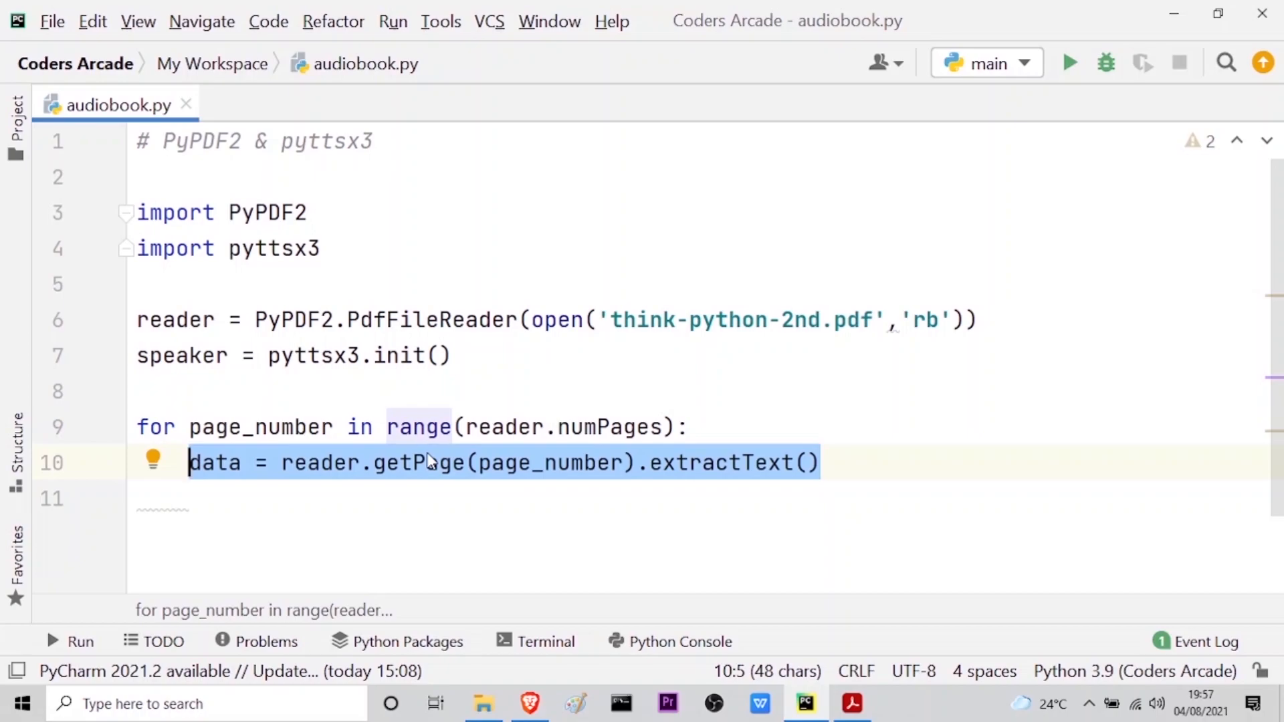
{"action": "mouse_move", "coordinate": [811, 434]}
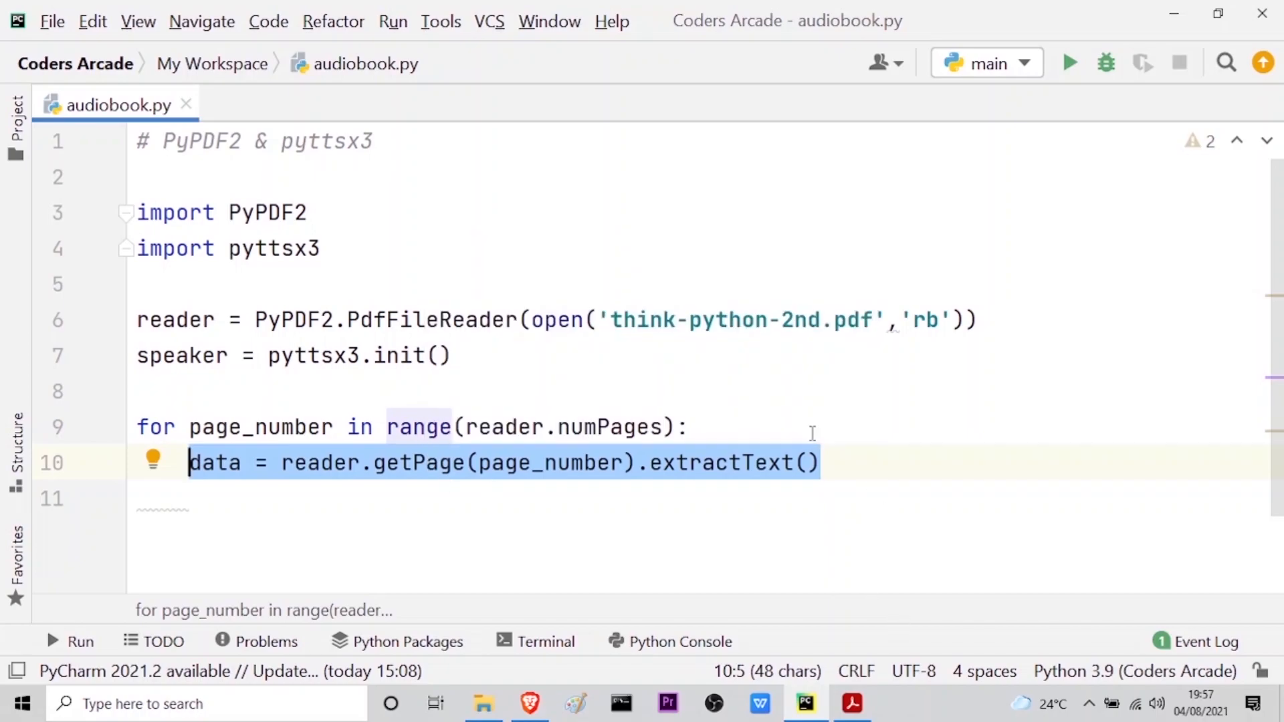
Step: Add 'speaker.say(data)' in the loop body, passing the extracted text
{"action": "type", "text": "speaker"}
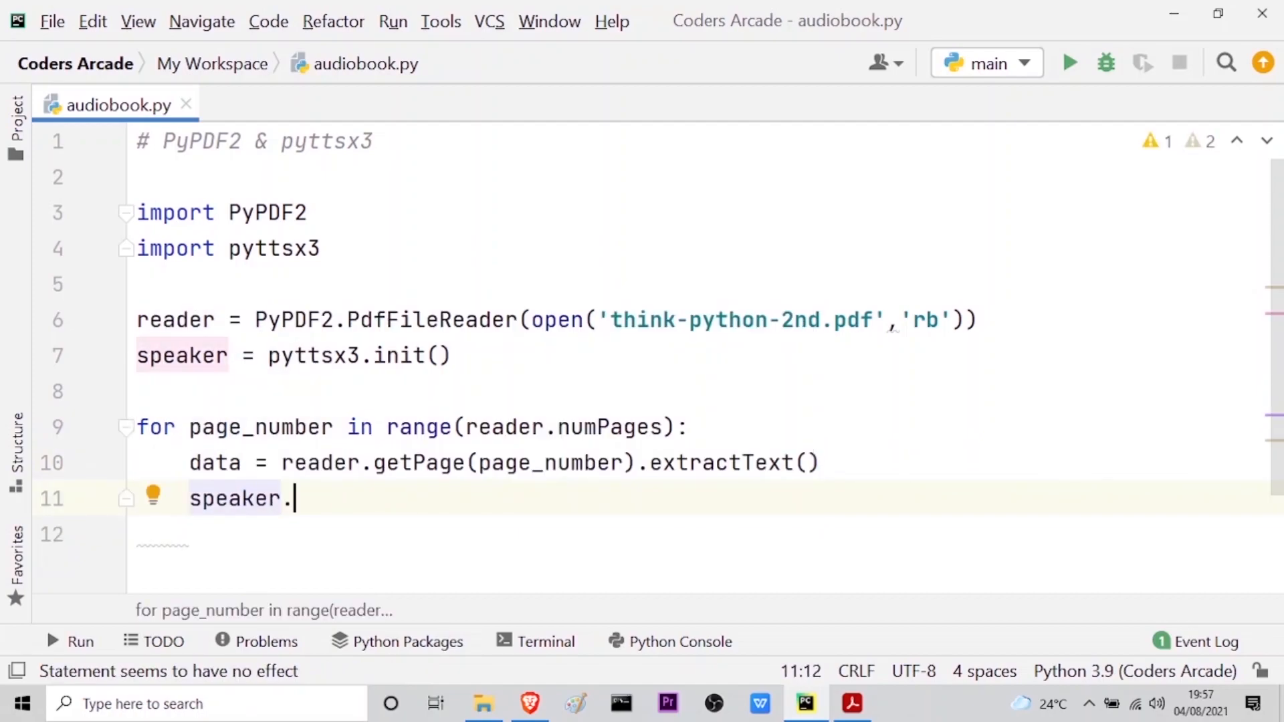
{"action": "type", "text": "."}
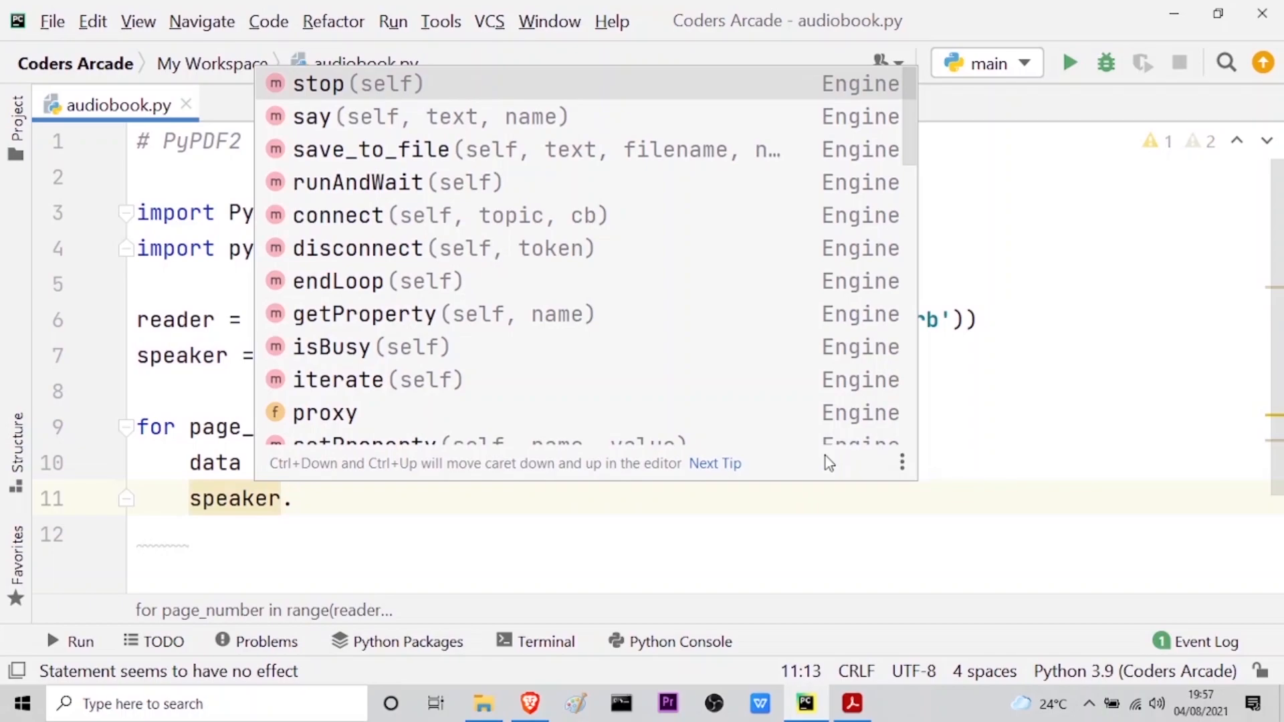
{"action": "left_click", "coordinate": [410, 117]}
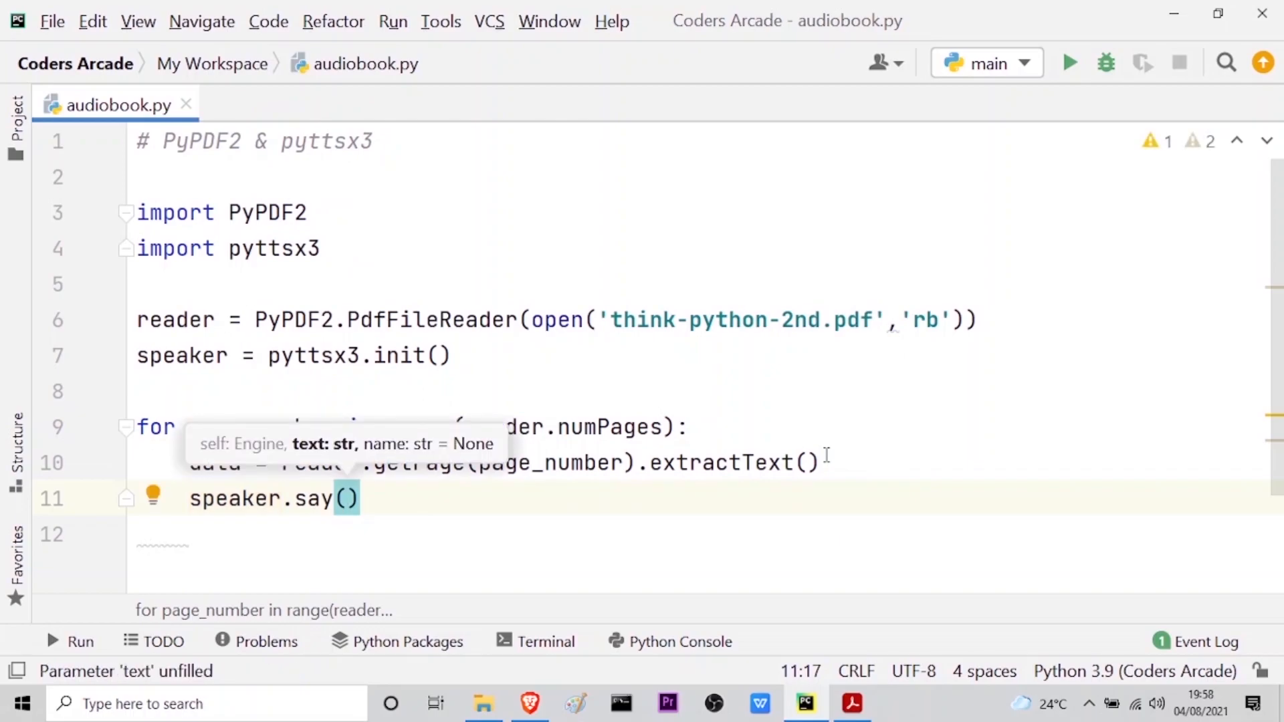
{"action": "mouse_move", "coordinate": [555, 529]}
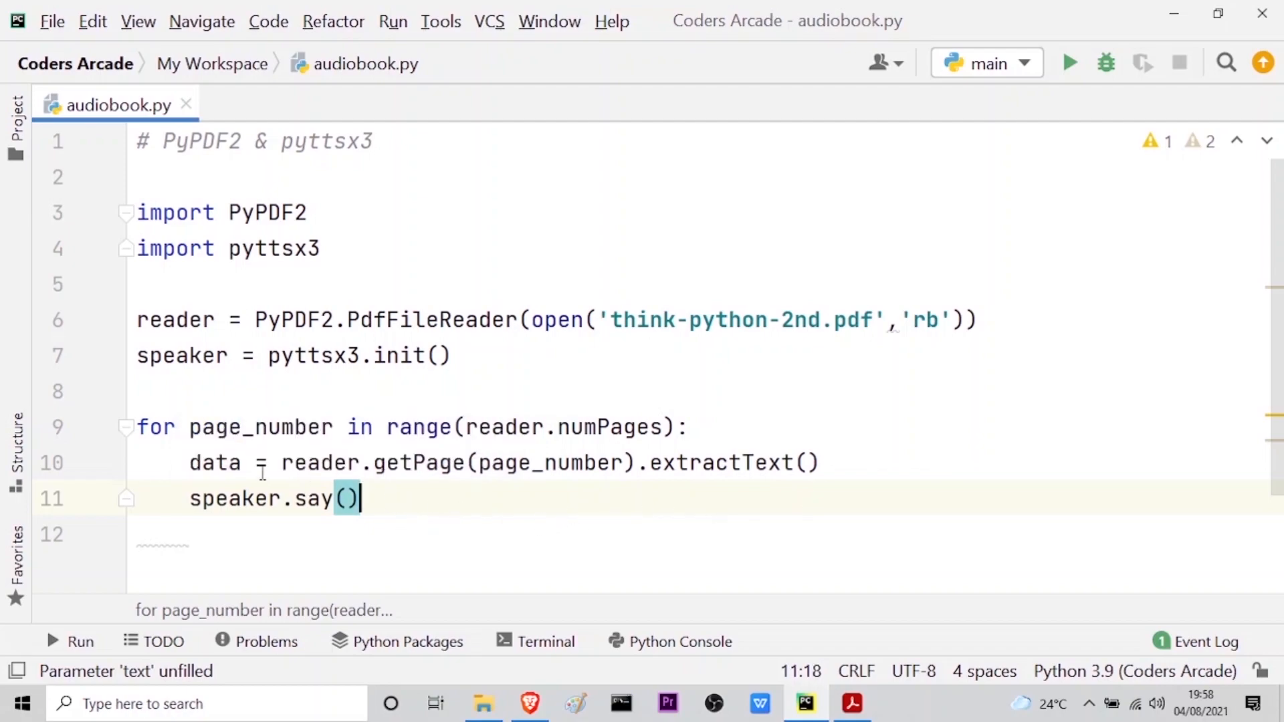
{"action": "double_click", "coordinate": [214, 463]}
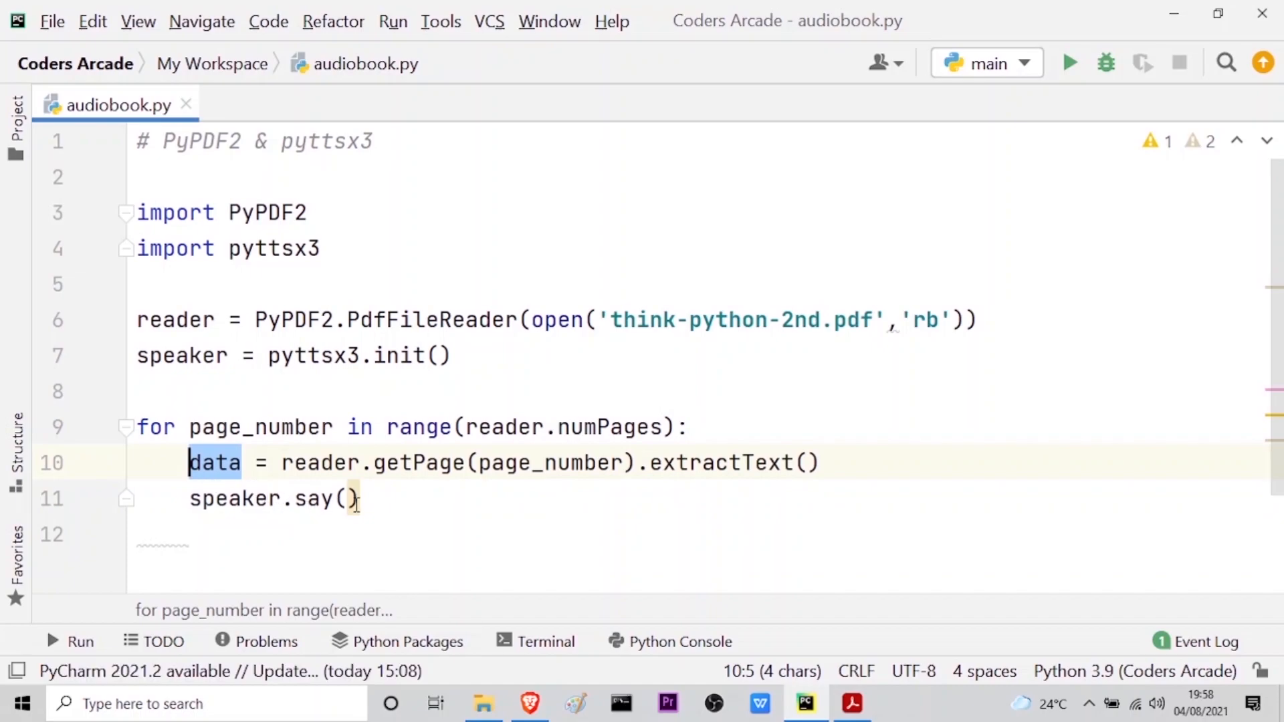
{"action": "left_click", "coordinate": [349, 497]}
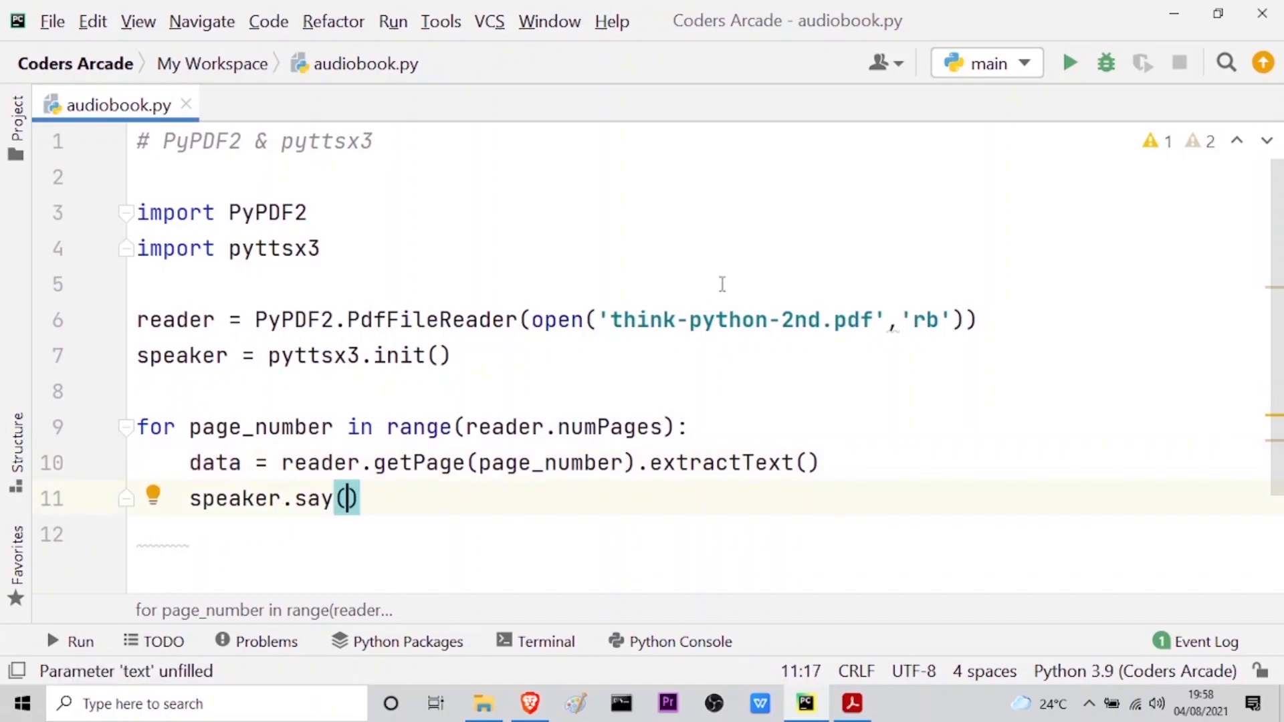
{"action": "type", "text": "data"}
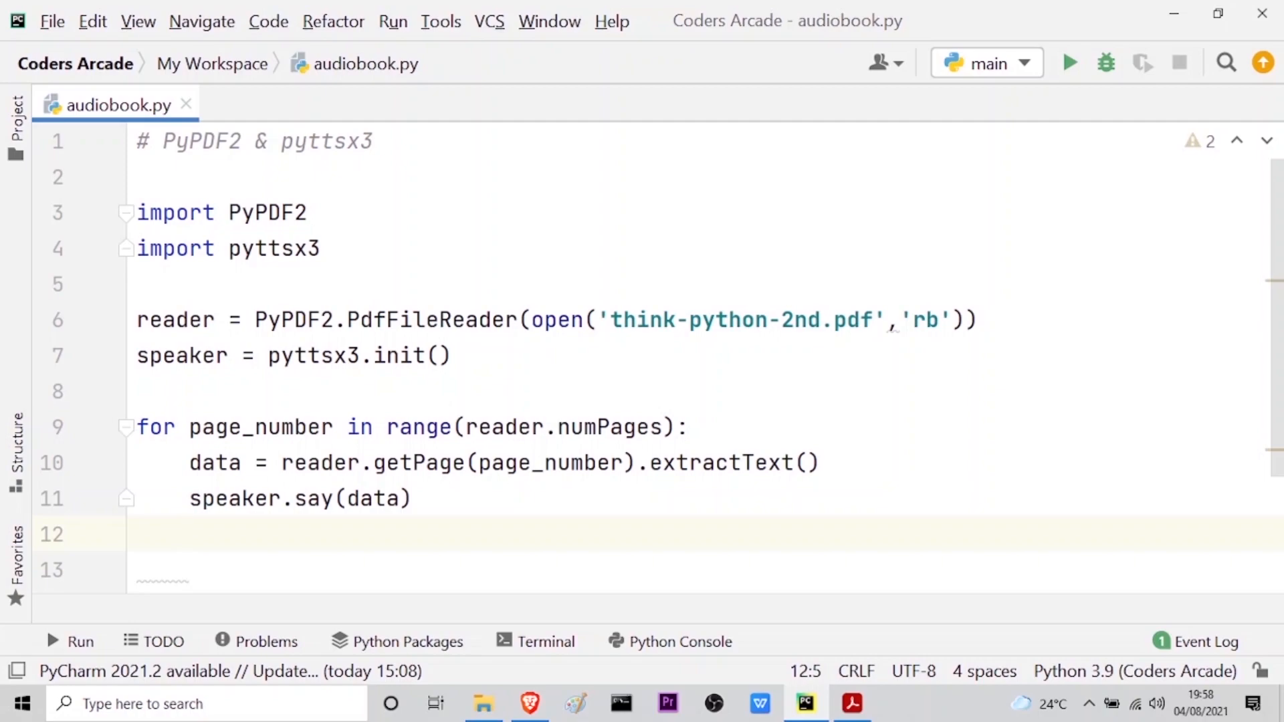
Step: Add 'speaker.runAndWait()' on the next line of the loop
{"action": "type", "text": "sp"}
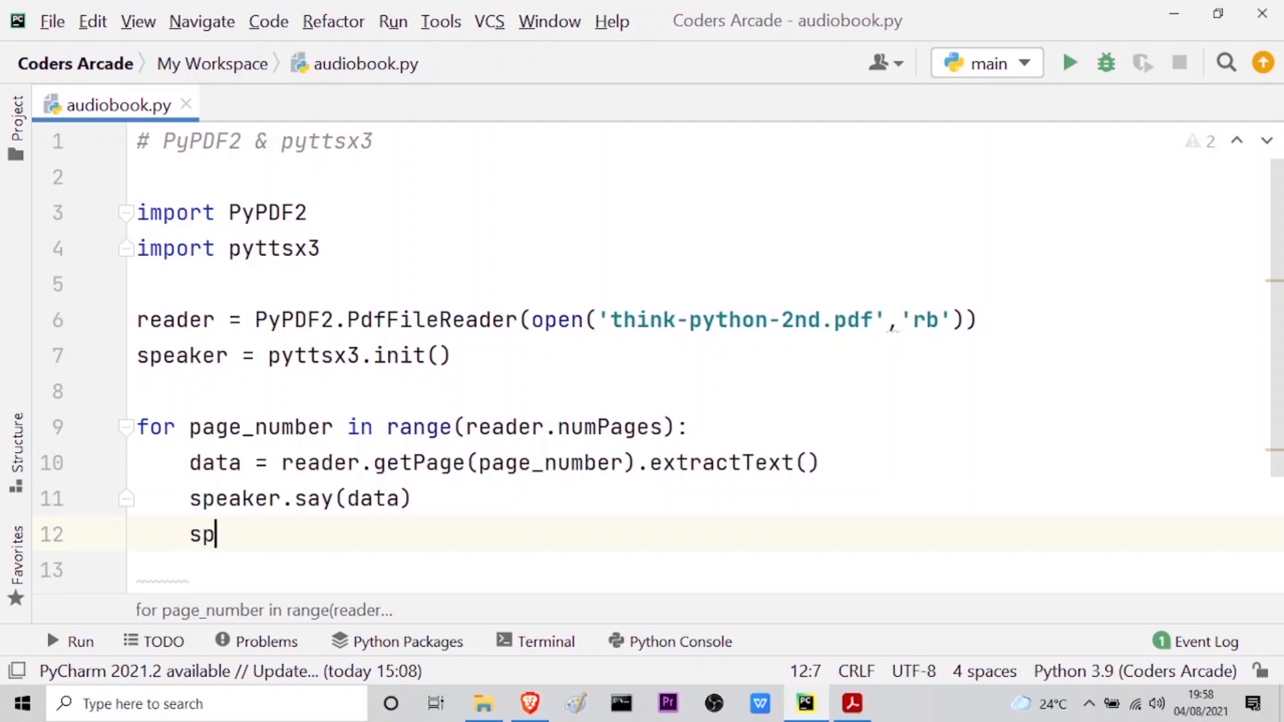
{"action": "type", "text": "eak"}
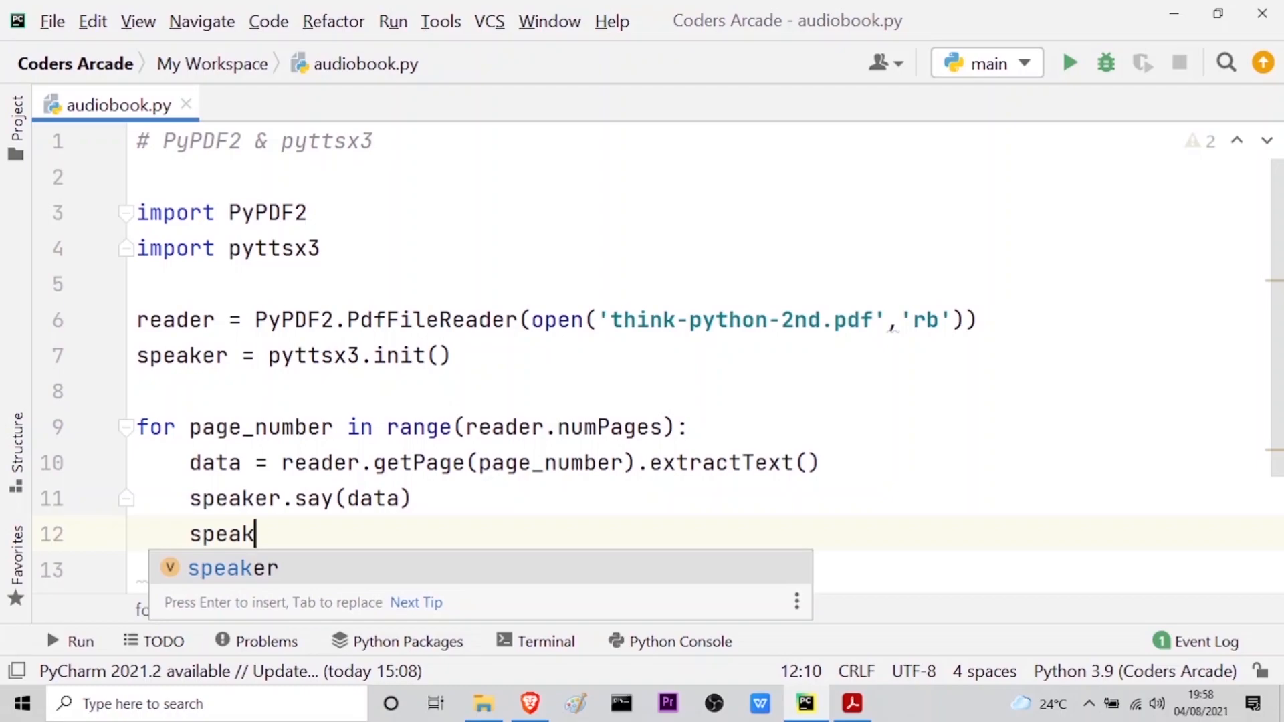
{"action": "type", "text": "er.runAndWait("}
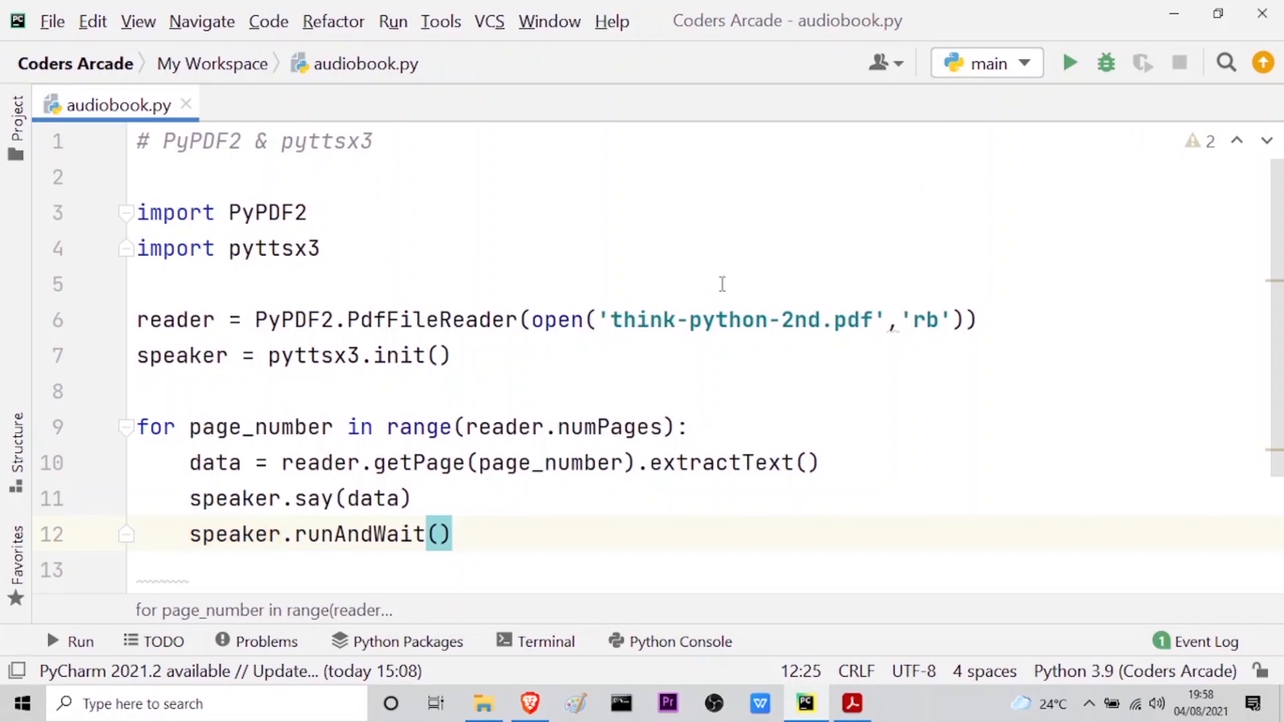
{"action": "left_click", "coordinate": [452, 534]}
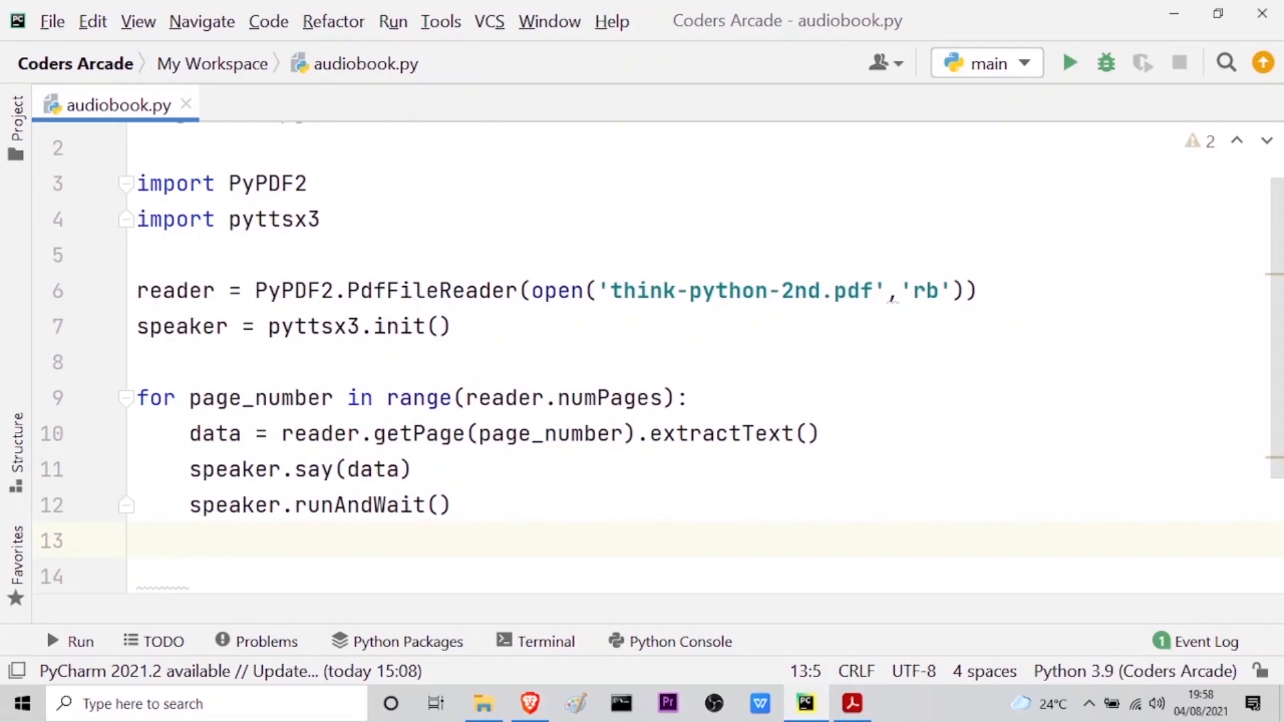
Step: Add an unindented speaker.stop() call after the loop in audiobook.py
{"action": "left_click", "coordinate": [139, 539]}
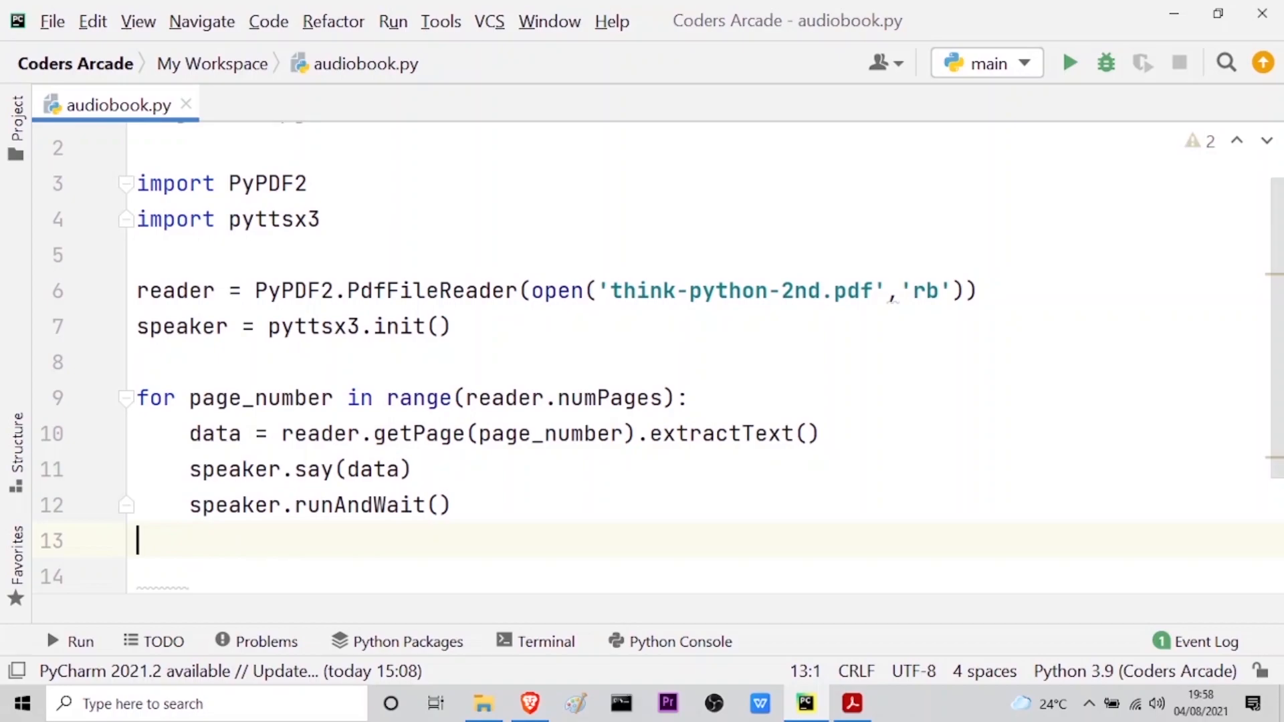
{"action": "type", "text": "sp"}
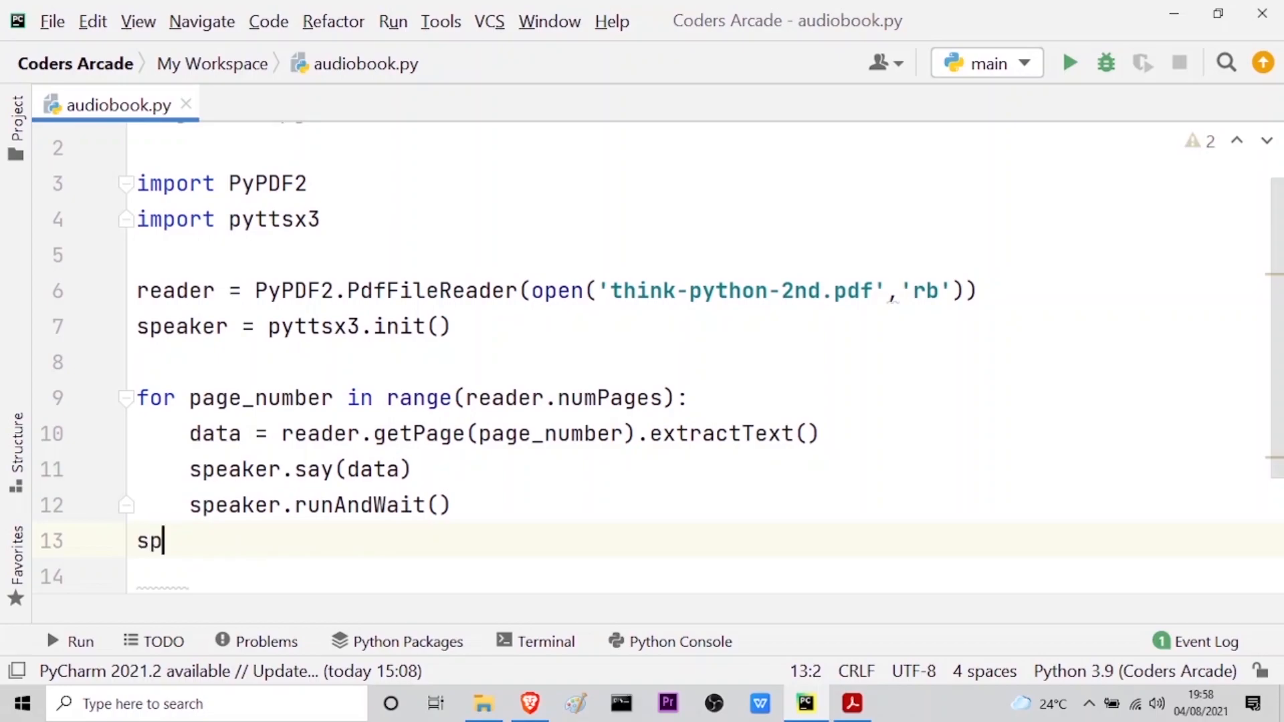
{"action": "type", "text": "eaker.stop("}
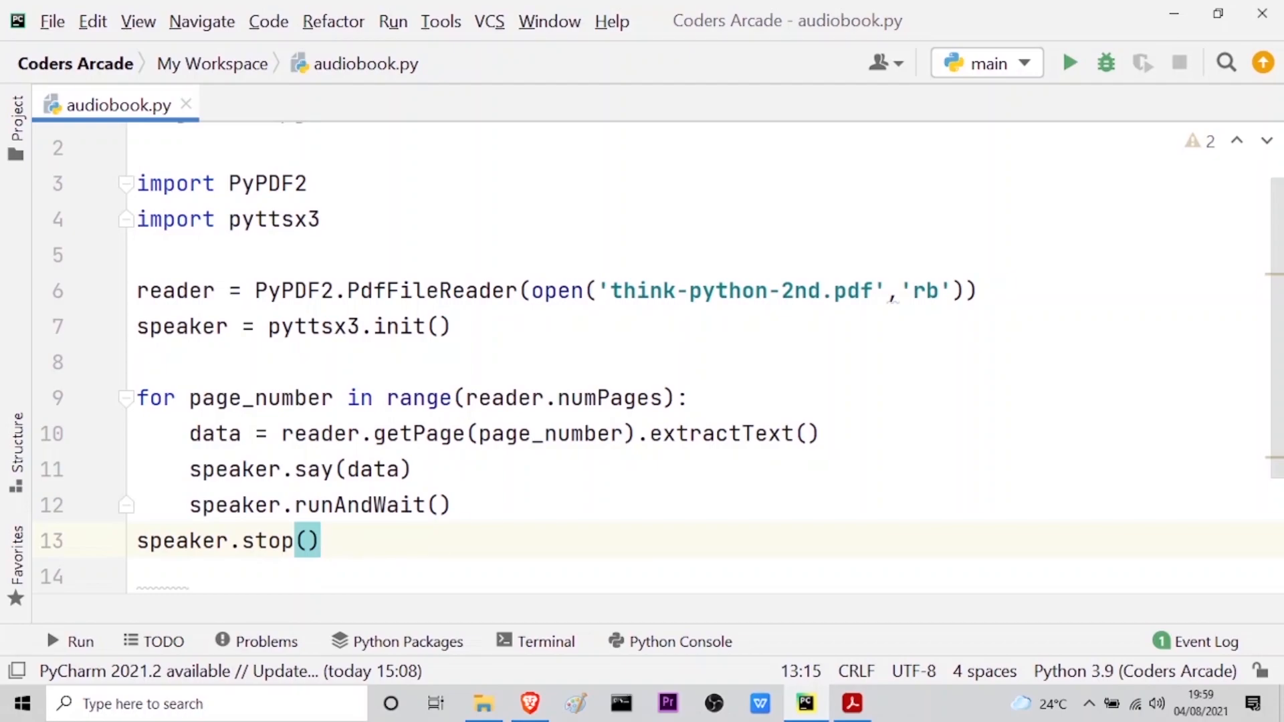
{"action": "mouse_move", "coordinate": [671, 305]}
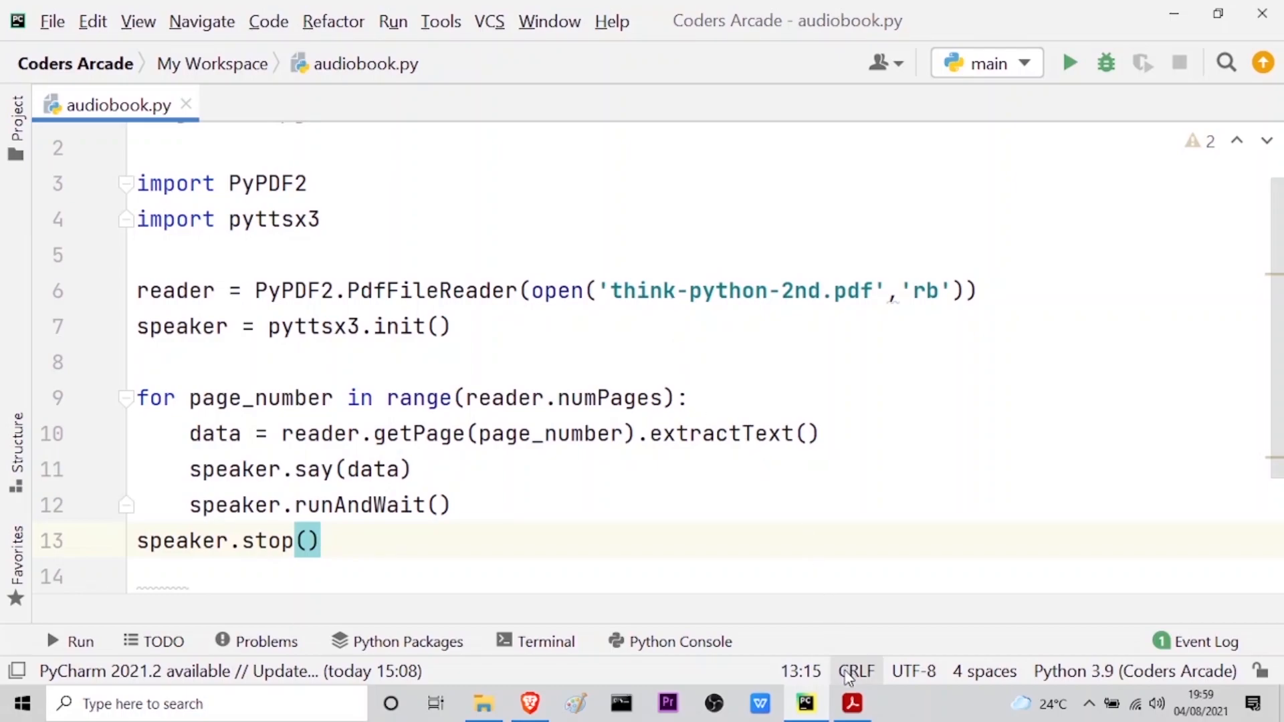
Step: Bring the Think Python, 2E PDF to the front at its cover page
{"action": "left_click", "coordinate": [851, 704]}
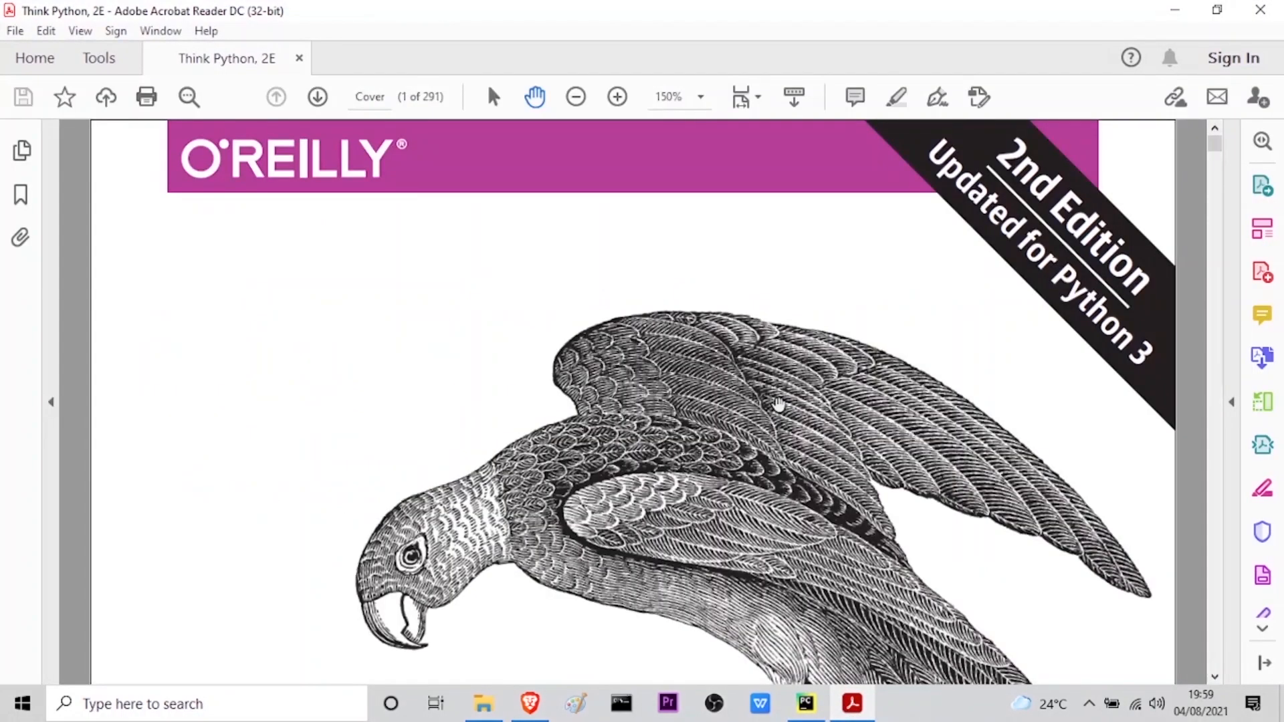
{"action": "mouse_move", "coordinate": [611, 271]}
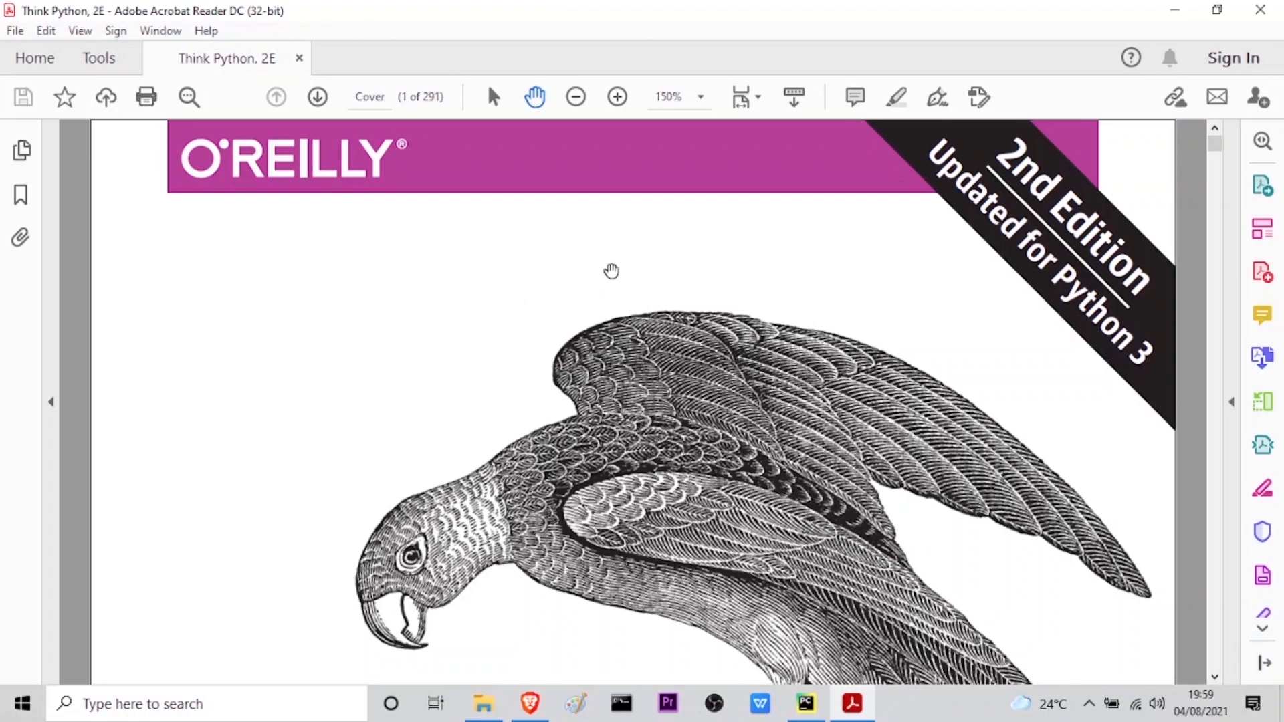
{"action": "mouse_move", "coordinate": [657, 265]}
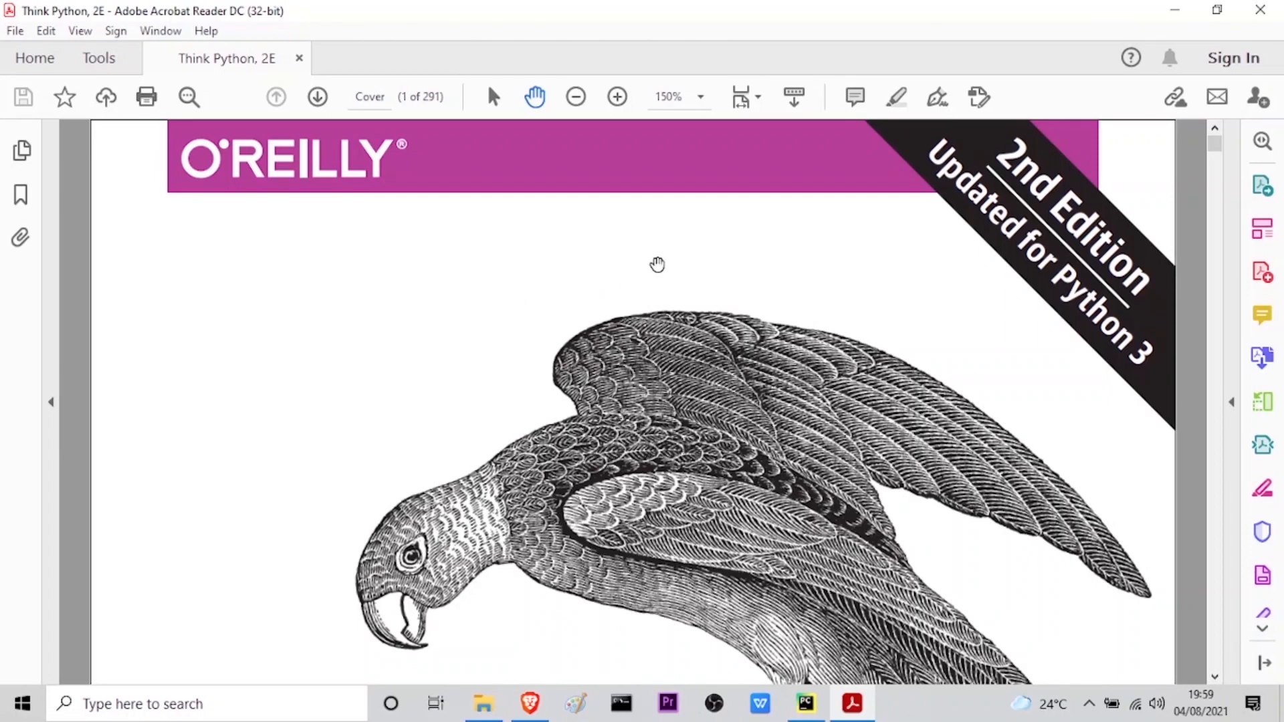
{"action": "mouse_move", "coordinate": [777, 711]}
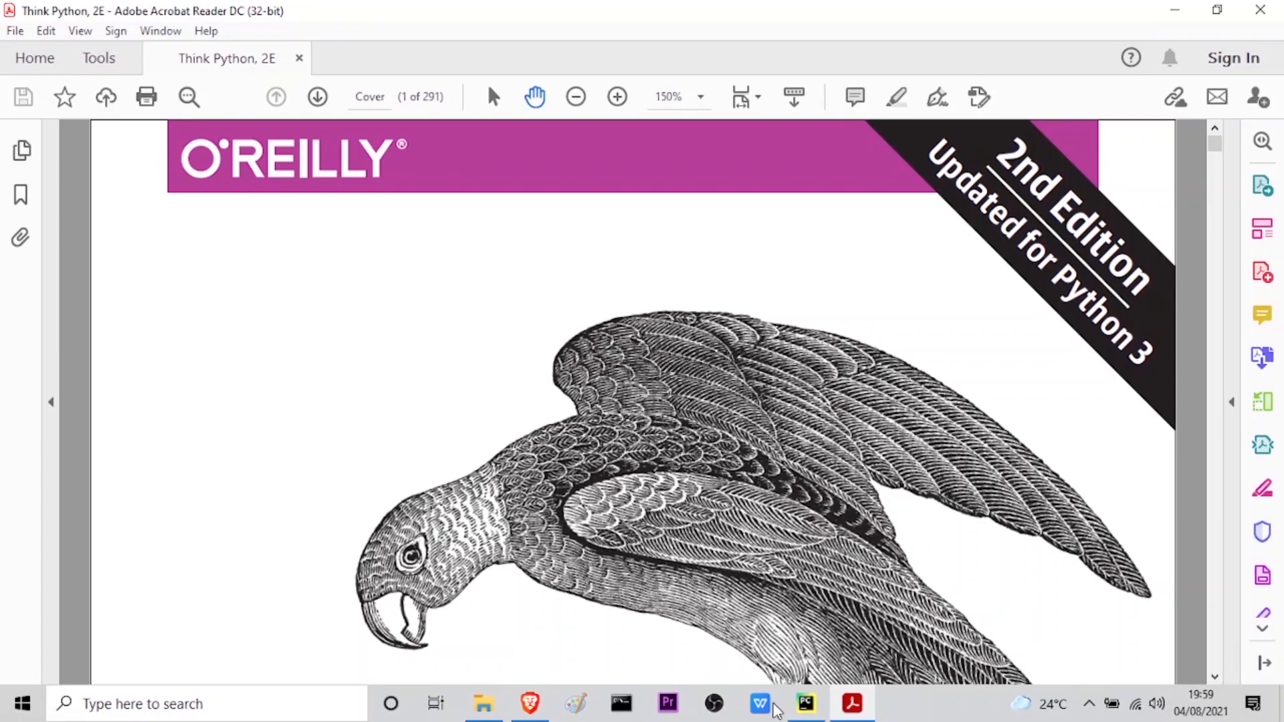
Step: Return to PyCharm and run audiobook.py, showing its Run tool window output
{"action": "left_click", "coordinate": [805, 703]}
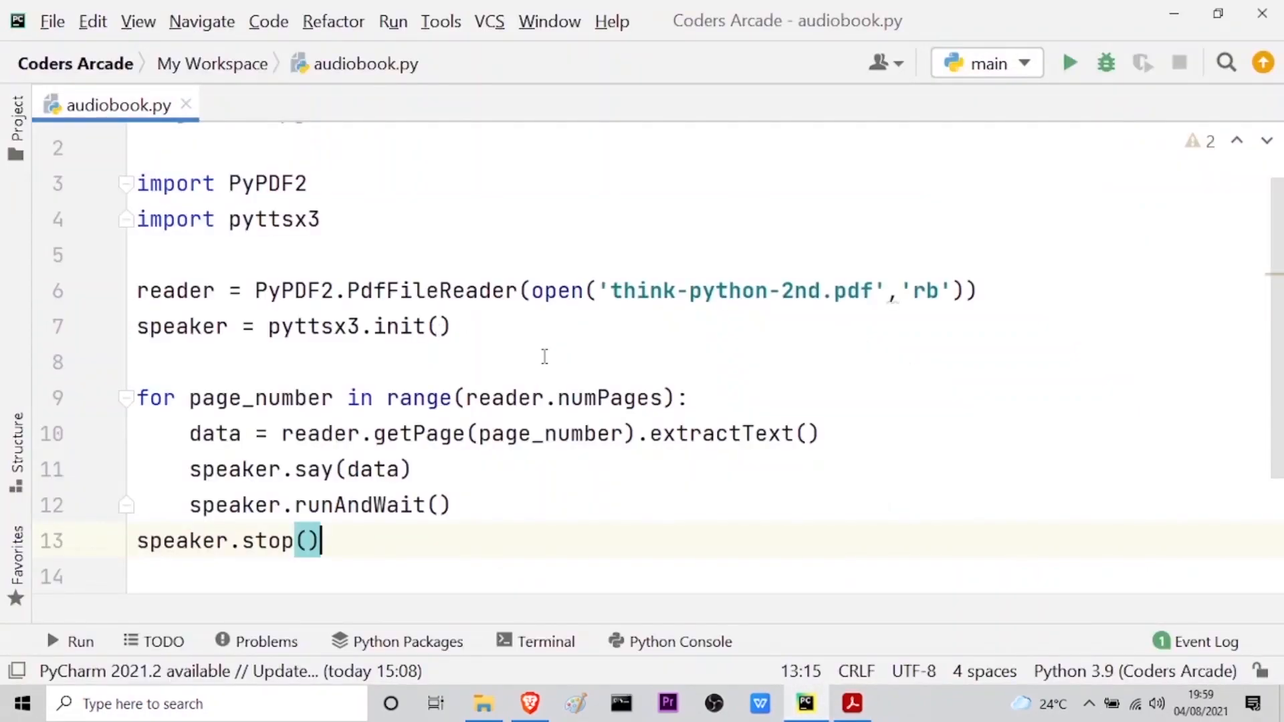
{"action": "mouse_move", "coordinate": [678, 367]}
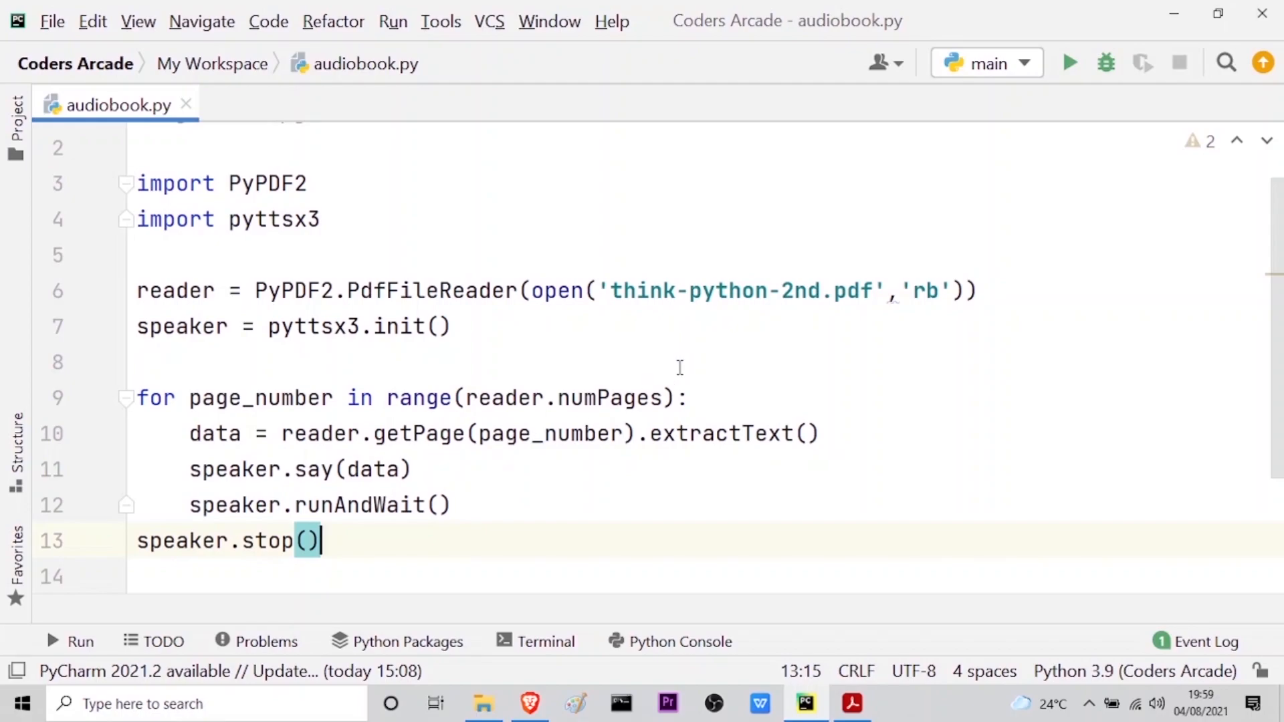
{"action": "mouse_move", "coordinate": [888, 174]}
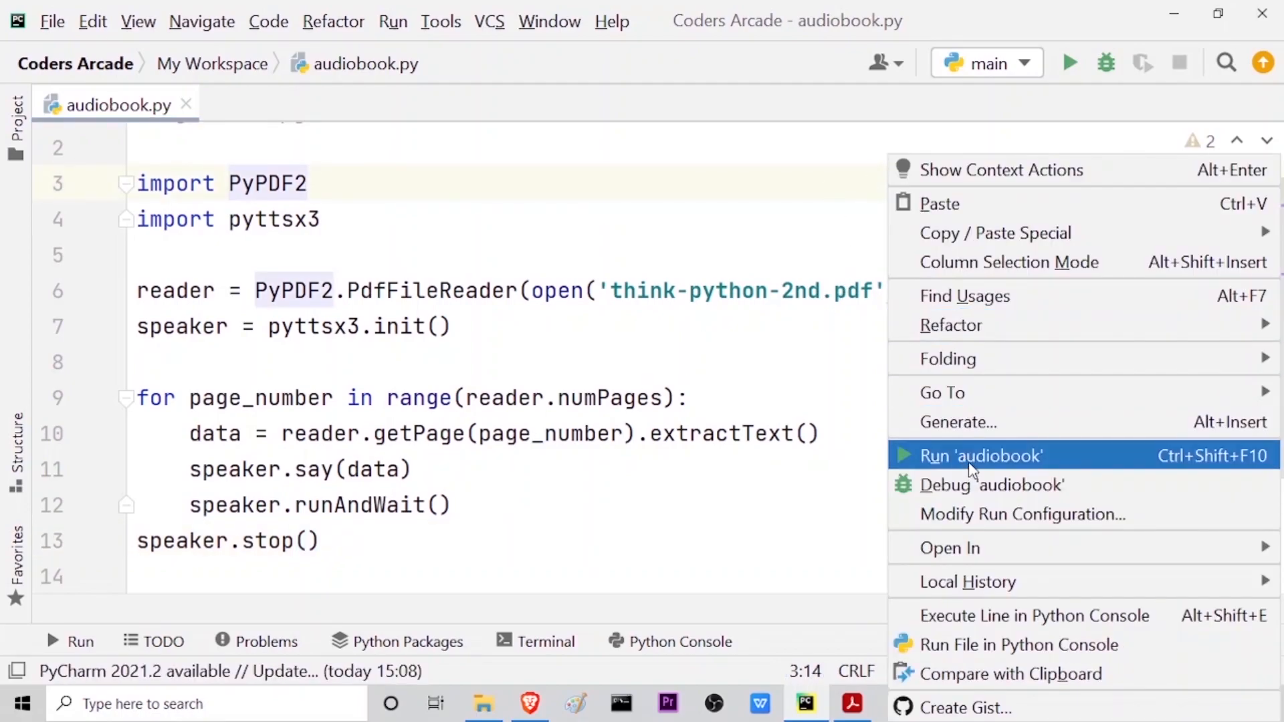
{"action": "left_click", "coordinate": [979, 455]}
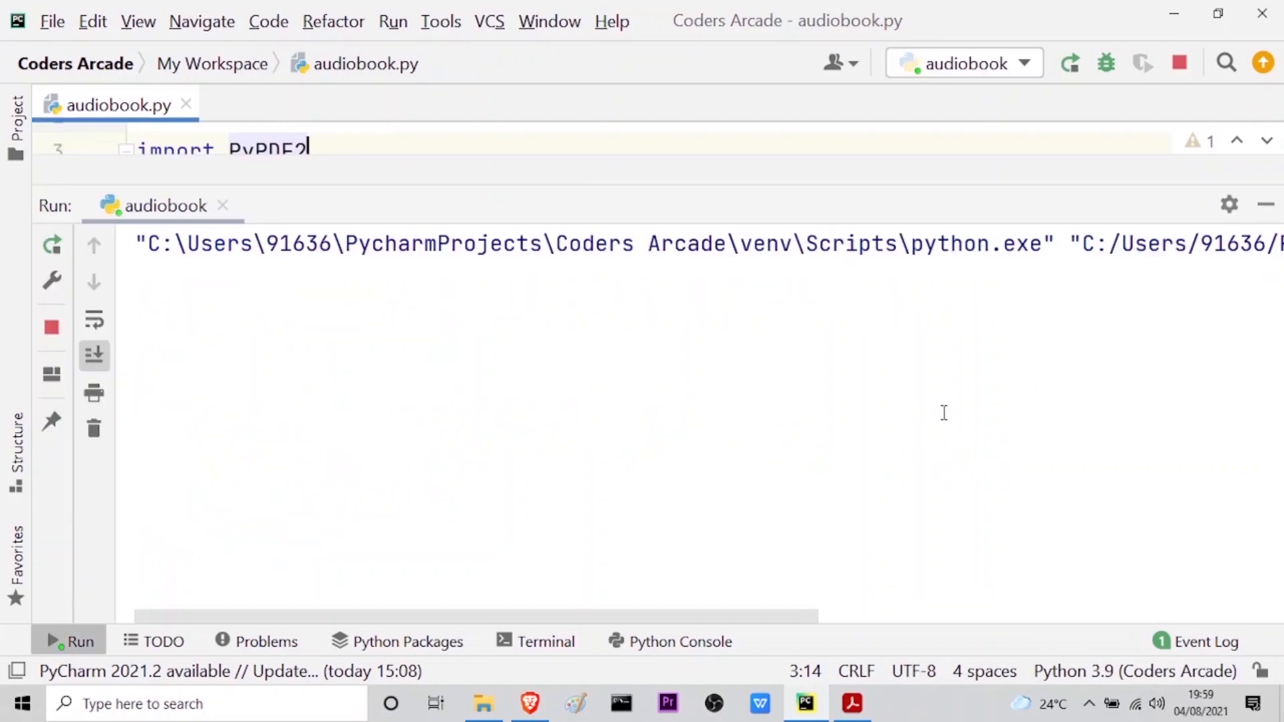
{"action": "mouse_move", "coordinate": [989, 538]}
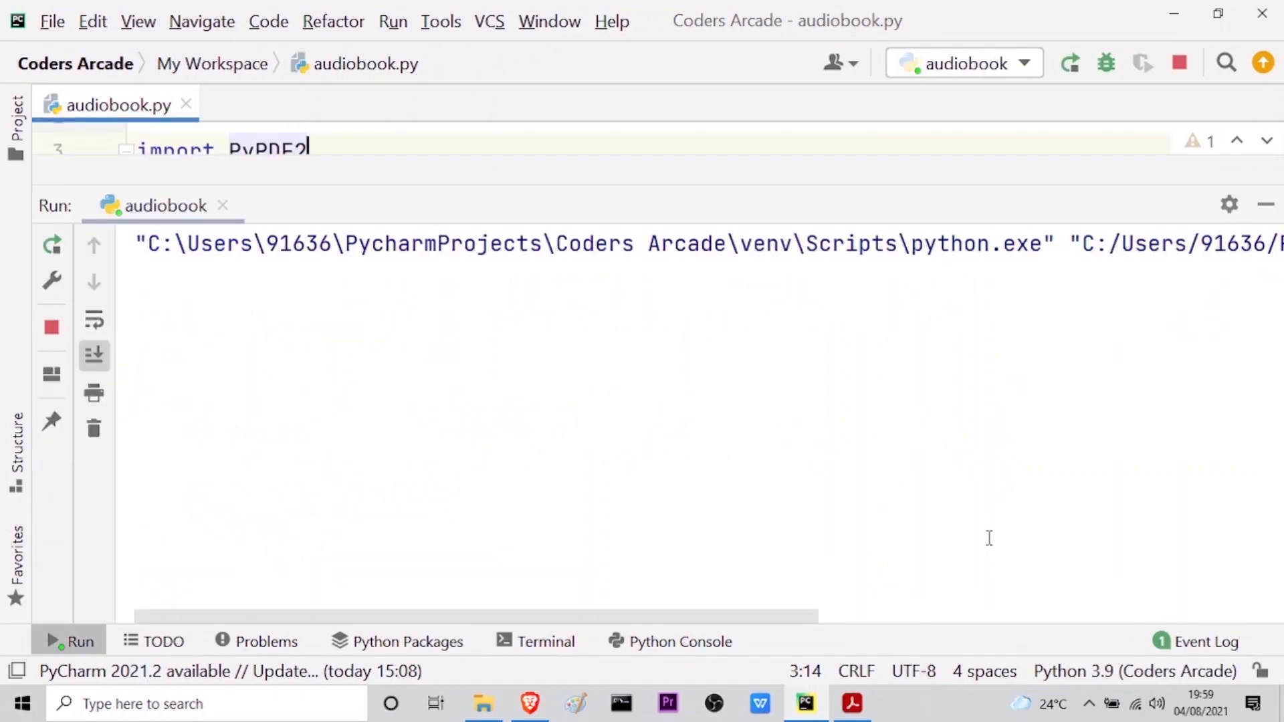
{"action": "mouse_move", "coordinate": [851, 704]}
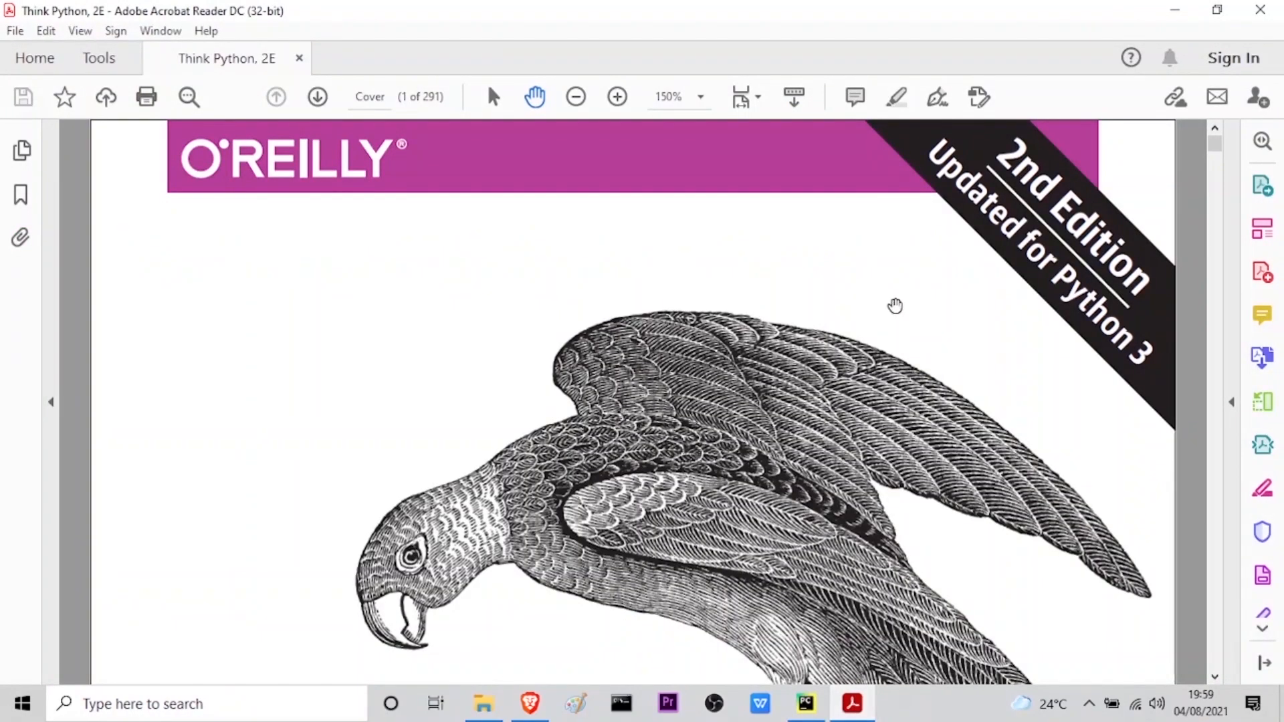
{"action": "mouse_move", "coordinate": [843, 302]}
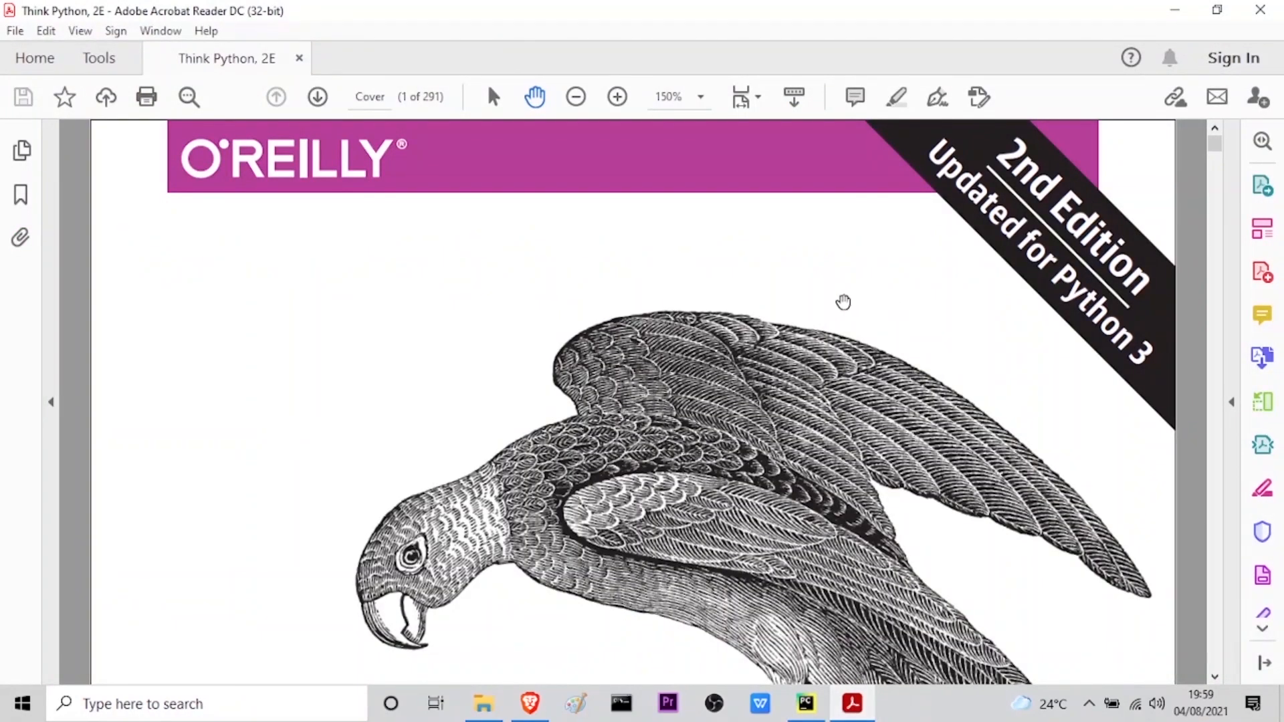
Step: Scroll Think Python from the cover down to the copyright page, page 4 of 291
{"action": "scroll", "scroll_direction": "down", "scroll_amount": 3}
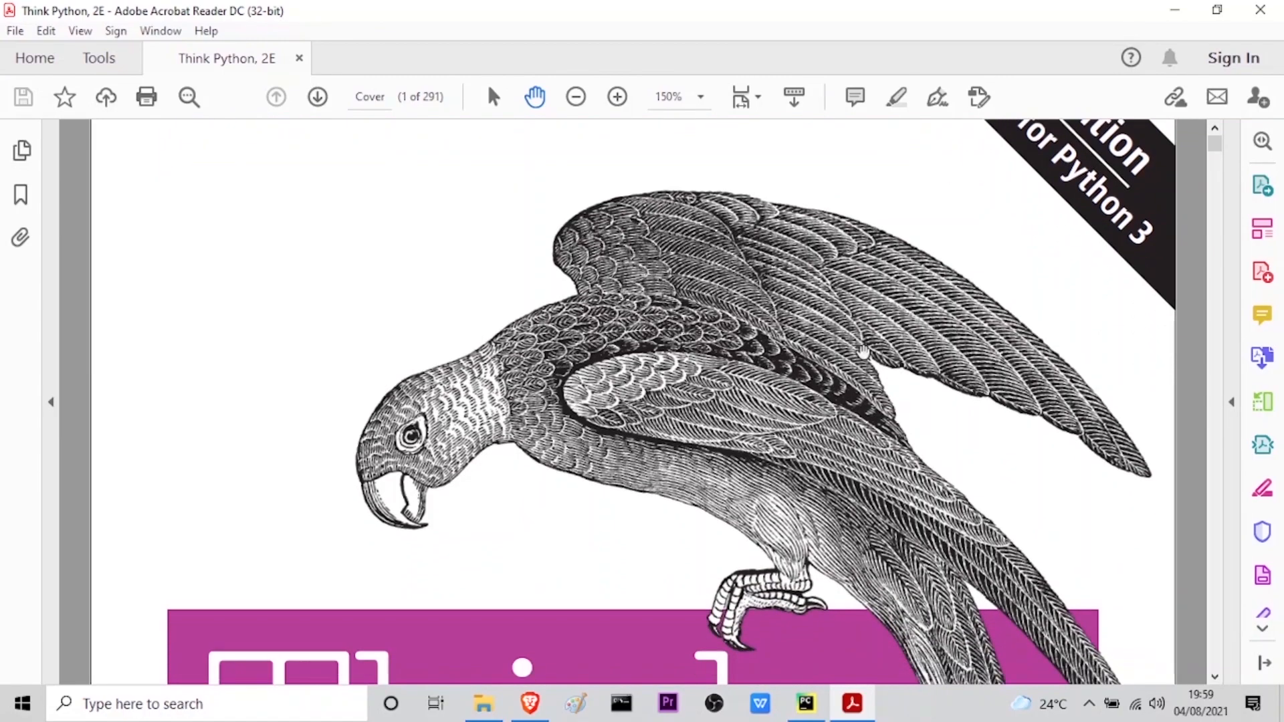
{"action": "scroll", "scroll_direction": "down", "scroll_amount": 3}
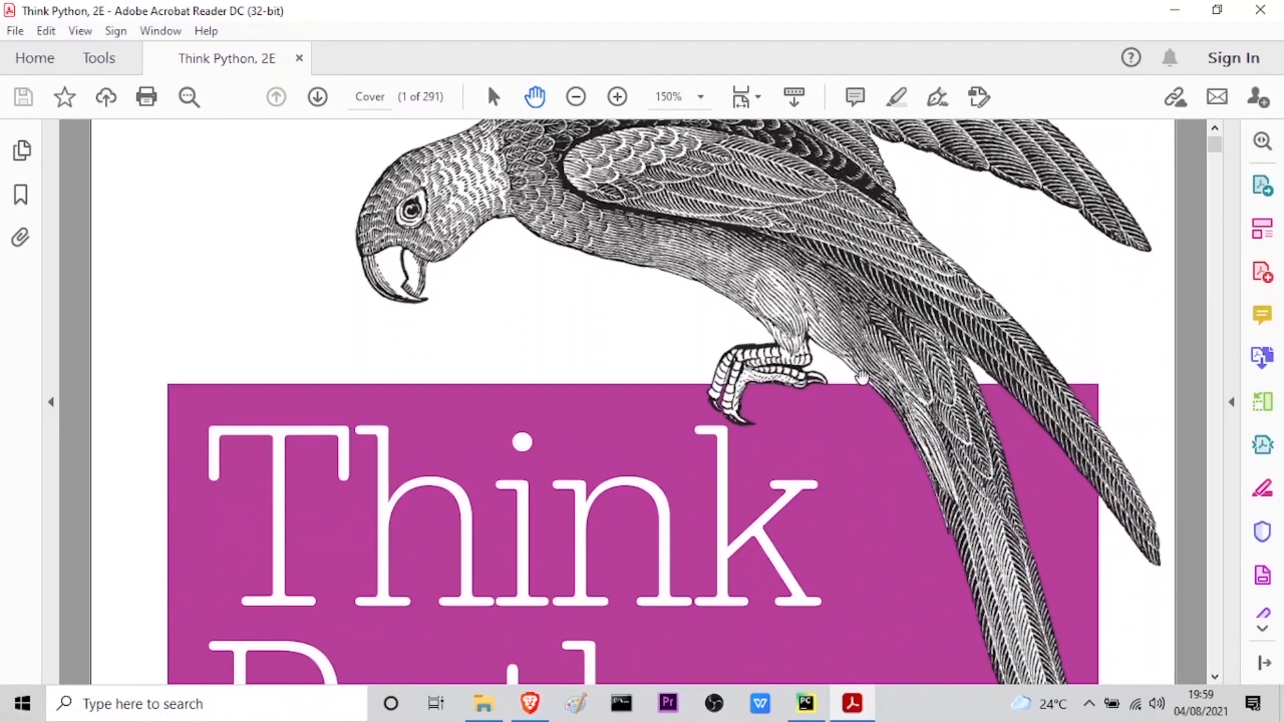
{"action": "scroll", "scroll_direction": "down", "scroll_amount": 3}
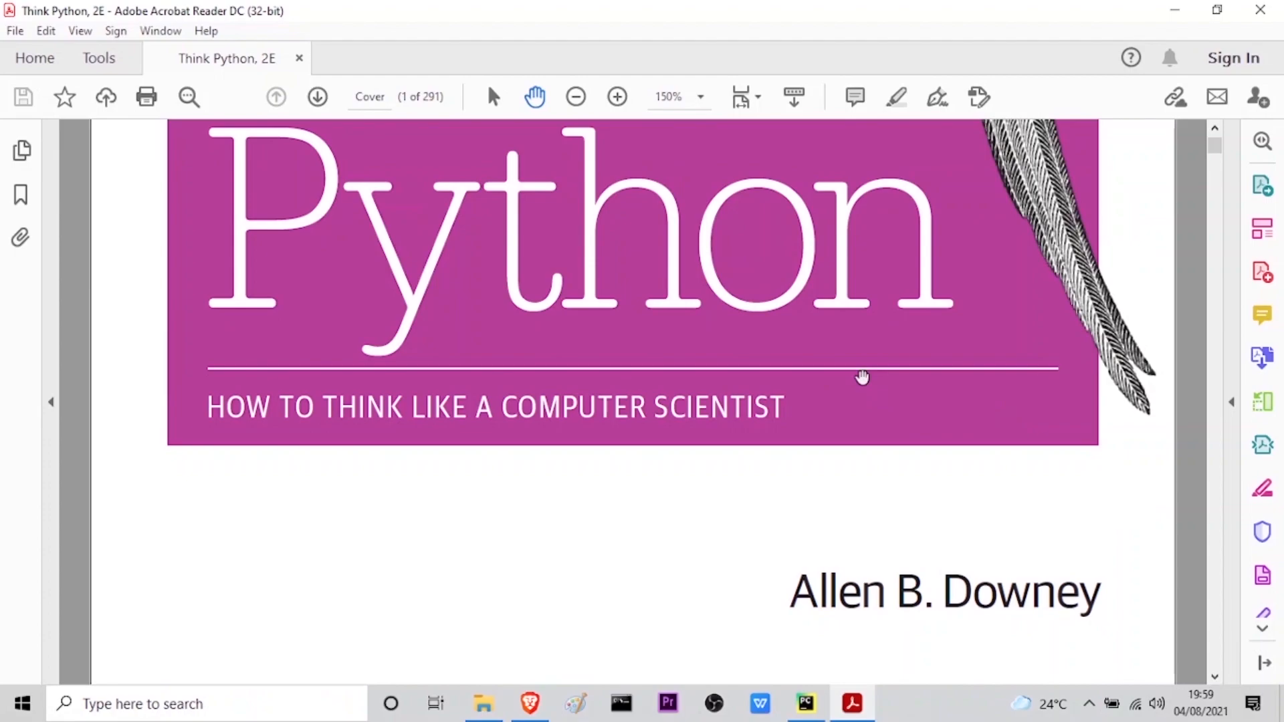
{"action": "left_click", "coordinate": [317, 96]}
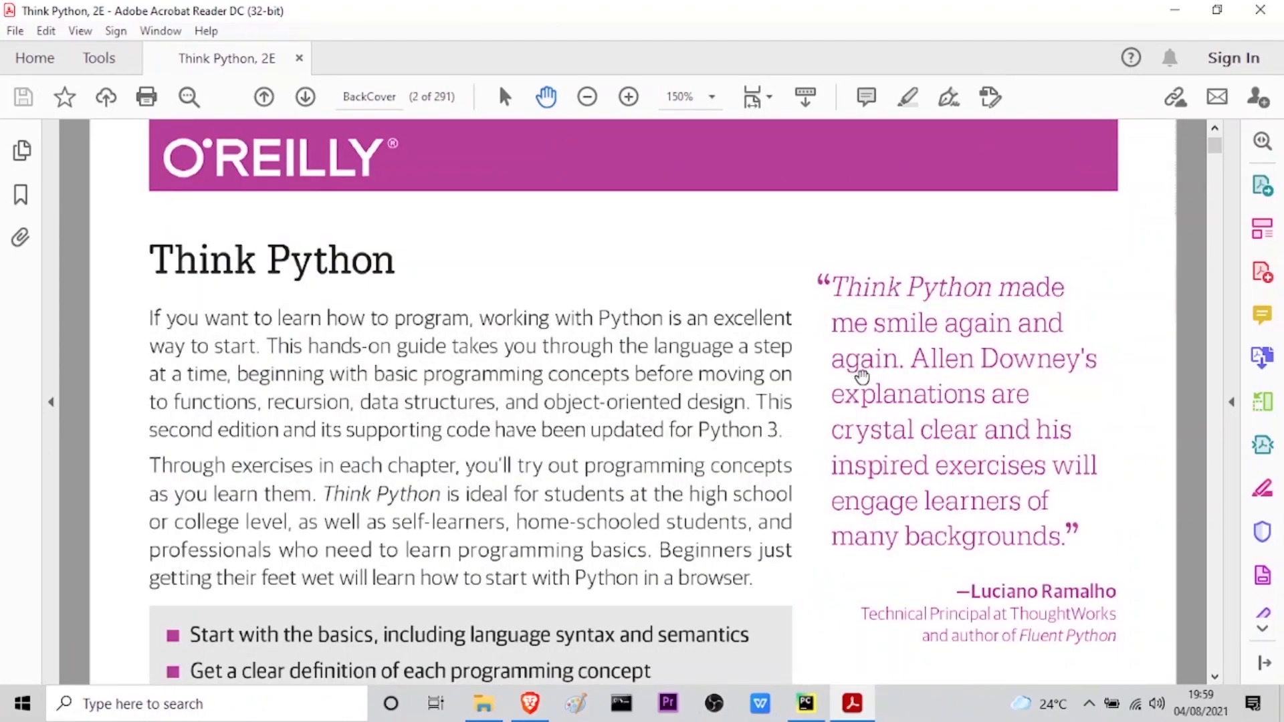
{"action": "scroll", "scroll_direction": "down", "scroll_amount": 3}
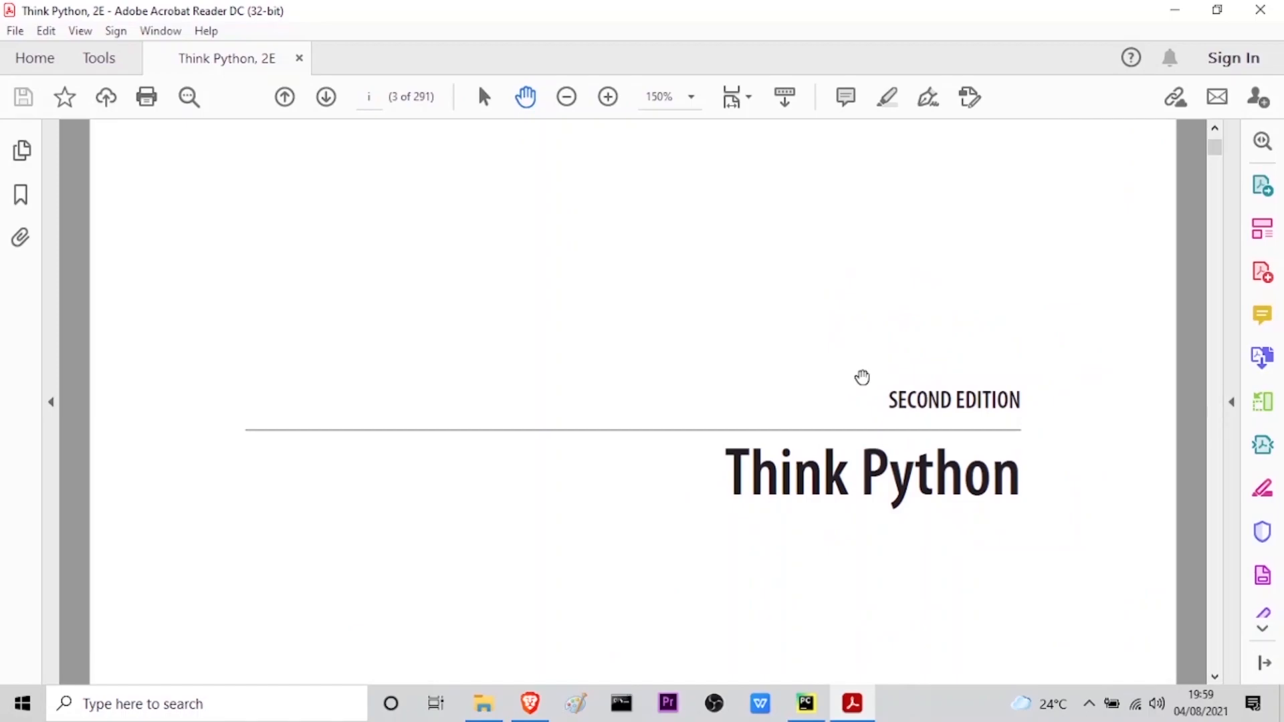
{"action": "left_click", "coordinate": [326, 96]}
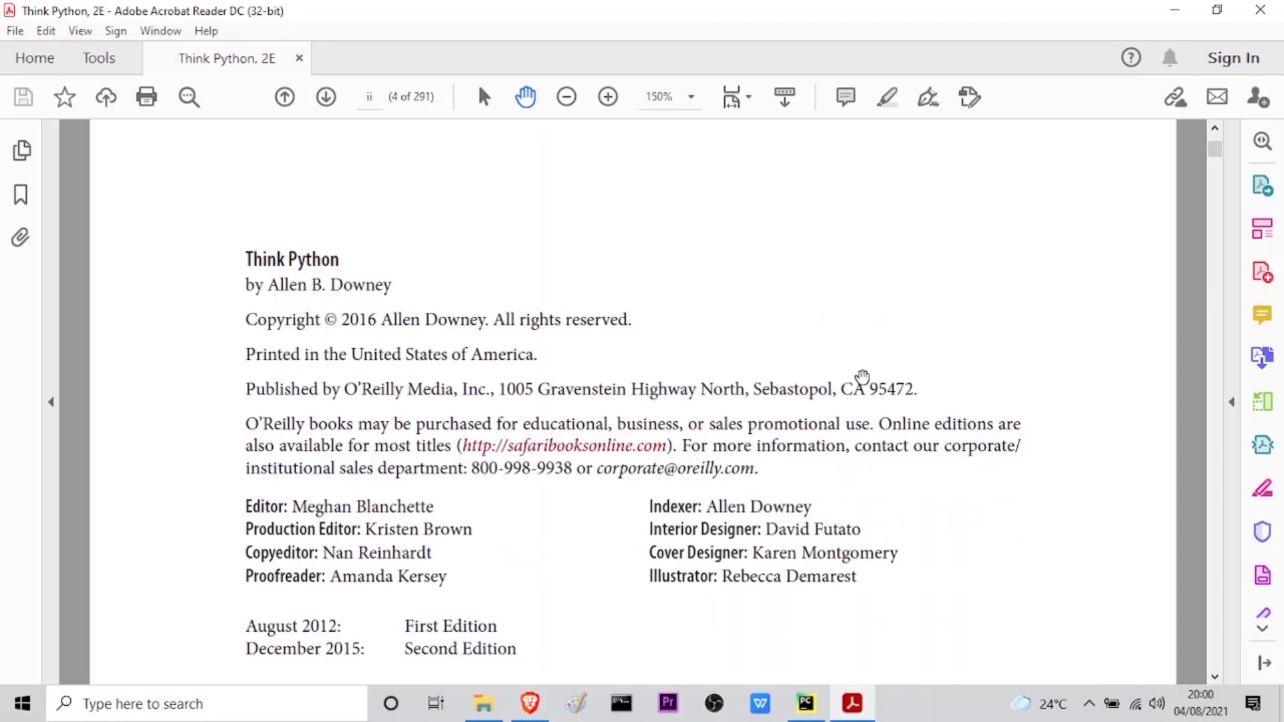
{"action": "mouse_move", "coordinate": [855, 416]}
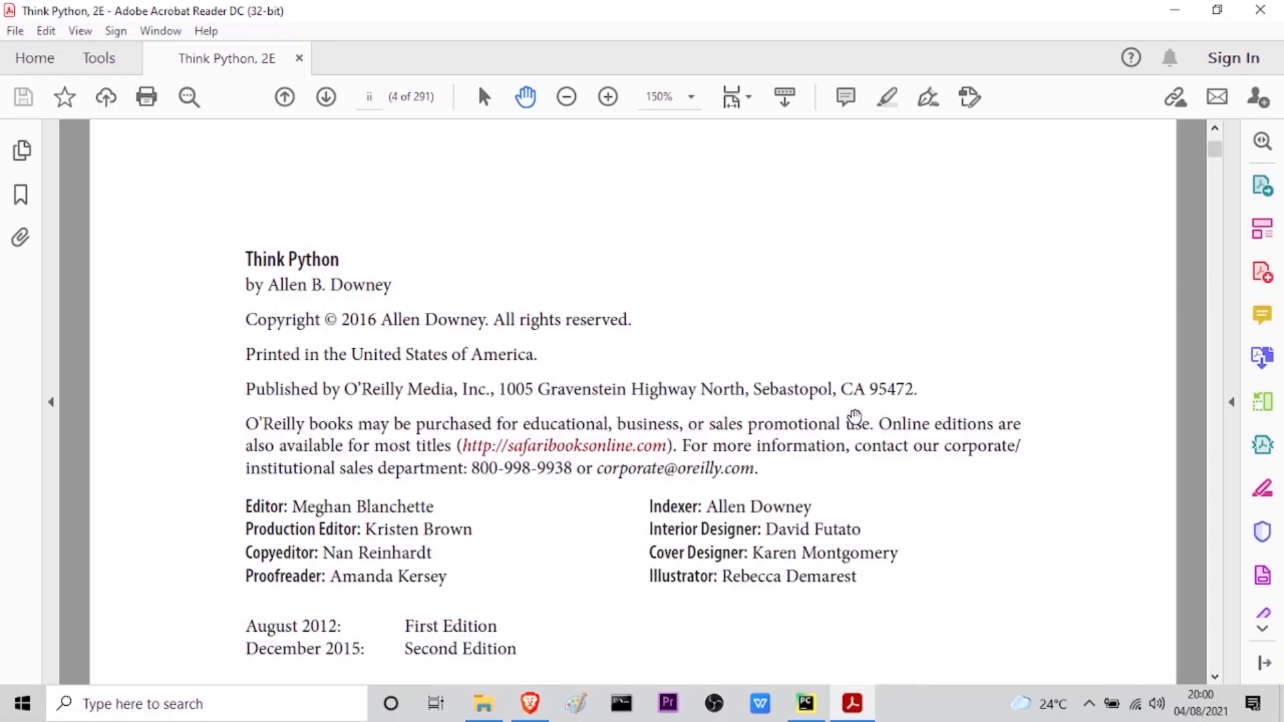
{"action": "mouse_move", "coordinate": [887, 483]}
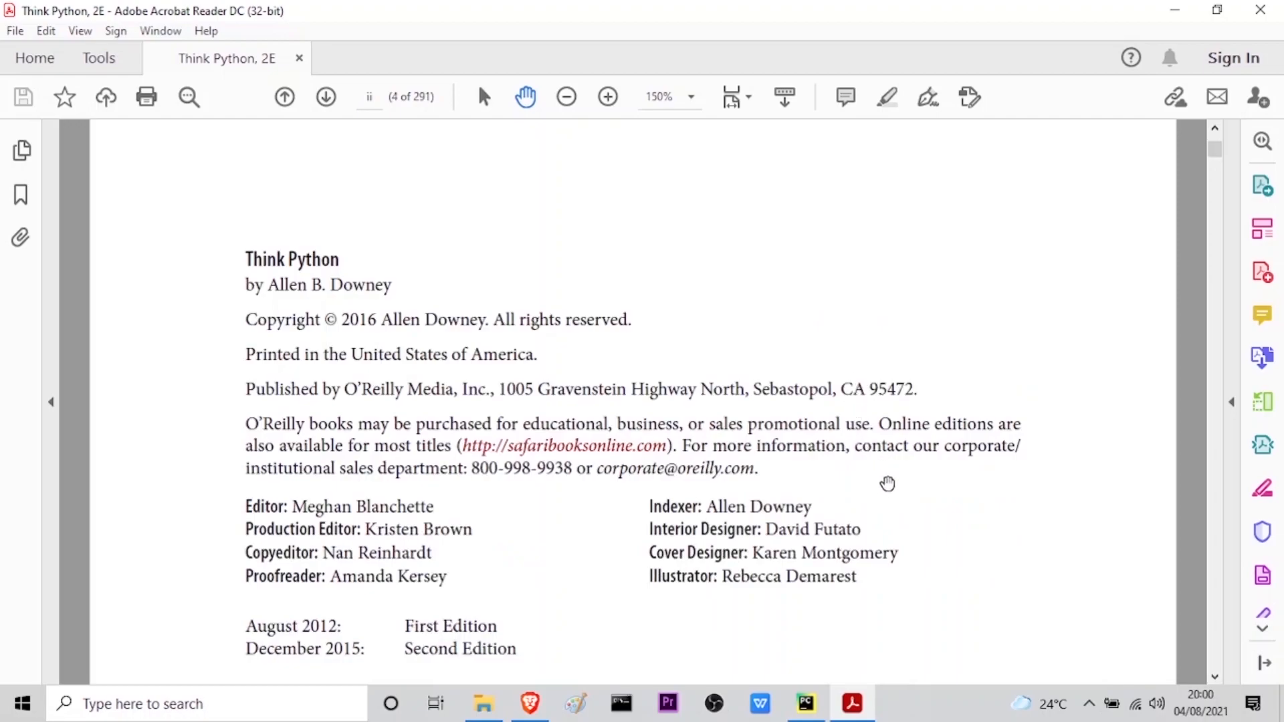
{"action": "mouse_move", "coordinate": [900, 478]}
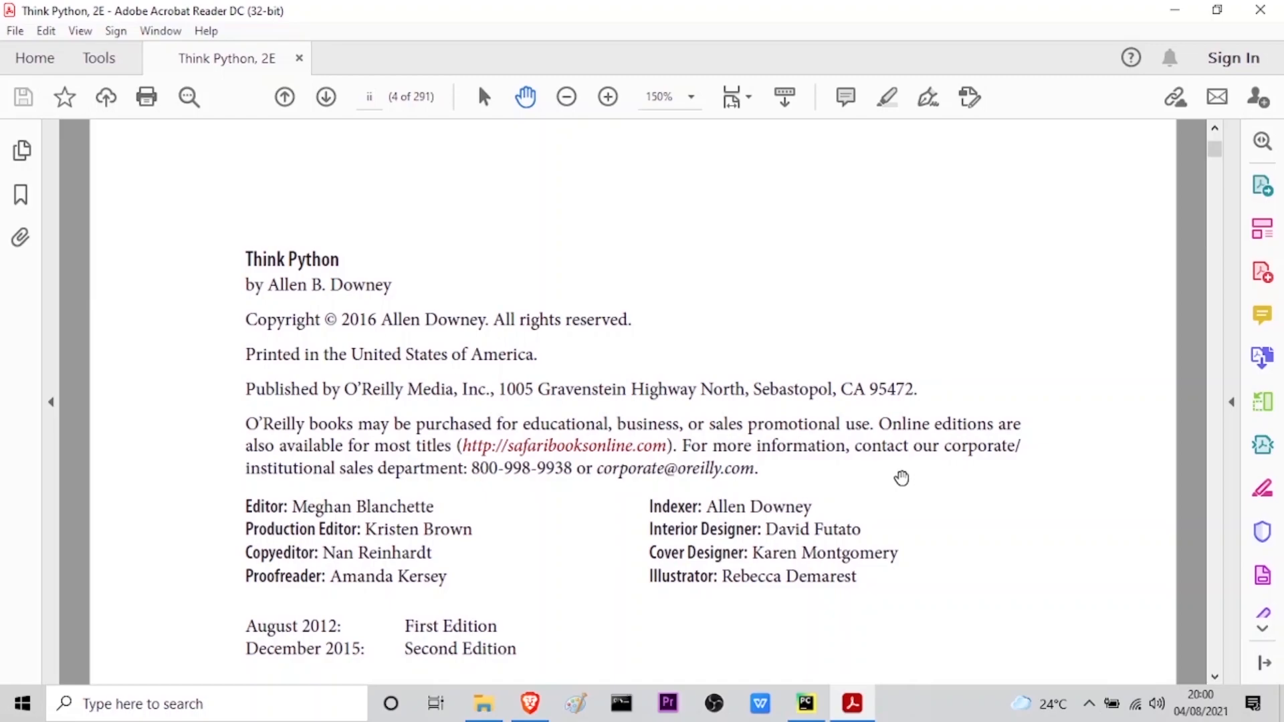
{"action": "mouse_move", "coordinate": [871, 483]}
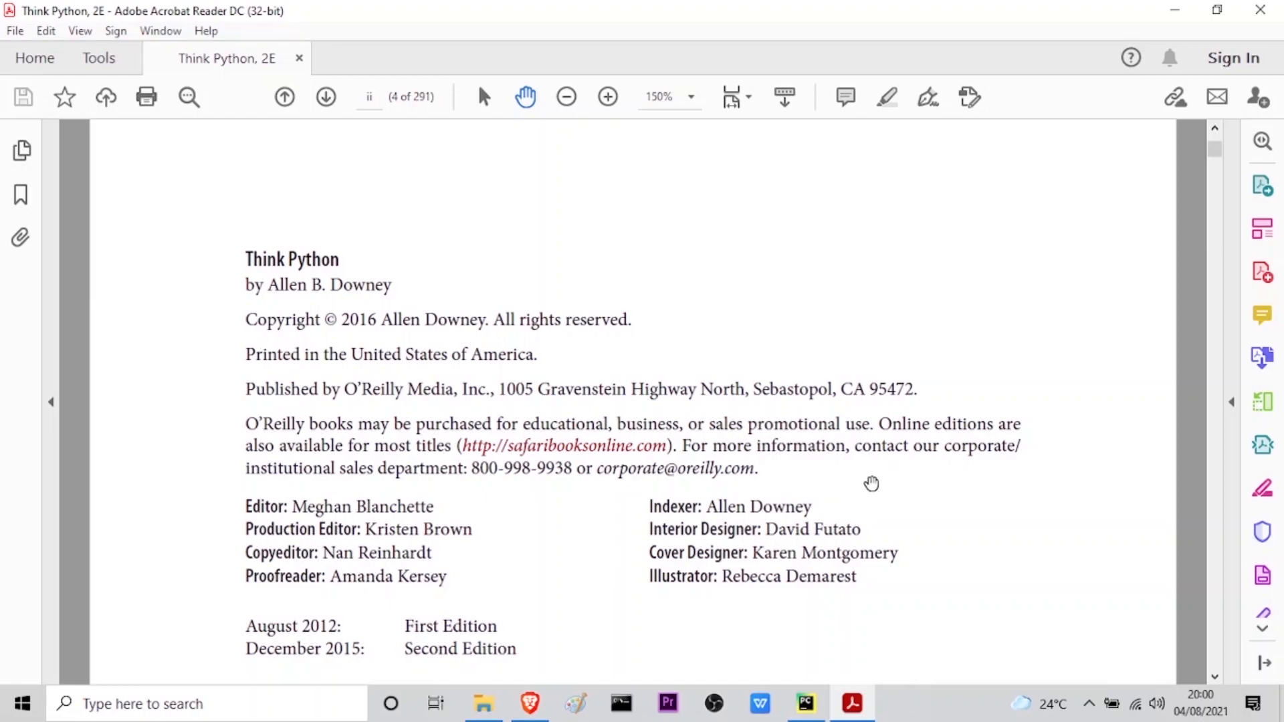
{"action": "mouse_move", "coordinate": [510, 321]}
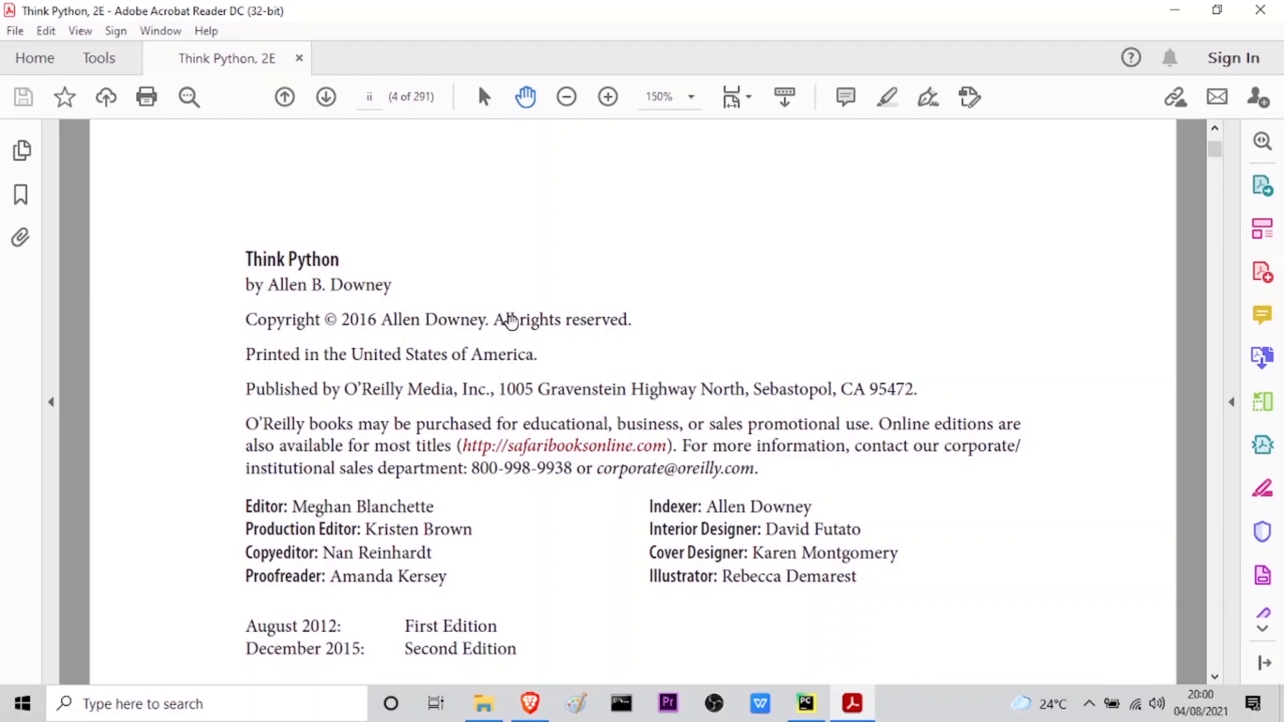
{"action": "mouse_move", "coordinate": [291, 362]}
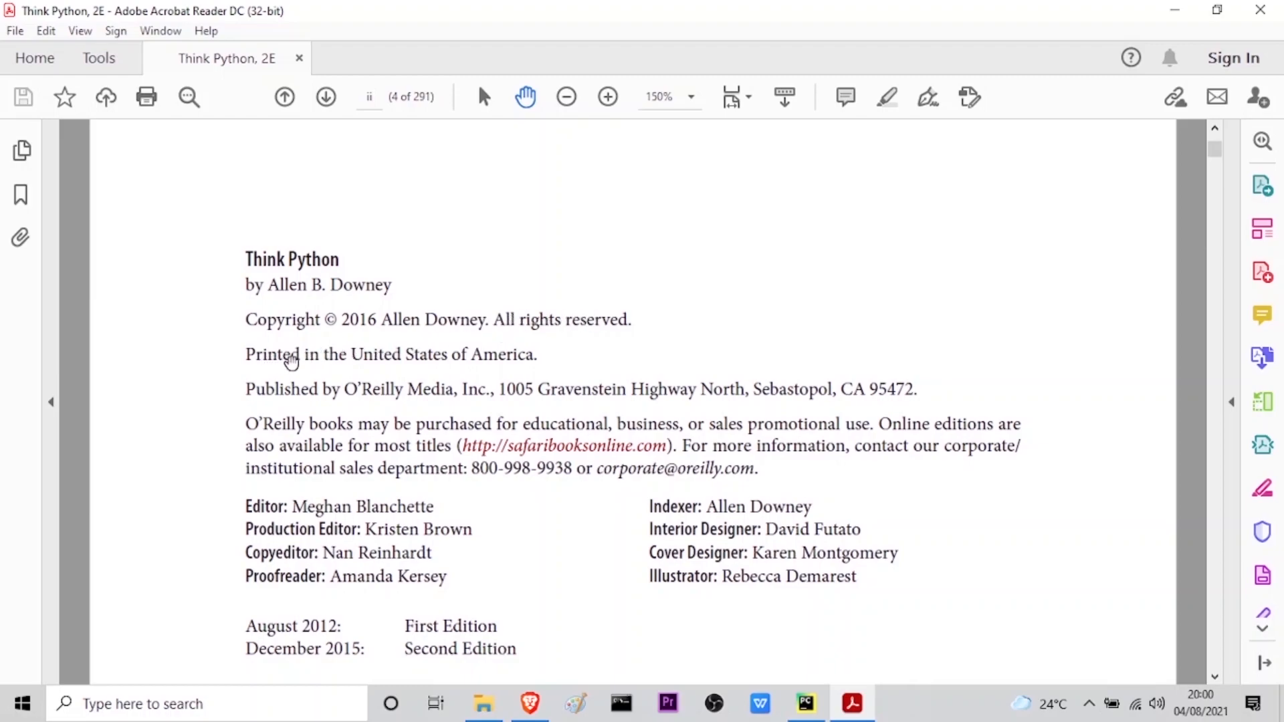
{"action": "mouse_move", "coordinate": [529, 362]}
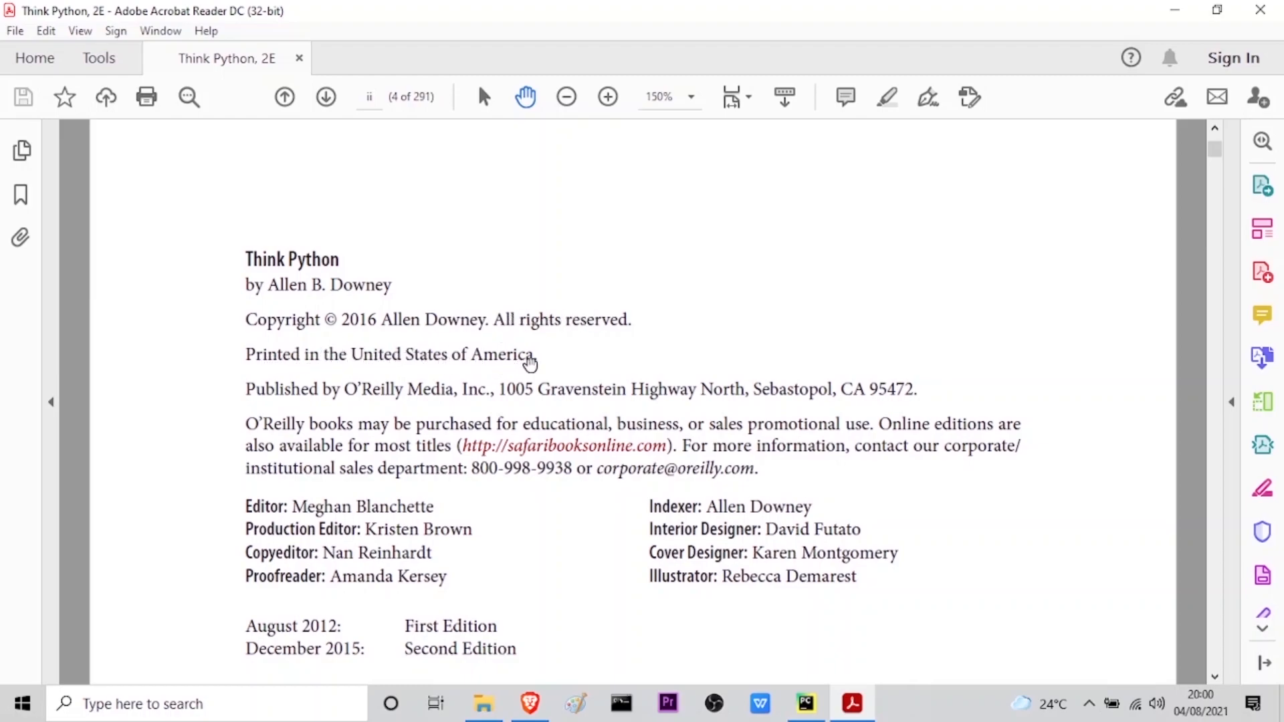
{"action": "mouse_move", "coordinate": [389, 394]}
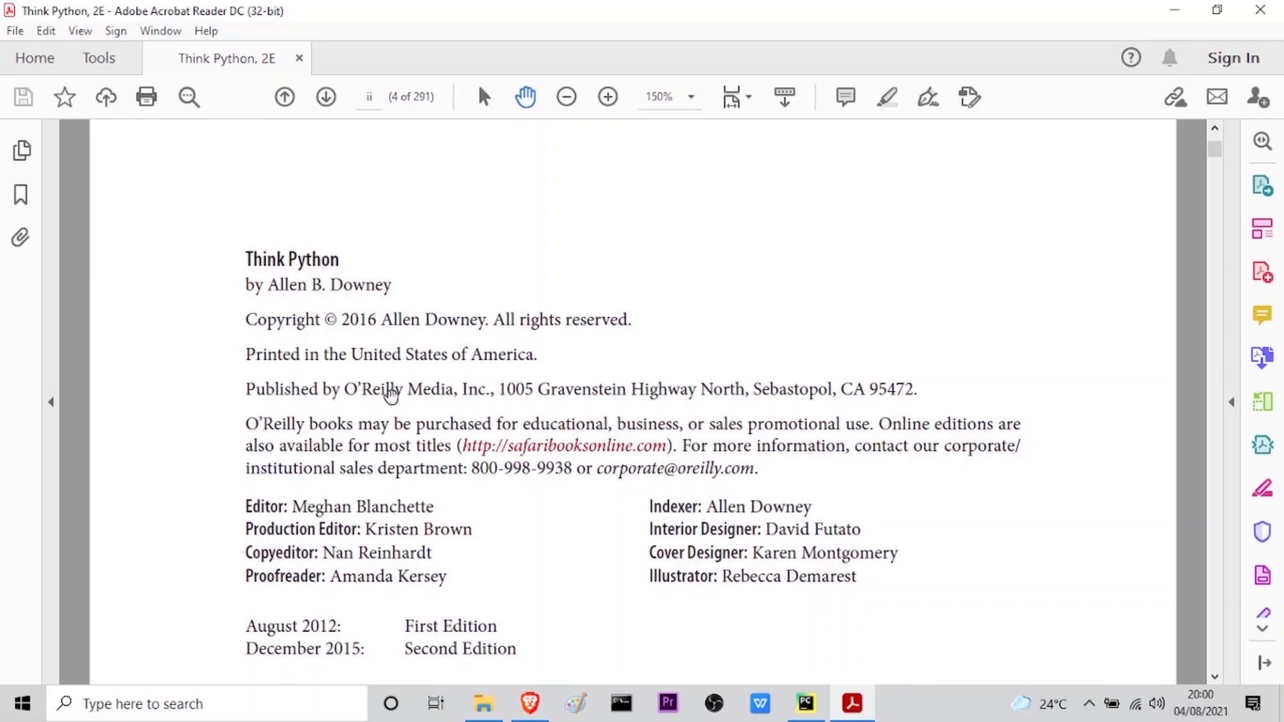
{"action": "mouse_move", "coordinate": [515, 396]}
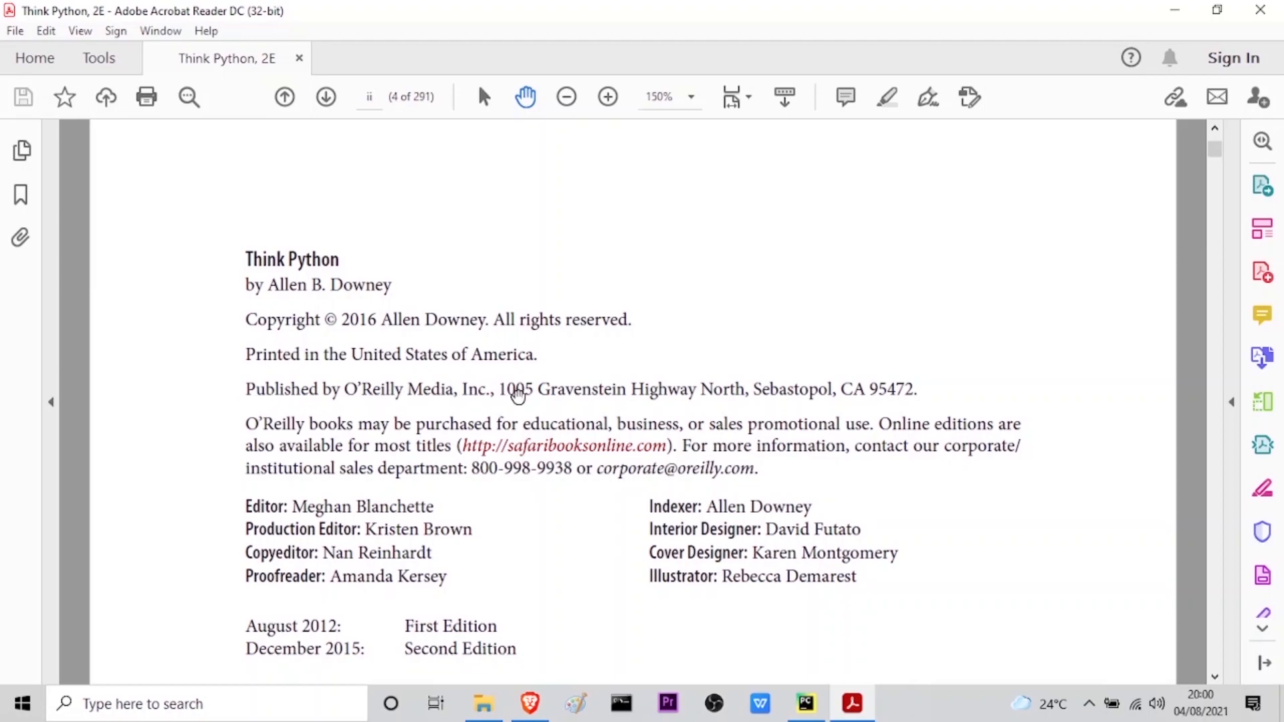
{"action": "mouse_move", "coordinate": [735, 391]}
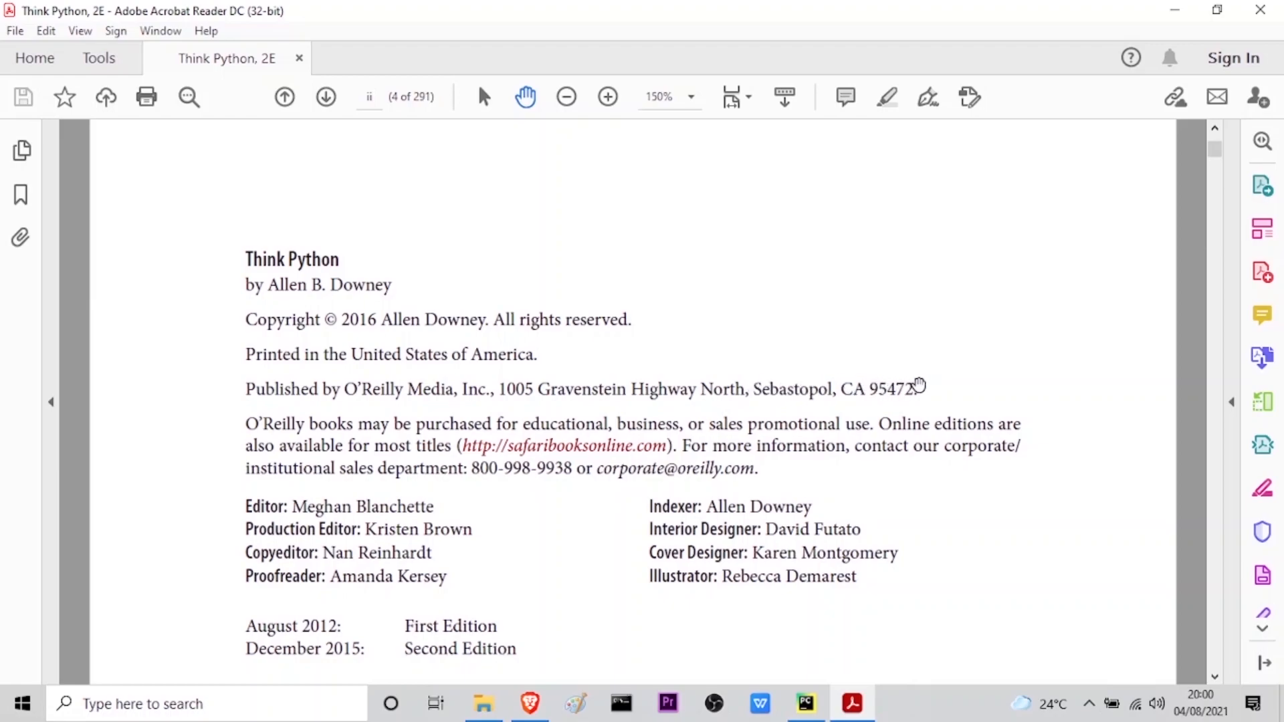
{"action": "mouse_move", "coordinate": [417, 435]}
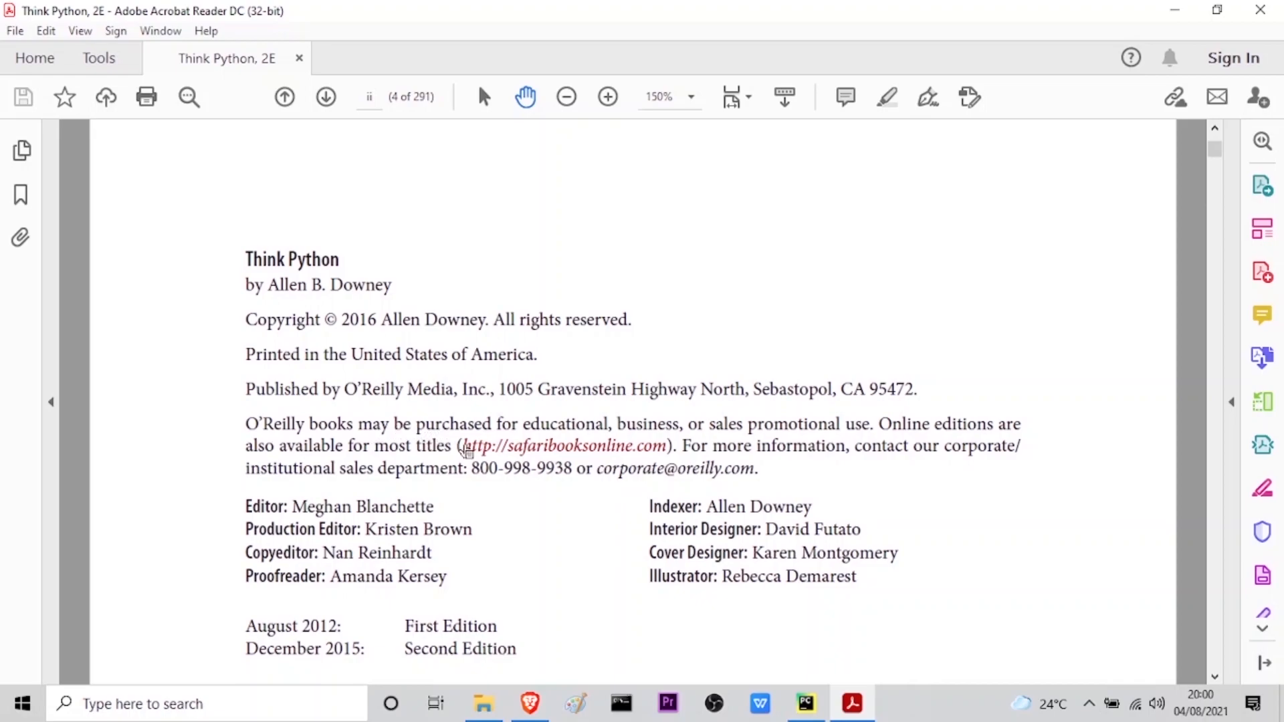
{"action": "mouse_move", "coordinate": [788, 653]}
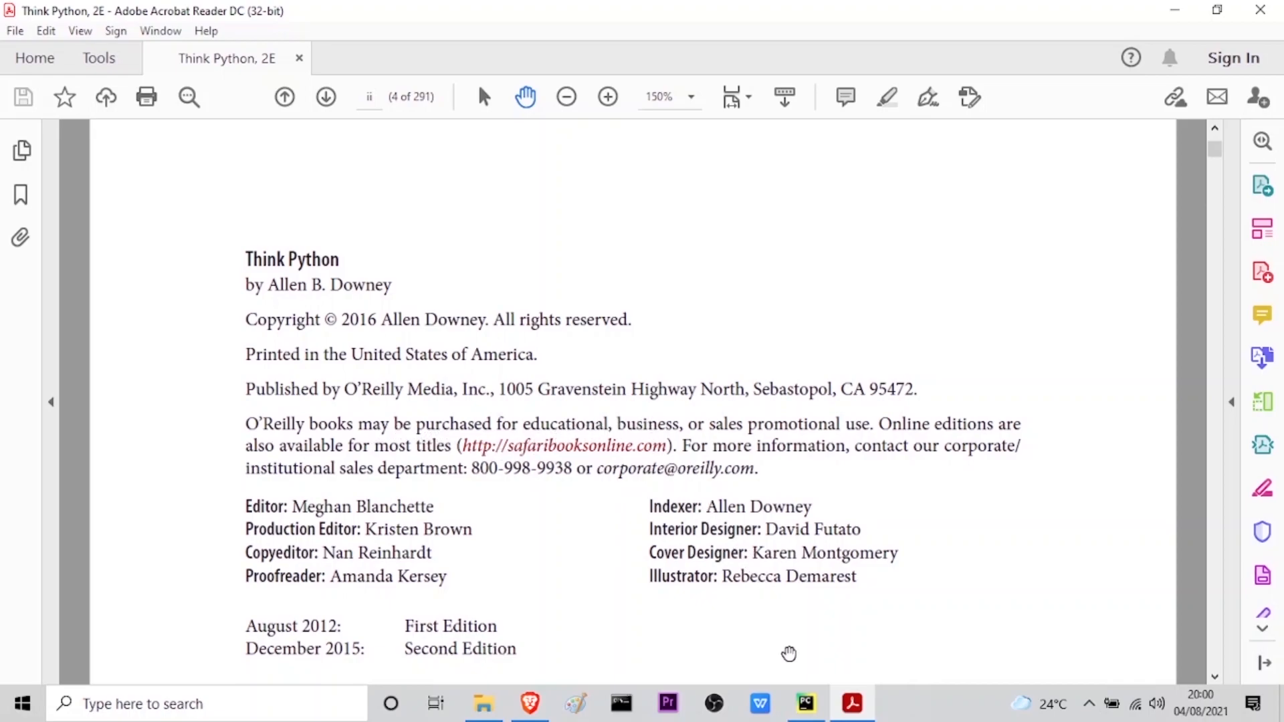
Step: Stop the audiobook.py run and hide the Run panel to show the full script
{"action": "left_click", "coordinate": [805, 703]}
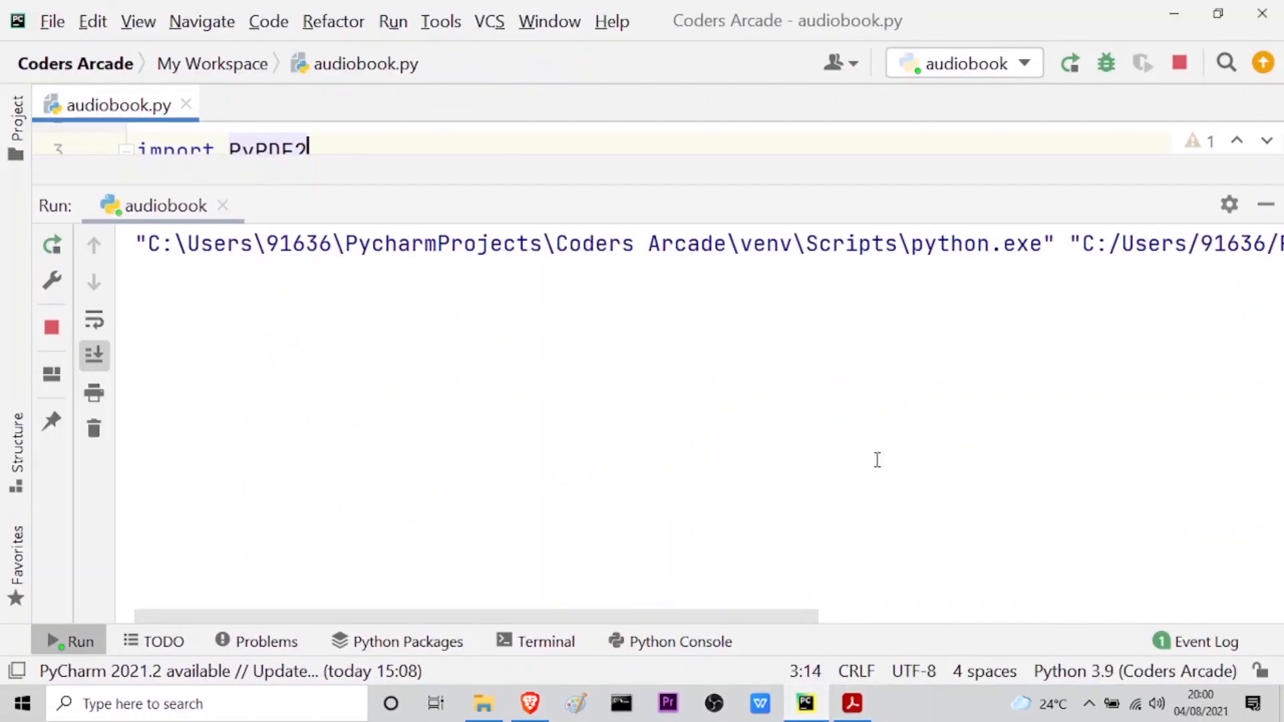
{"action": "left_click", "coordinate": [1179, 62]}
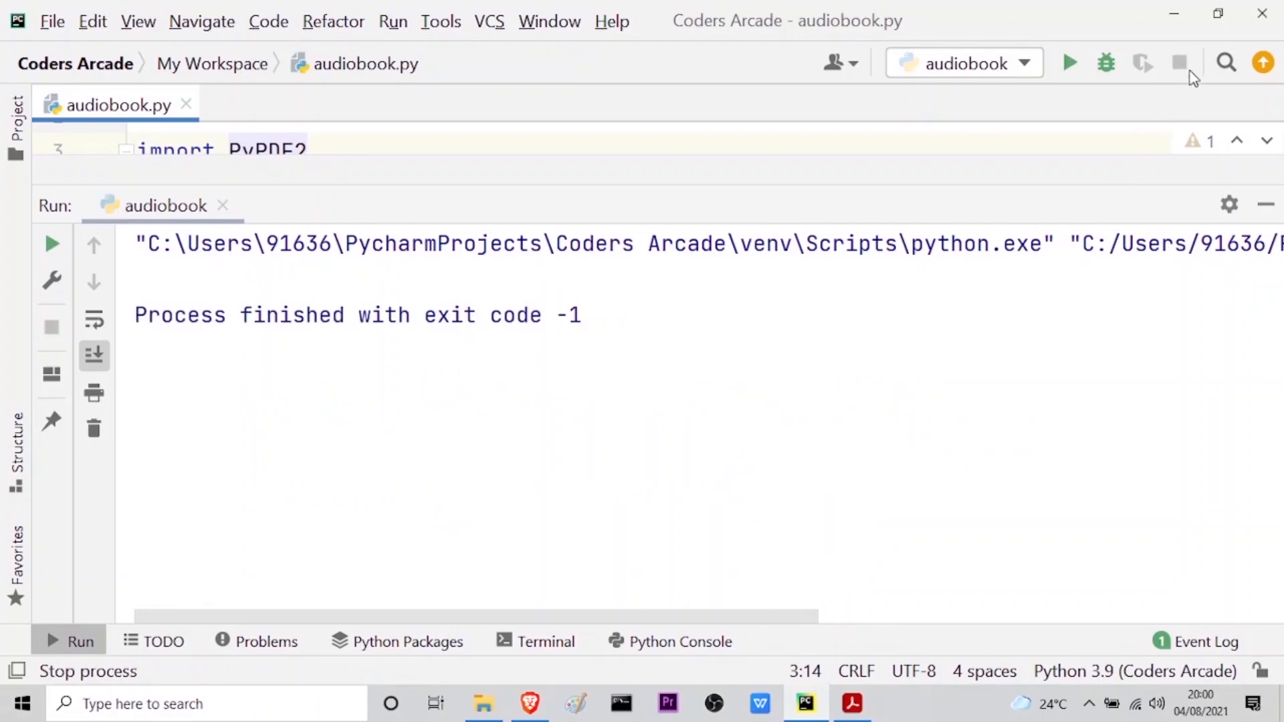
{"action": "mouse_move", "coordinate": [1265, 204]}
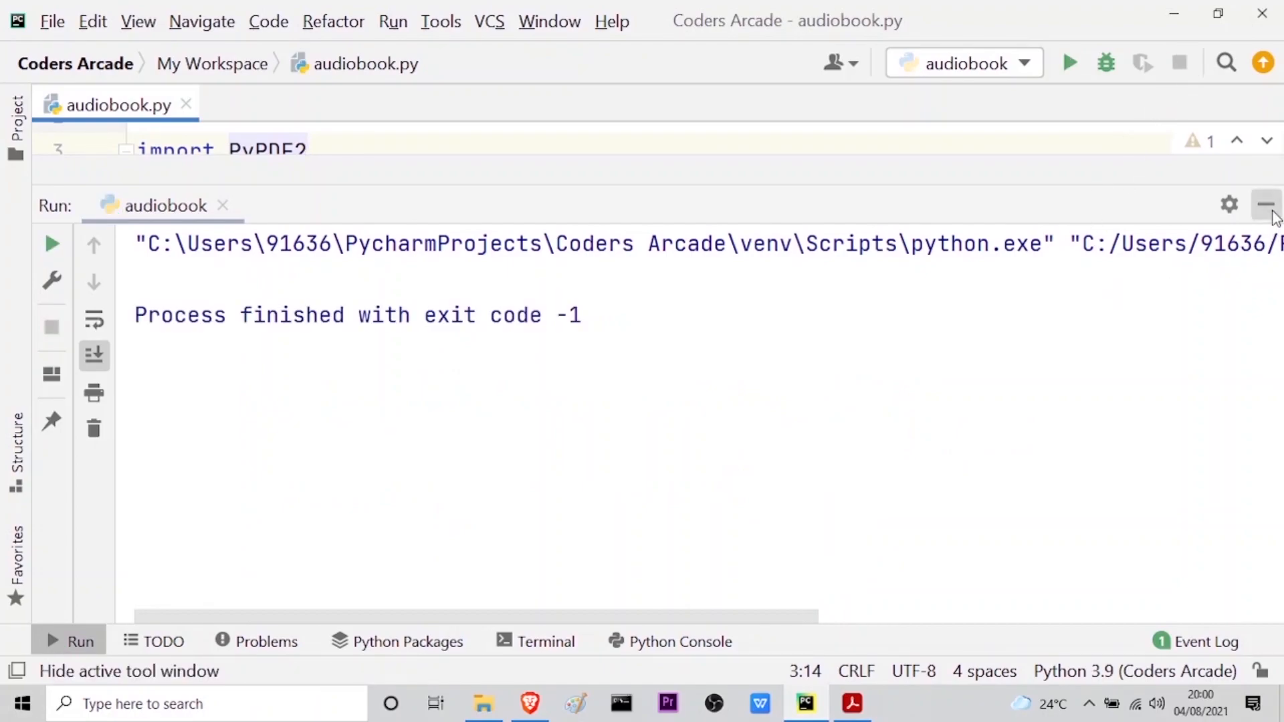
{"action": "left_click", "coordinate": [1265, 205]}
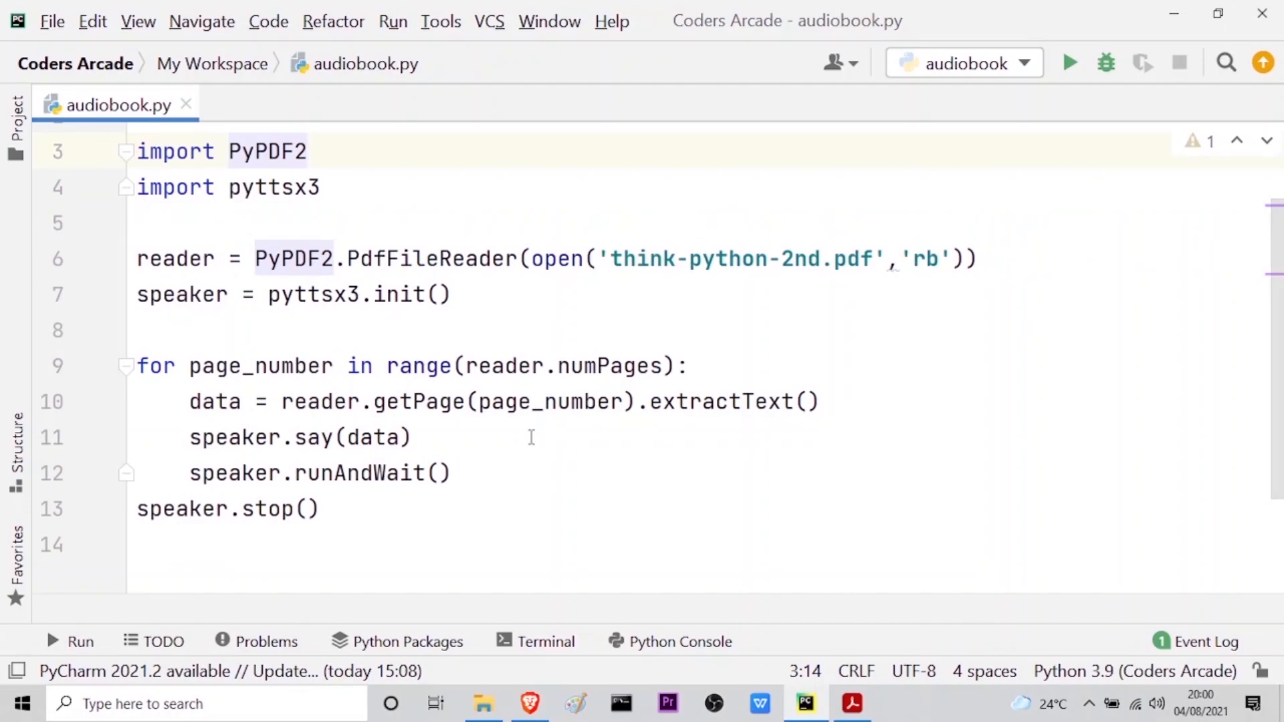
{"action": "left_click", "coordinate": [307, 152]}
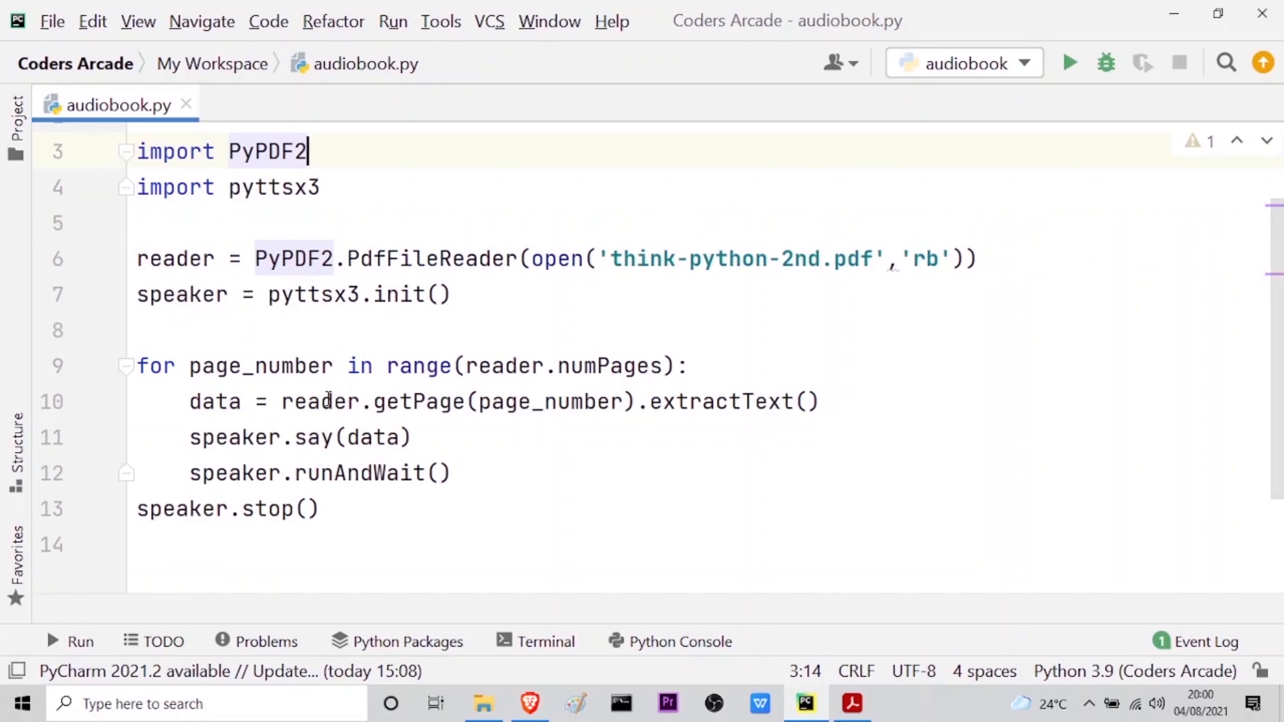
{"action": "left_click", "coordinate": [850, 704]}
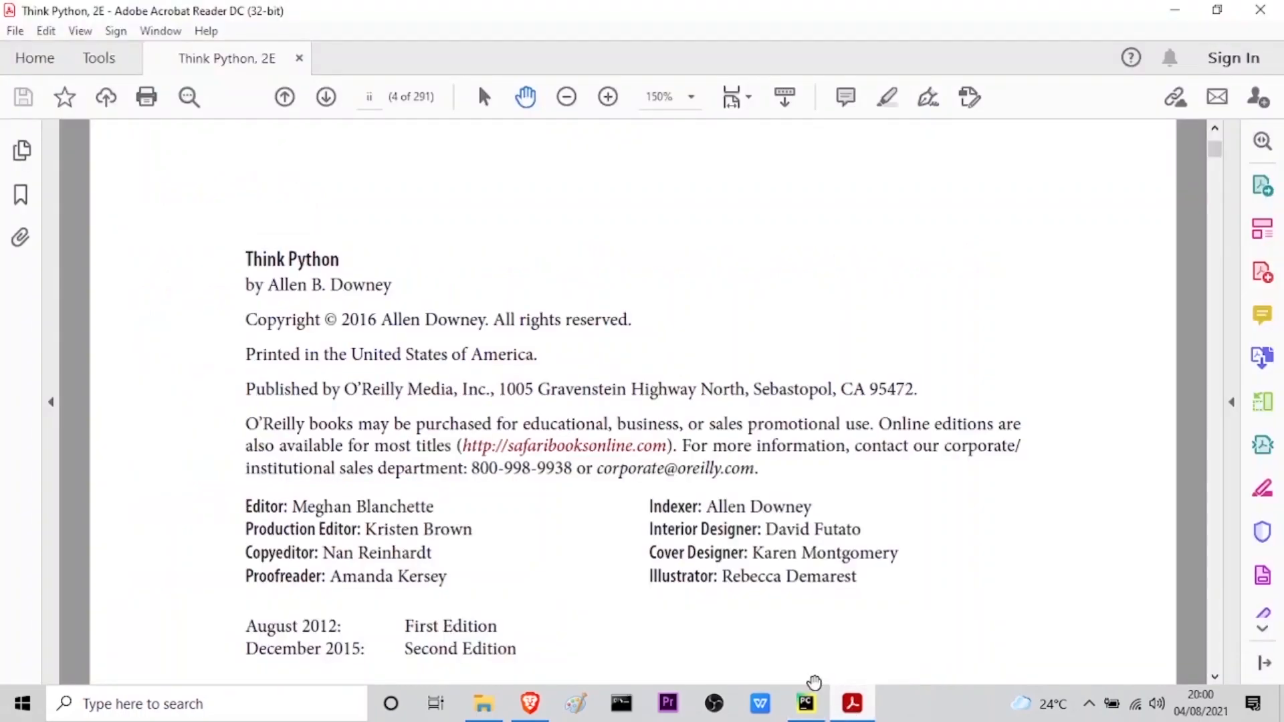
{"action": "mouse_move", "coordinate": [555, 321]}
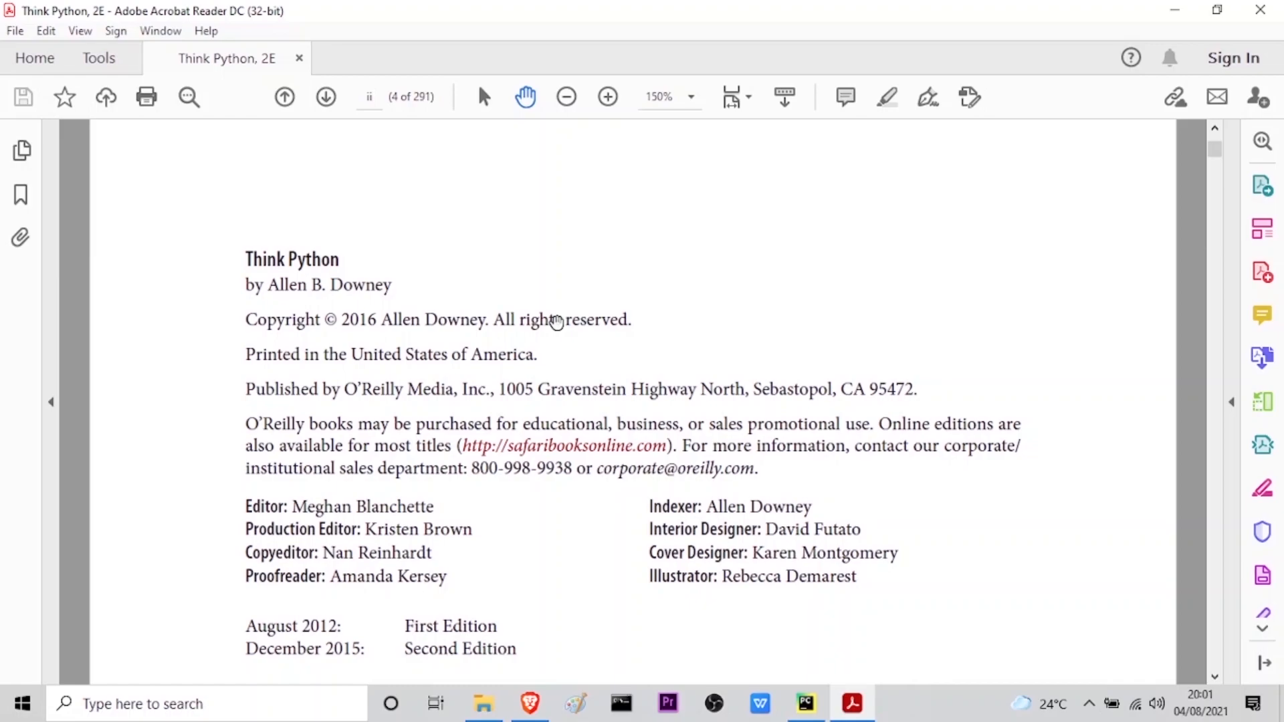
{"action": "left_click", "coordinate": [805, 703]}
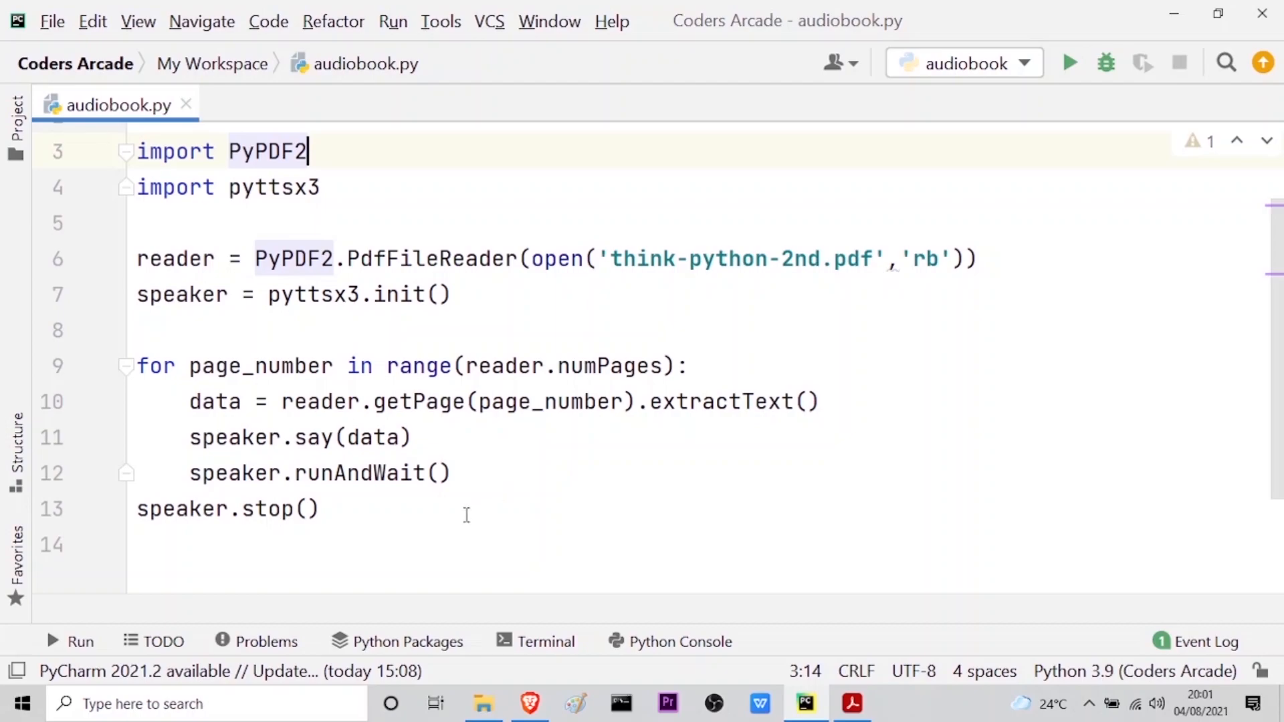
{"action": "key", "text": "ctrl+a"}
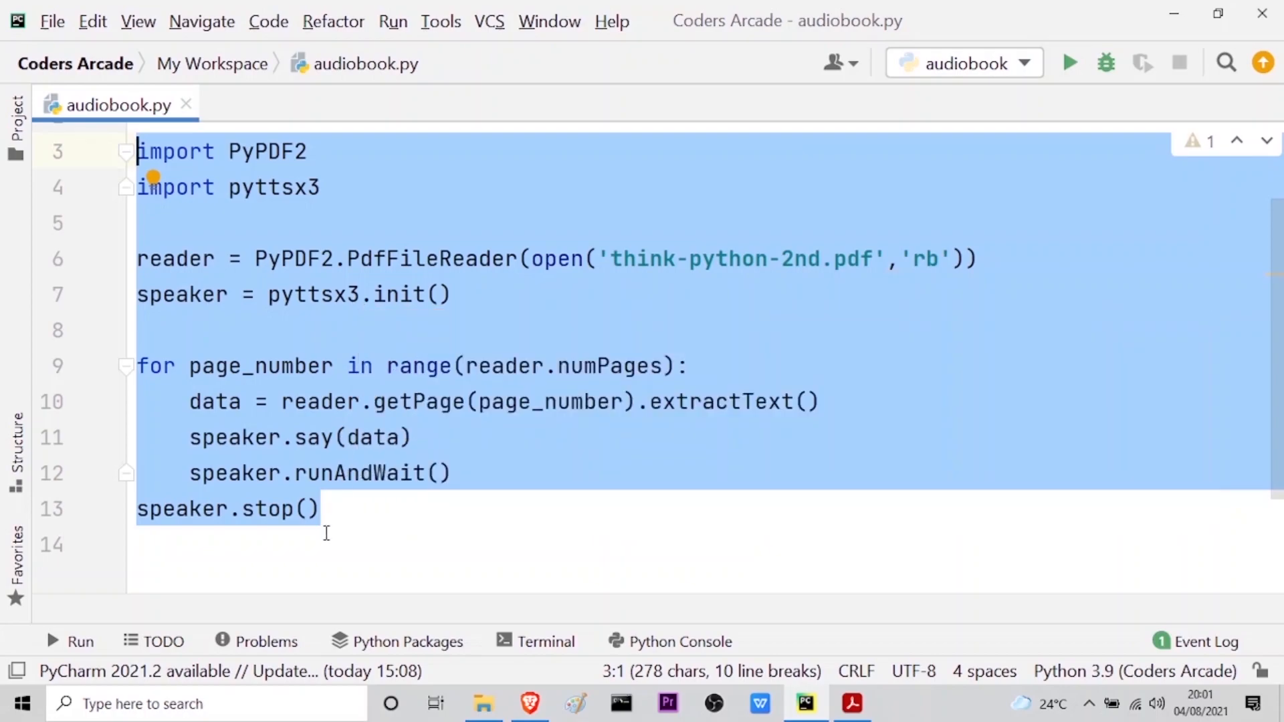
{"action": "left_click", "coordinate": [322, 508]}
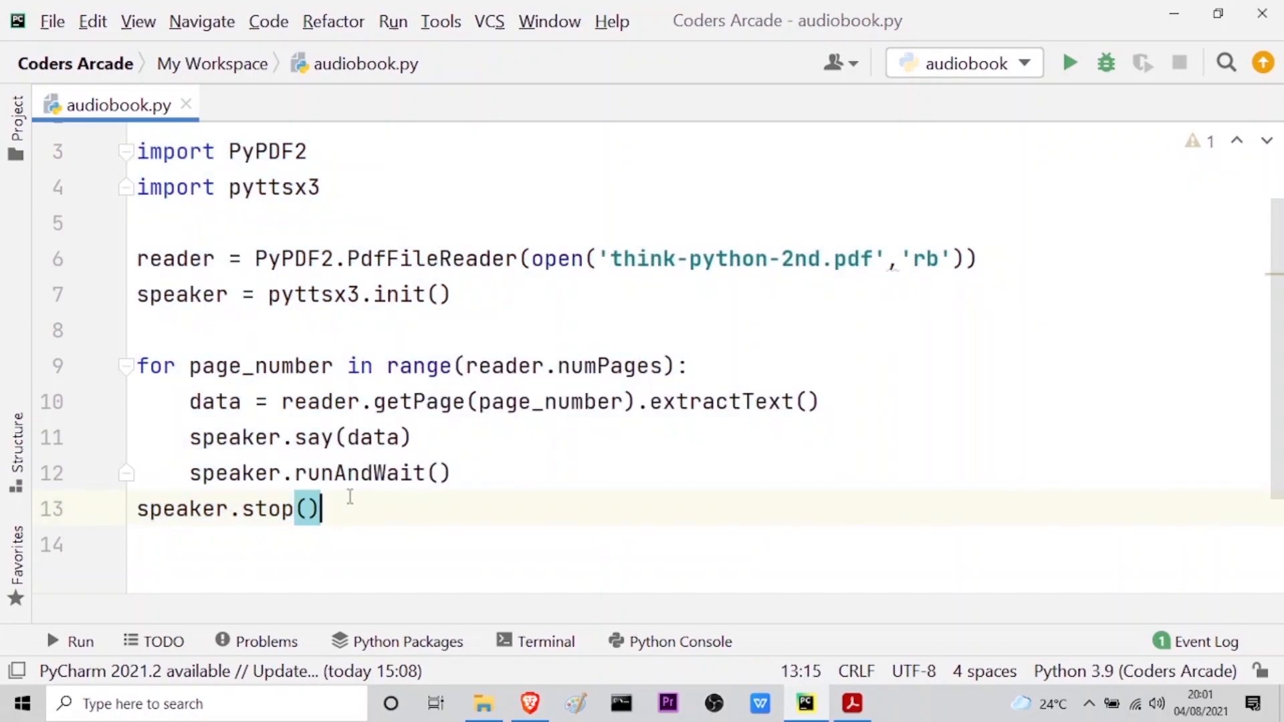